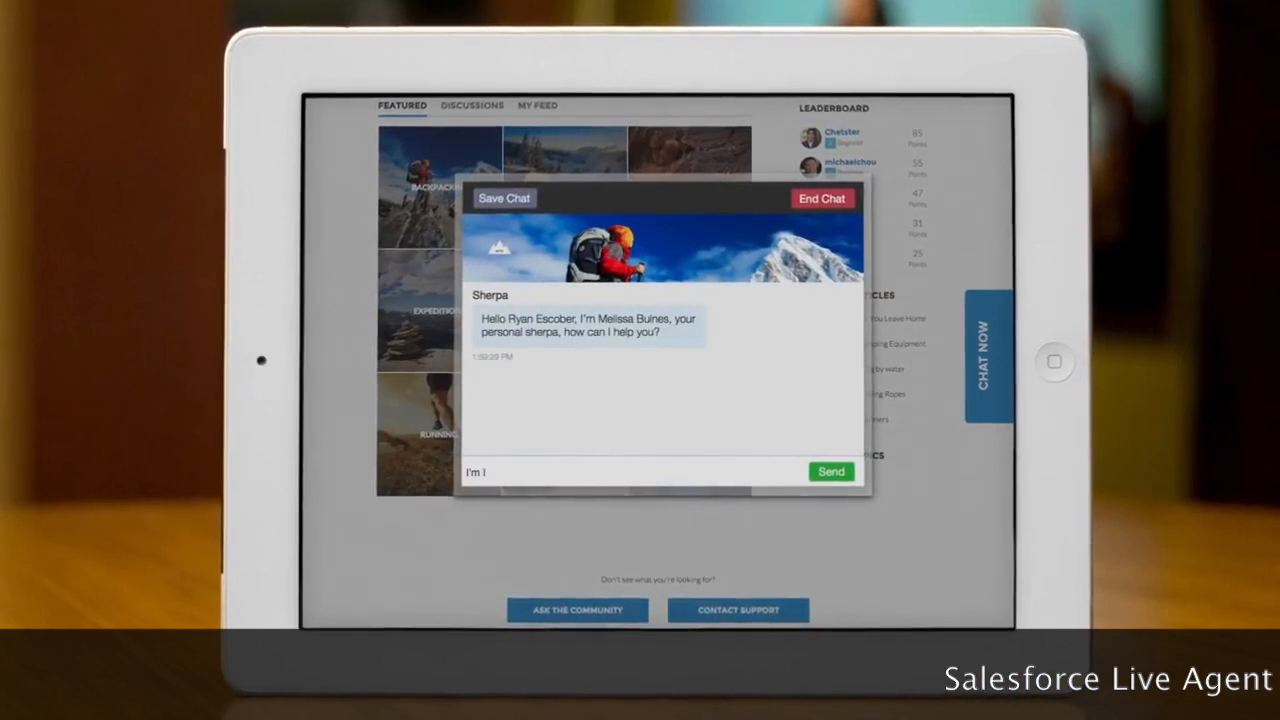
Send the question about durable, inexpensive hiking boots and accept the incoming chat request.
text(I'm looking for durable, inexpensive hiking boot)
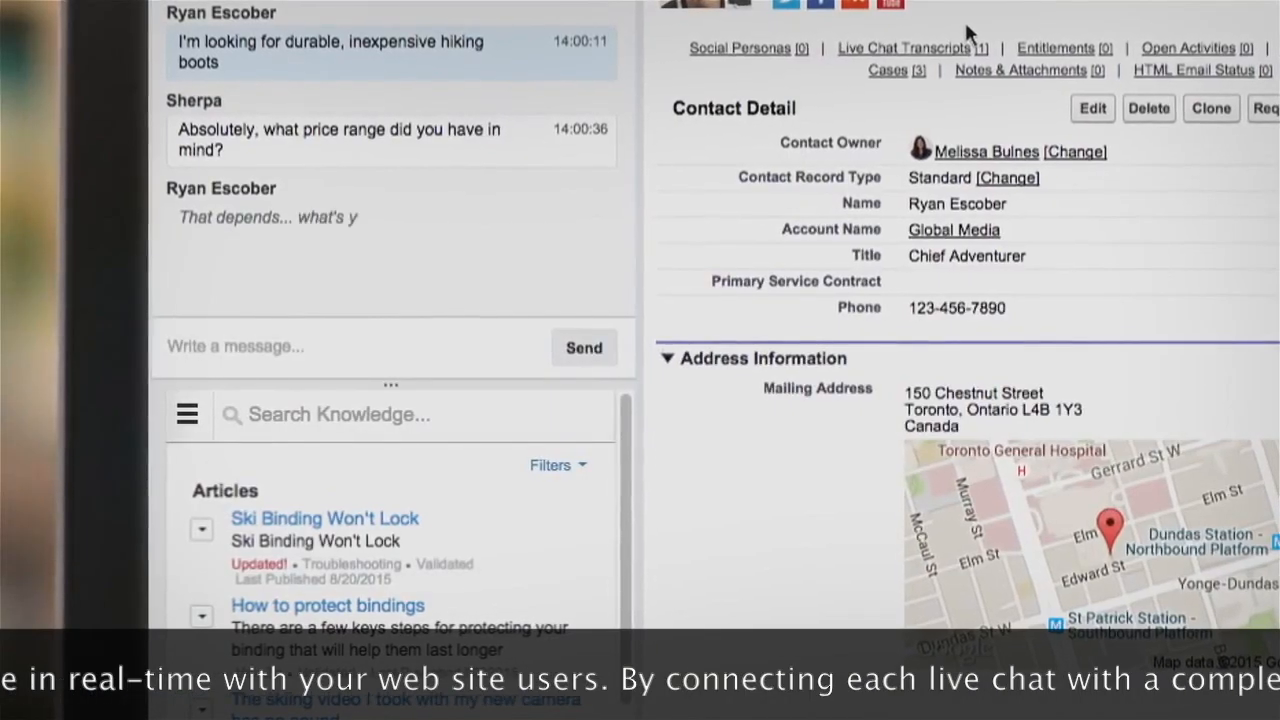
text(return policy?)
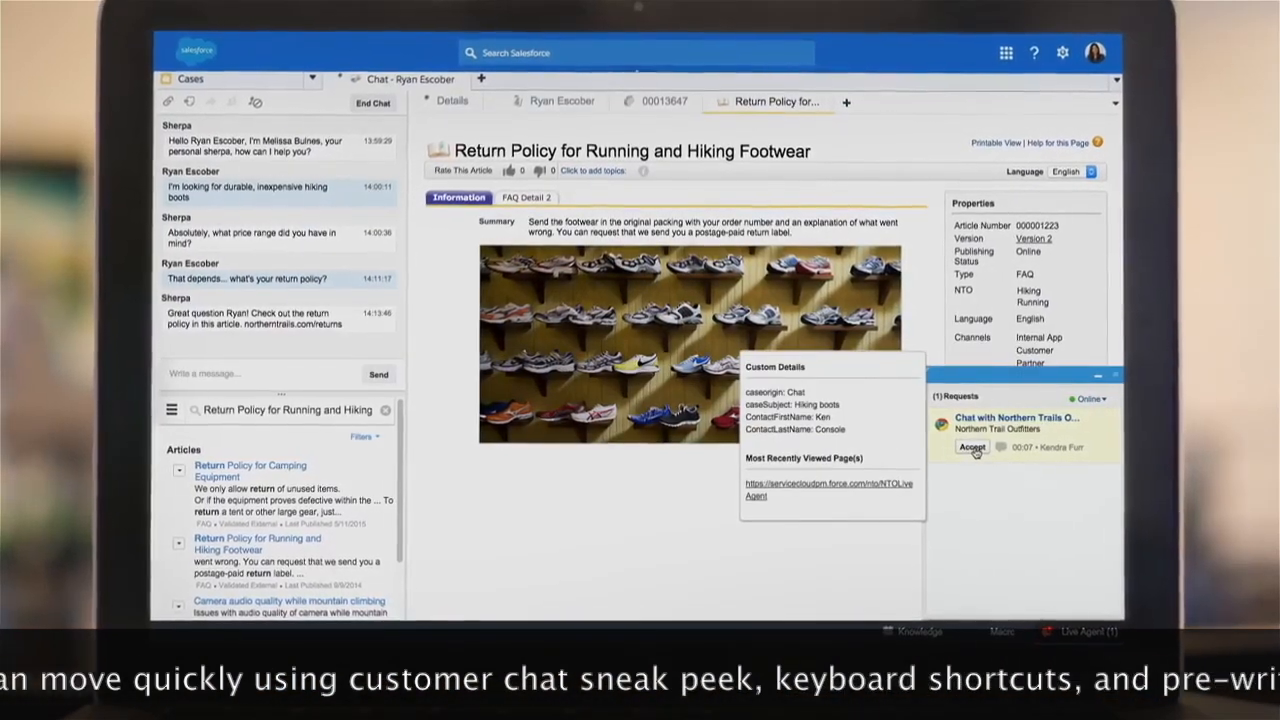
click(972, 447)
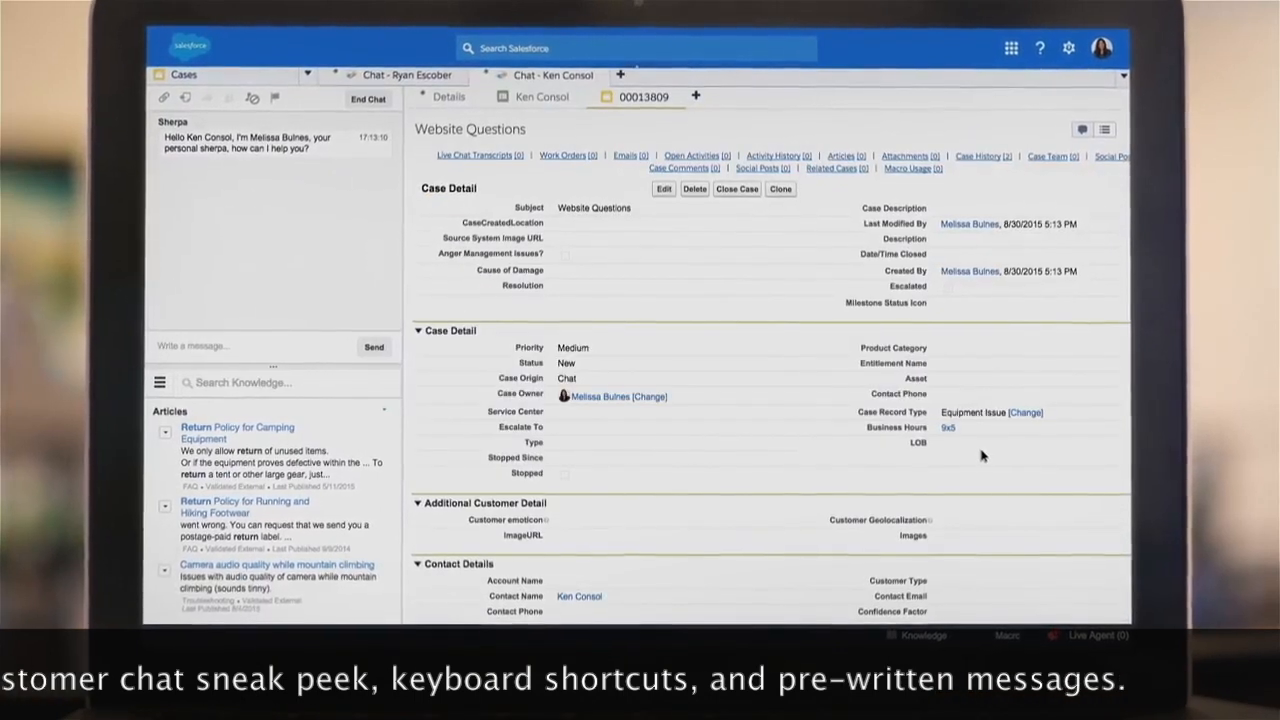
click(403, 71)
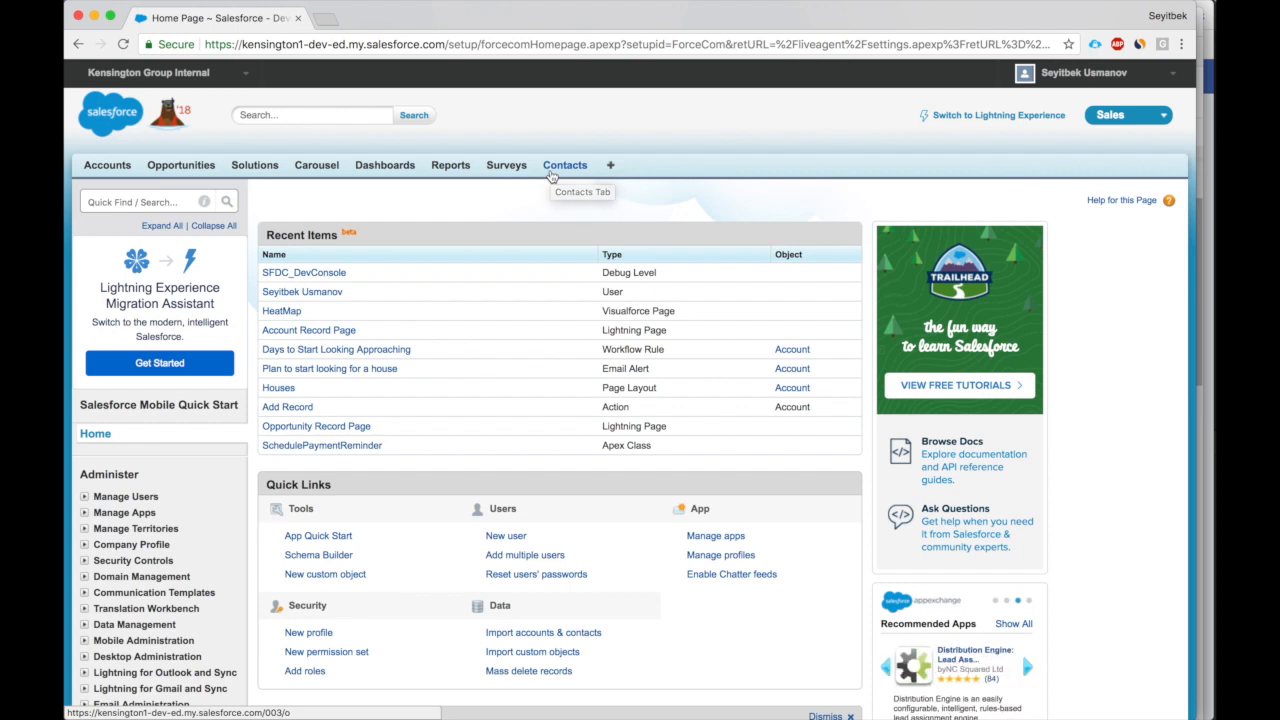
mouse_move(551, 174)
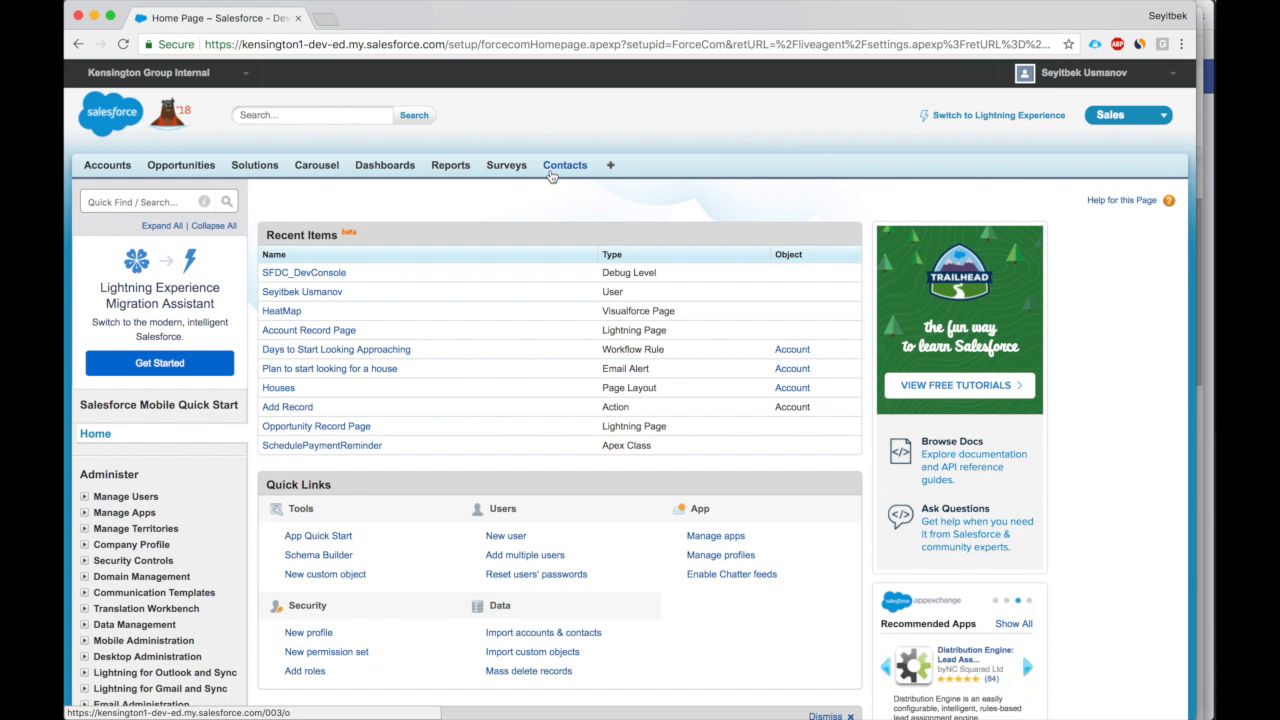
mouse_move(549, 176)
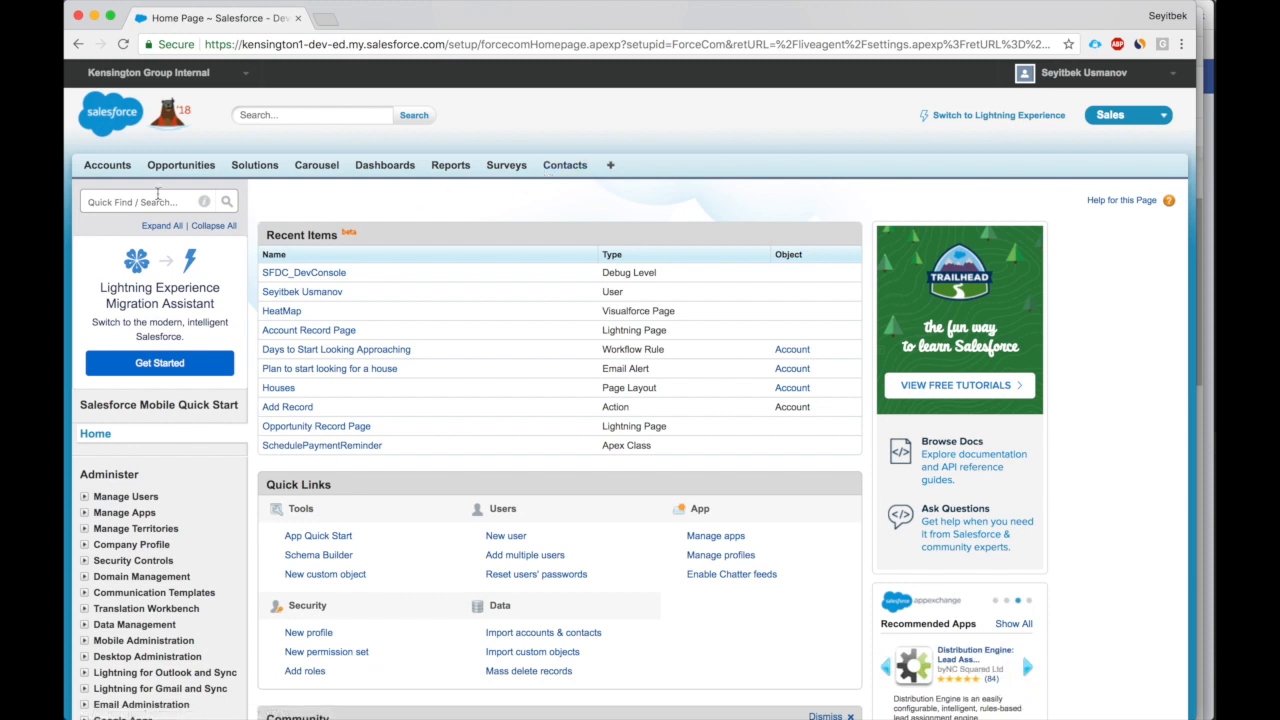
Enable Live Agent in Live Agent Settings and save the setting.
text(live)
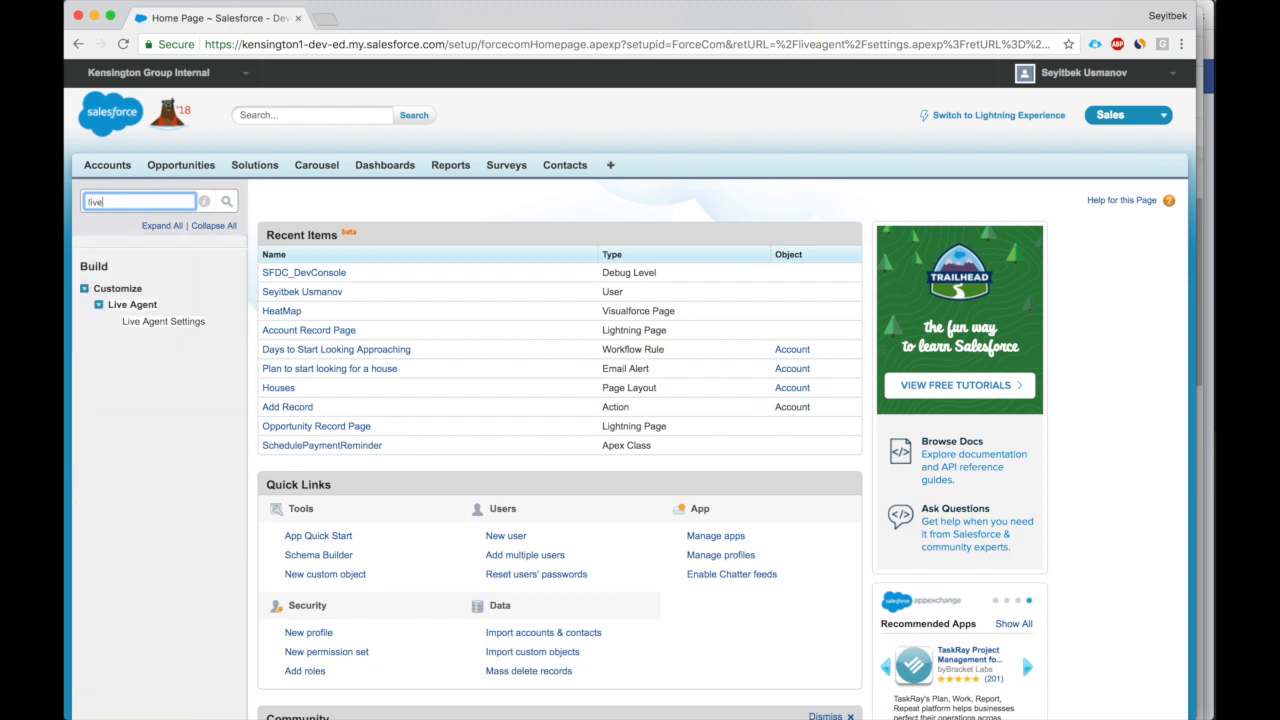
click(163, 321)
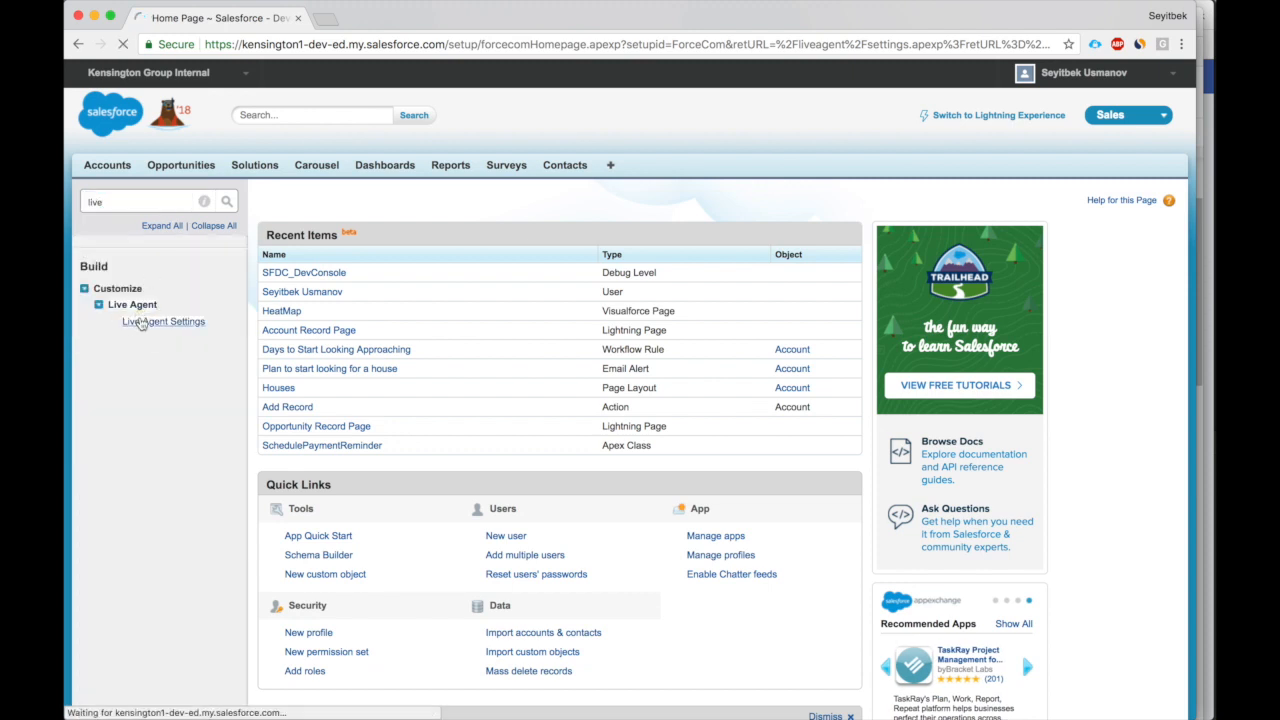
click(163, 321)
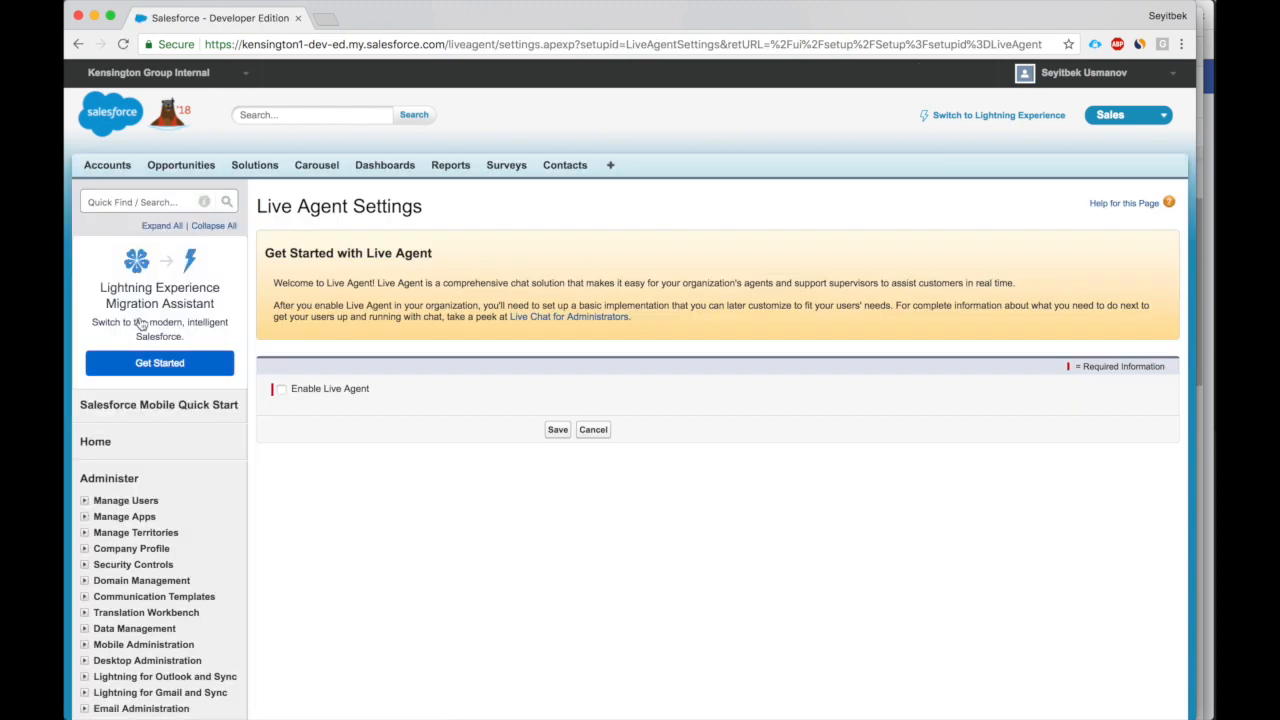
click(281, 389)
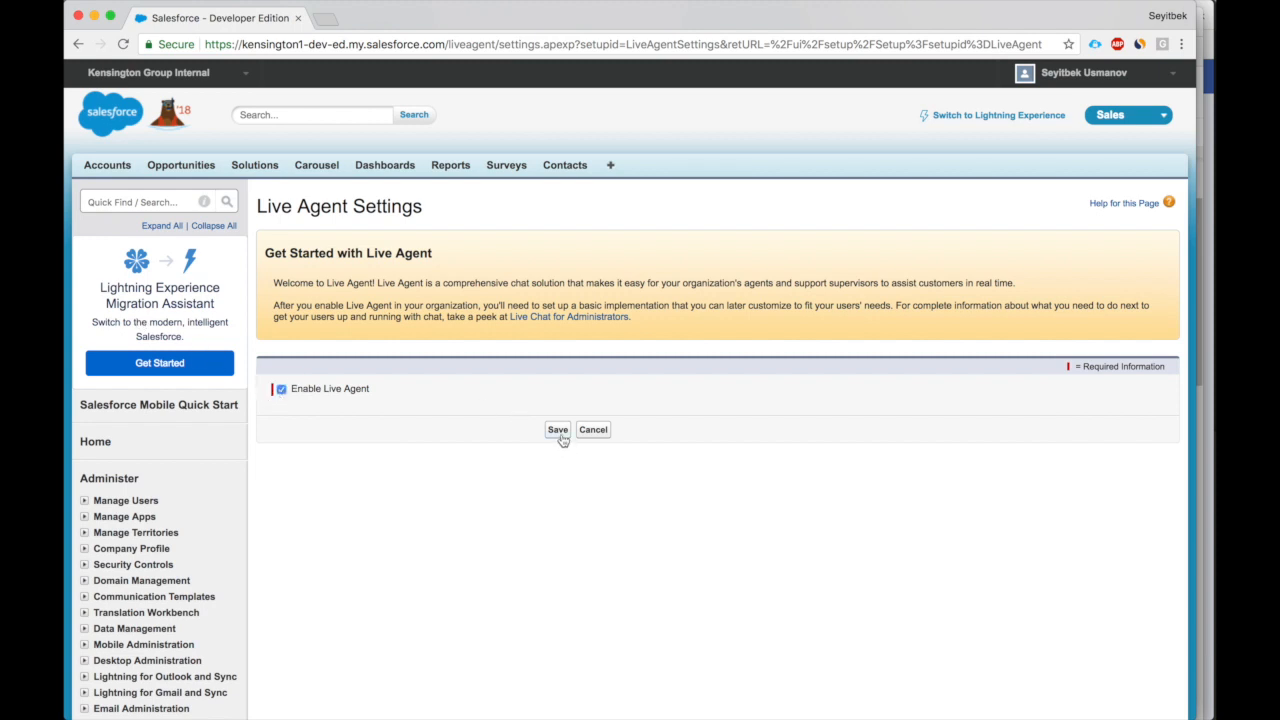
click(557, 429)
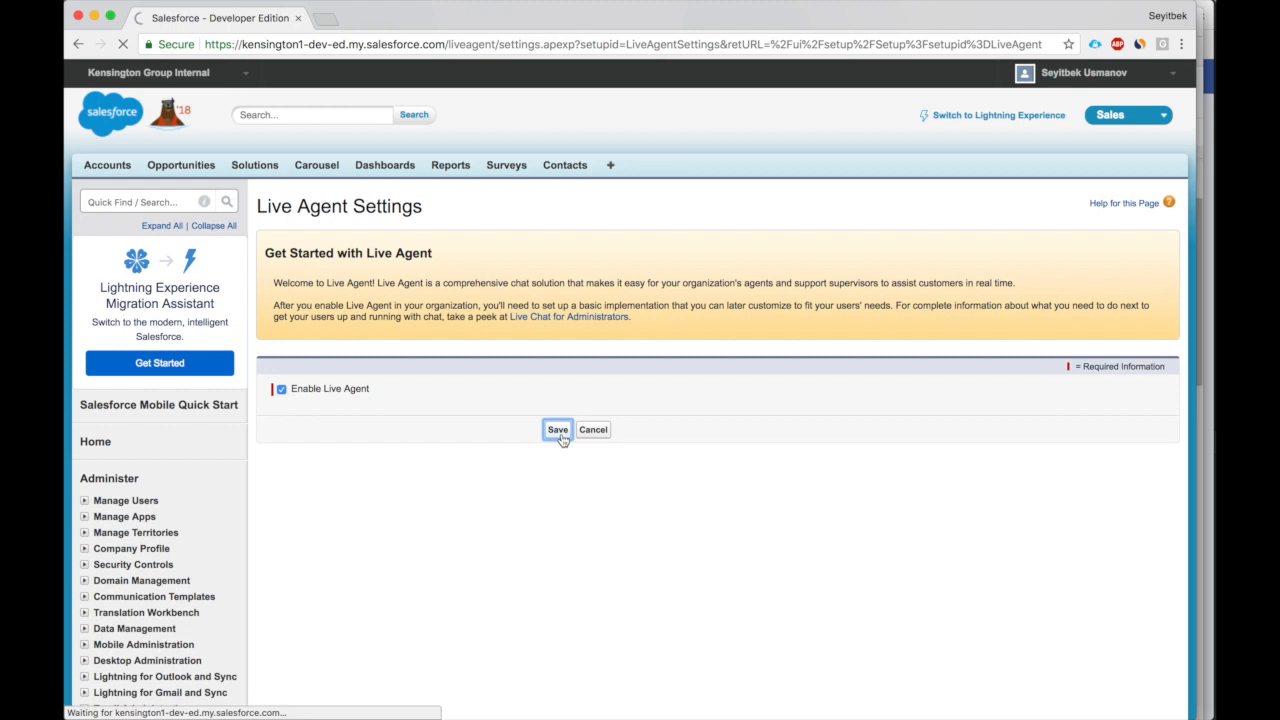
click(557, 429)
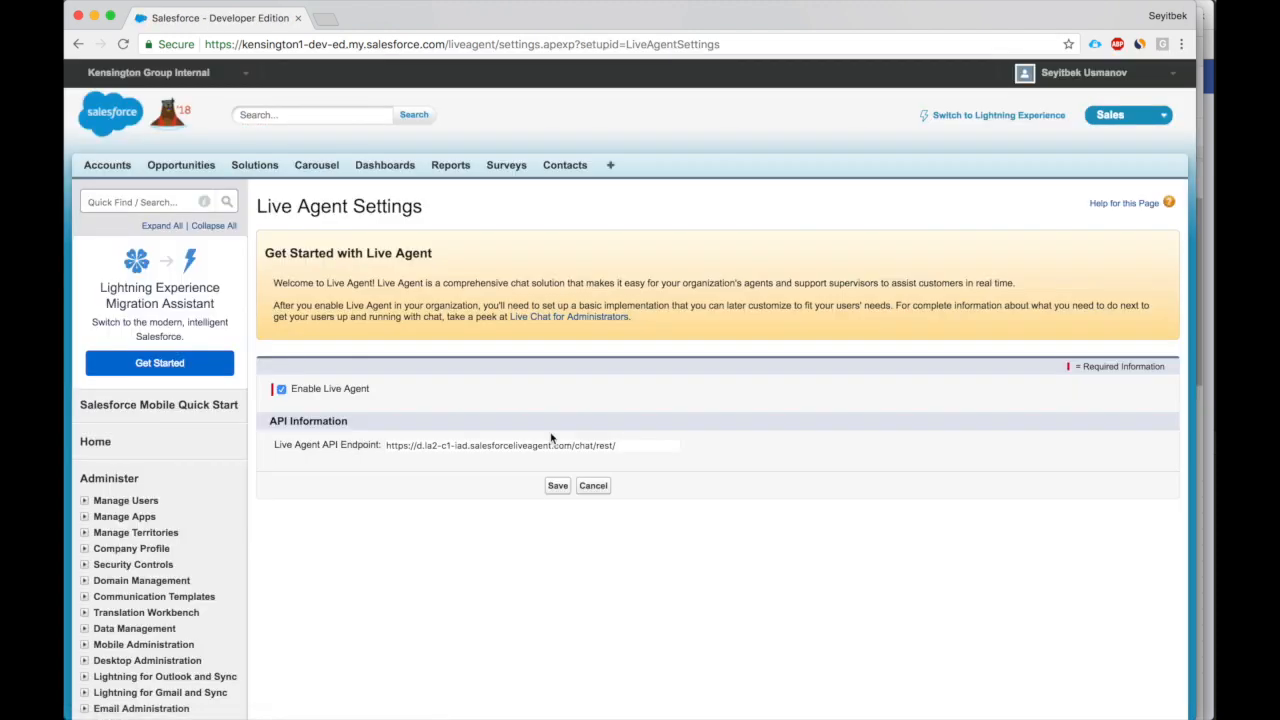
text(use)
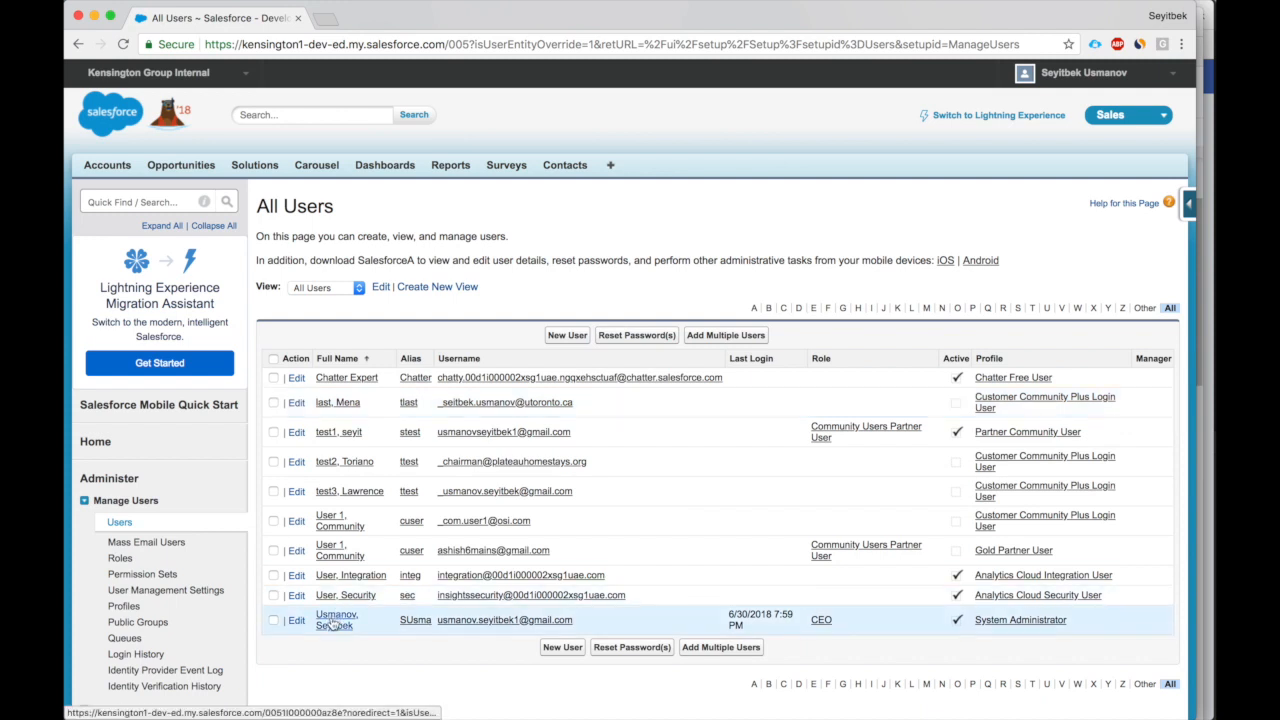
Edit the system administrator's user record, tick Live Agent User, and save it.
click(336, 619)
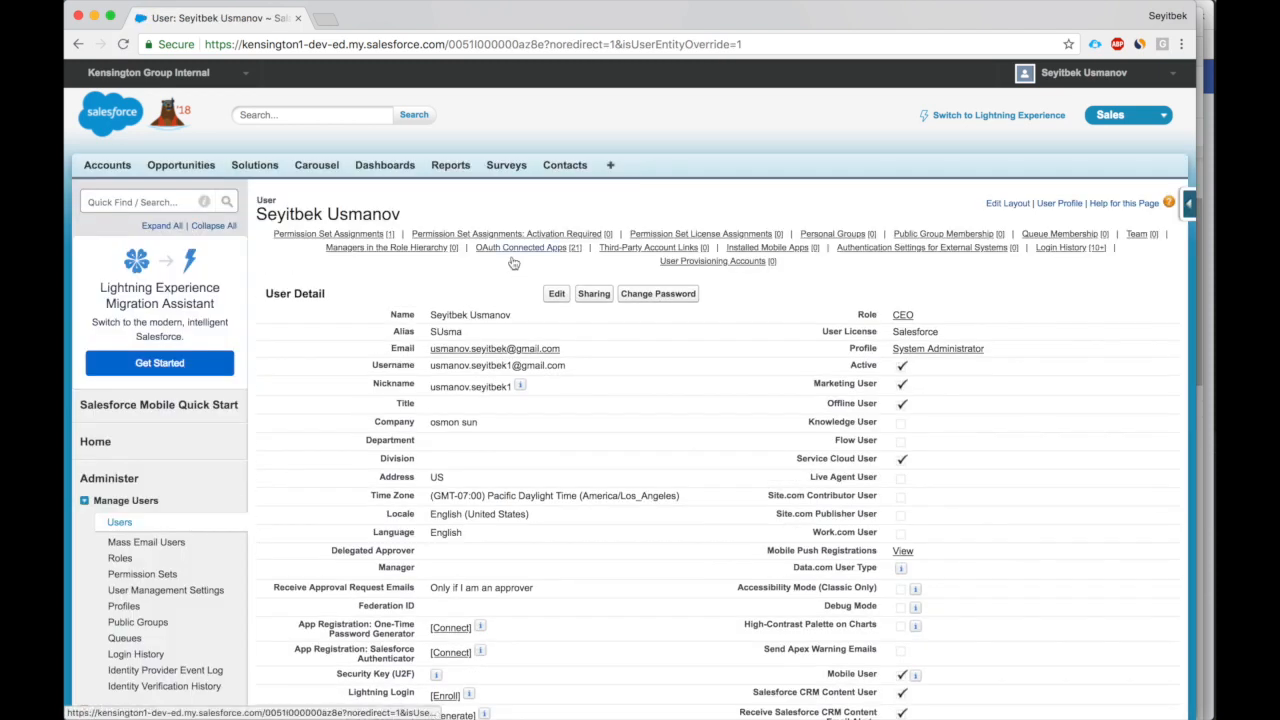
click(556, 293)
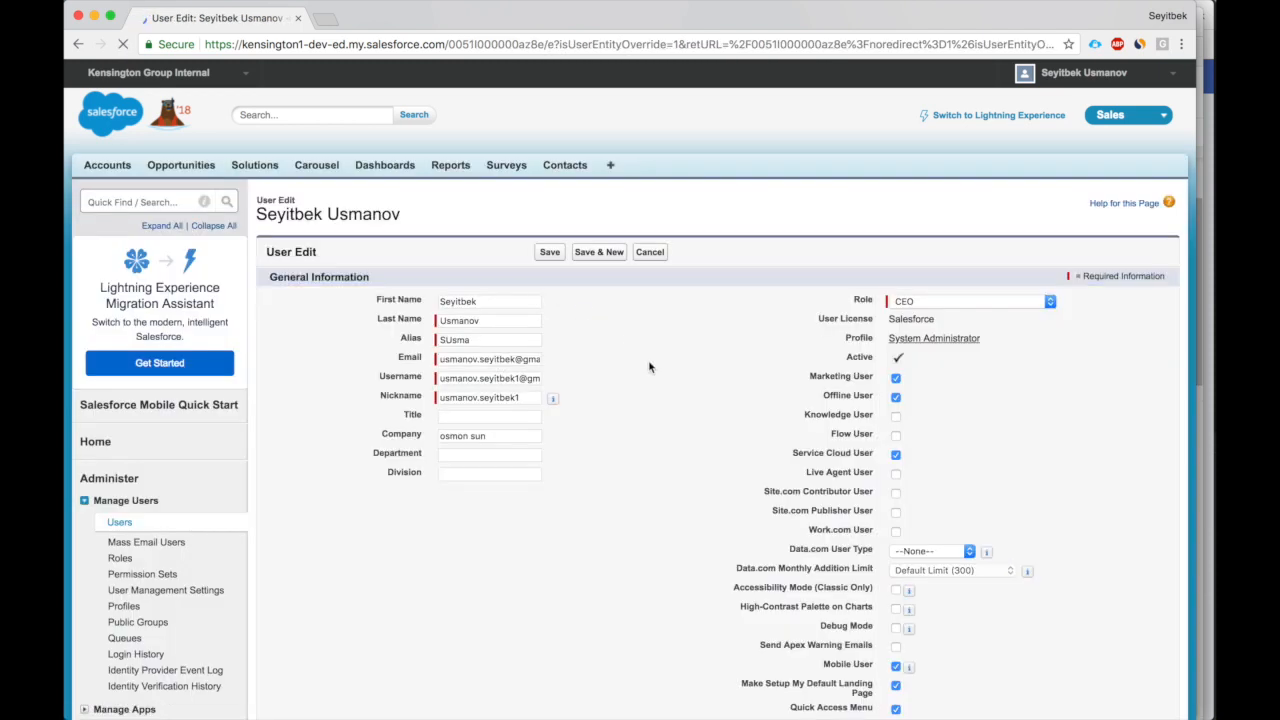
click(895, 472)
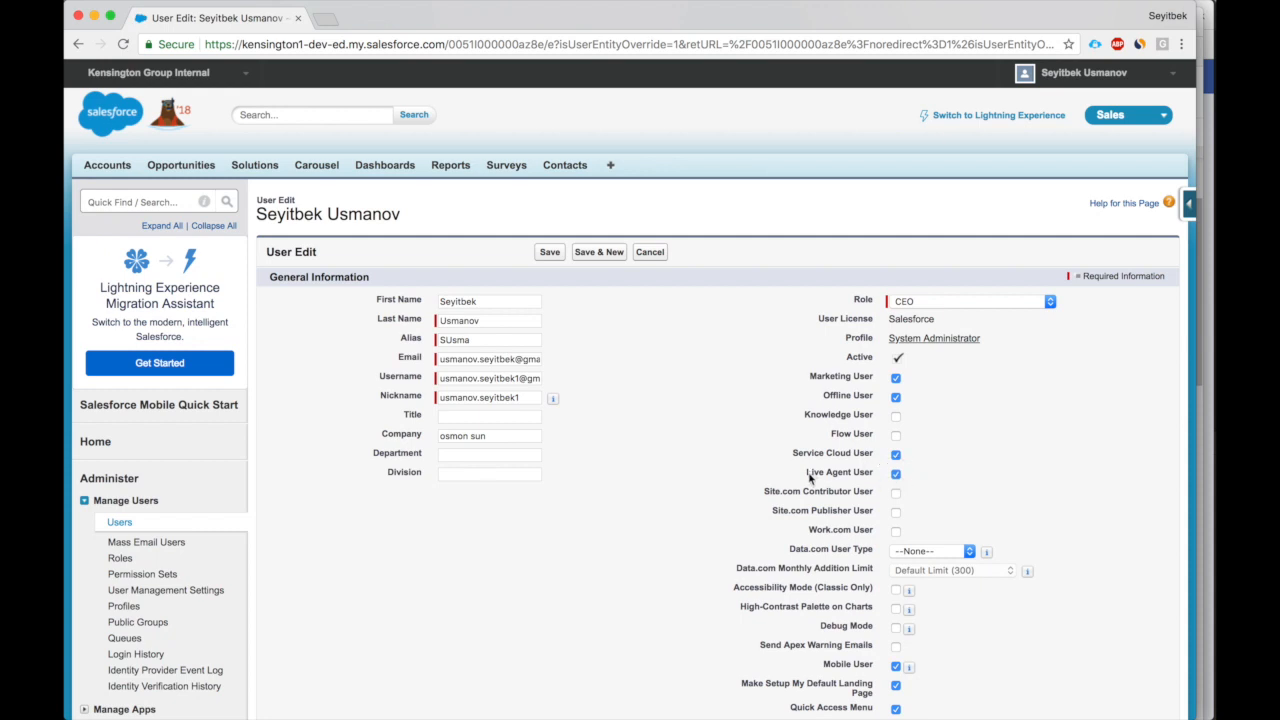
click(549, 251)
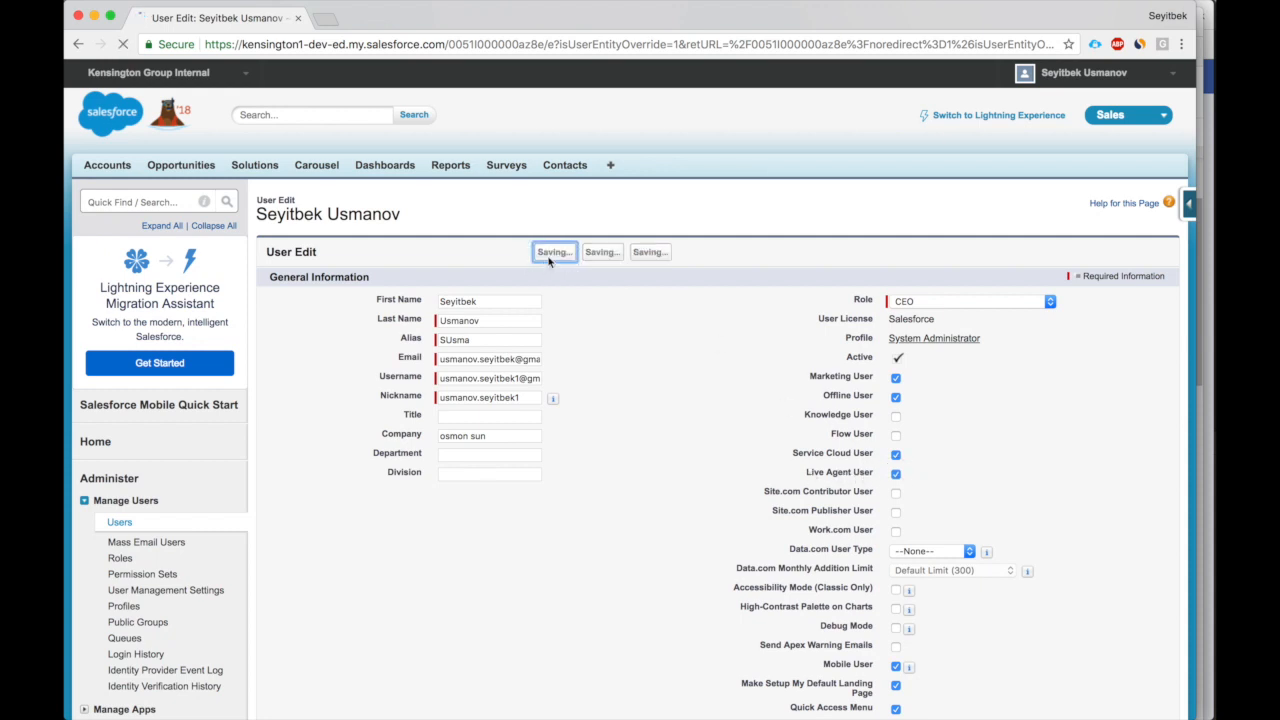
click(553, 251)
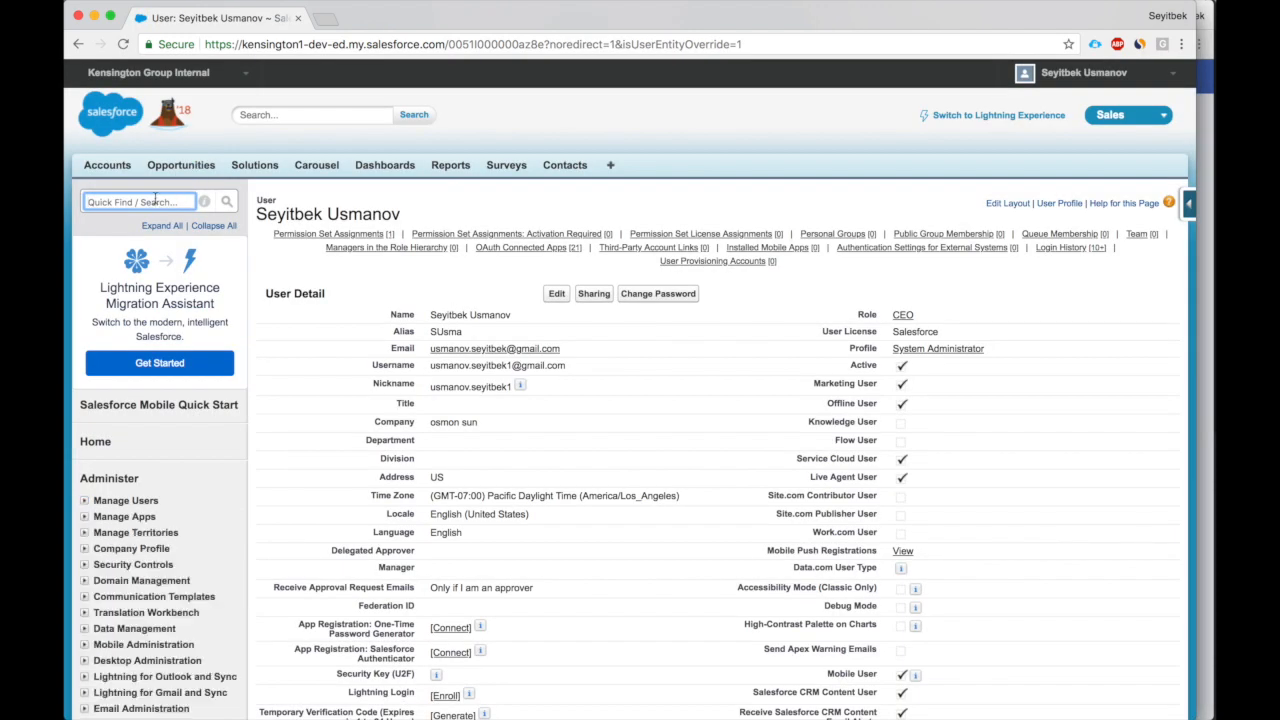
Find Live Agent Configurations through a 'live' Quick Find search and open the empty page.
text(live)
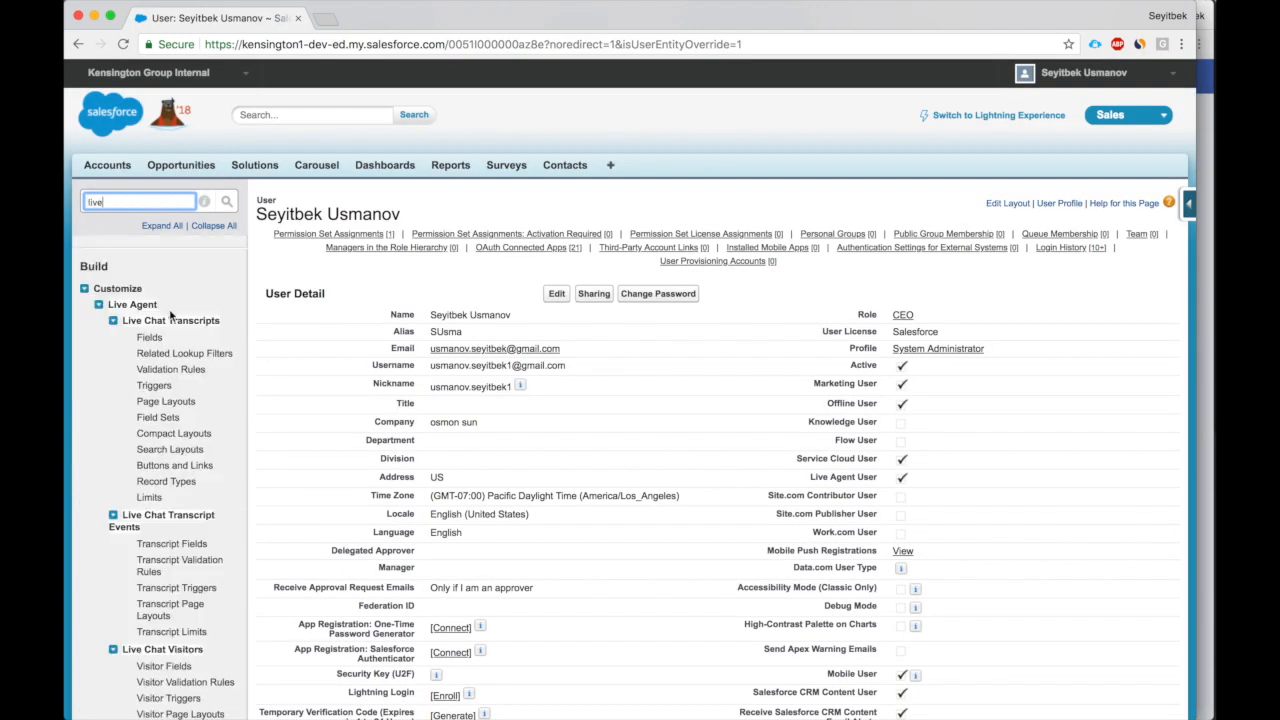
scroll(down, 3)
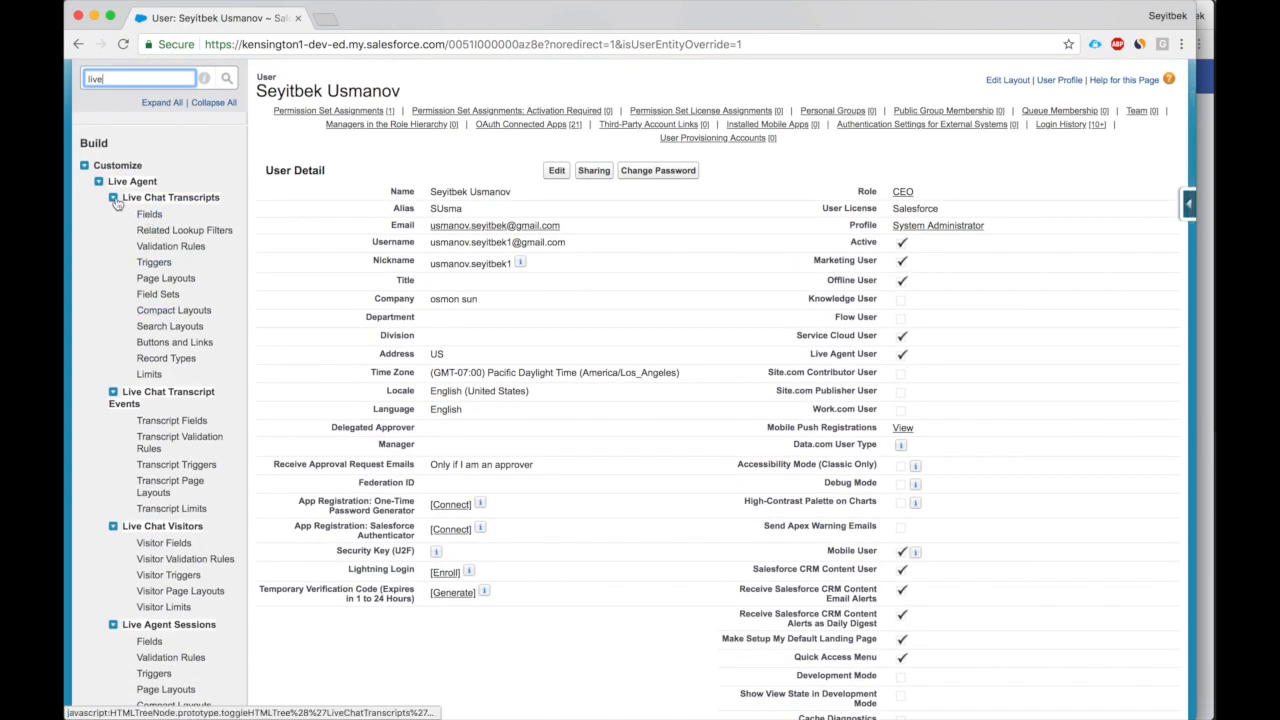
scroll(down, 3)
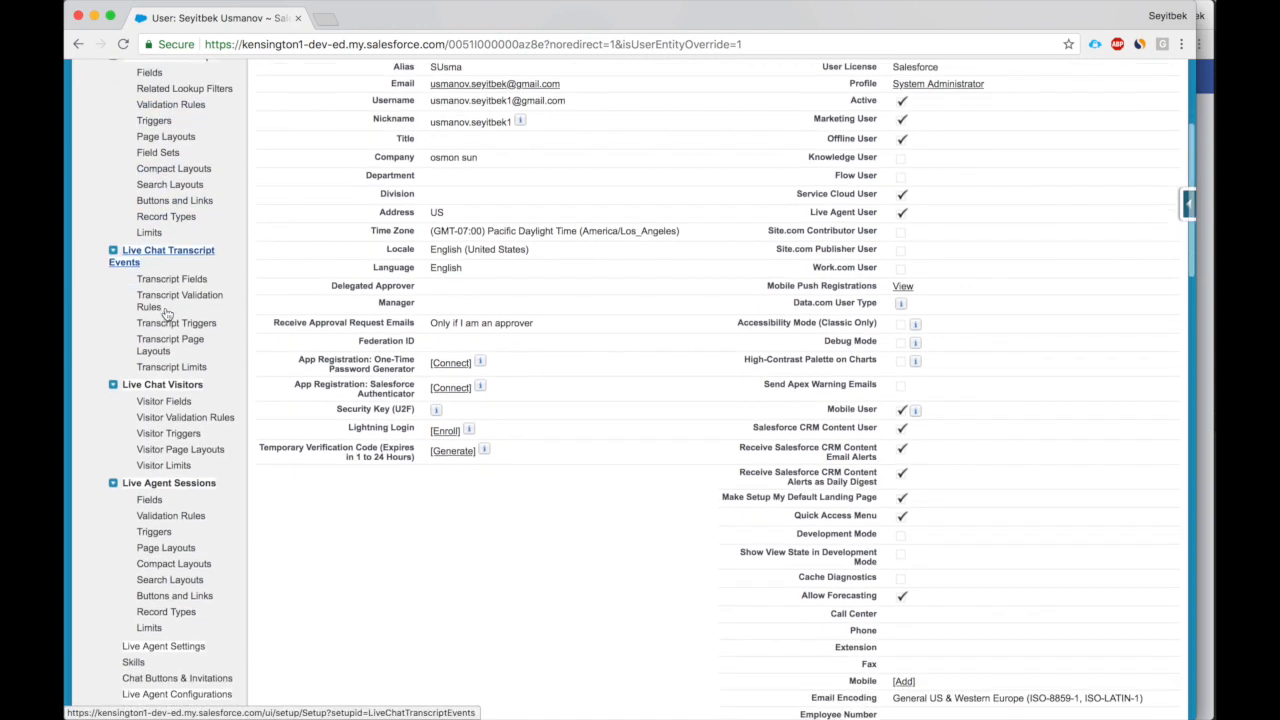
scroll(down, 3)
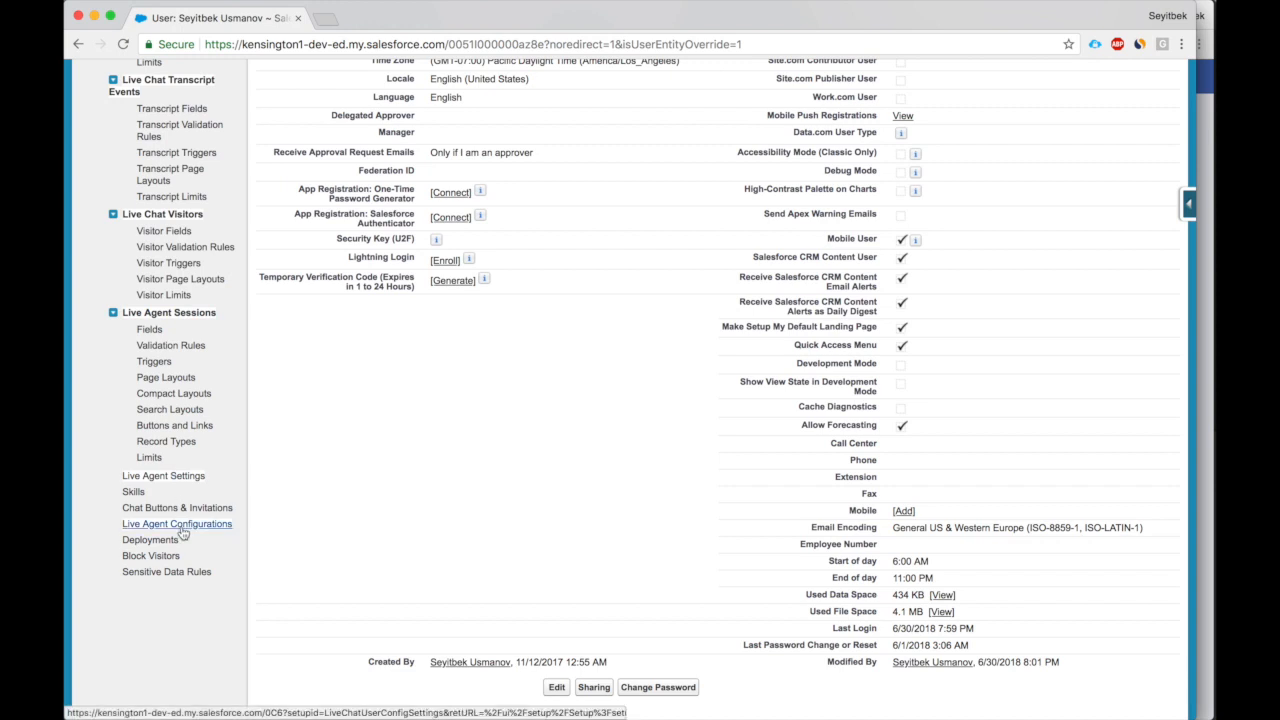
click(176, 524)
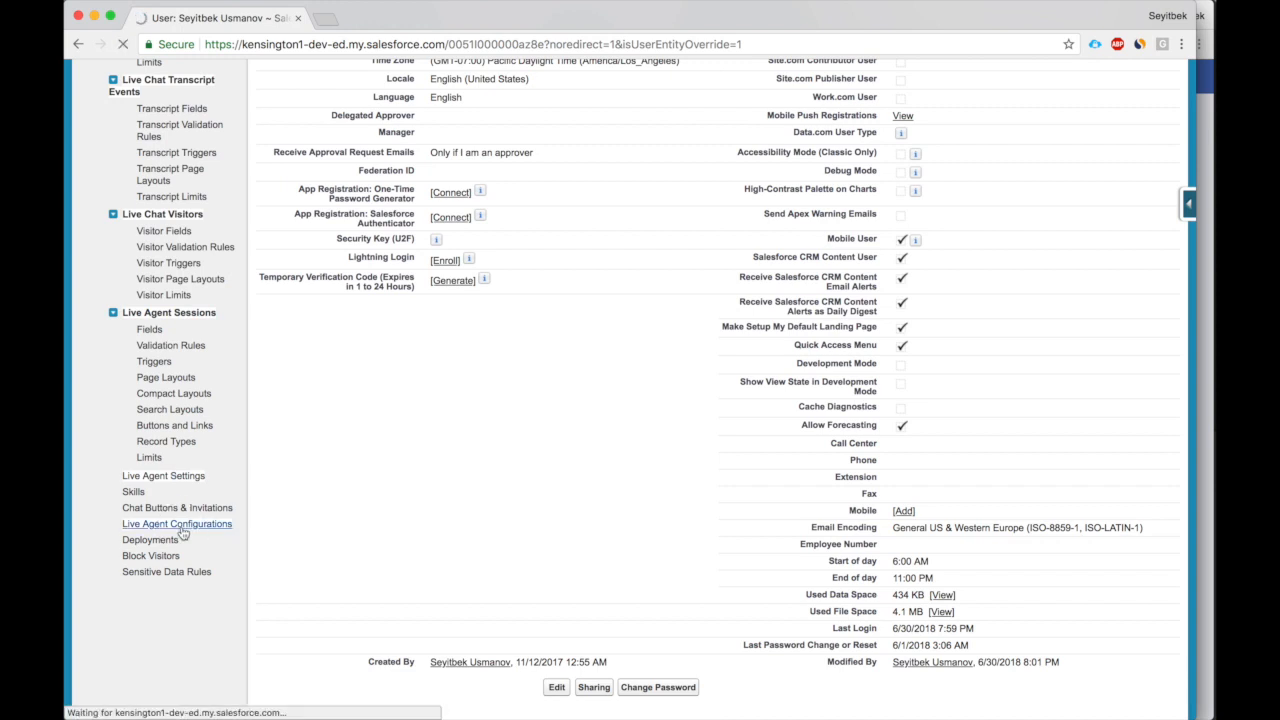
click(176, 523)
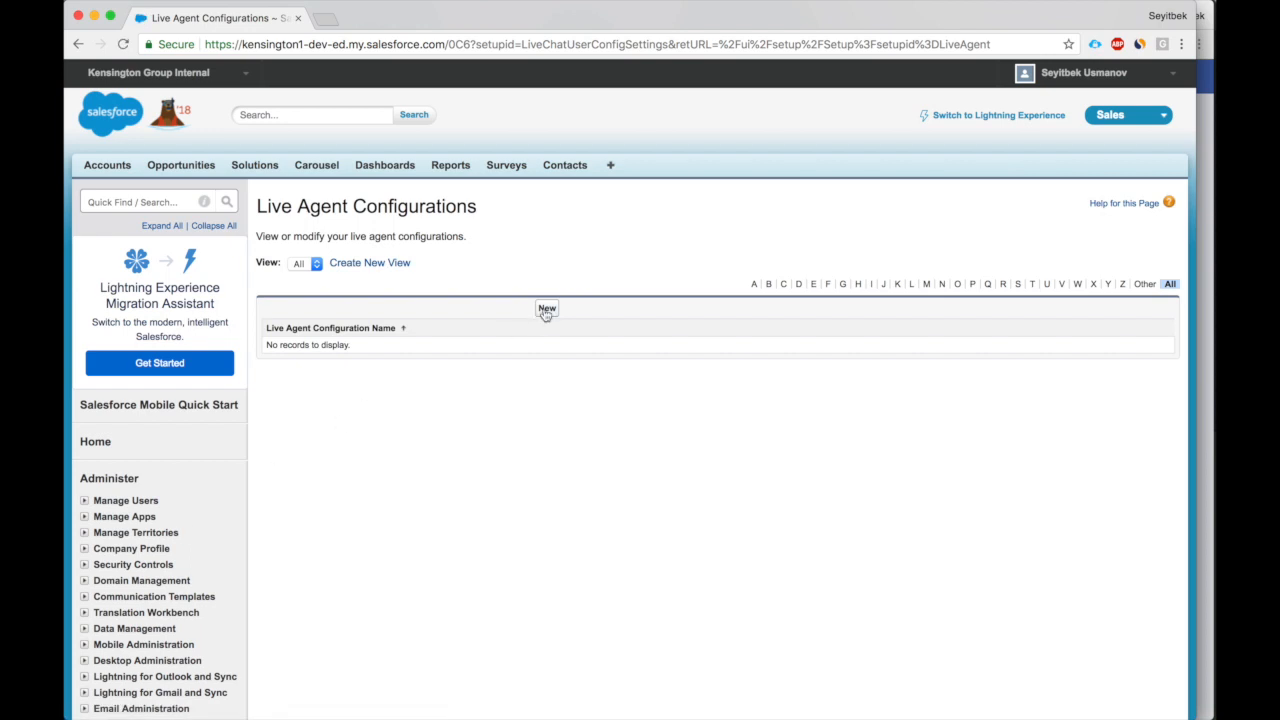
Start a new Live Agent configuration named First with Sneak Peek enabled.
click(547, 308)
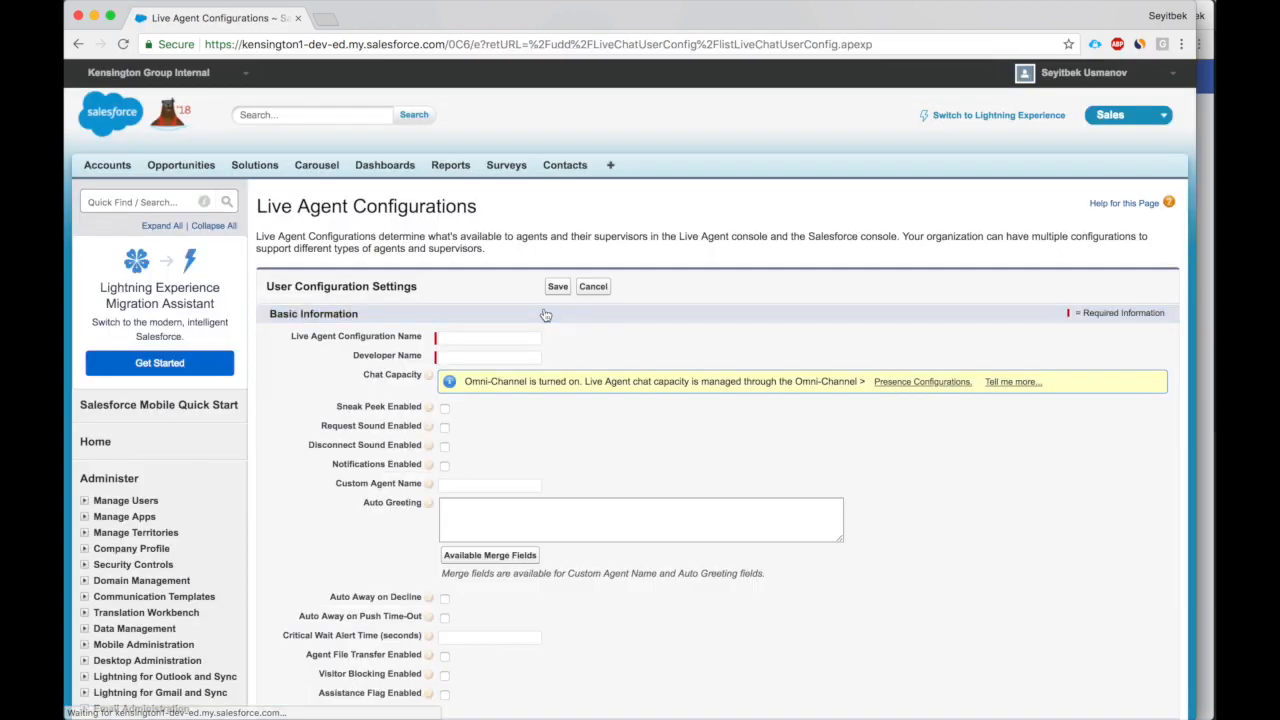
text(First)
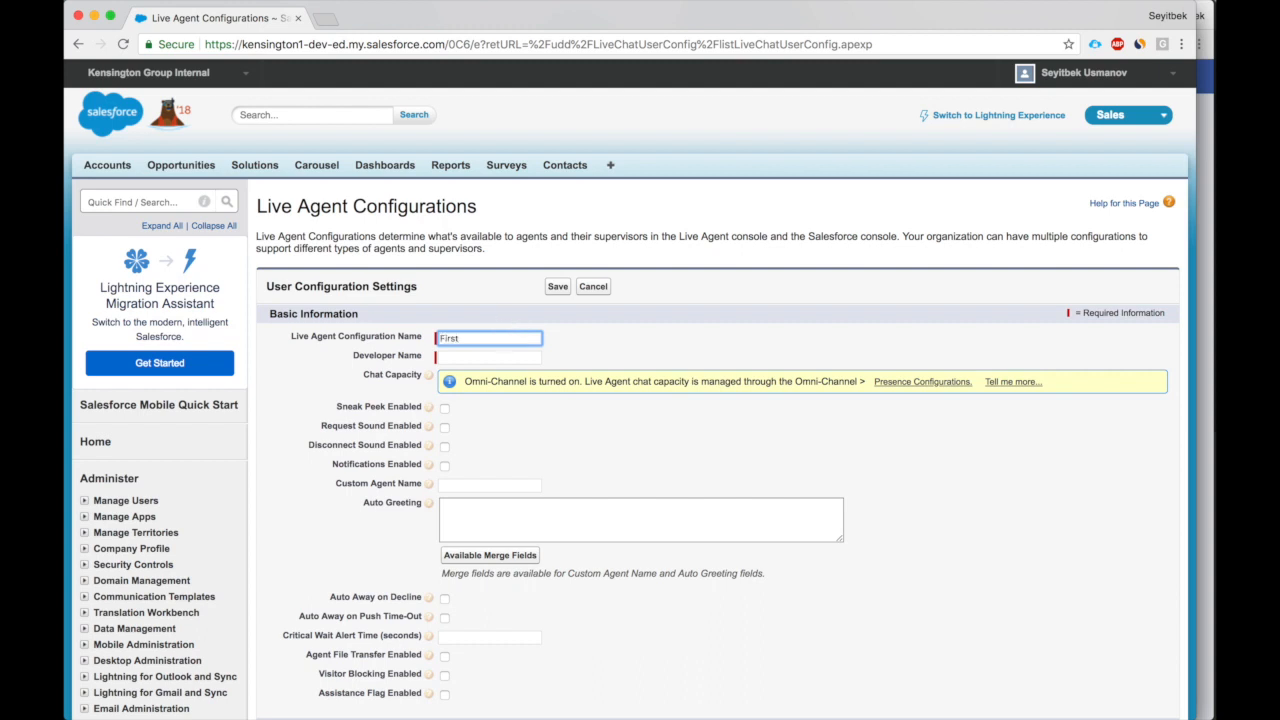
text(First)
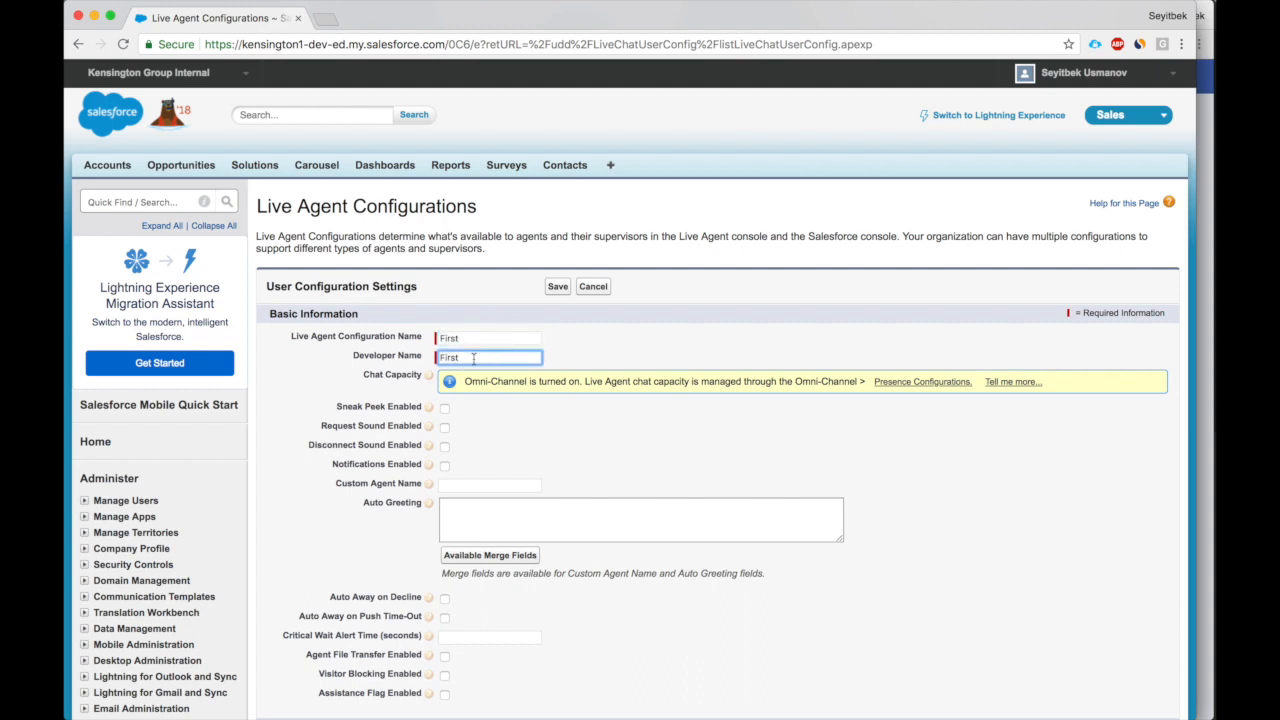
click(444, 408)
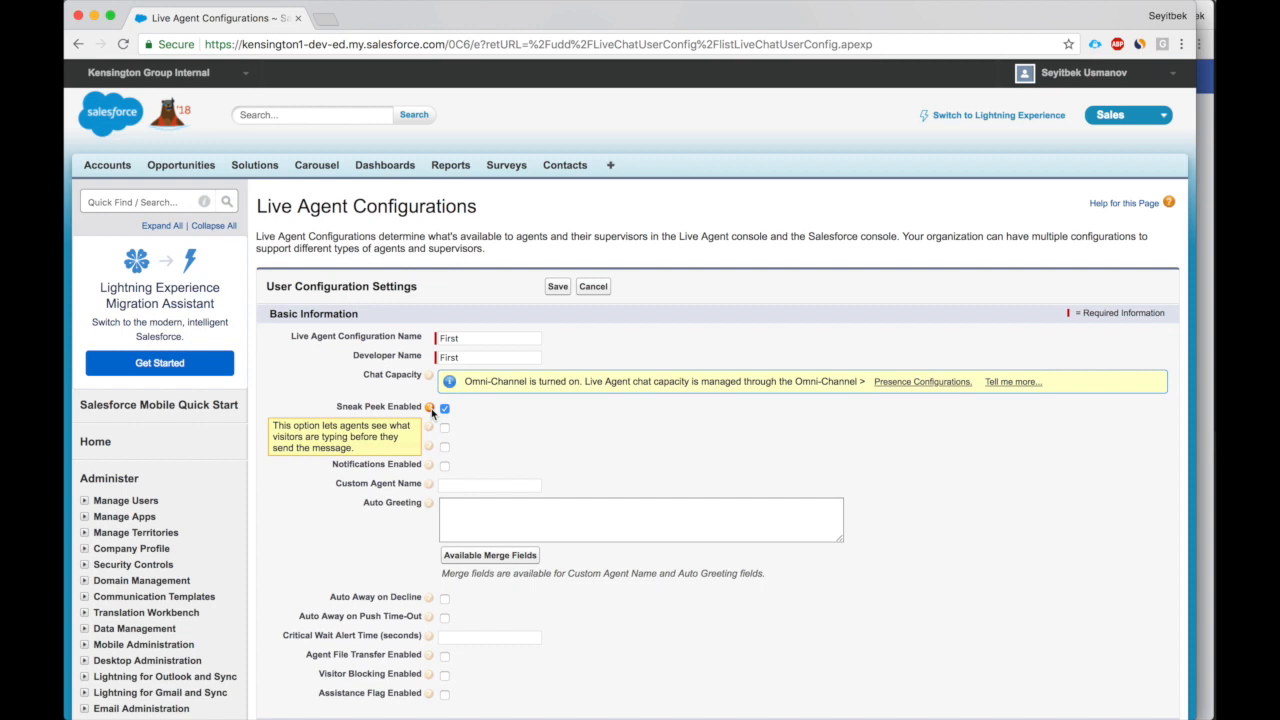
mouse_move(472, 413)
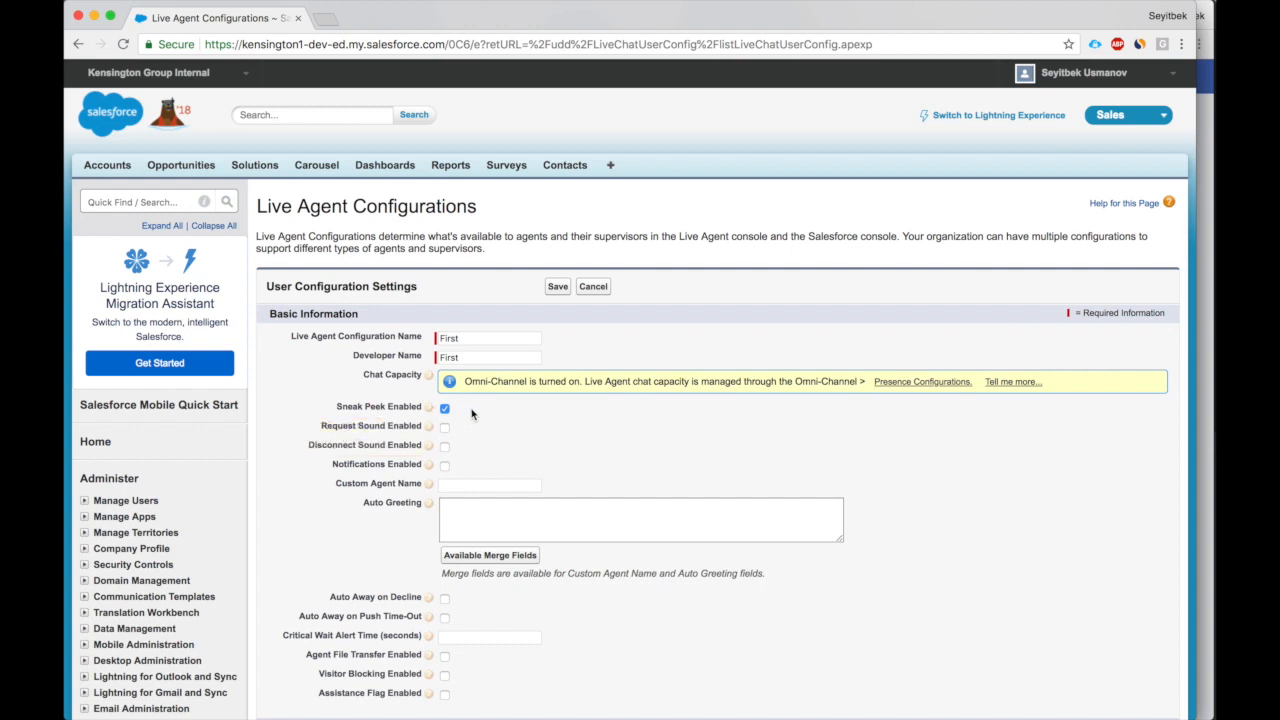
mouse_move(429, 425)
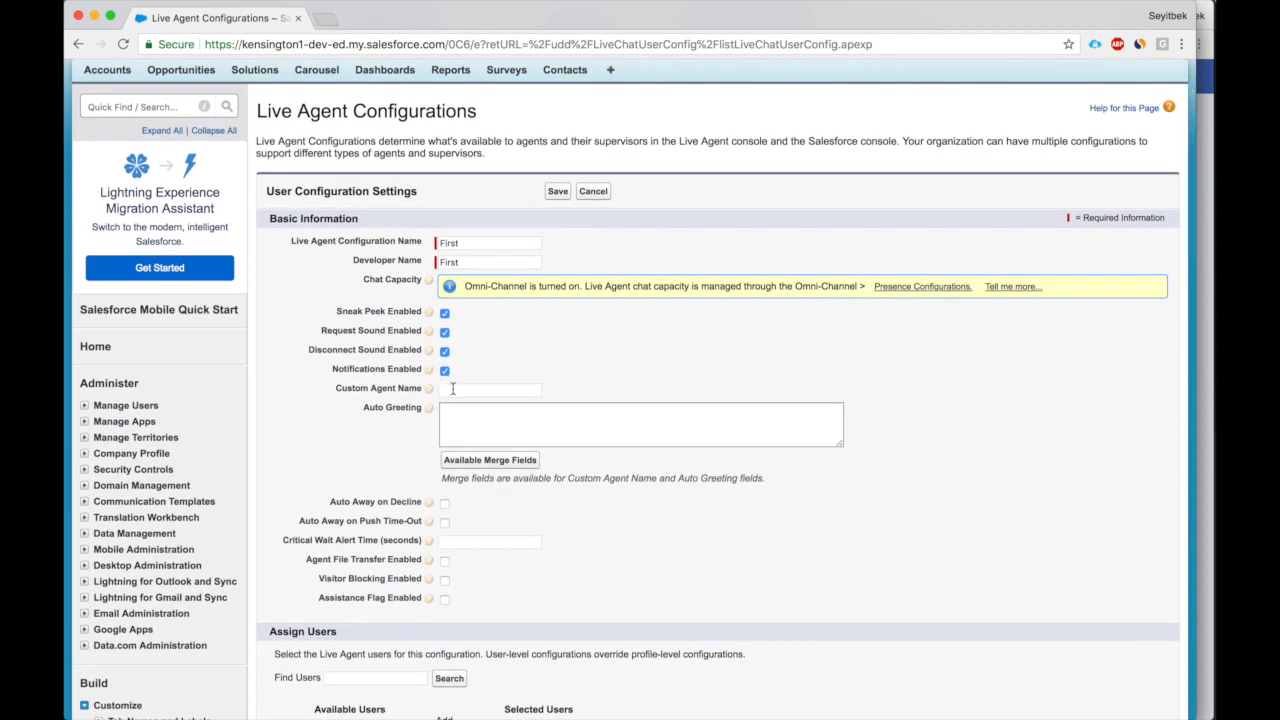
Assign the System Administrator profile to the First configuration.
scroll(down, 3)
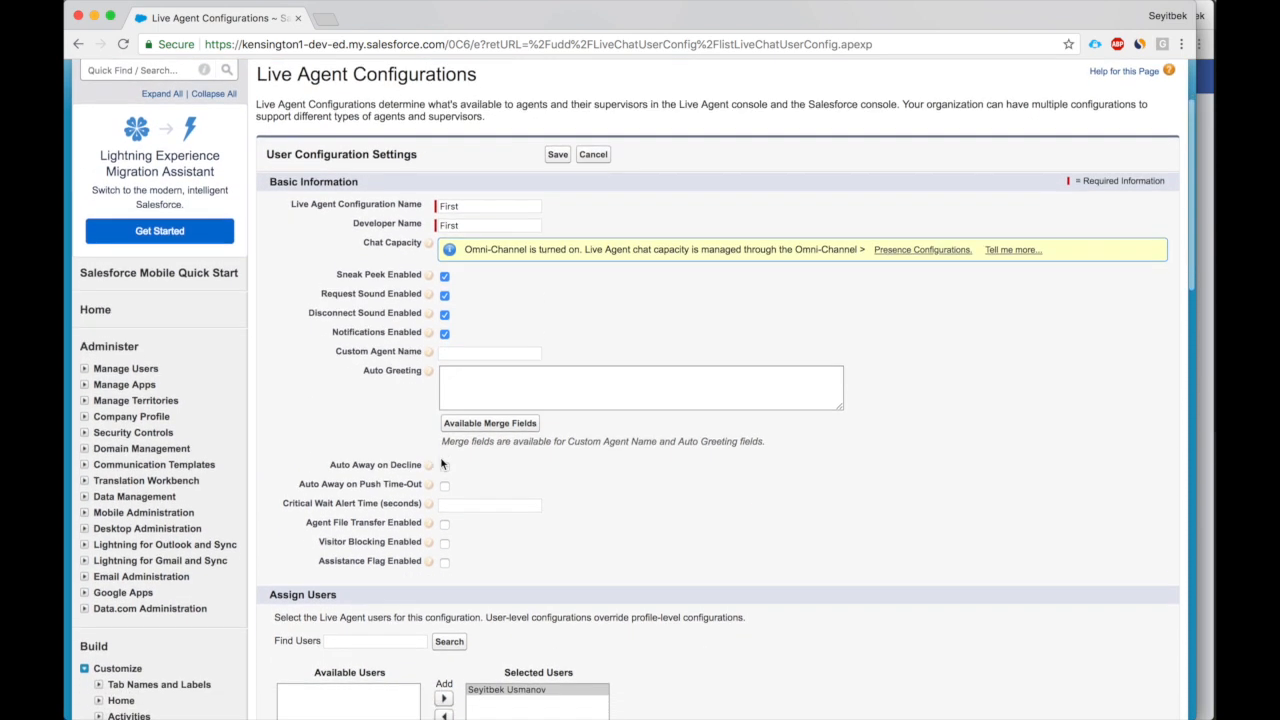
scroll(down, 3)
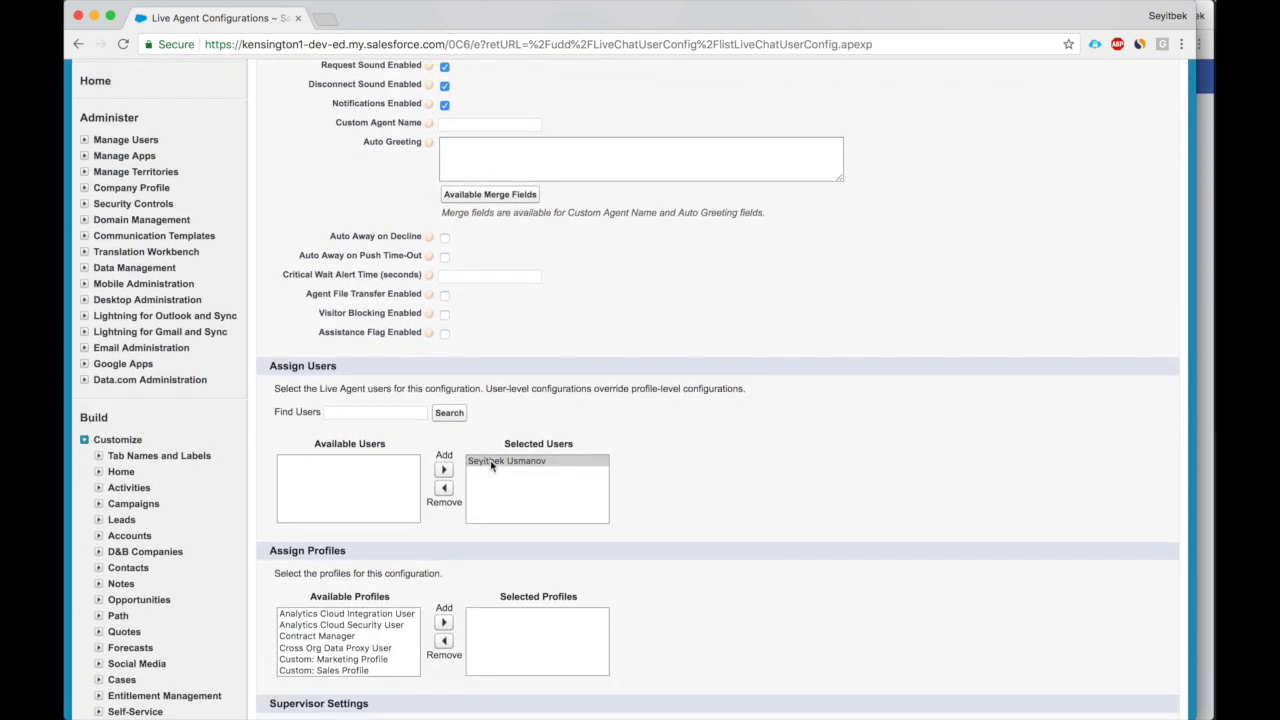
scroll(down, 3)
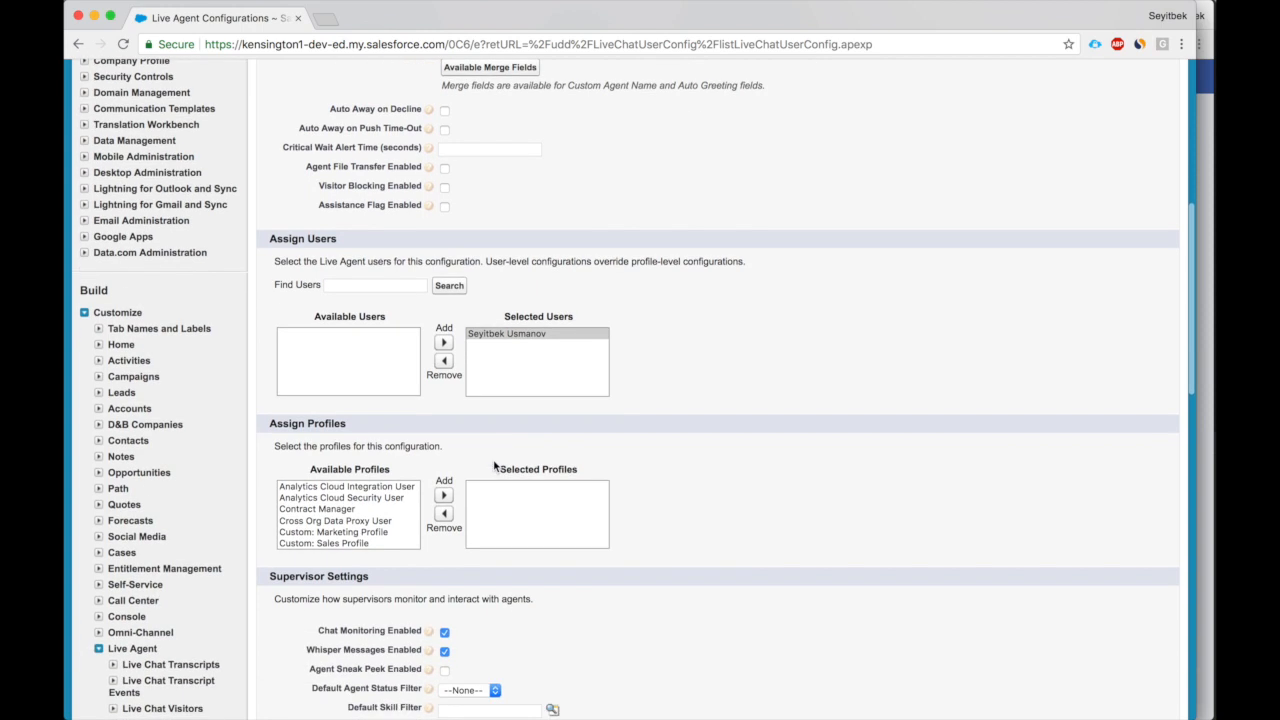
click(317, 508)
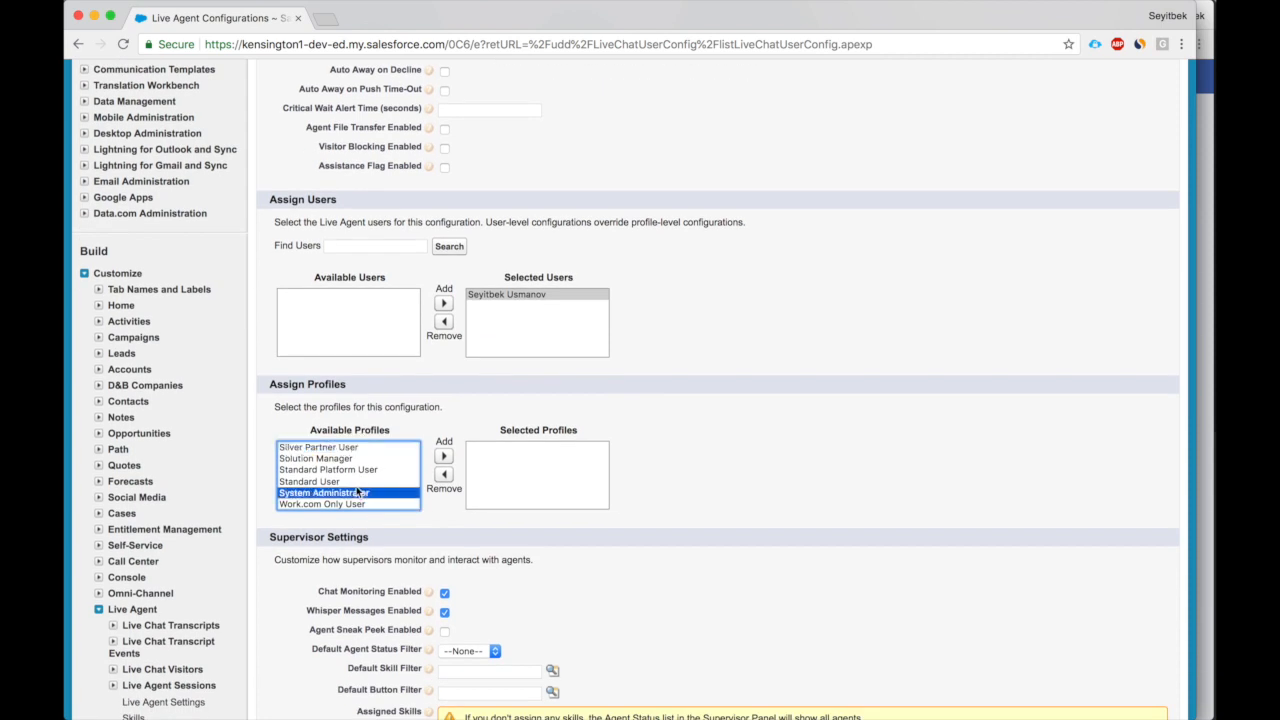
Enable chat transfers to agents and by skills in First, then save the configuration.
scroll(down, 3)
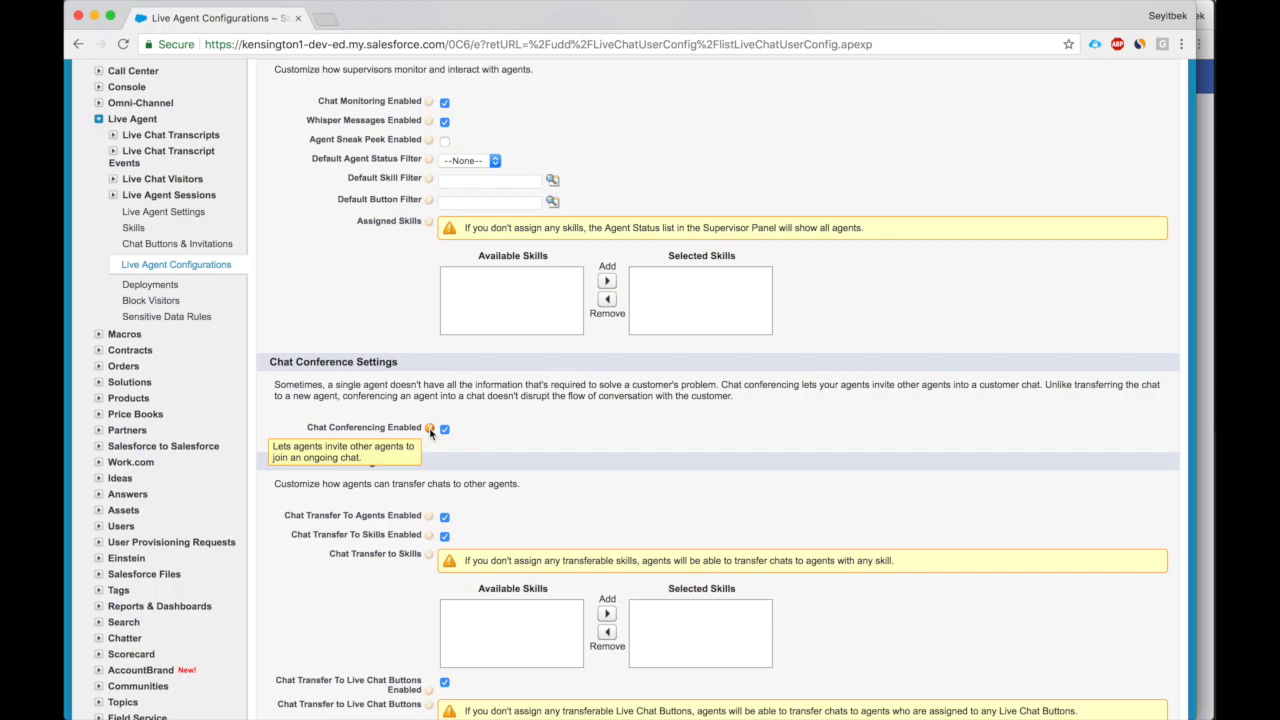
scroll(down, 3)
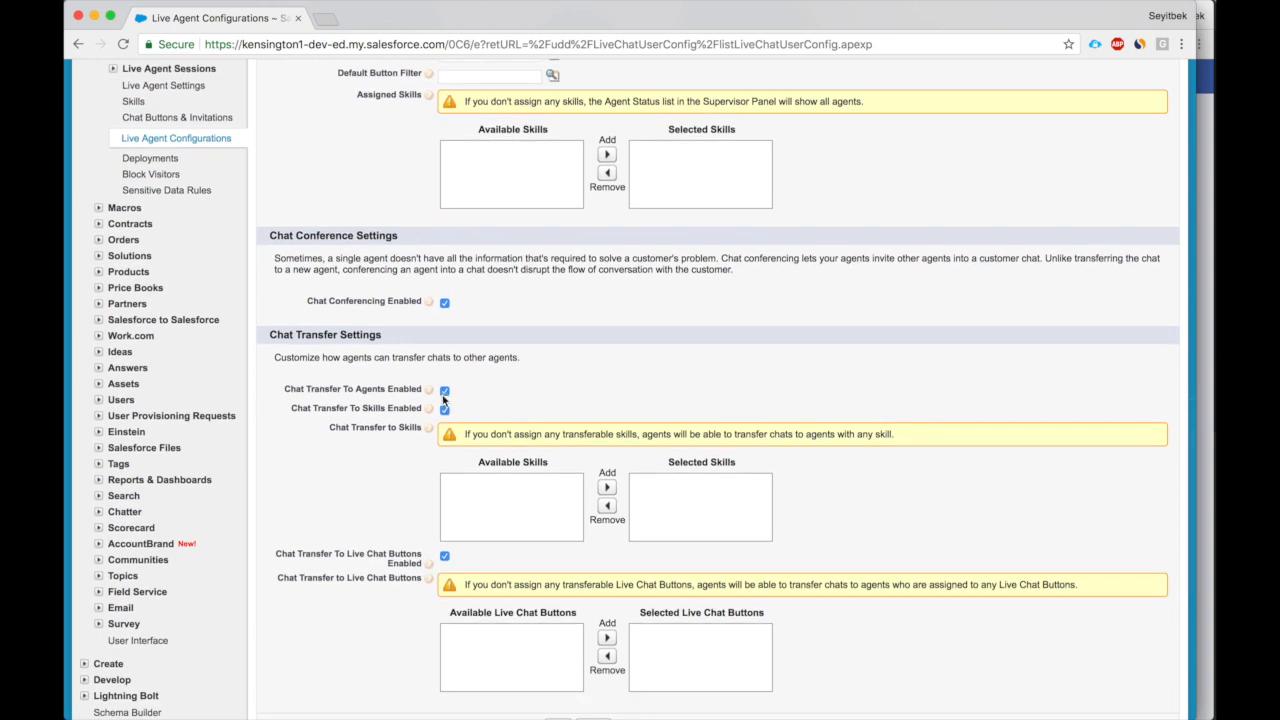
click(444, 389)
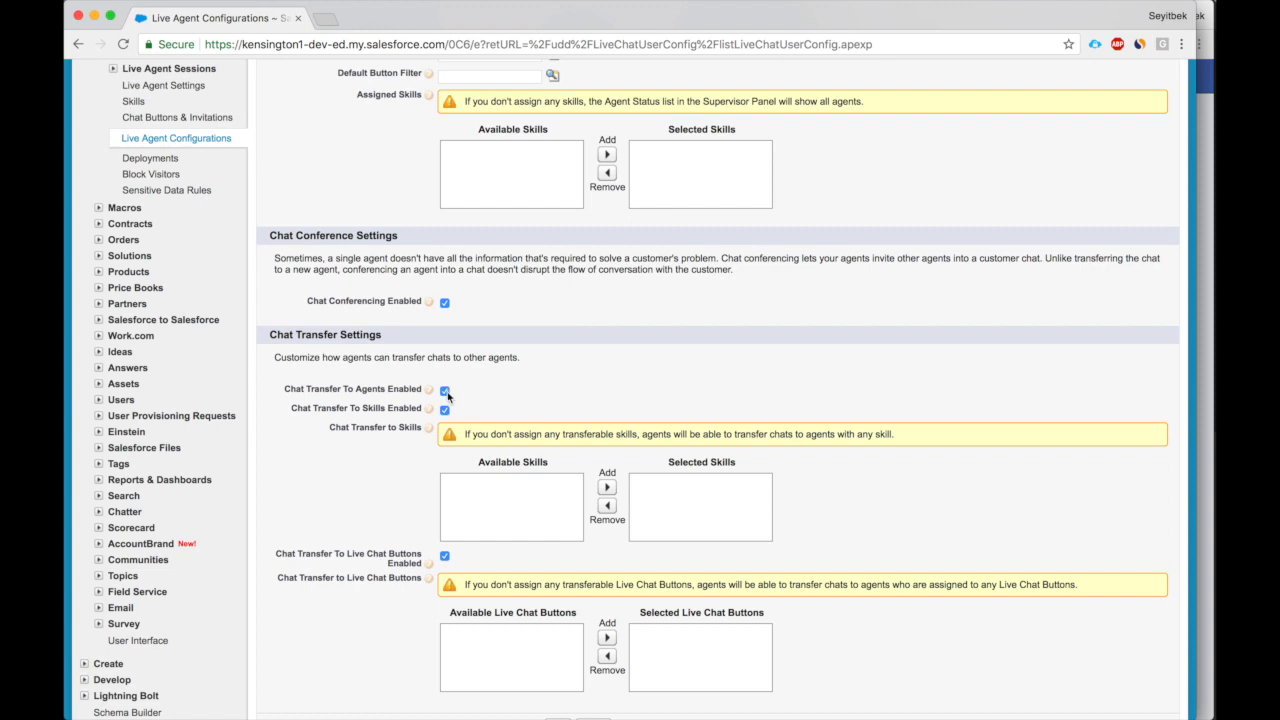
scroll(down, 3)
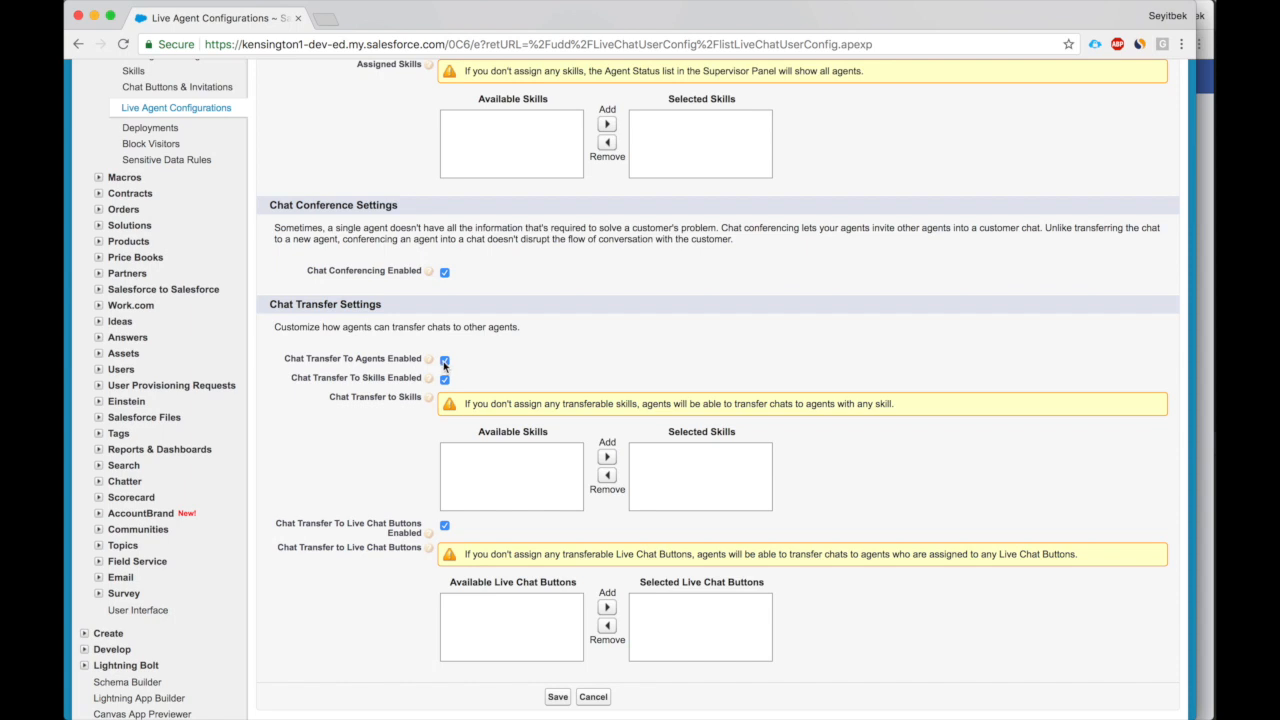
click(444, 378)
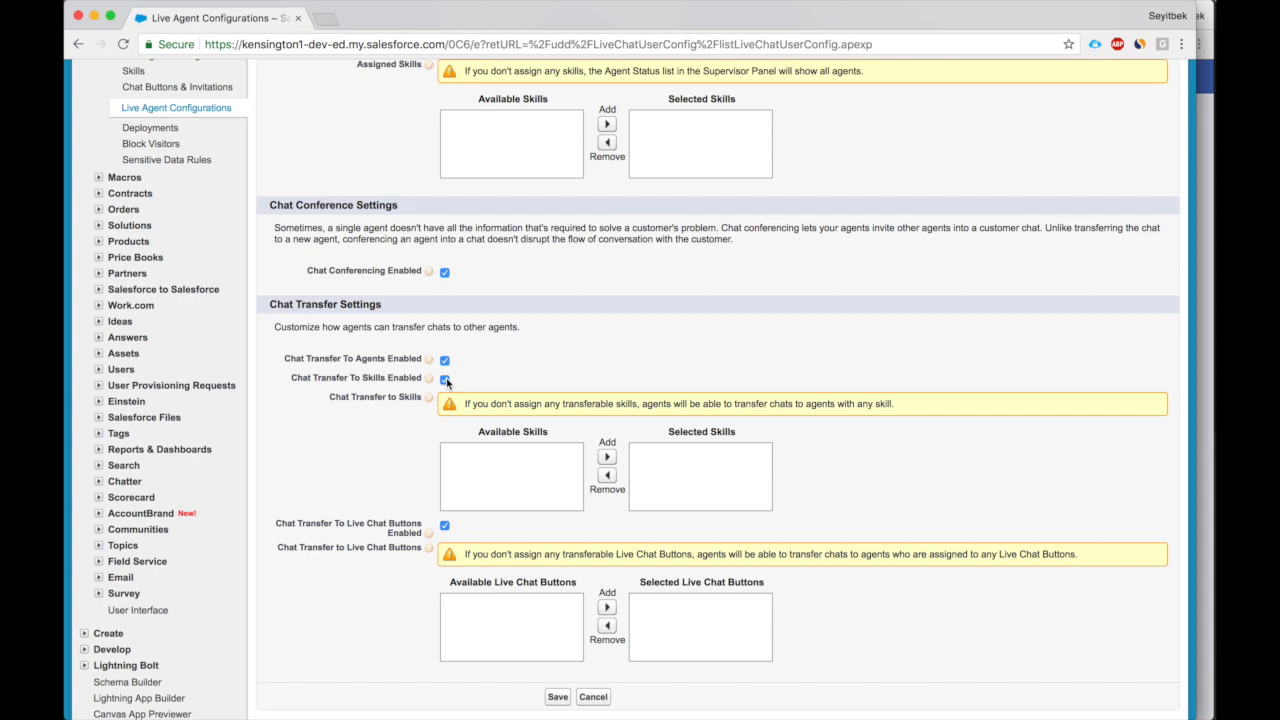
click(444, 379)
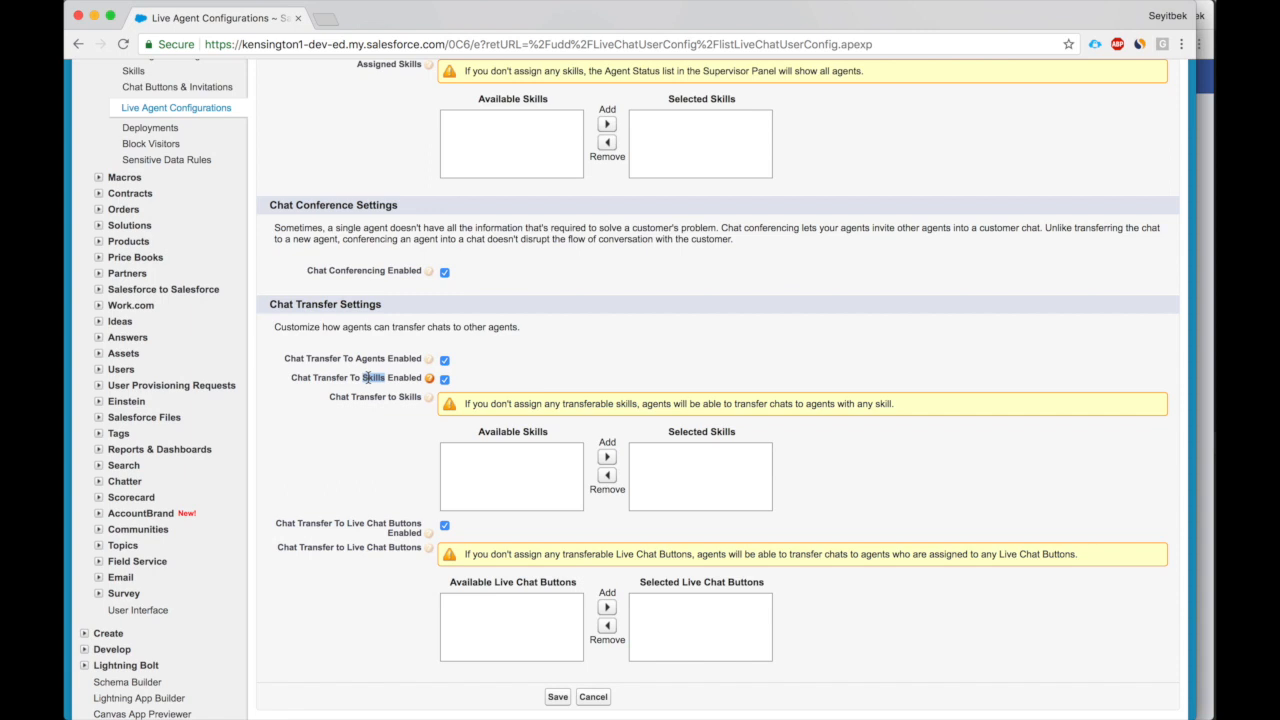
scroll(down, 3)
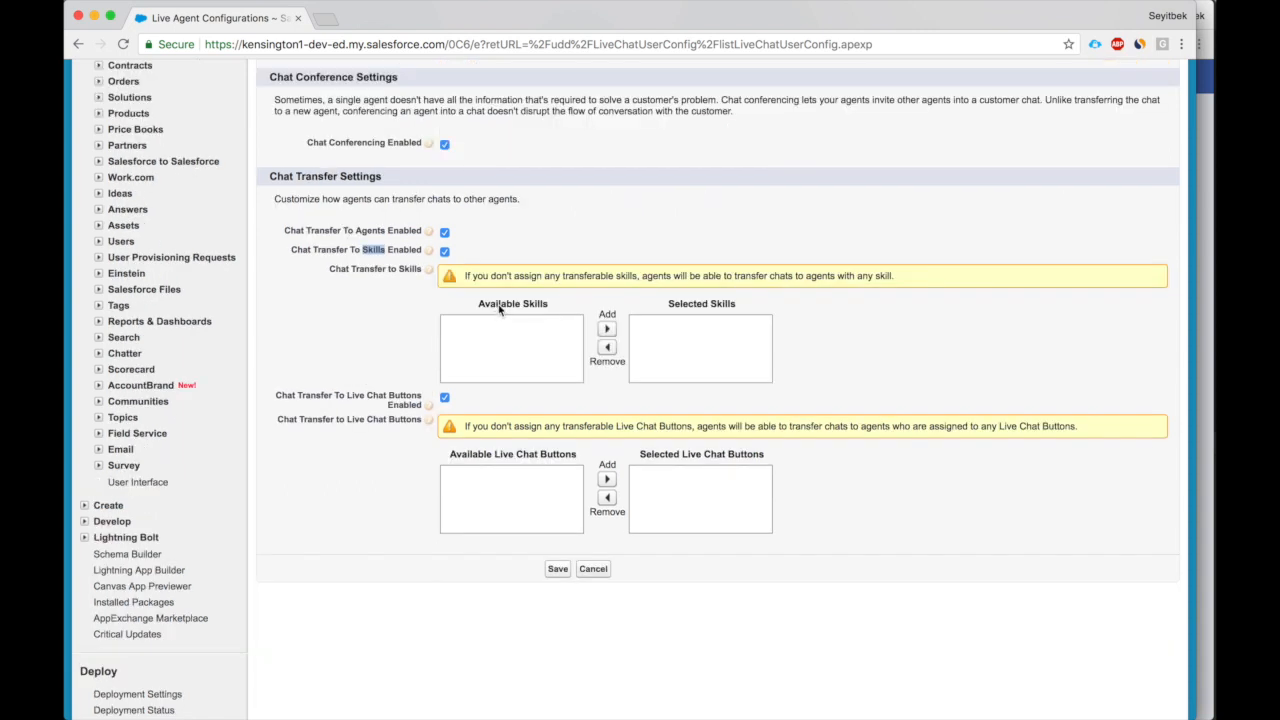
mouse_move(528, 323)
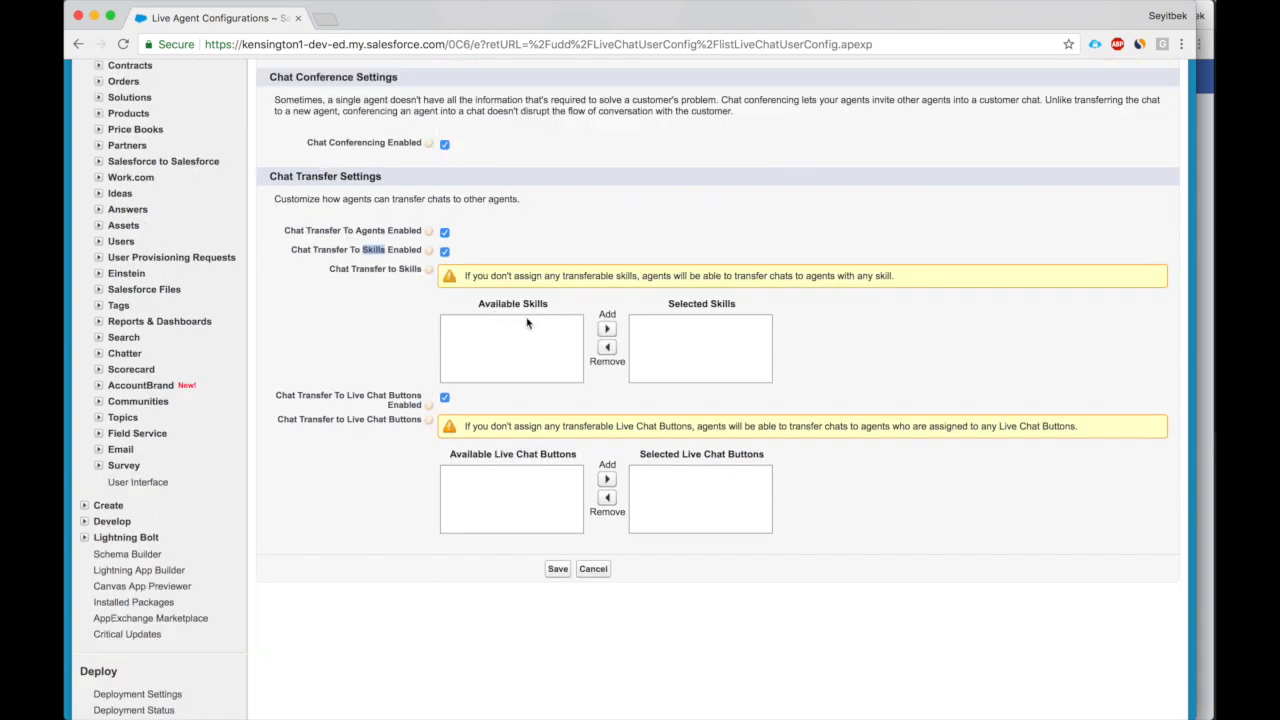
click(592, 568)
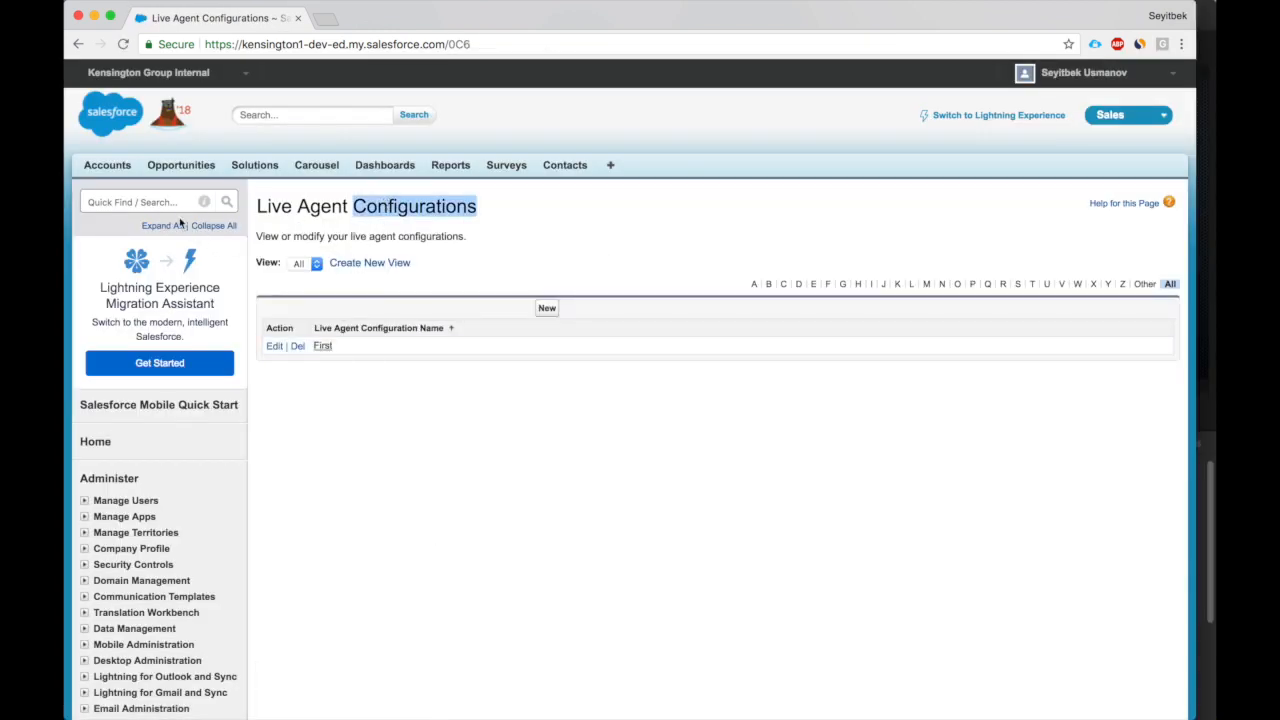
Create deployment 'First' with window title 'Service Agent' and visitor transcript saving enabled.
text(deploy)
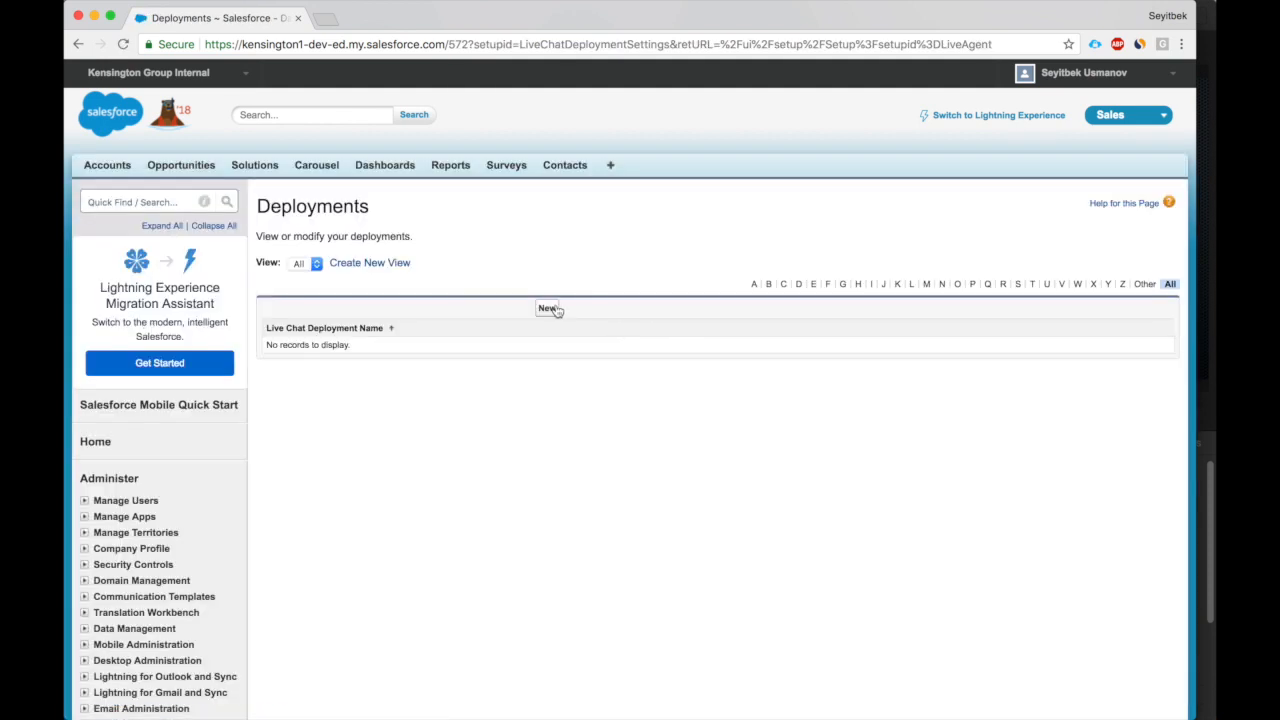
click(547, 308)
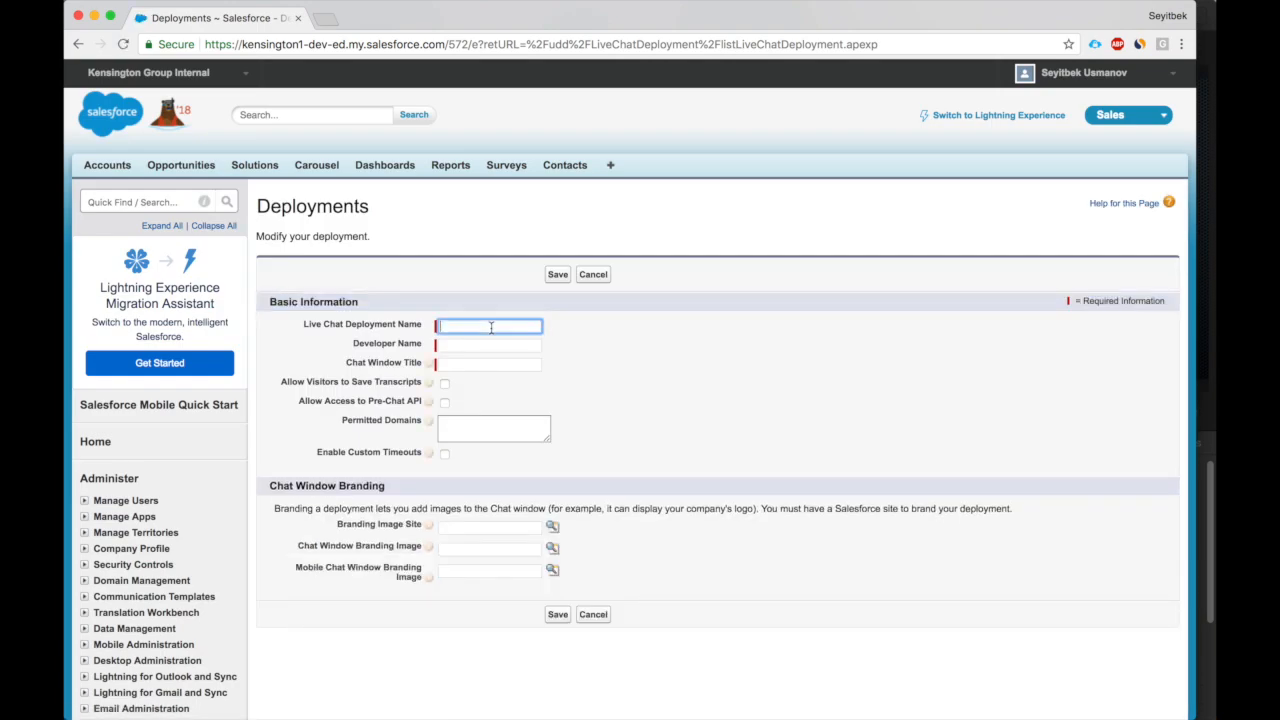
text(First)
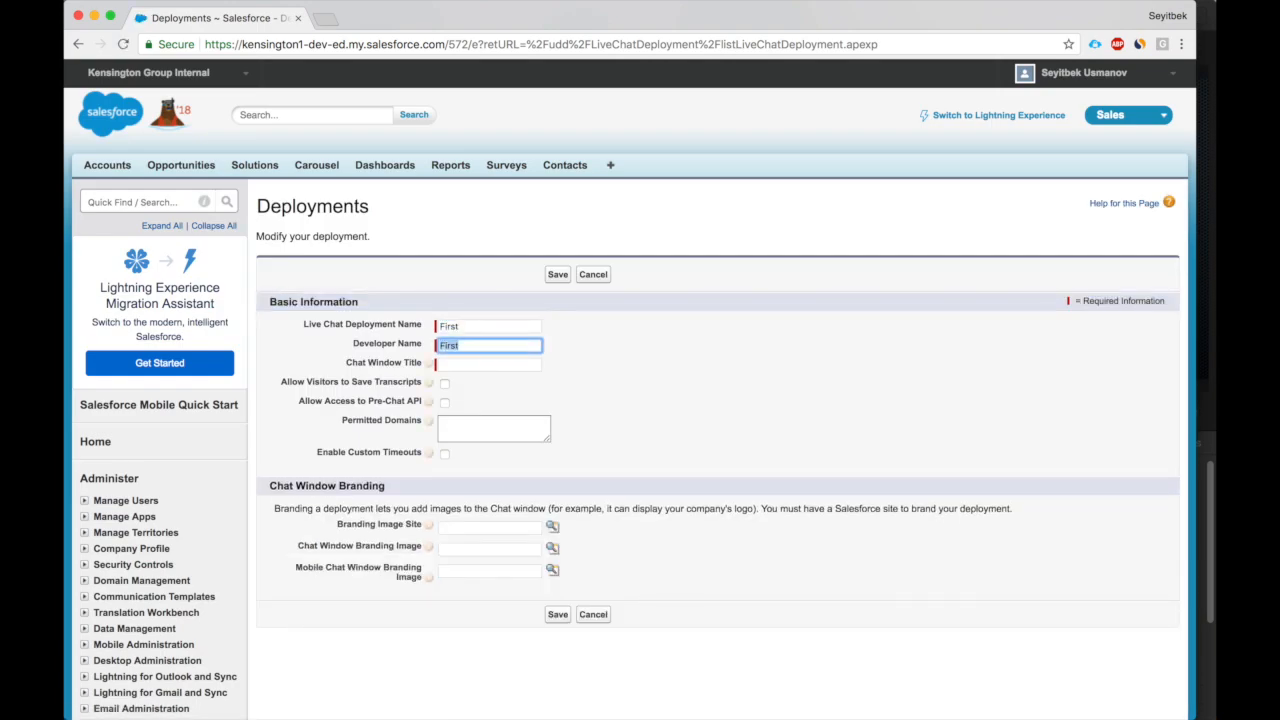
click(489, 362)
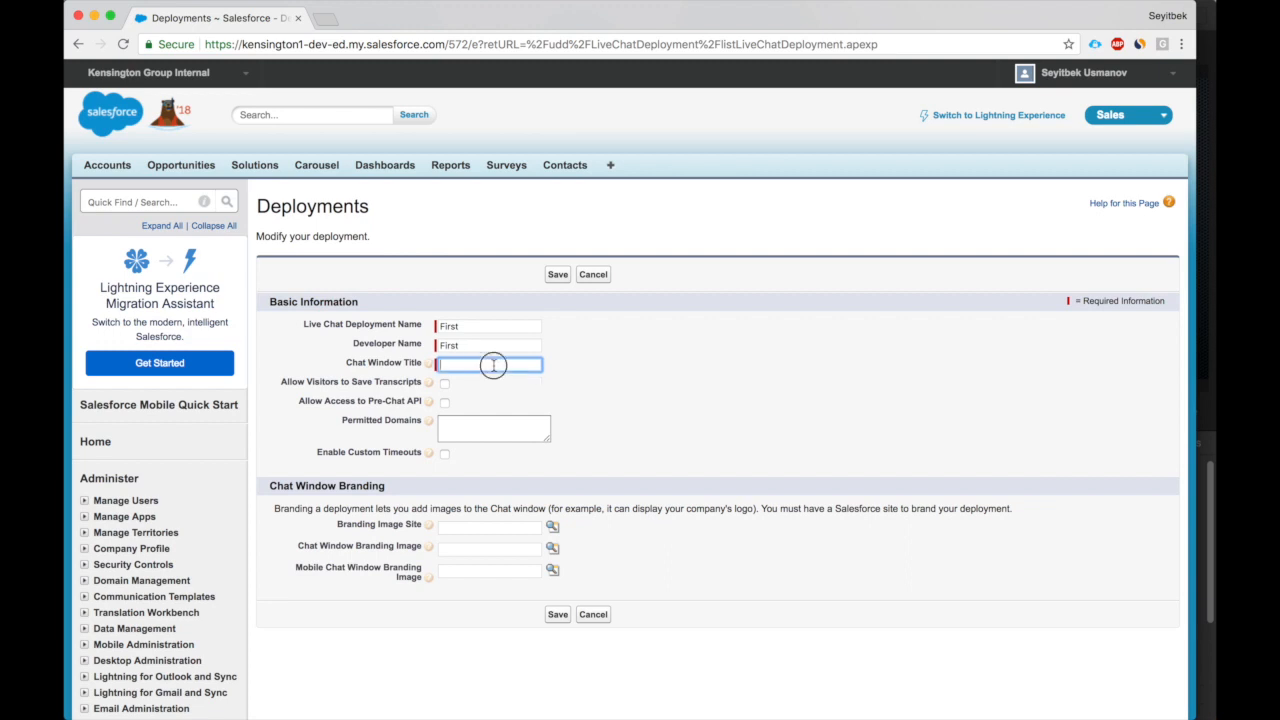
text(Service Agent)
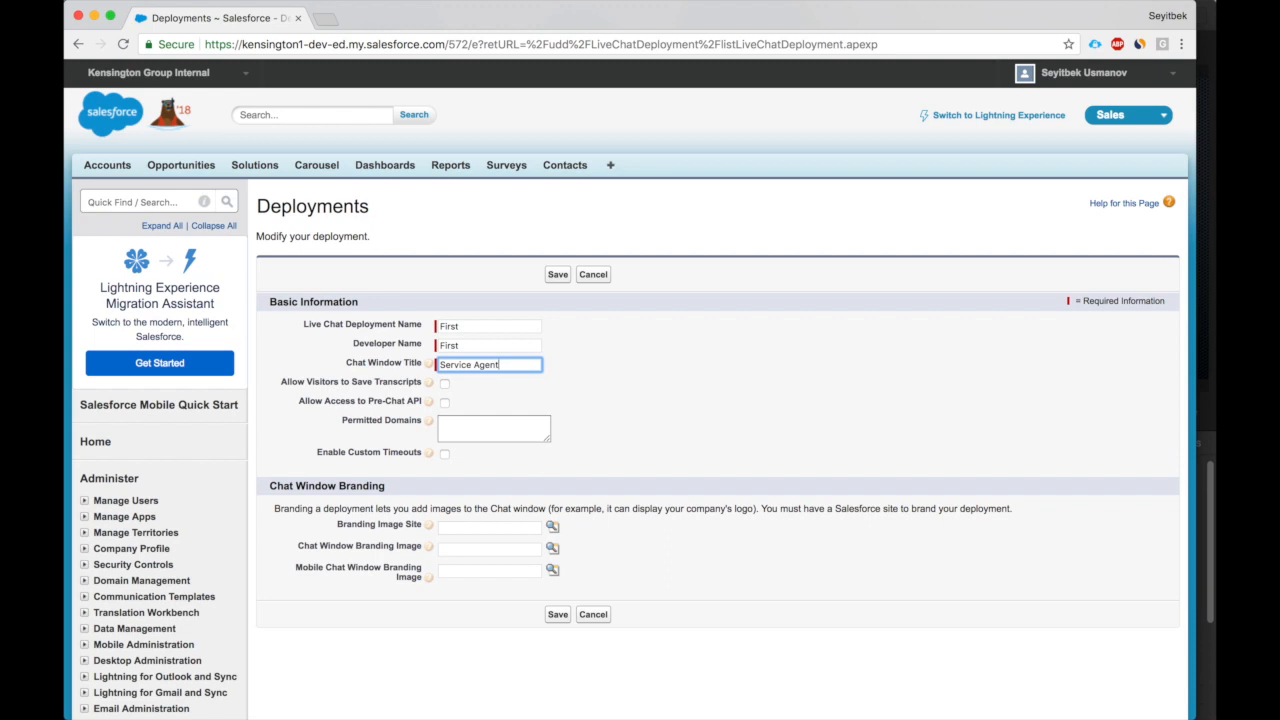
click(444, 383)
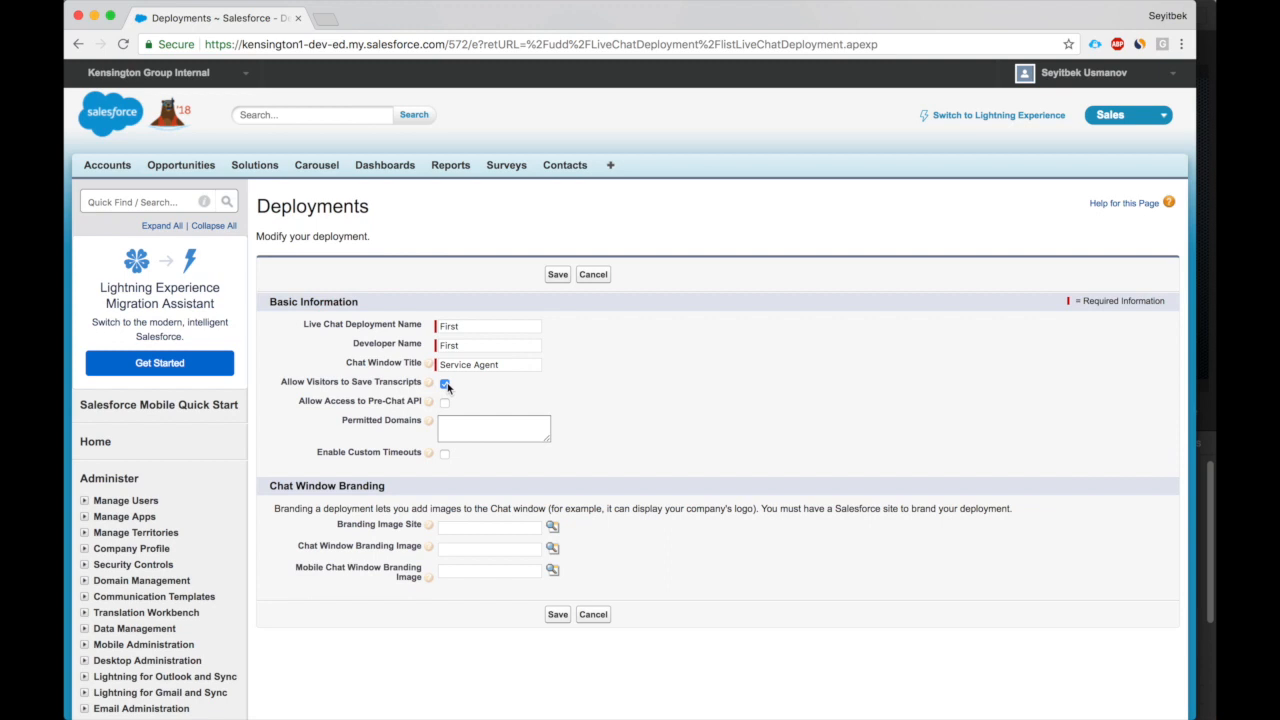
scroll(down, 3)
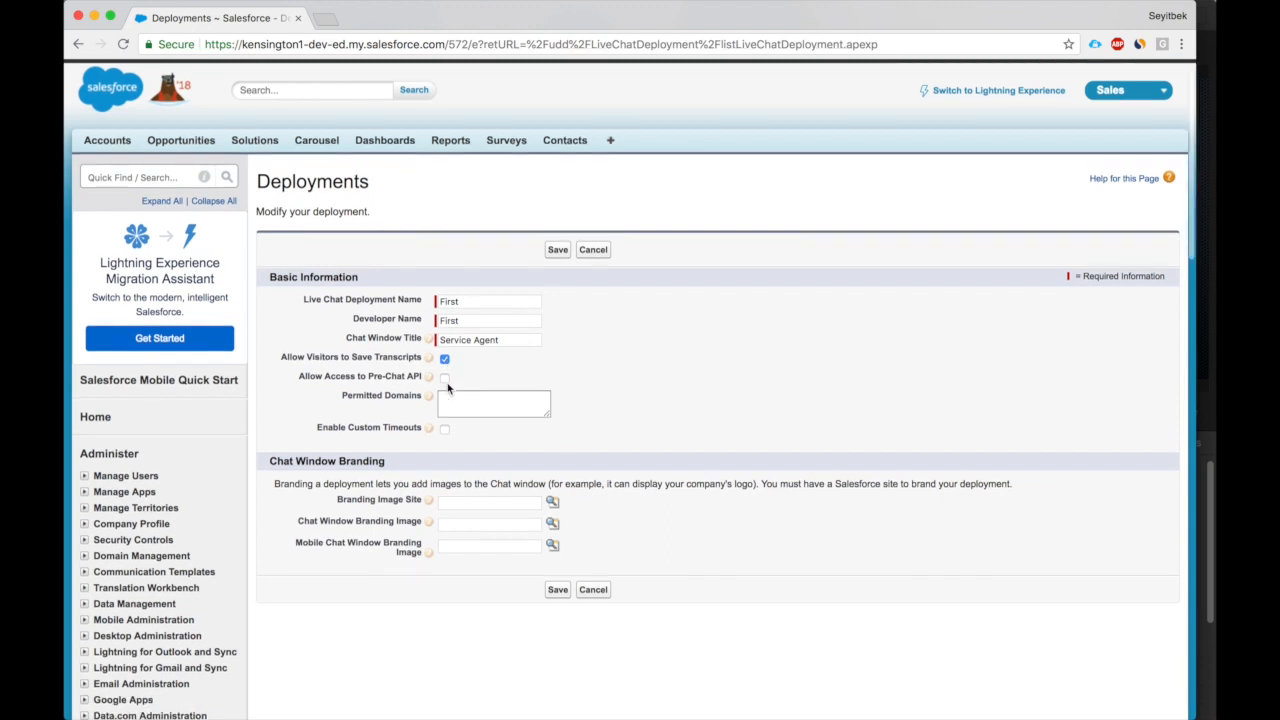
scroll(down, 3)
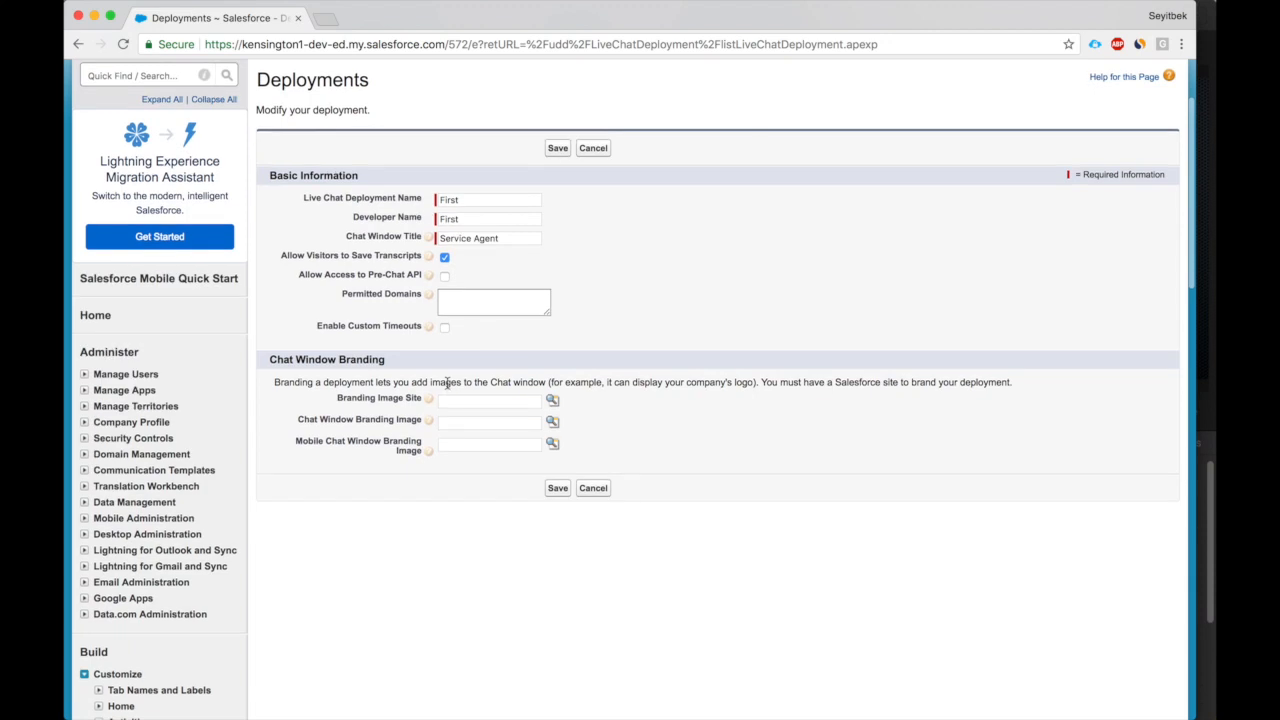
scroll(down, 3)
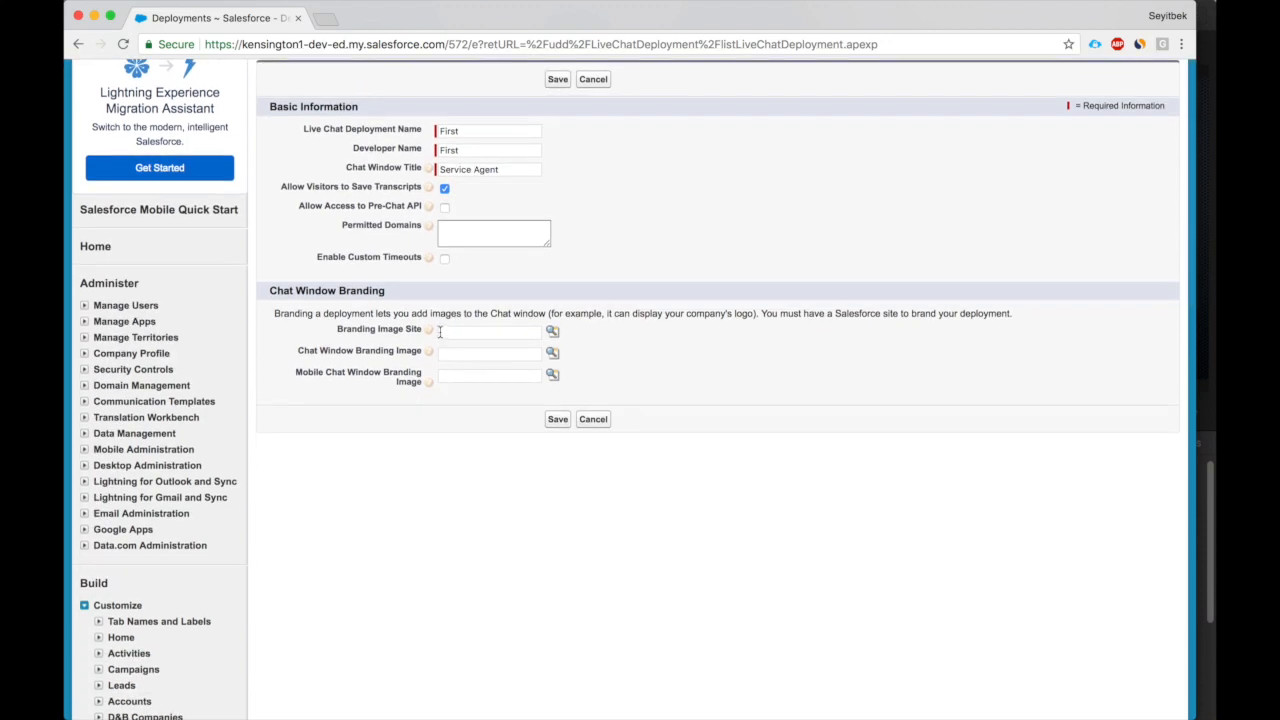
mouse_move(387, 307)
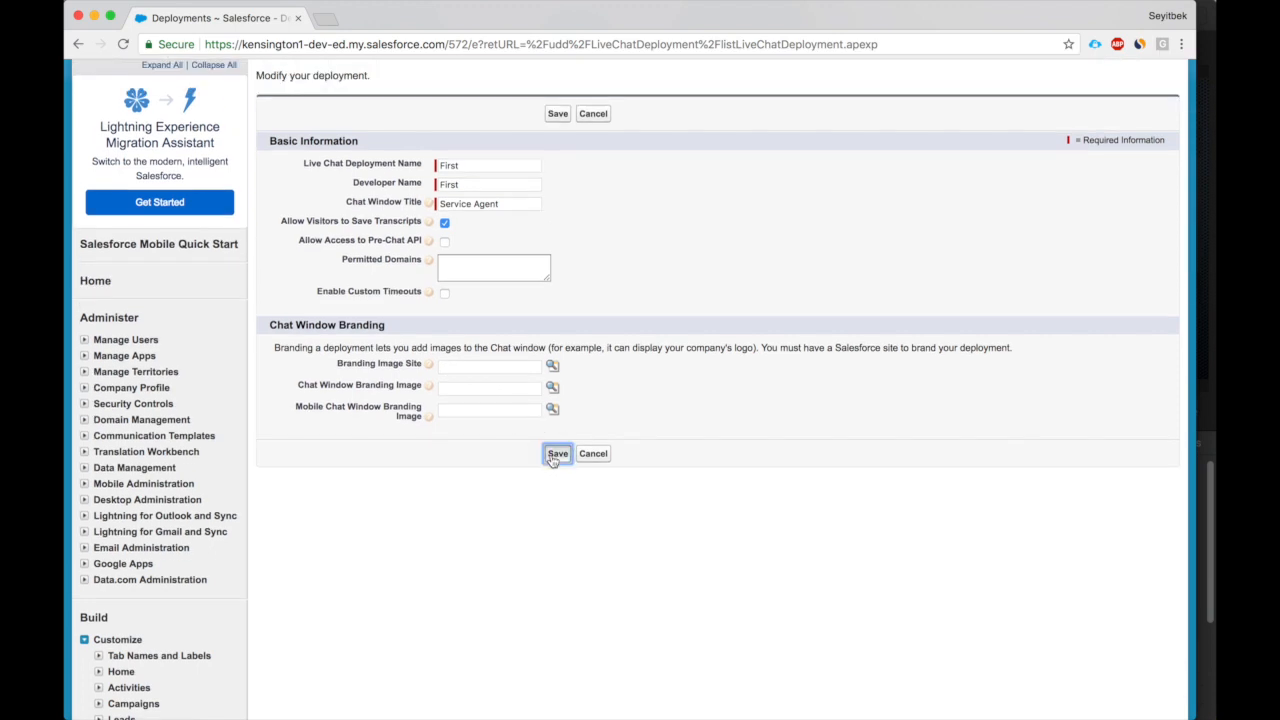
Save the First deployment and open the Chat Buttons & Invitations page via Quick Find.
click(557, 453)
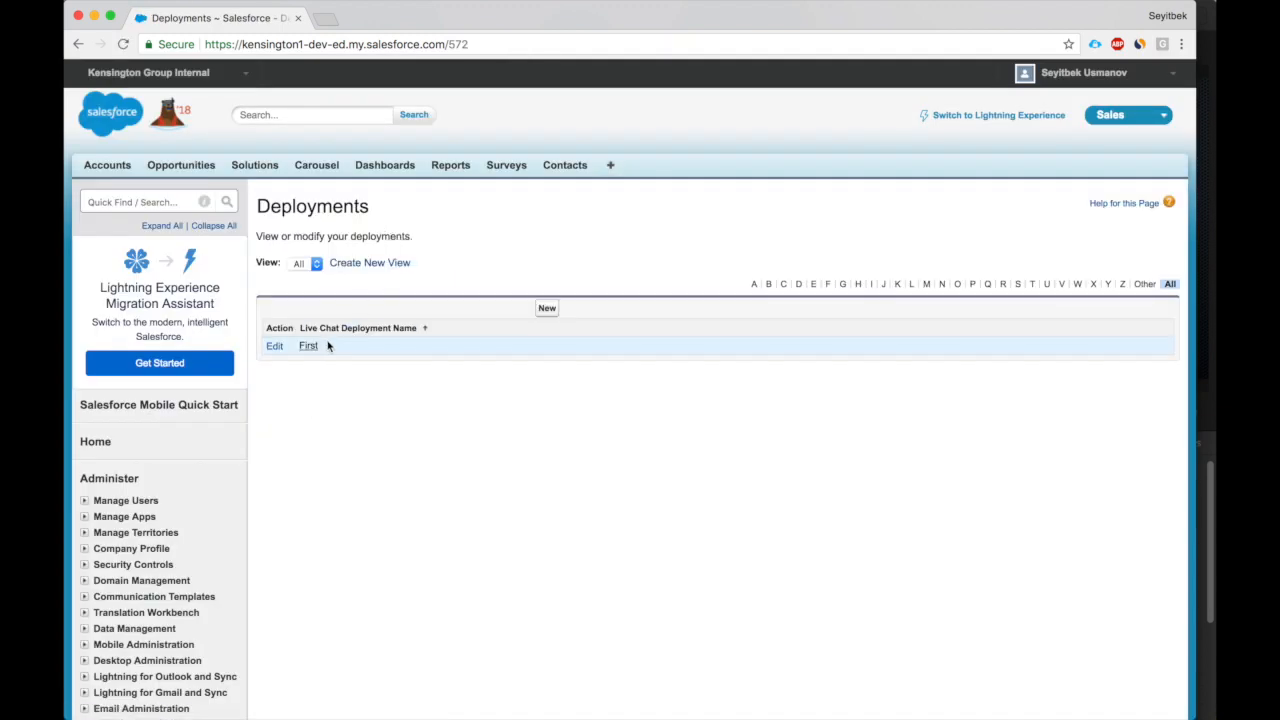
text(ch)
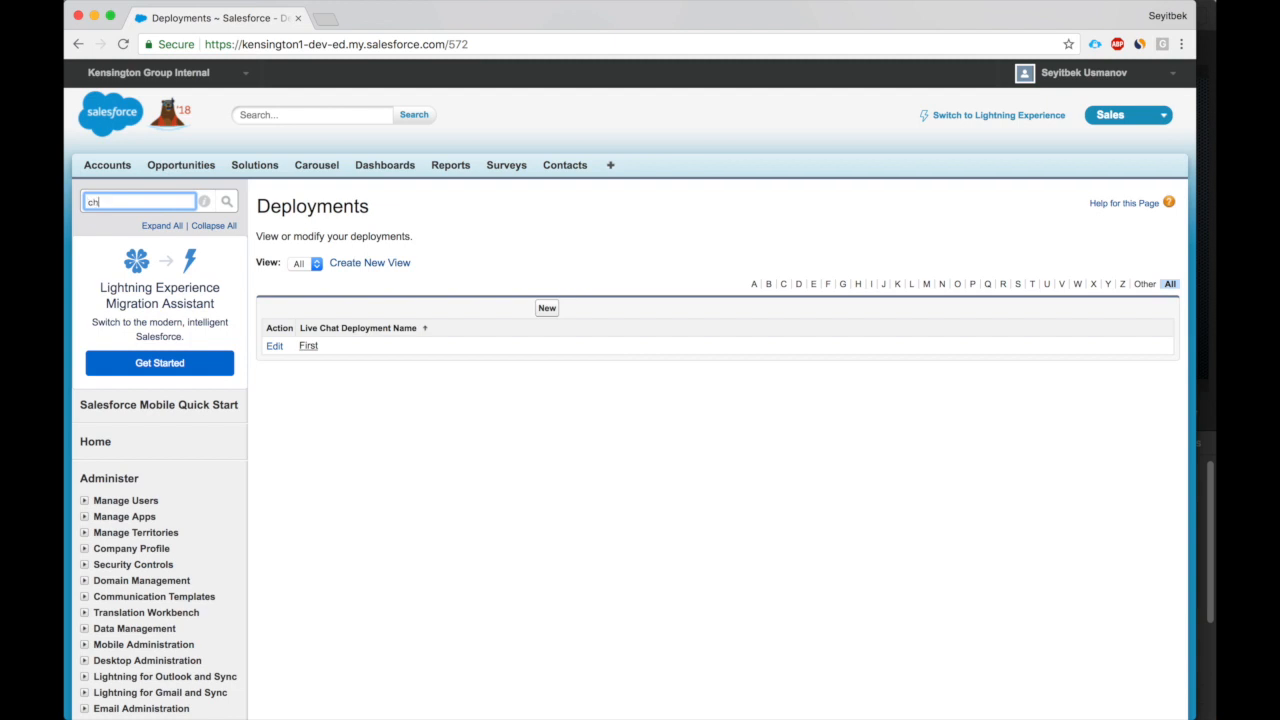
text(chat butt)
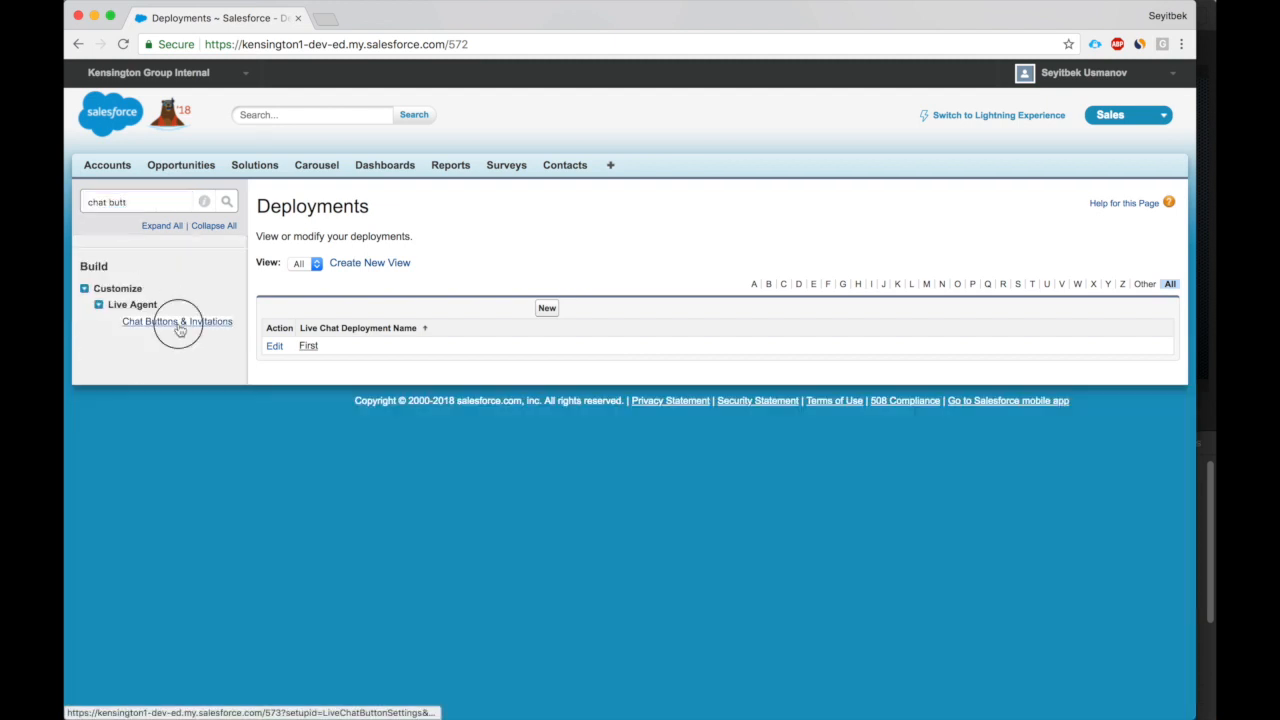
click(177, 321)
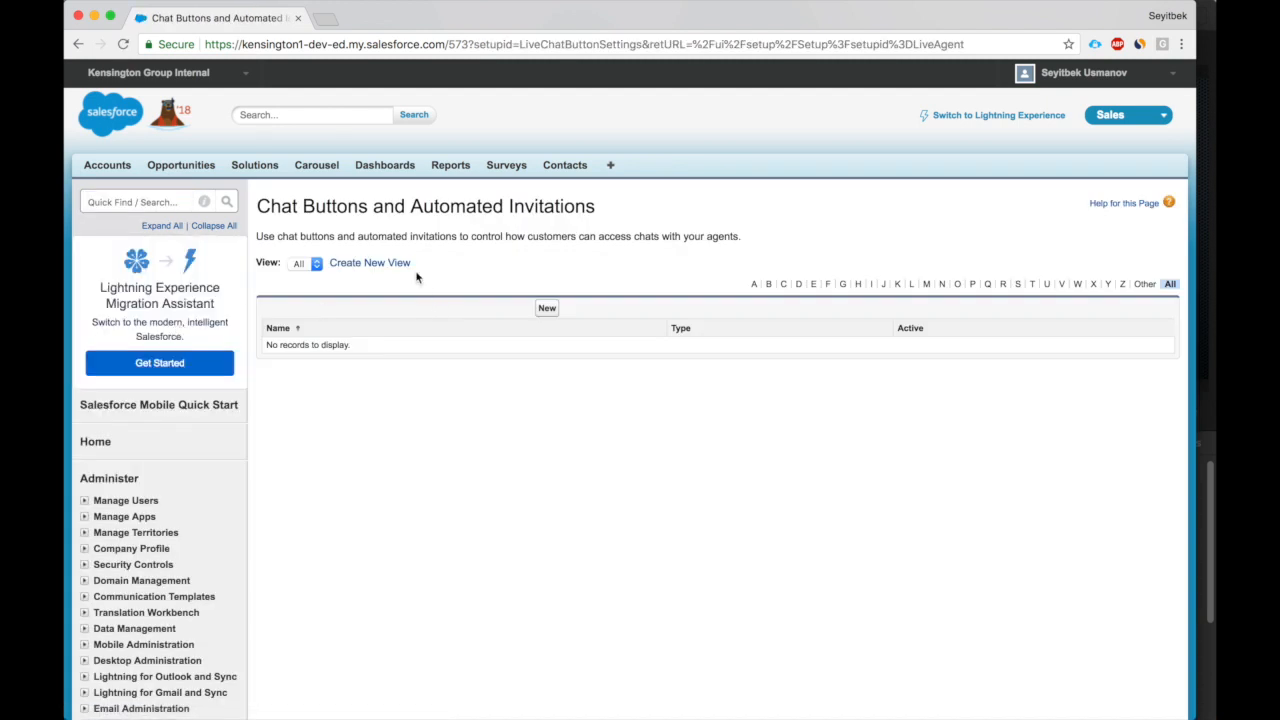
mouse_move(504, 275)
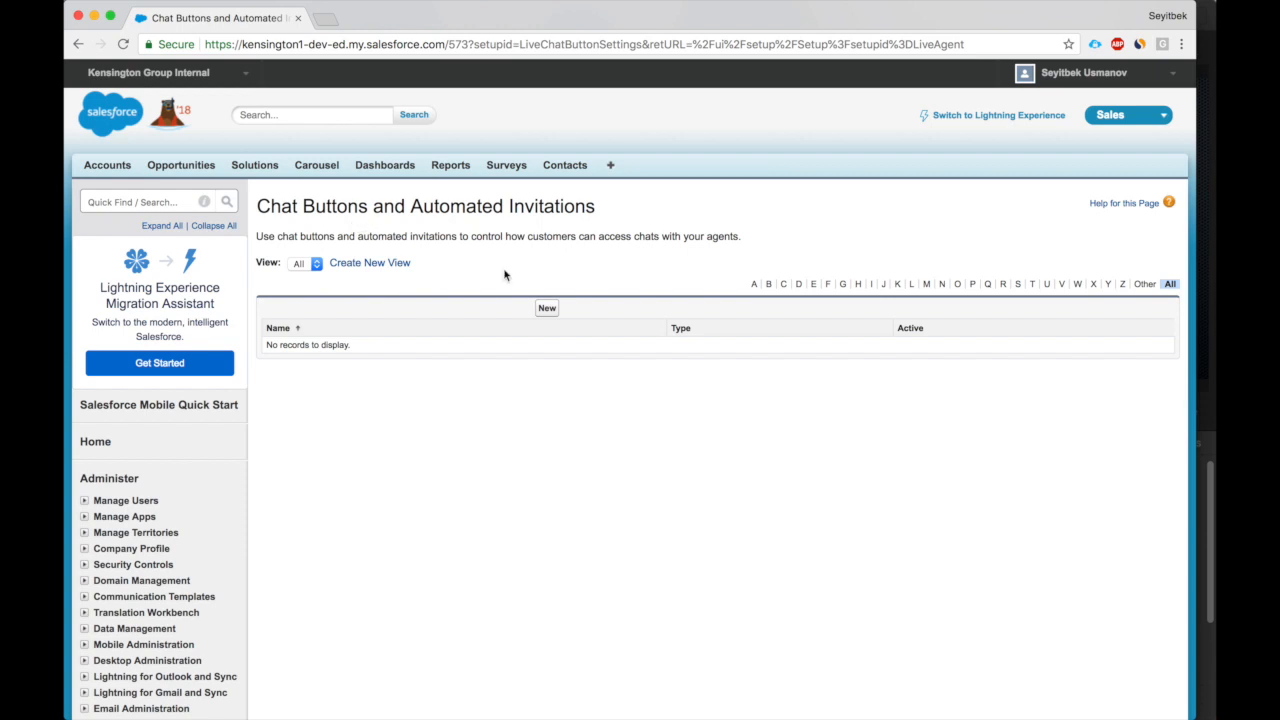
Start a new chat button named First with language set to English.
click(546, 307)
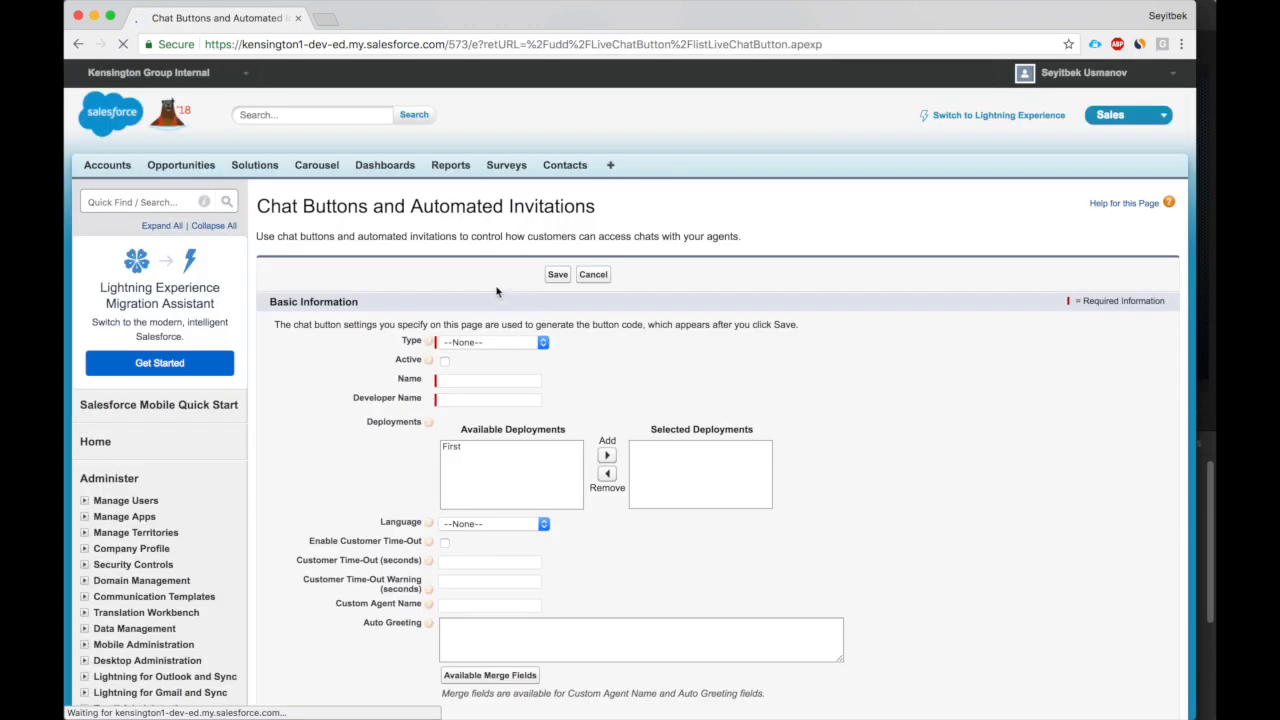
click(495, 341)
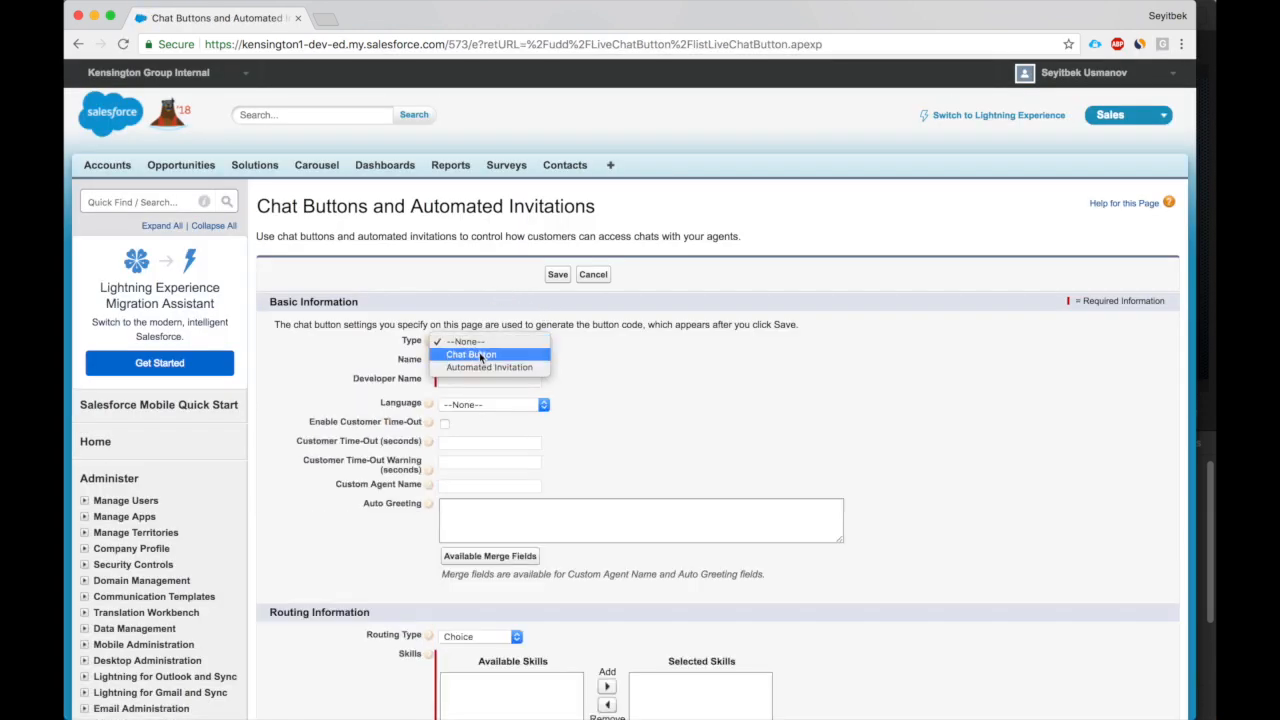
click(470, 354)
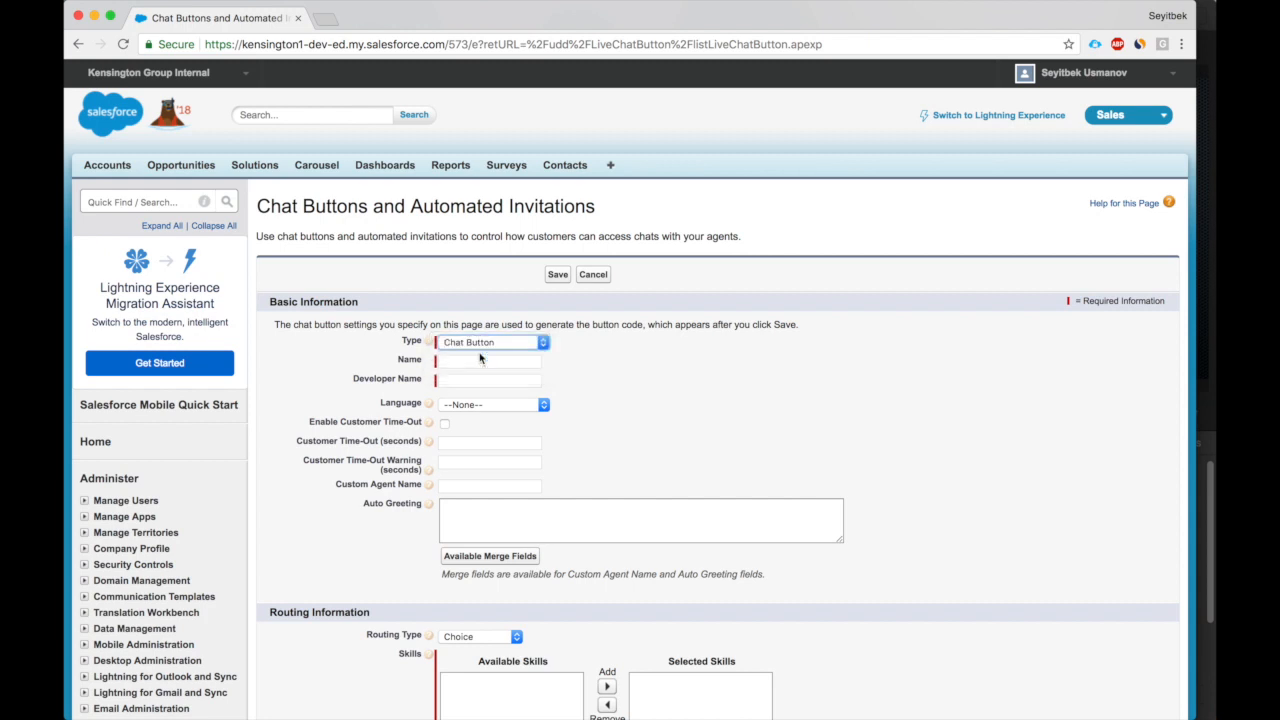
text(First)
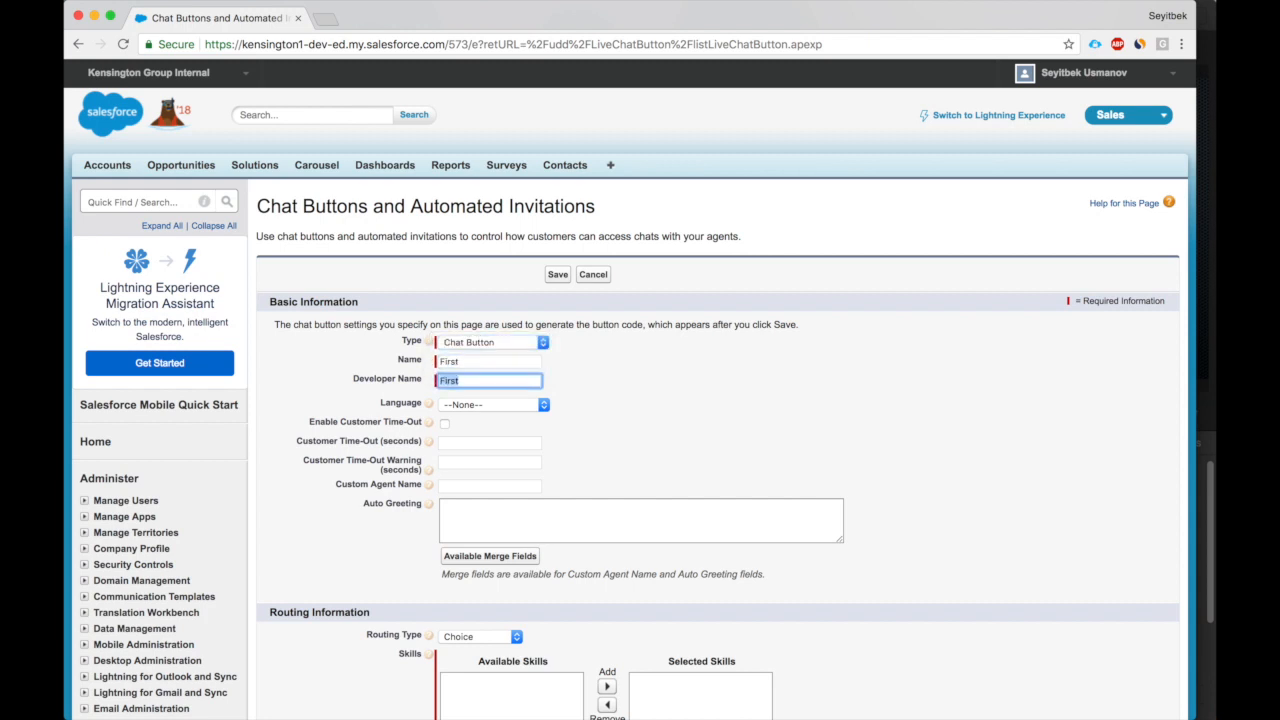
click(493, 404)
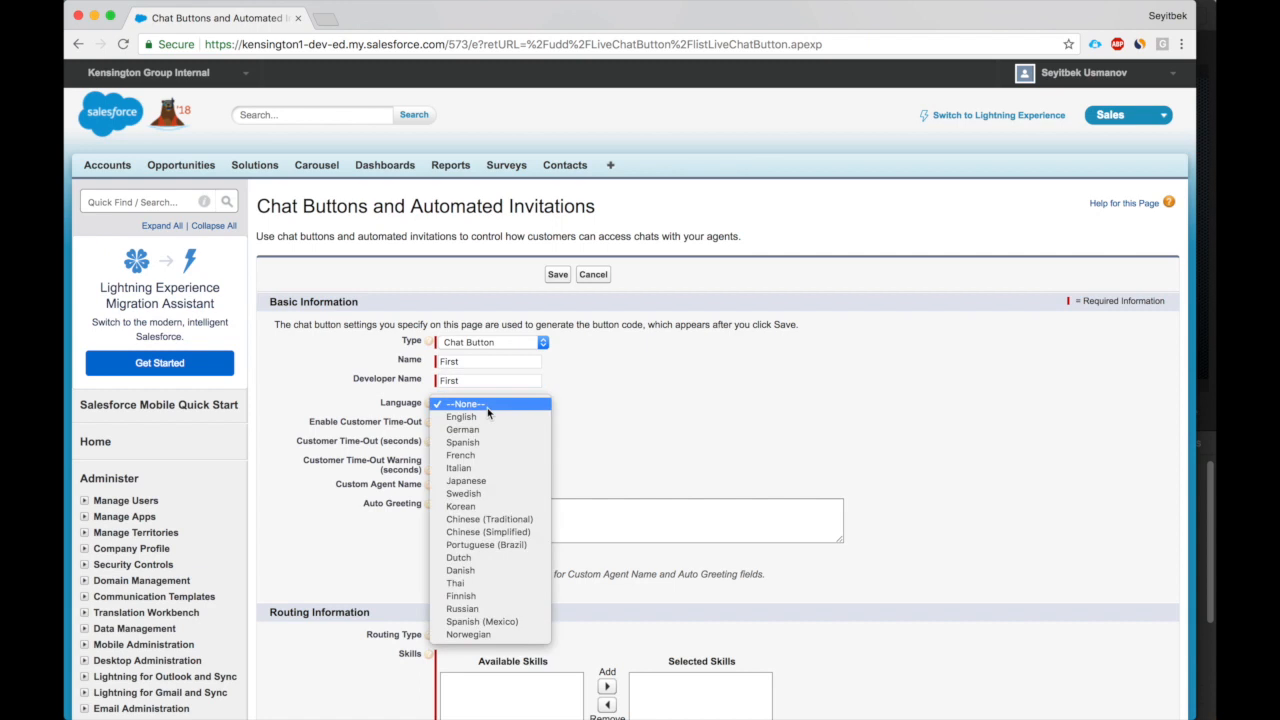
click(461, 416)
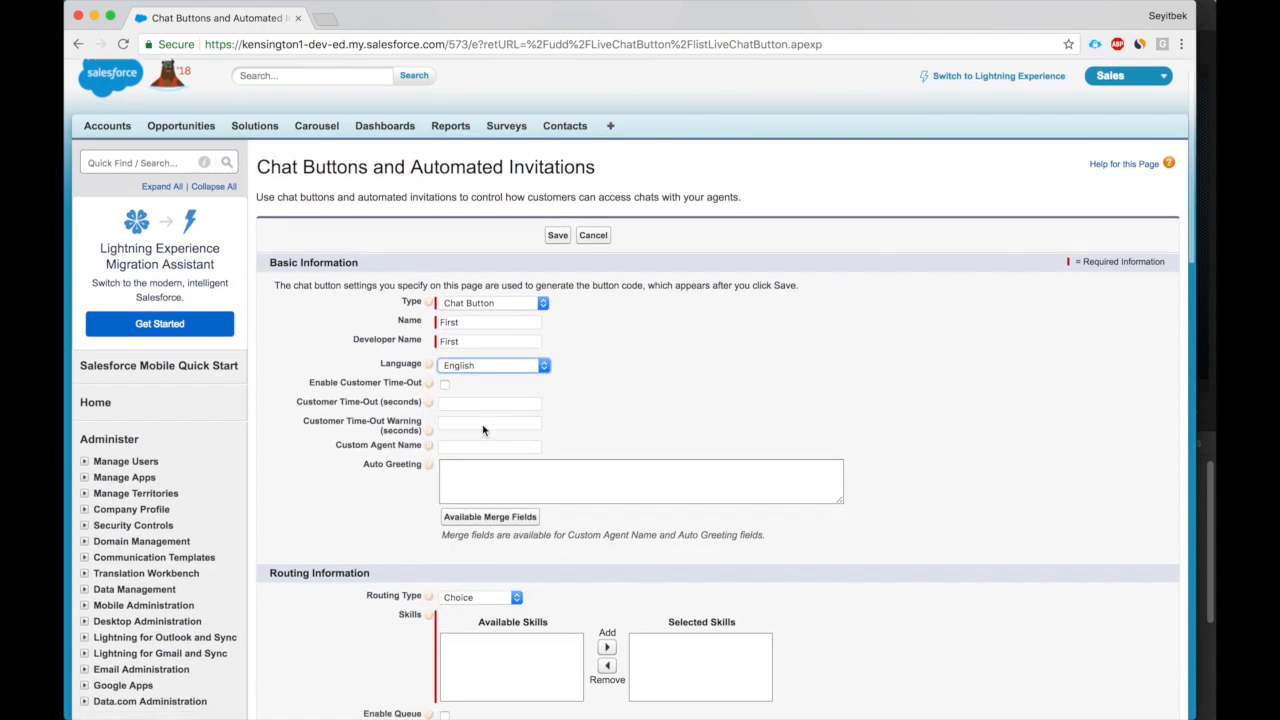
Set the button's routing type to Omni-Channel and look up a routing queue.
scroll(down, 3)
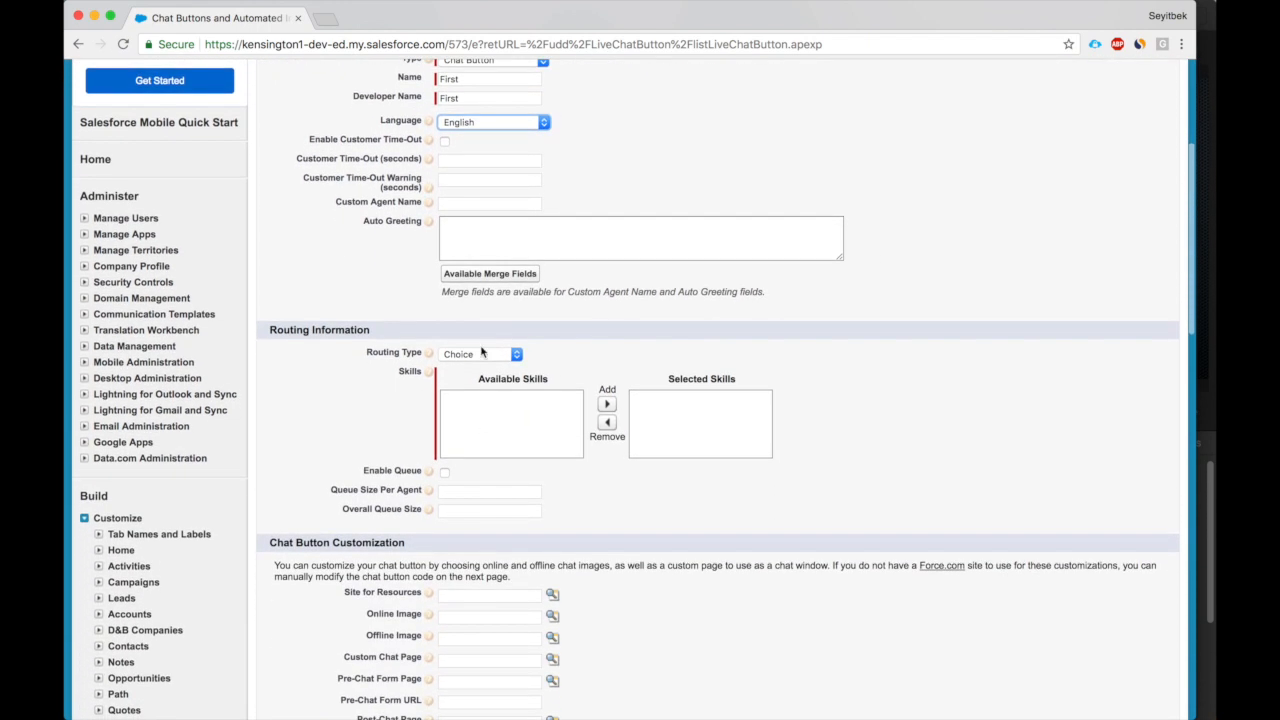
click(481, 353)
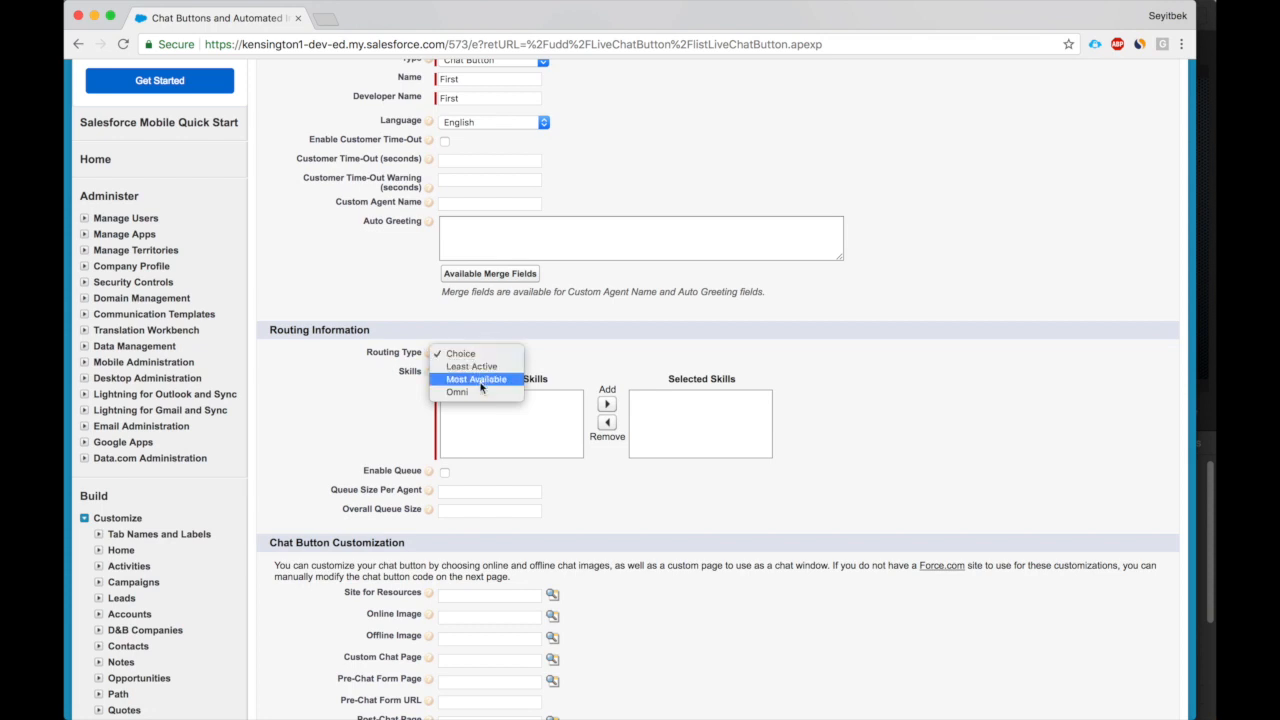
click(457, 391)
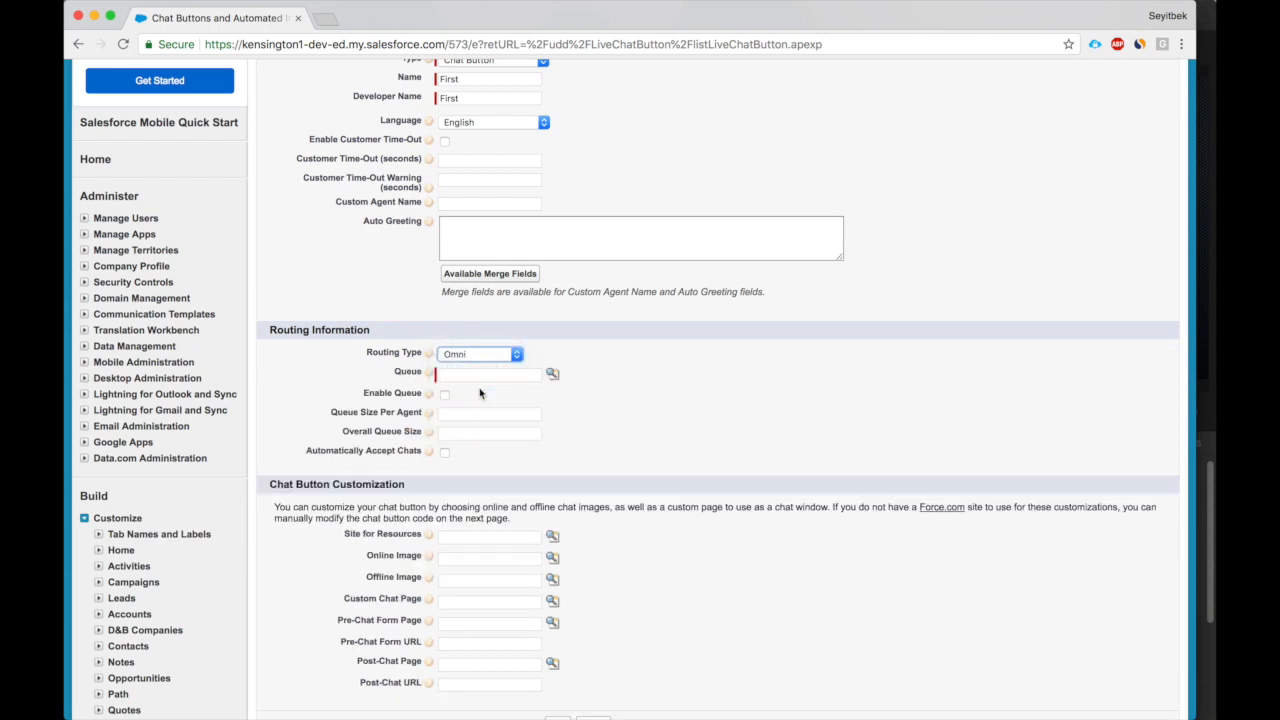
mouse_move(541, 373)
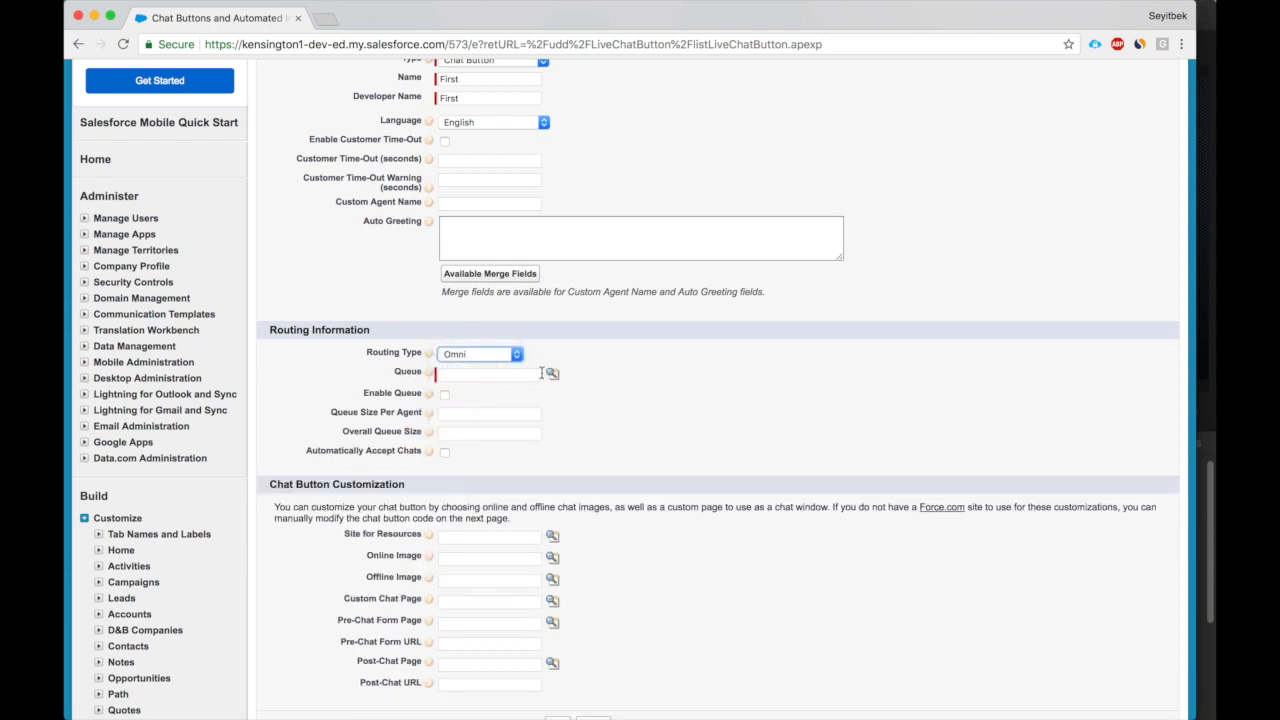
click(551, 373)
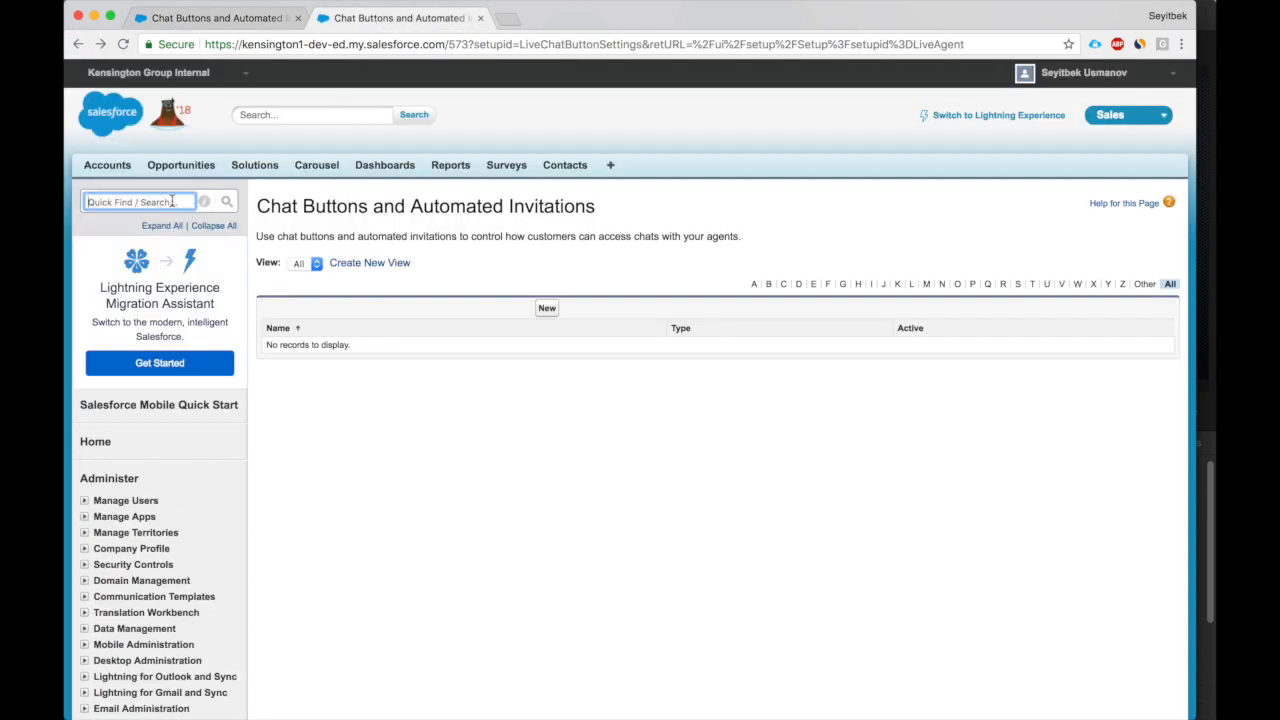
Open Omni-Channel Settings with an 'omni' search and continue to the Service Channels list.
text(omni)
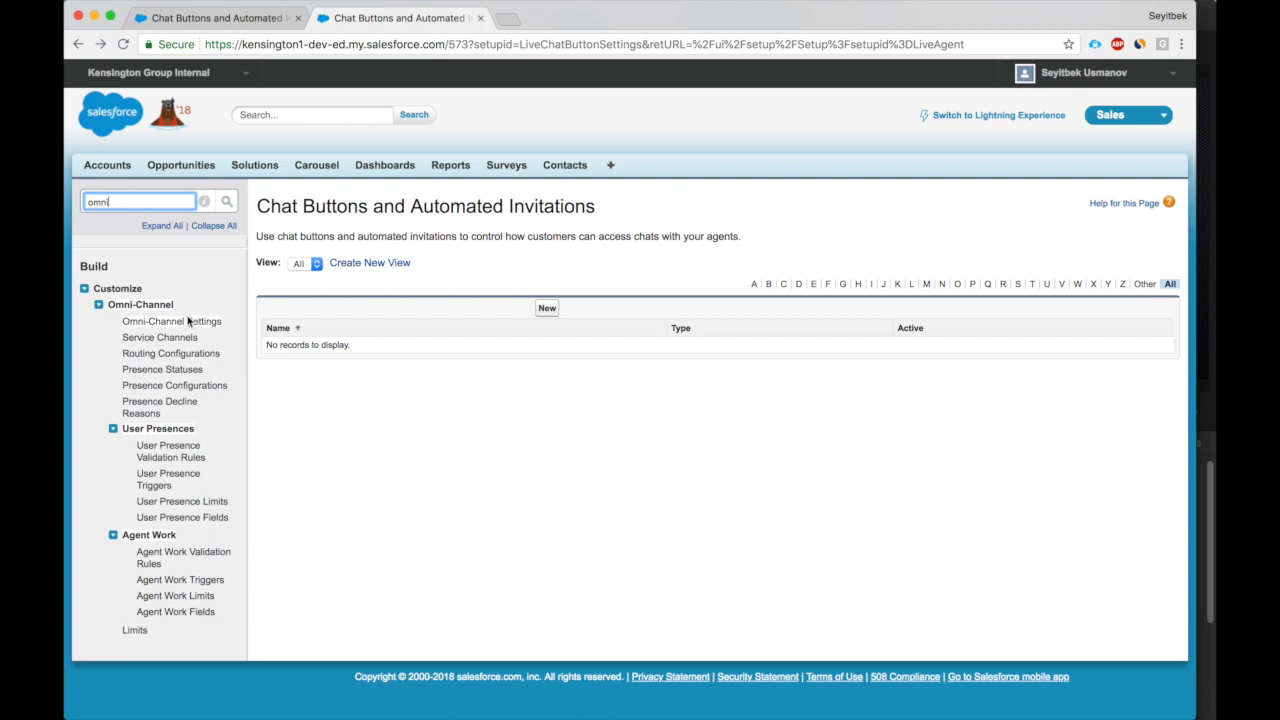
click(171, 321)
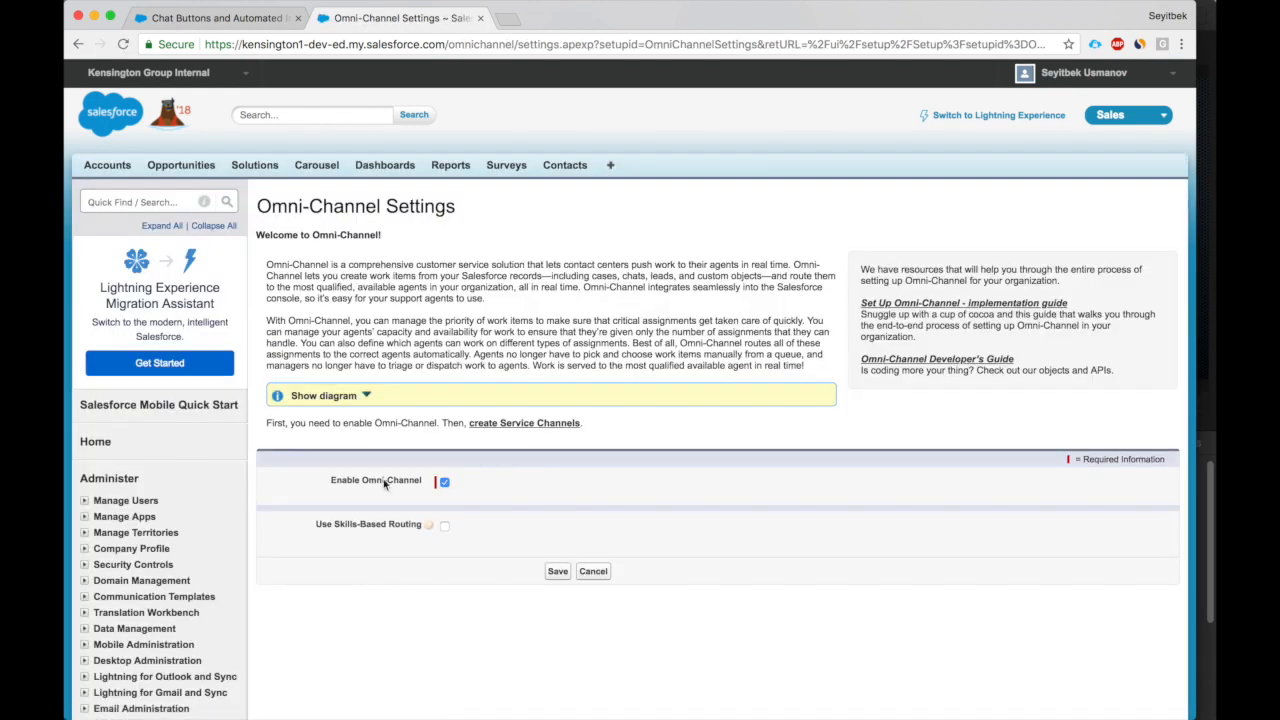
mouse_move(537, 518)
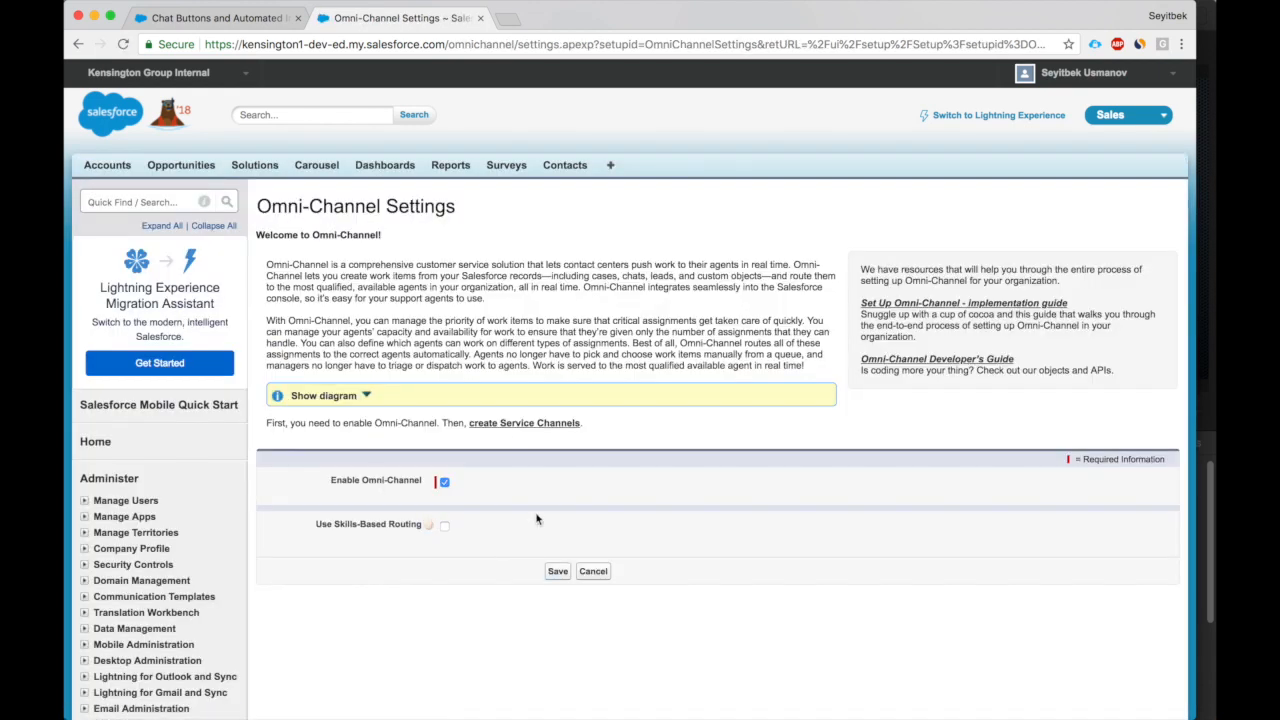
click(524, 422)
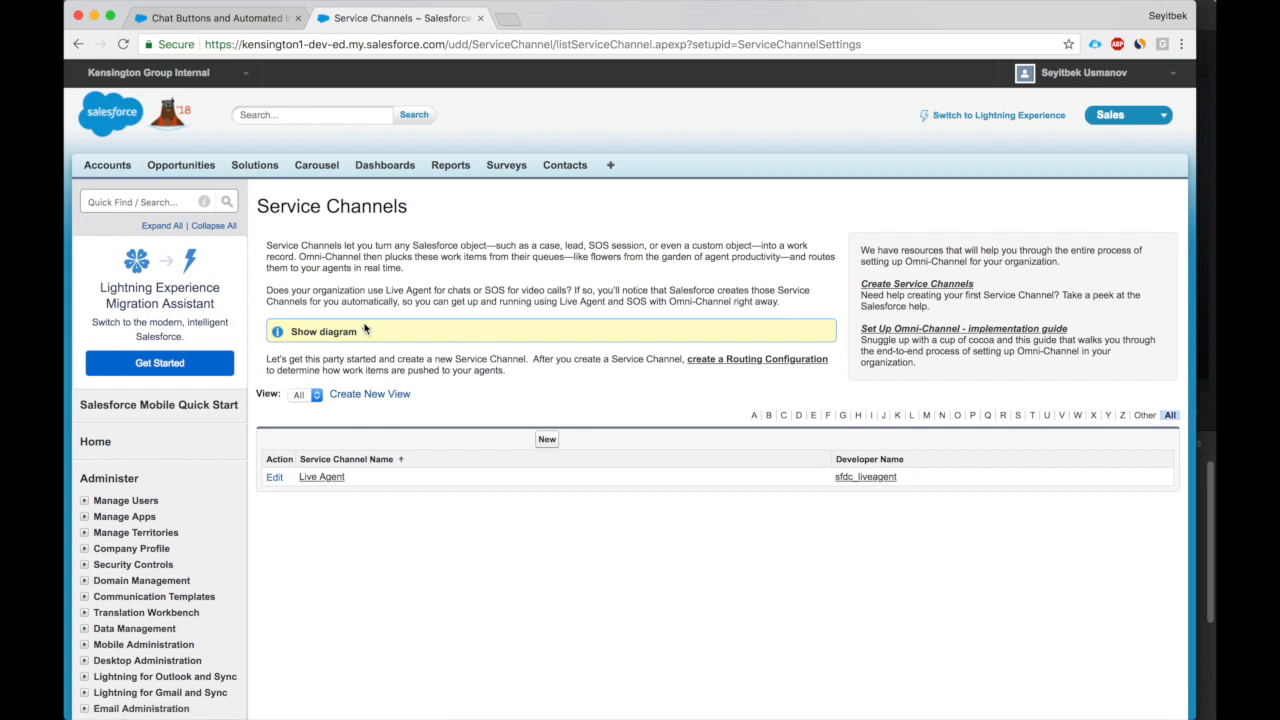
Save routing configuration 'First' (priority 1, Least Active, capacity 5), then go to Queues.
click(757, 358)
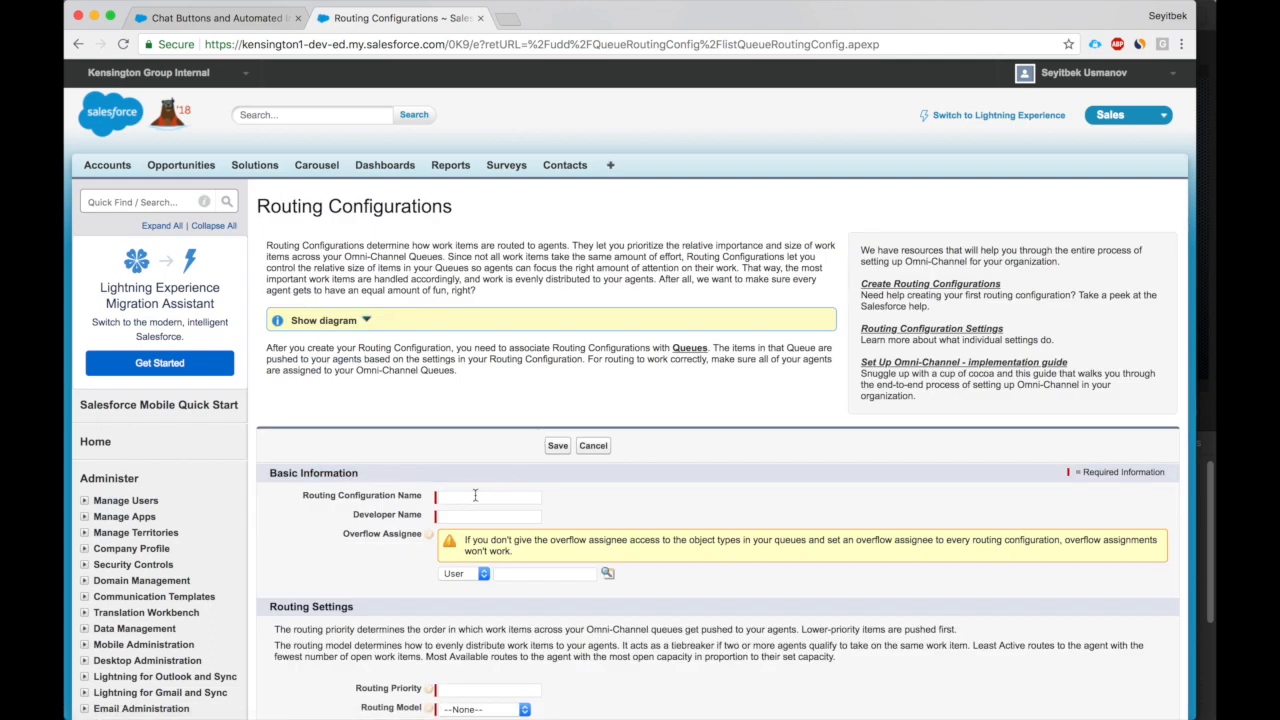
text(First)
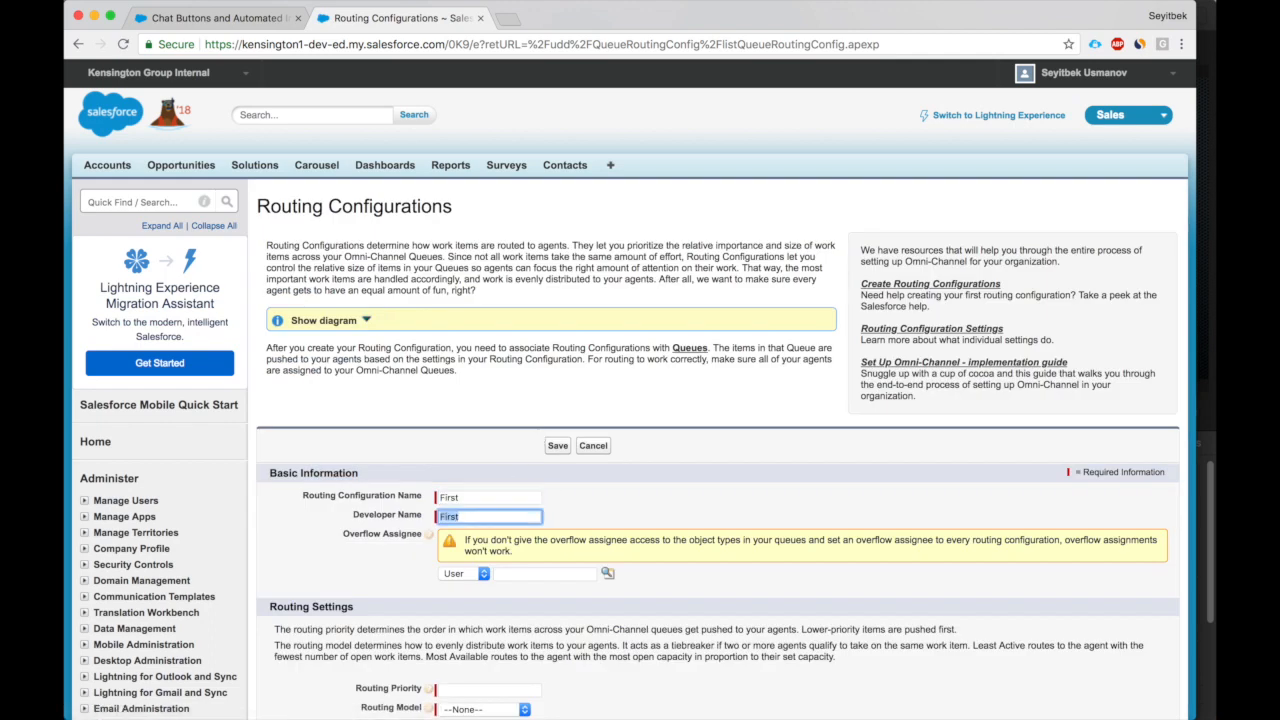
scroll(down, 3)
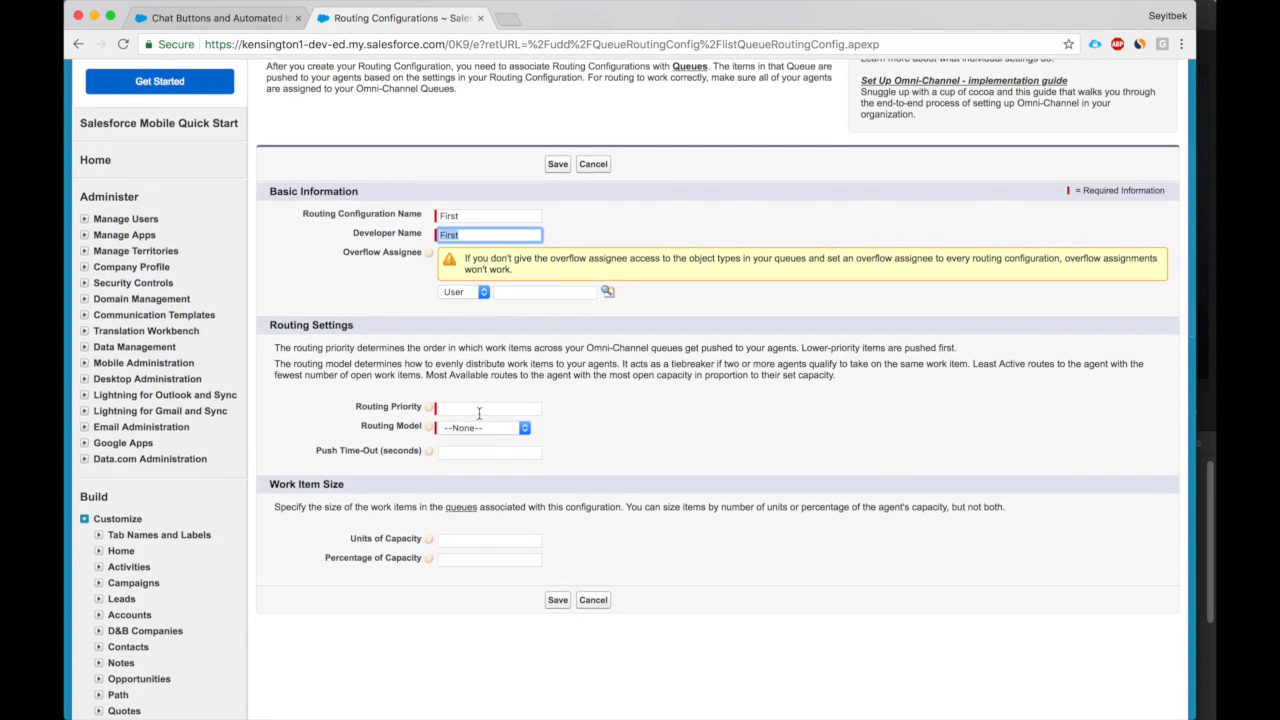
click(489, 408)
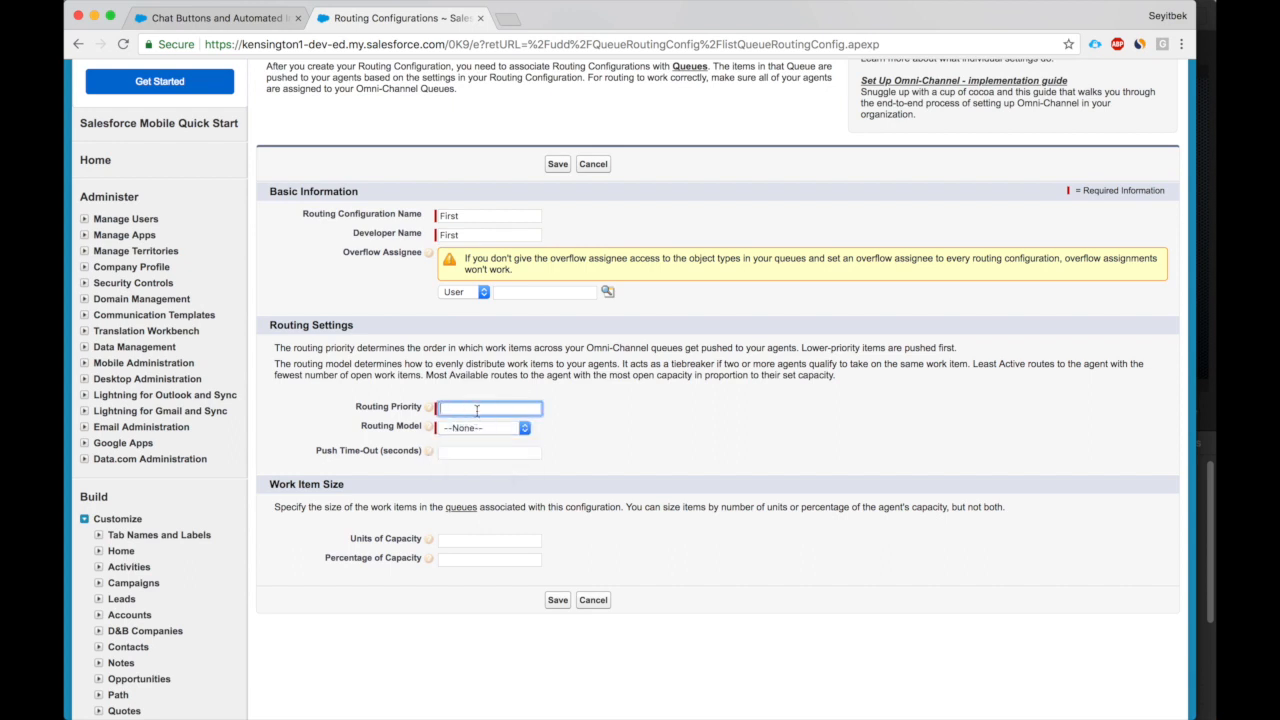
text(1)
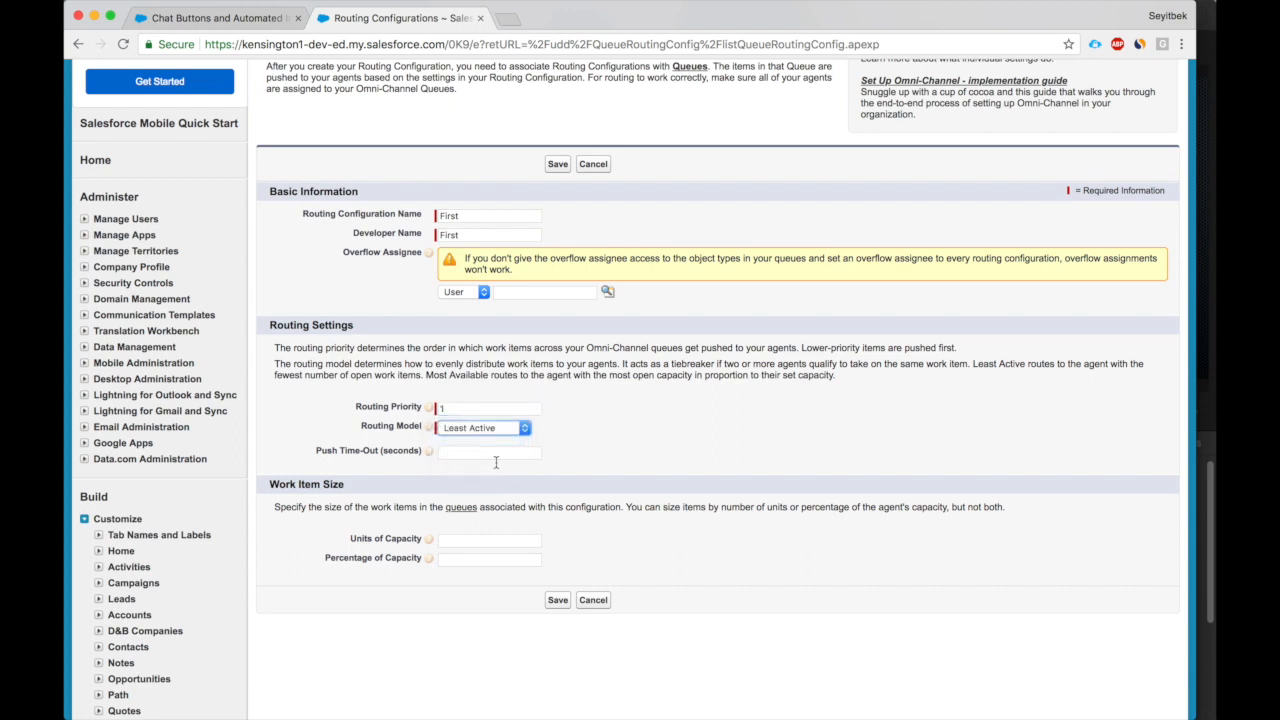
text(5)
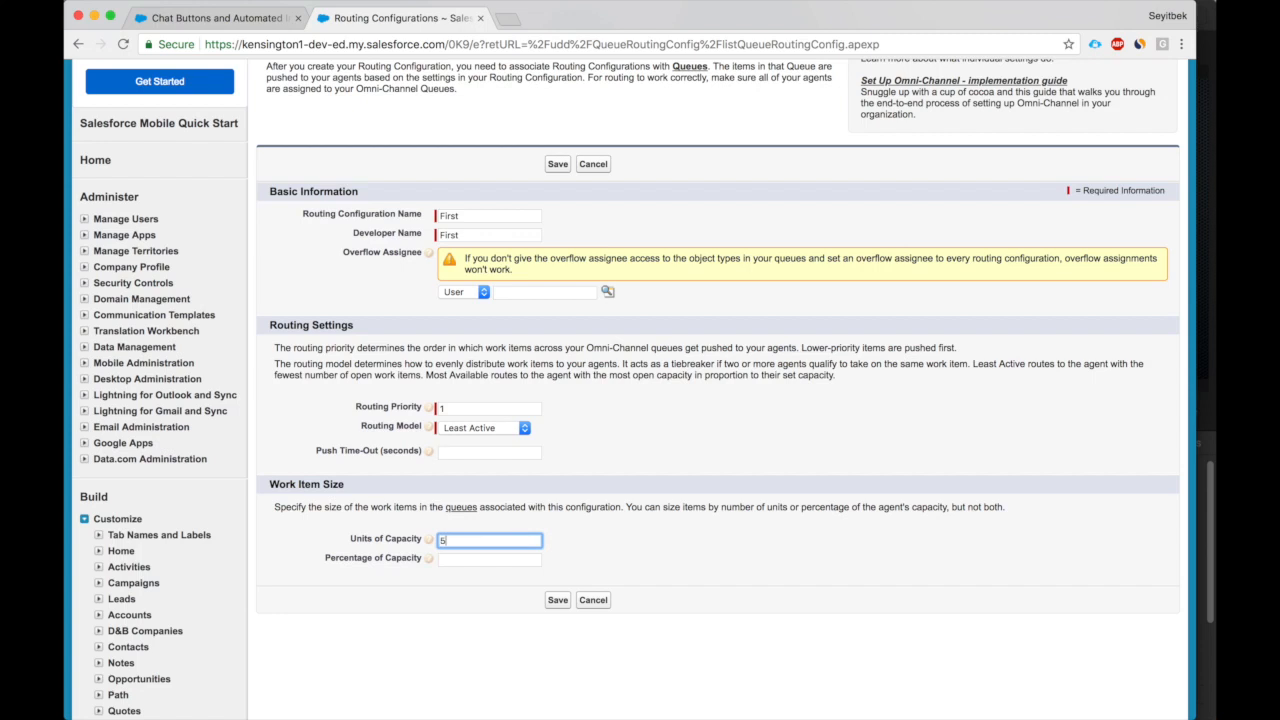
mouse_move(419, 557)
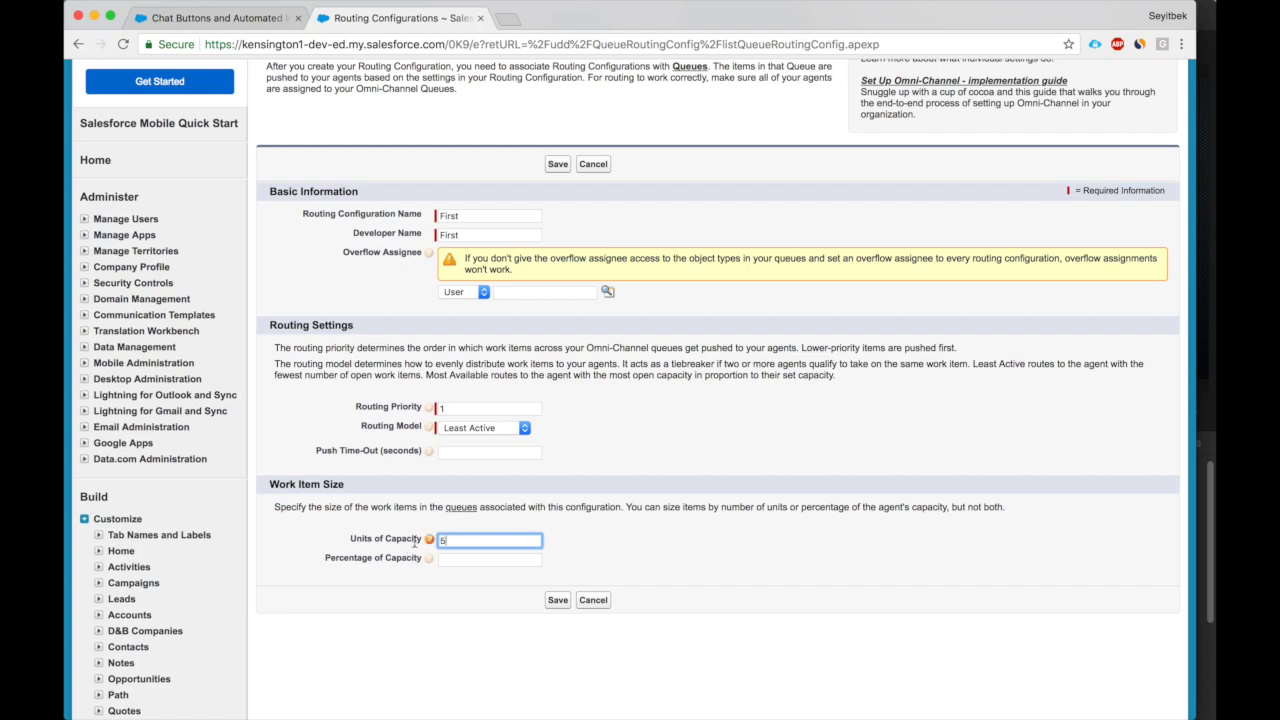
mouse_move(452, 474)
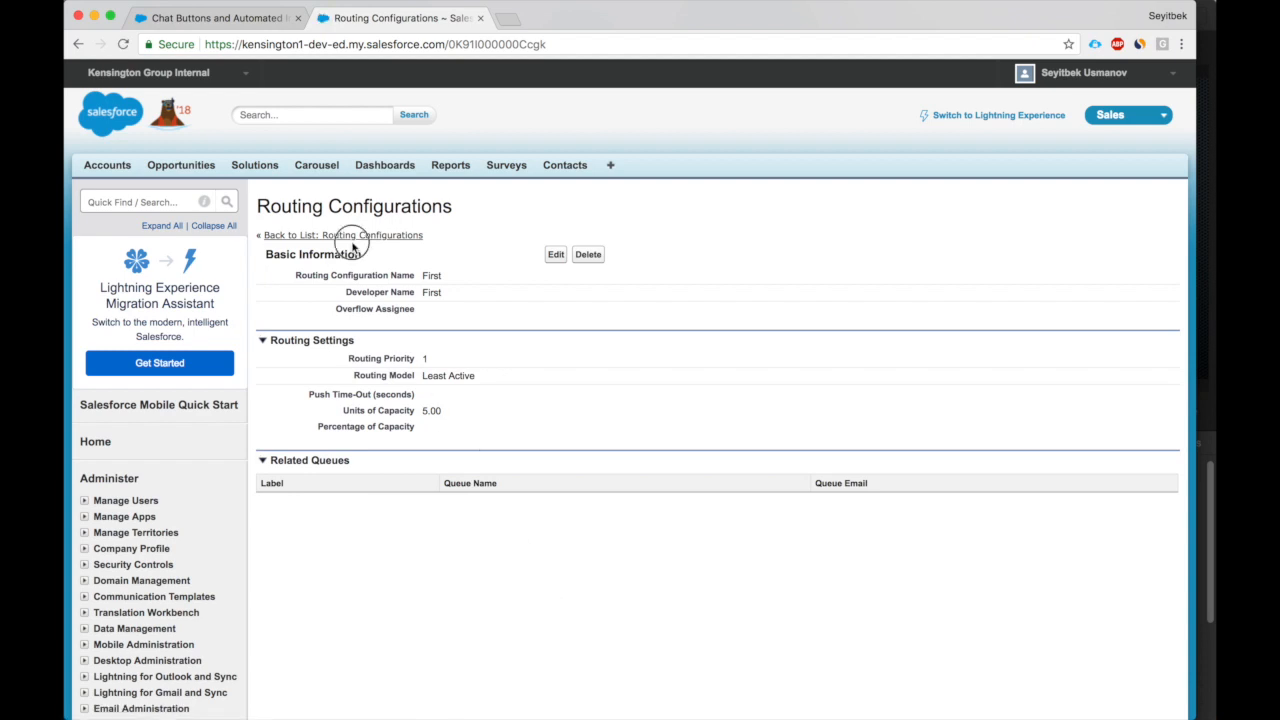
click(343, 235)
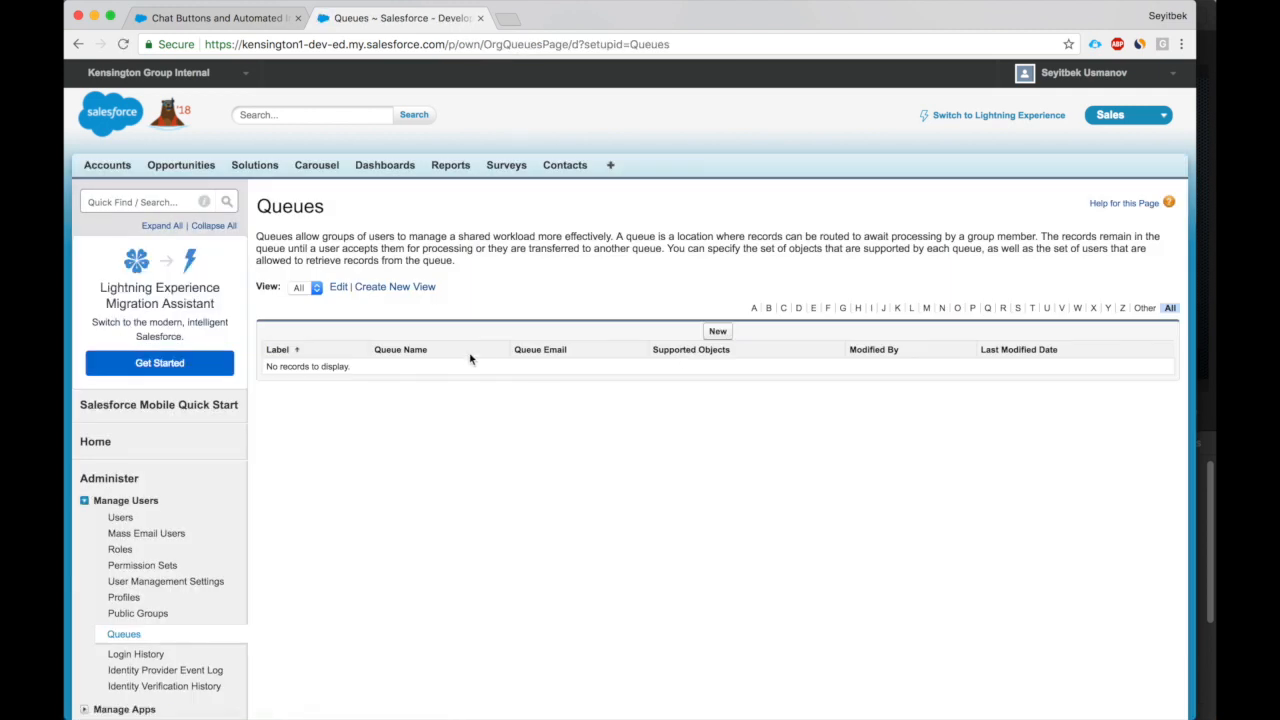
Start queue 'First' with Live Agent Session and Live Chat Transcript as supported objects.
click(717, 331)
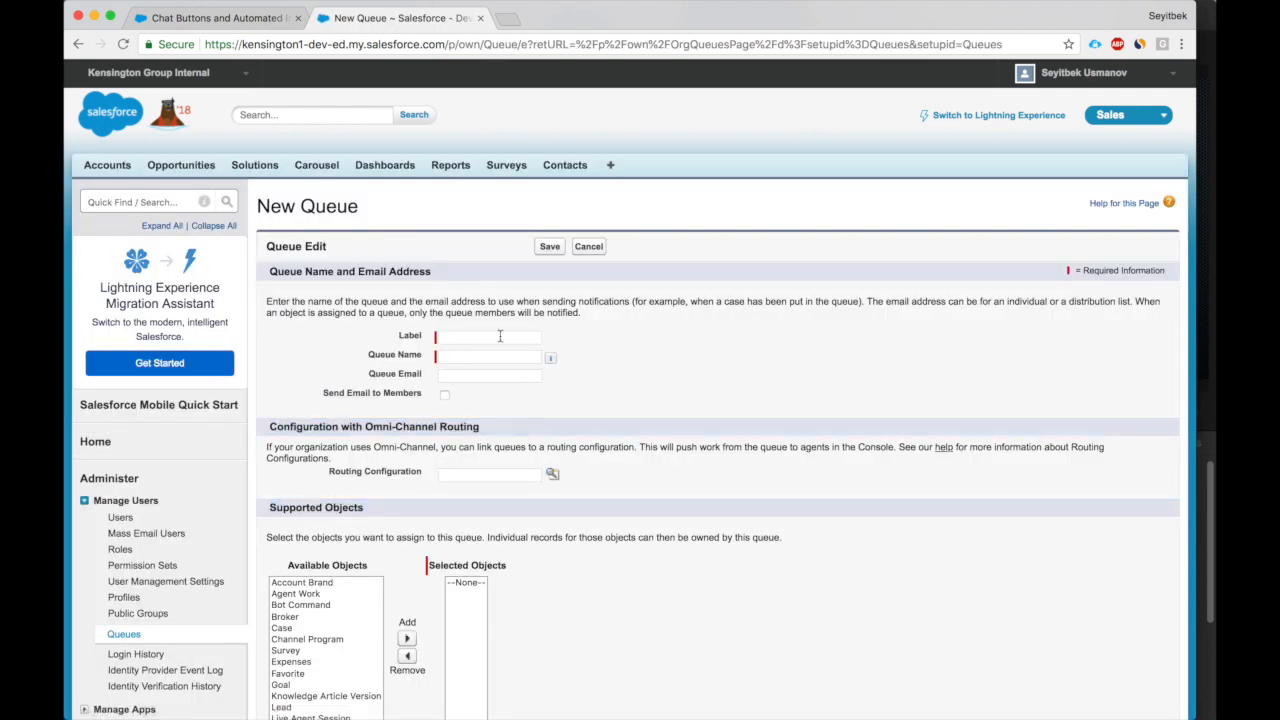
text(First)
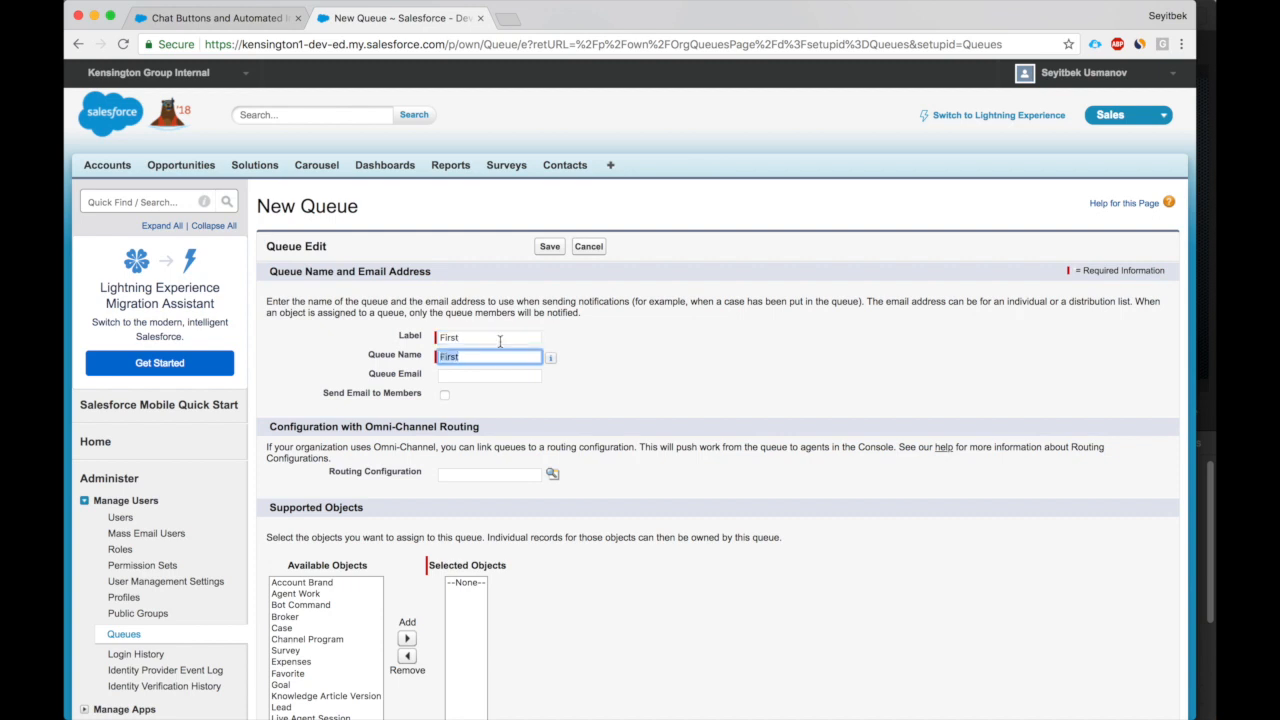
scroll(down, 3)
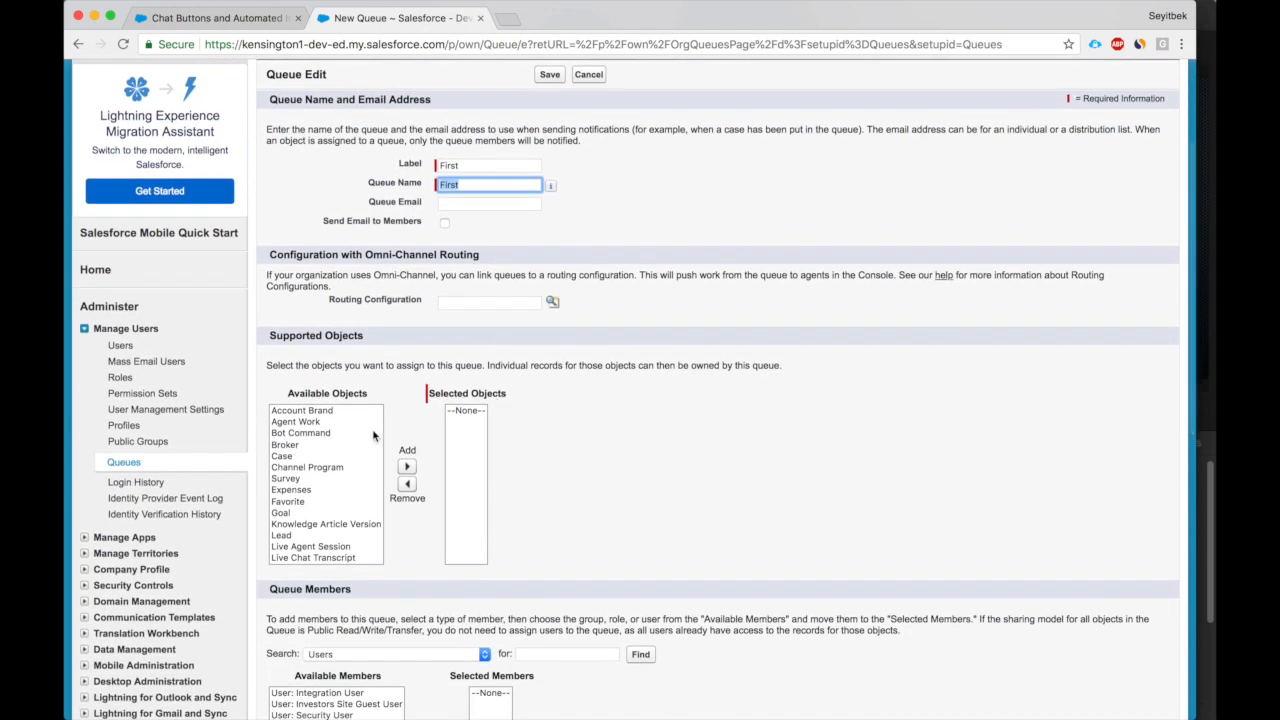
click(301, 432)
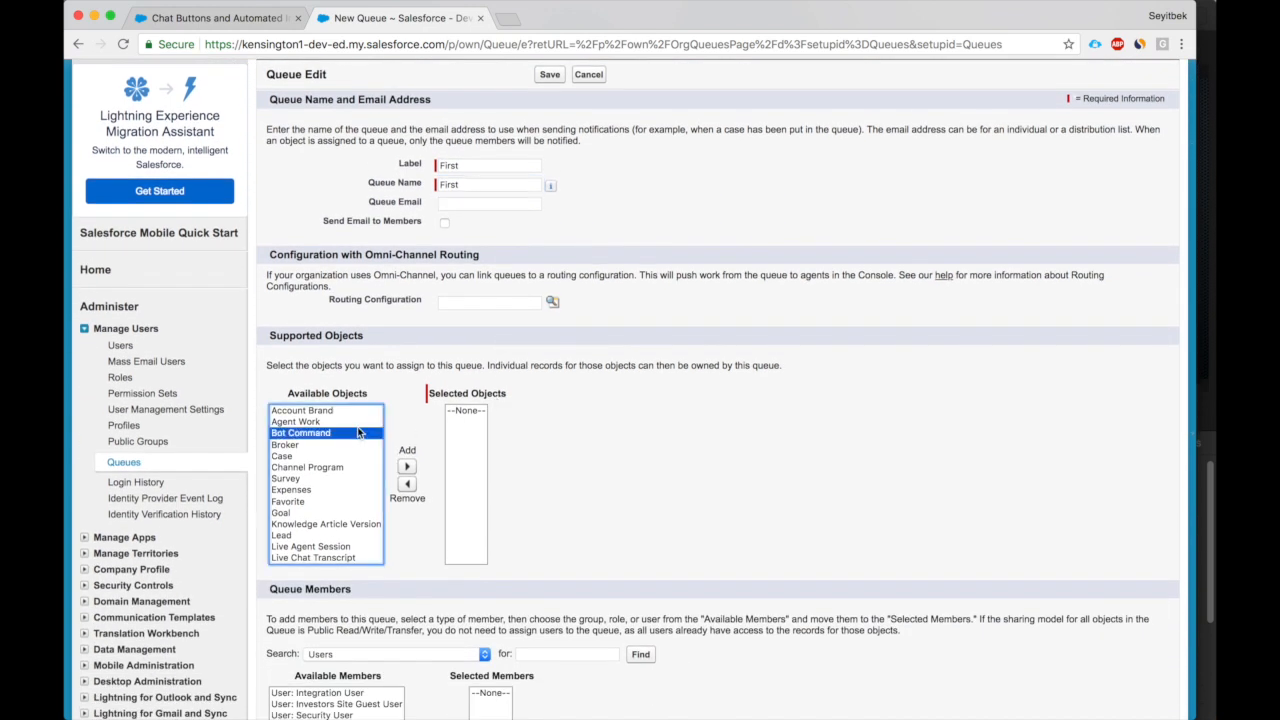
click(335, 494)
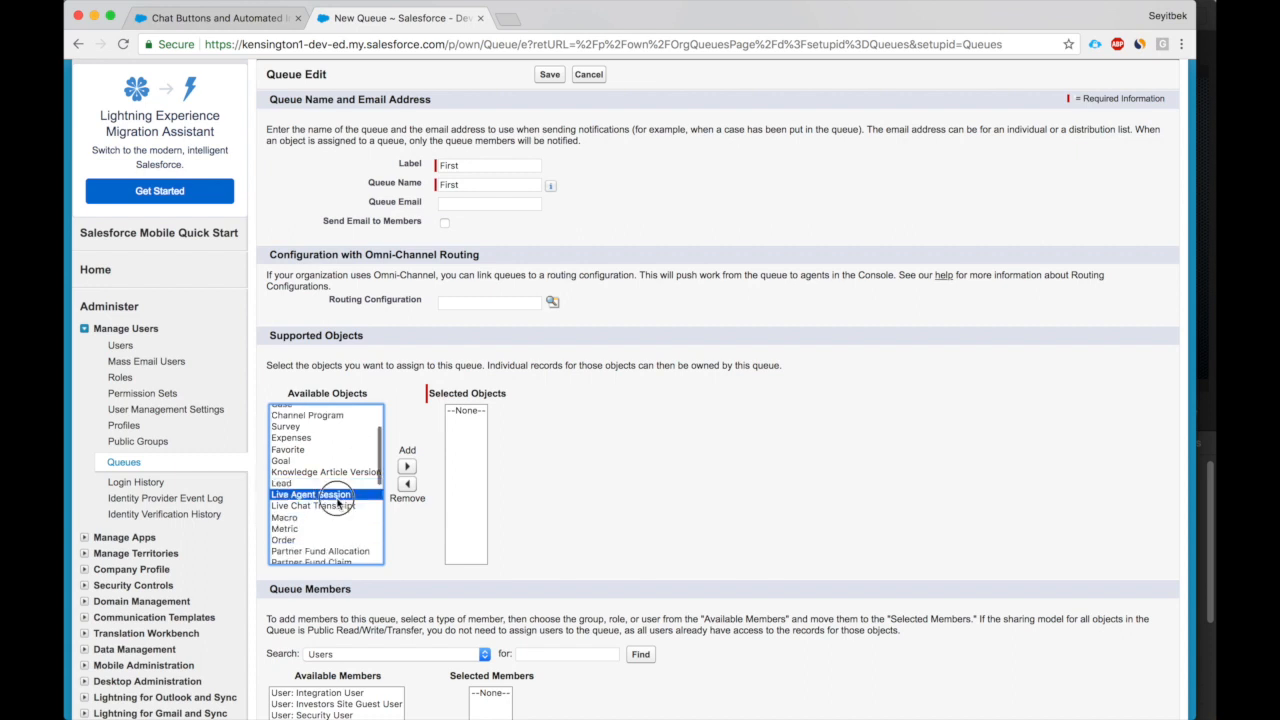
click(406, 466)
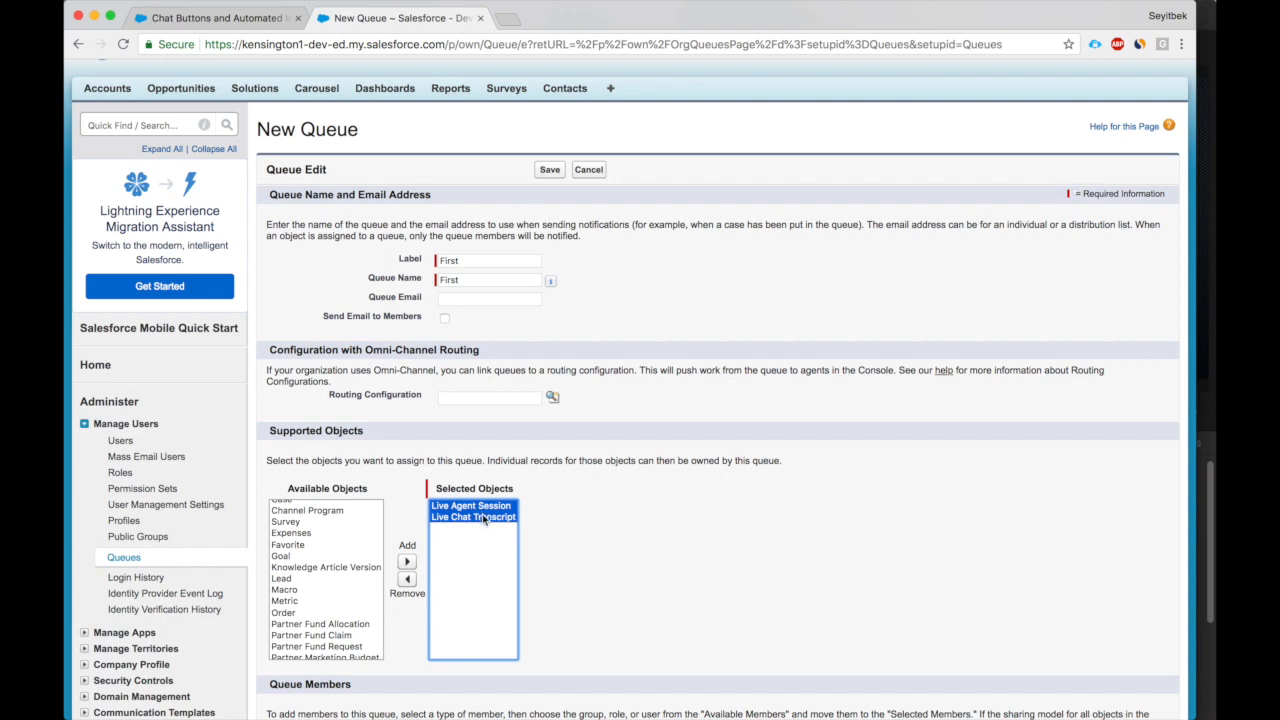
Set the queue's routing configuration to First, add the admin user as member, and save.
click(552, 397)
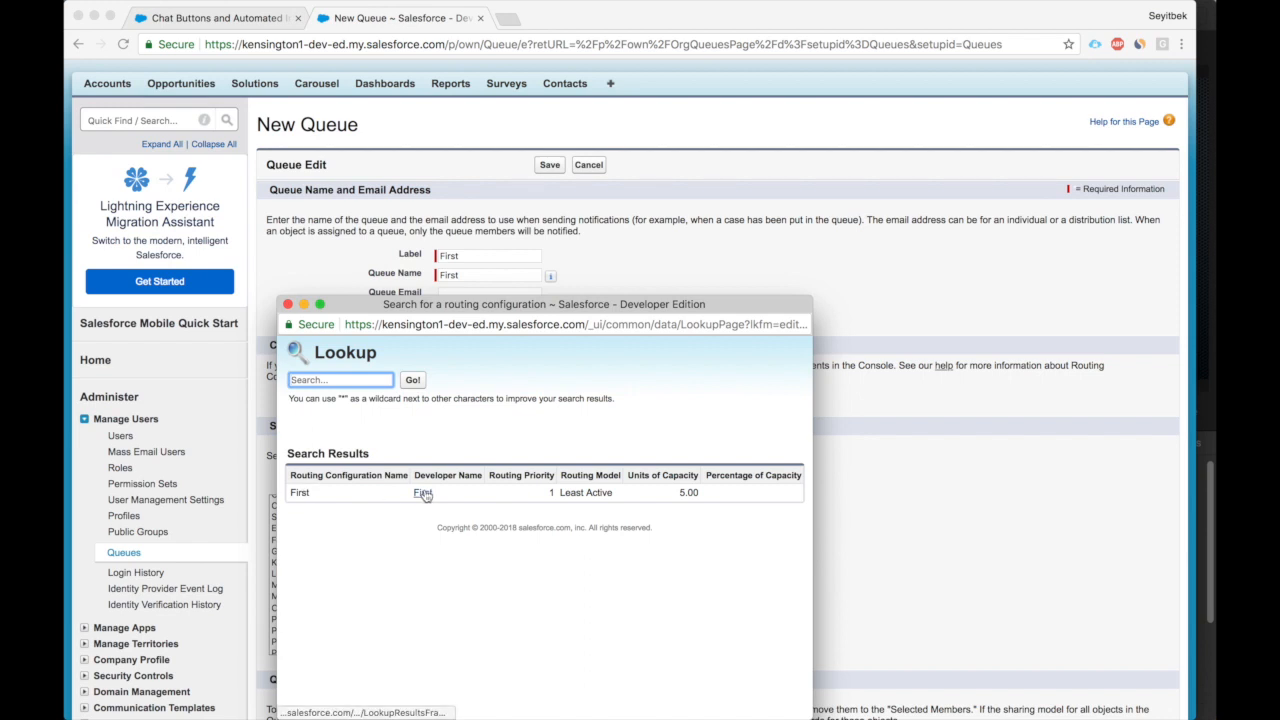
click(422, 492)
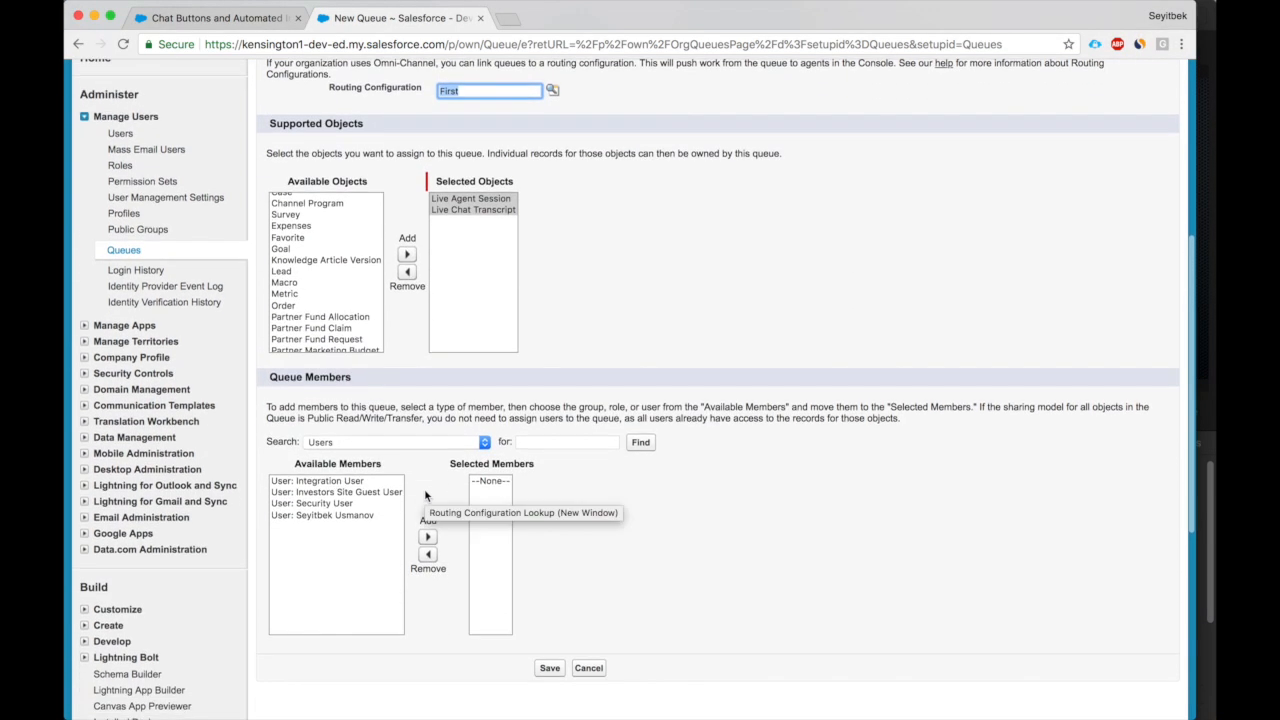
click(322, 513)
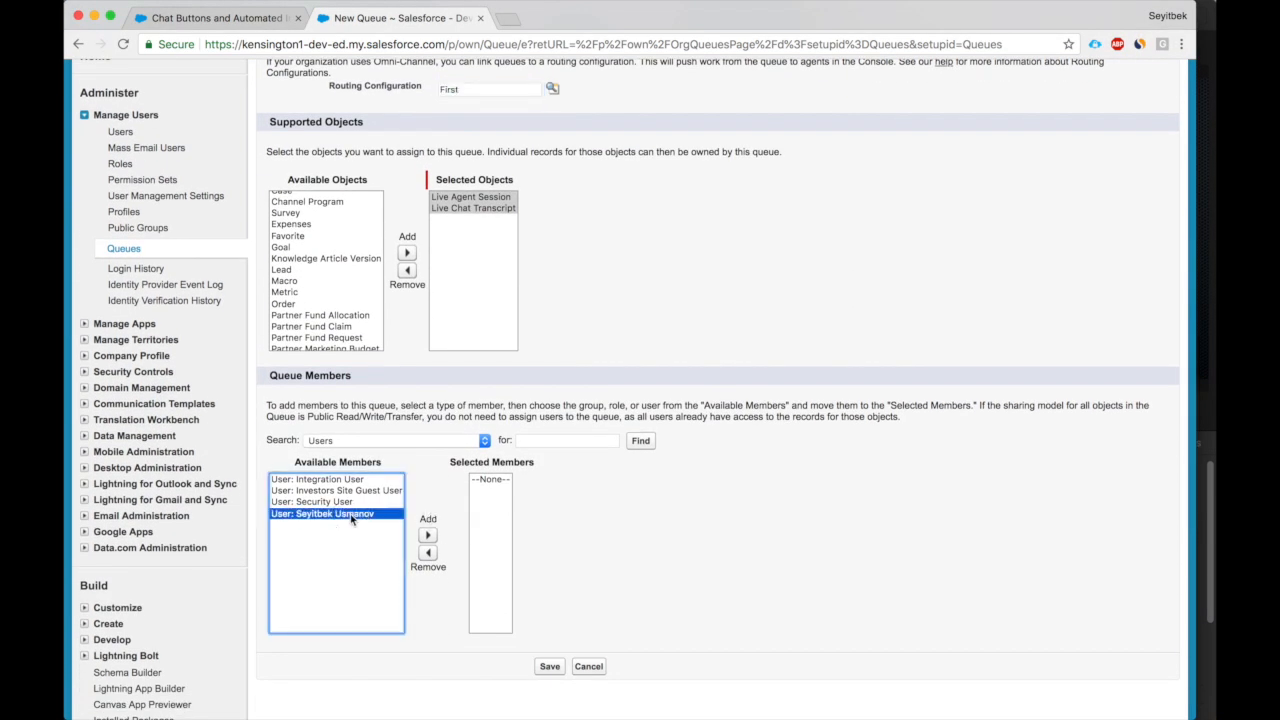
click(427, 535)
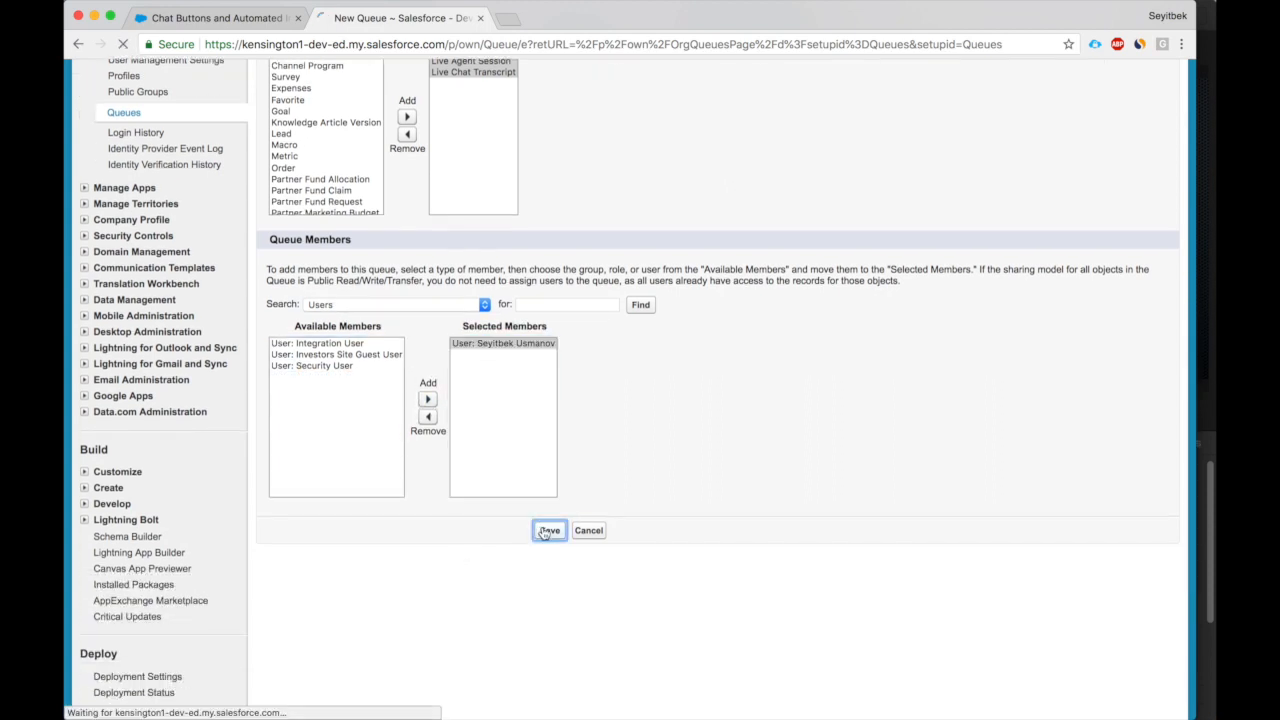
click(549, 530)
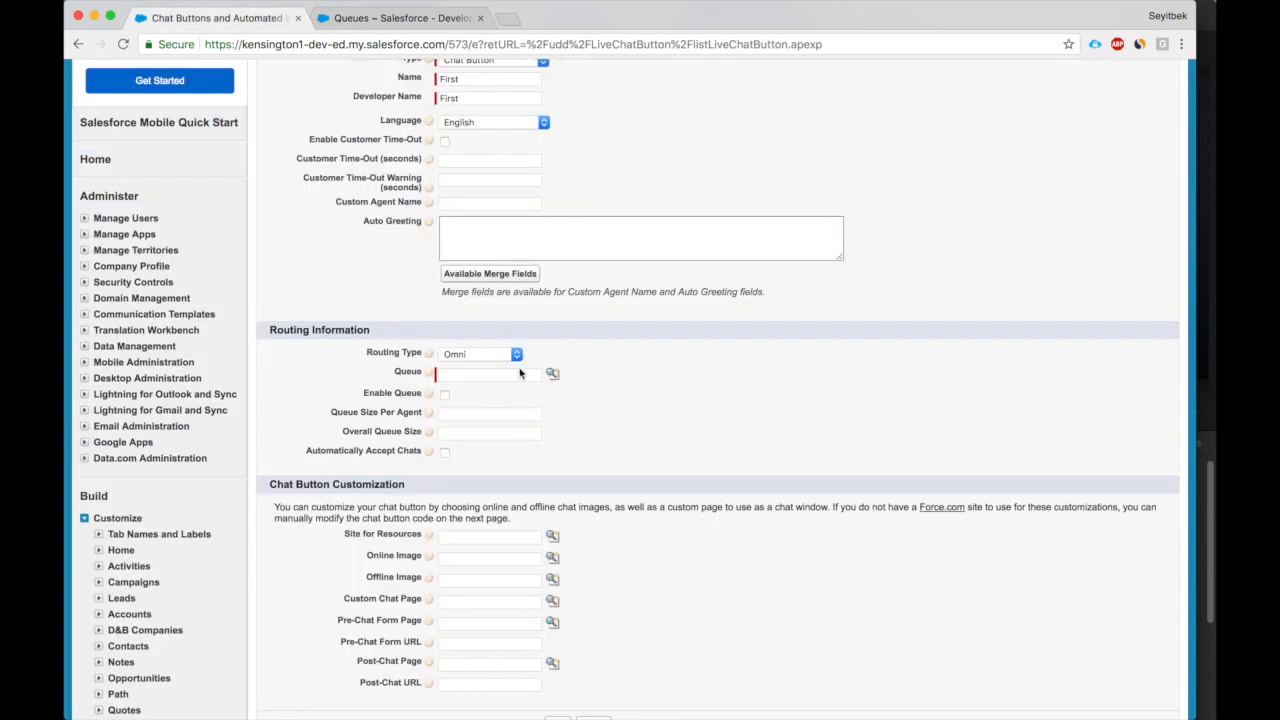
Assign the First queue to the First chat button, enable queuing with size 5, and save.
click(552, 373)
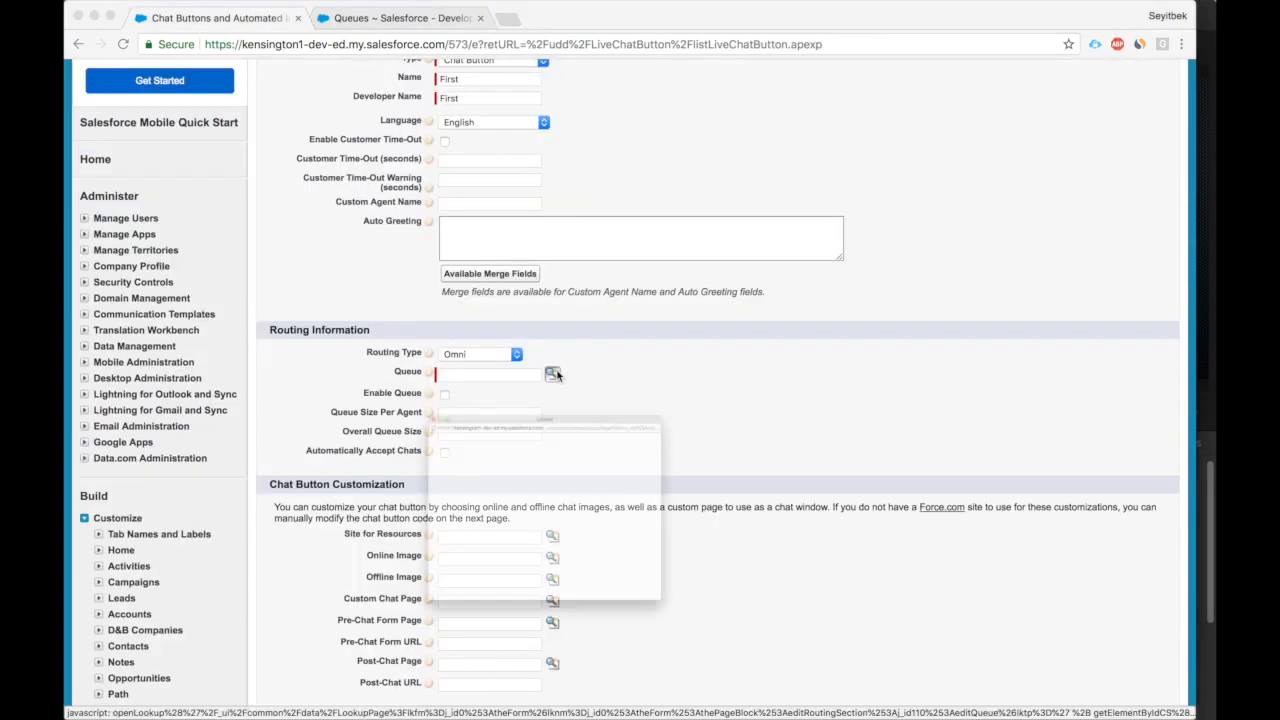
click(553, 373)
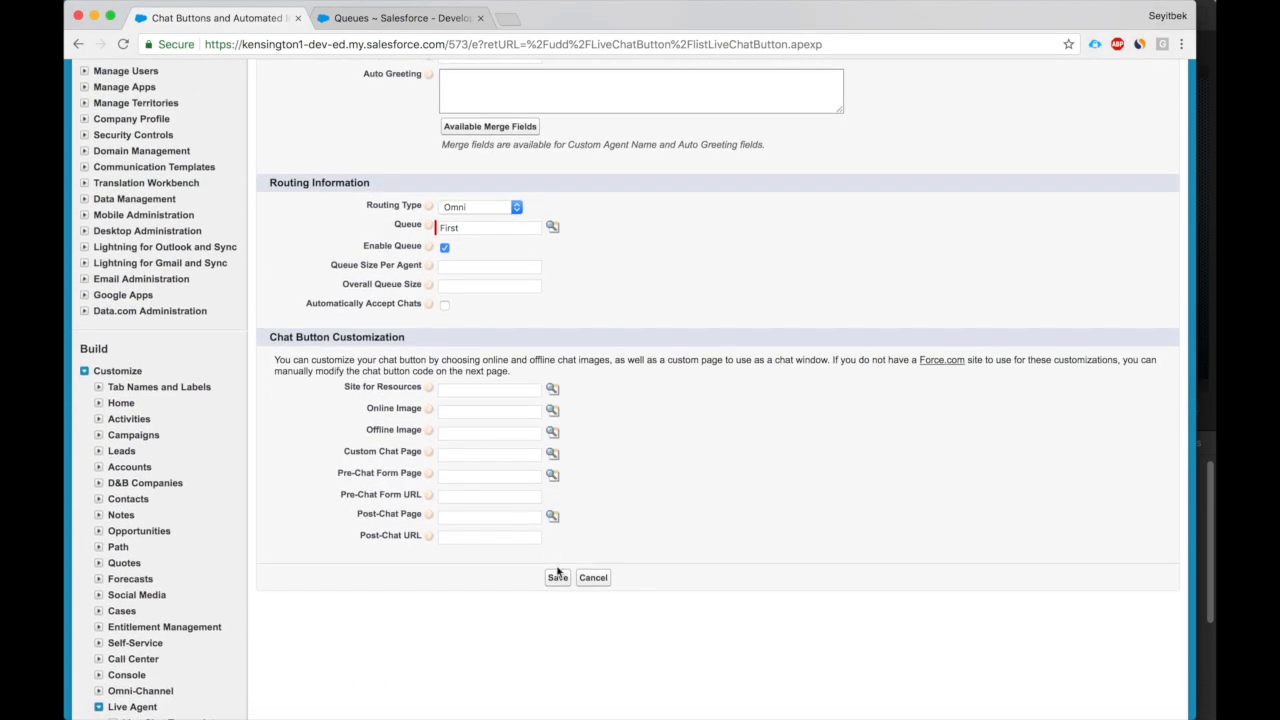
click(557, 577)
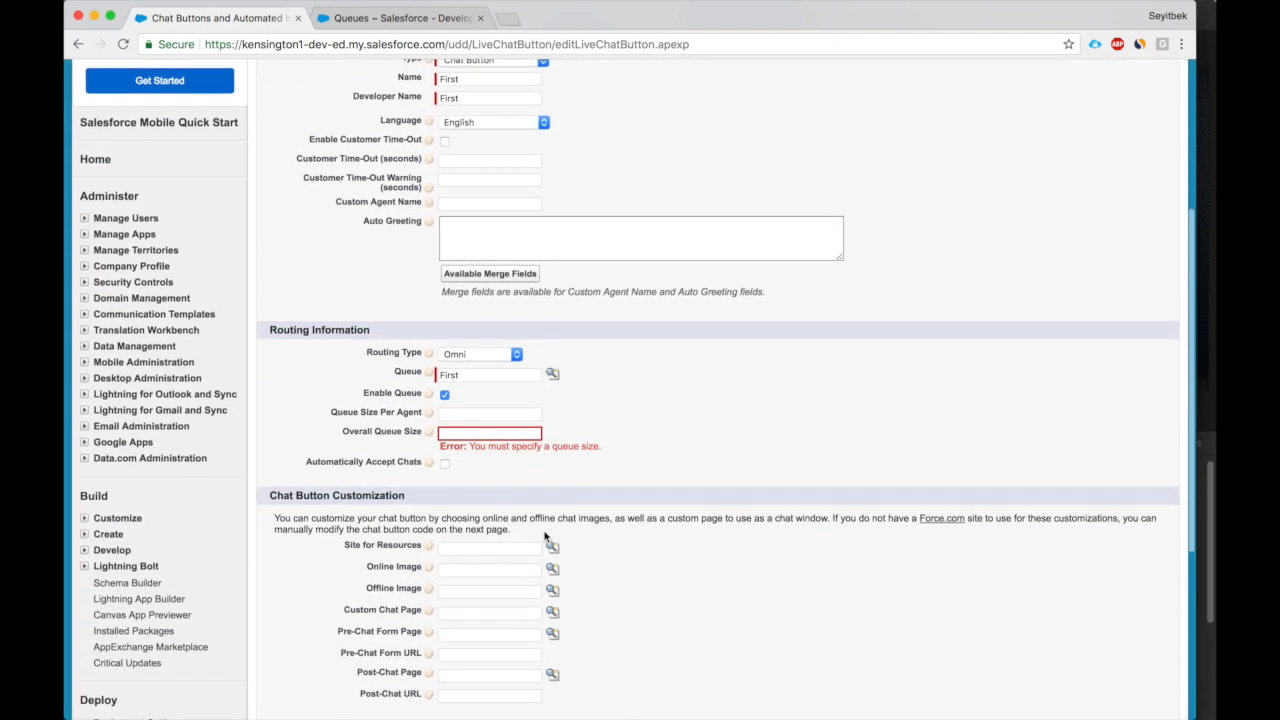
click(489, 432)
text(5)
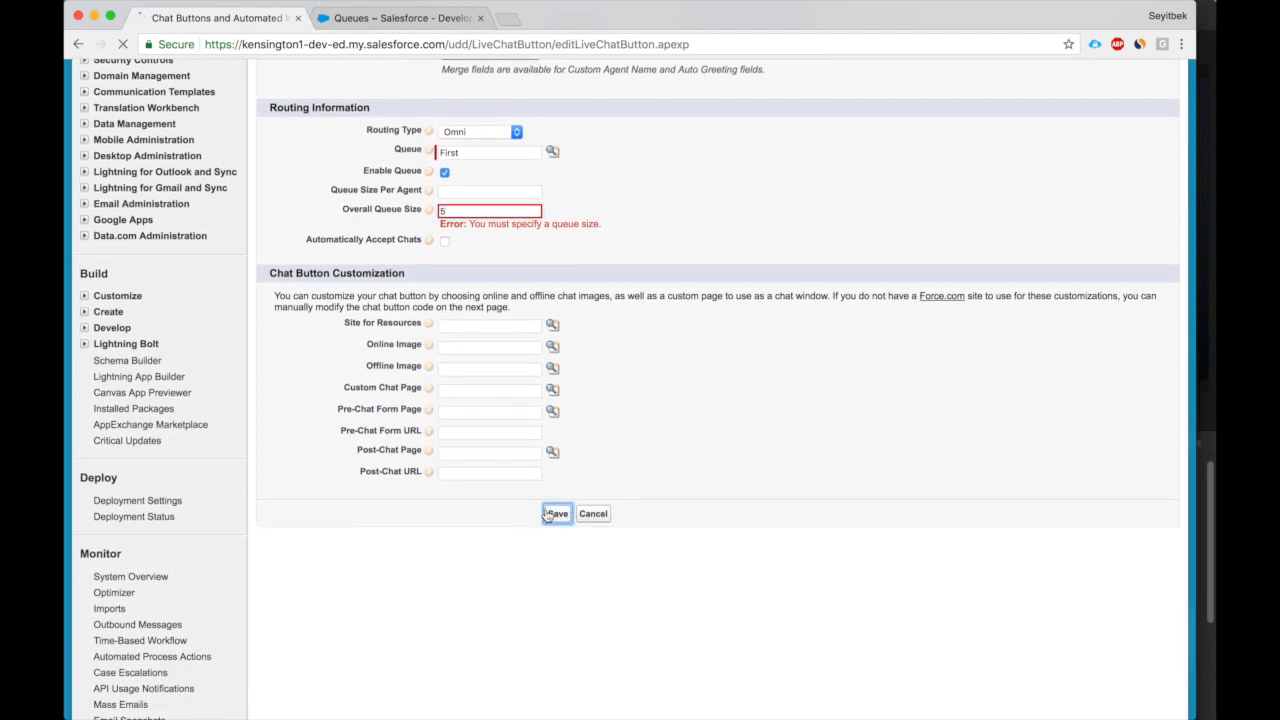
click(556, 513)
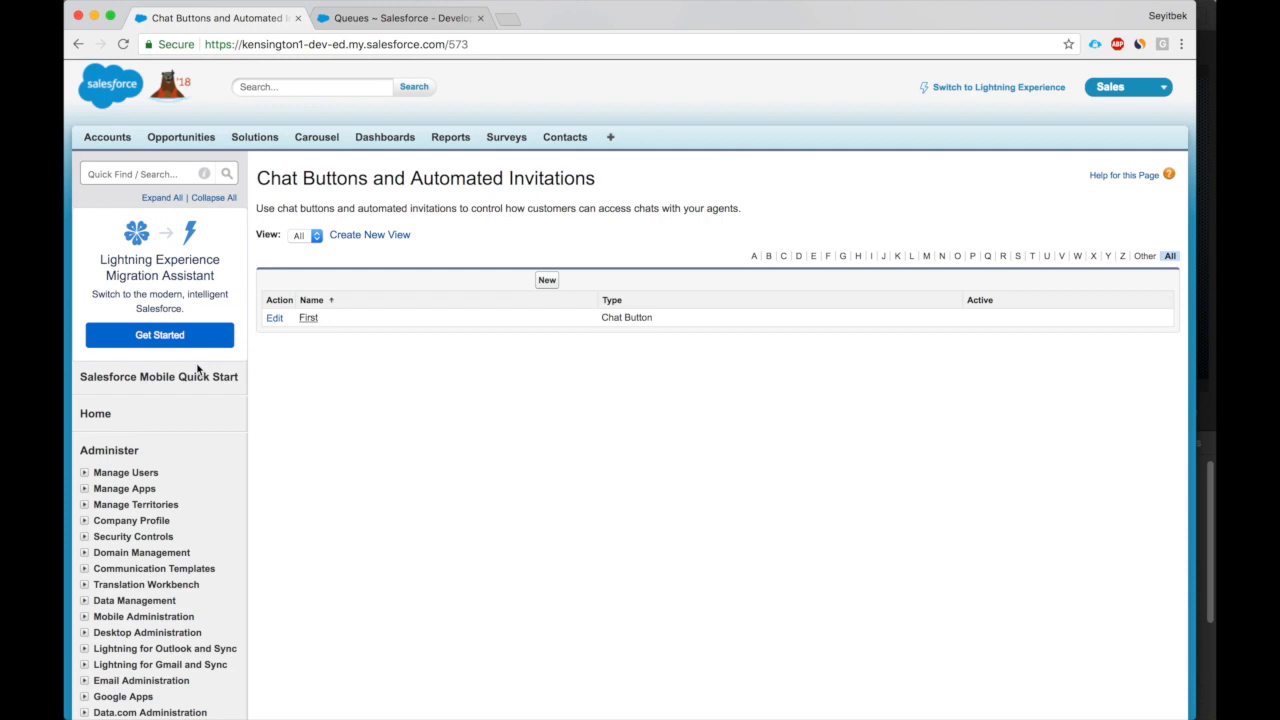
mouse_move(989, 114)
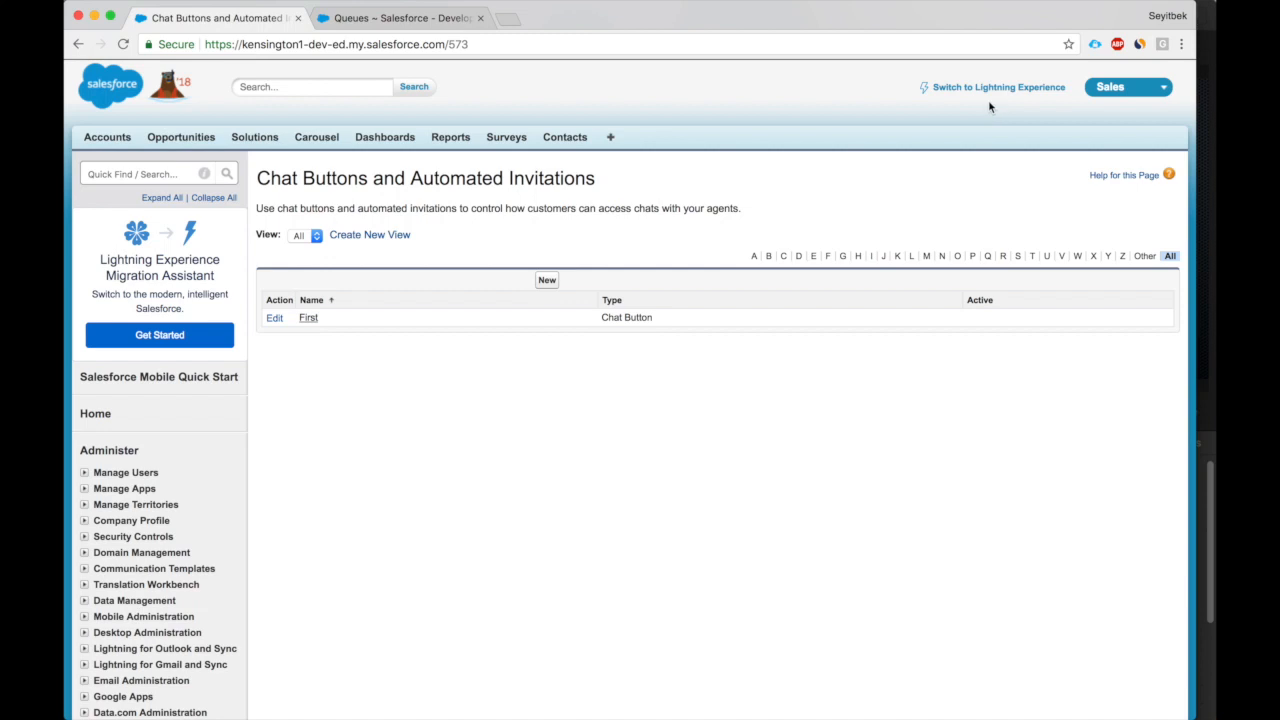
Switch to Lightning Experience and view the liveagent deployment on the Snap-ins setup page.
click(999, 87)
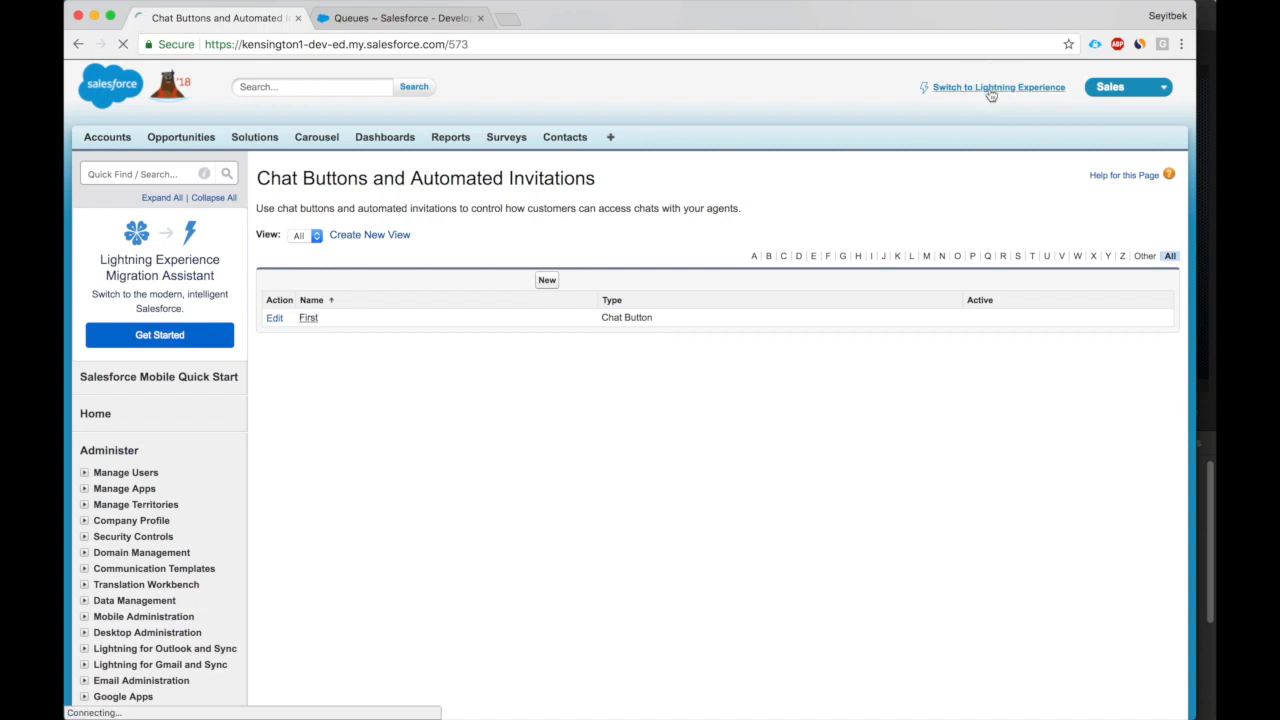
click(998, 87)
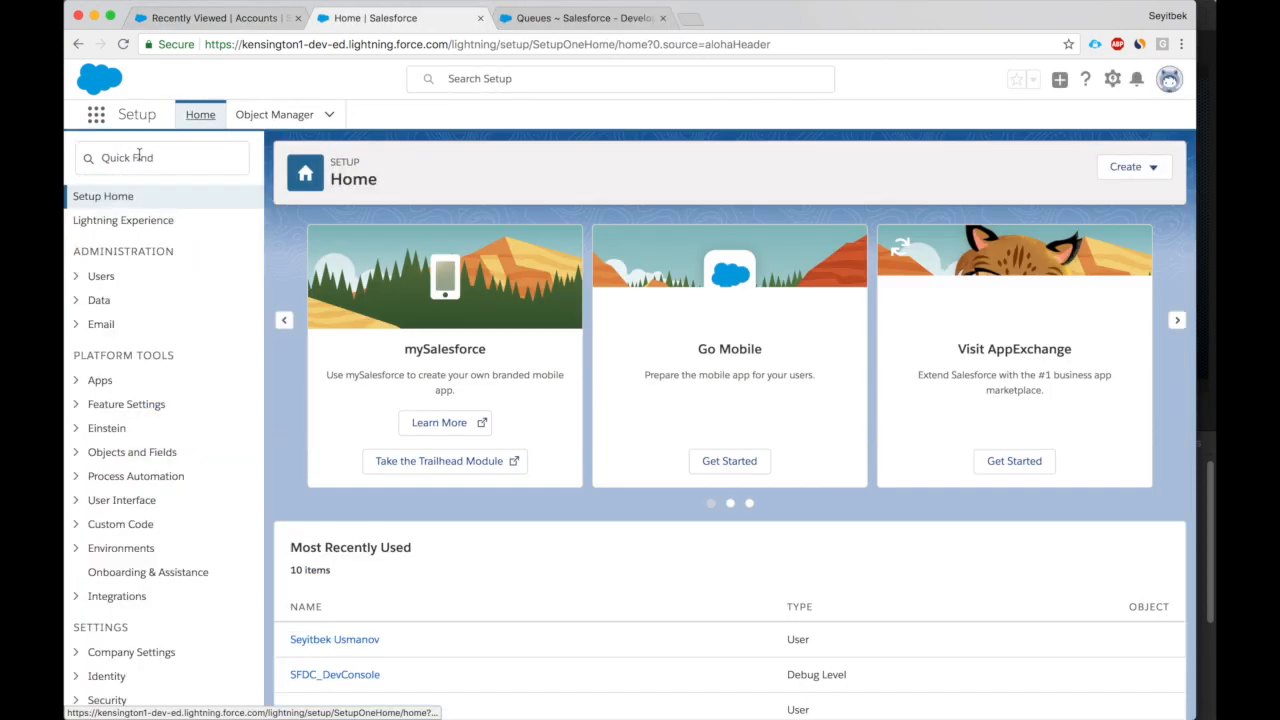
text(snap)
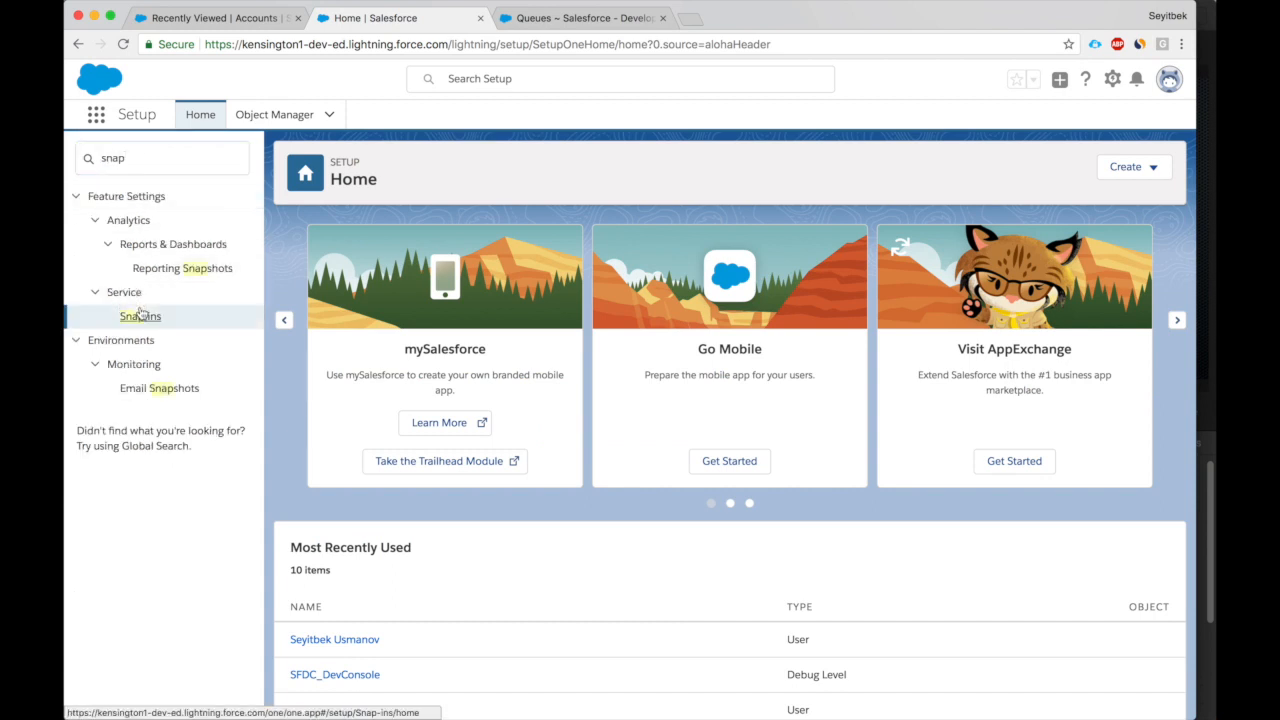
click(140, 315)
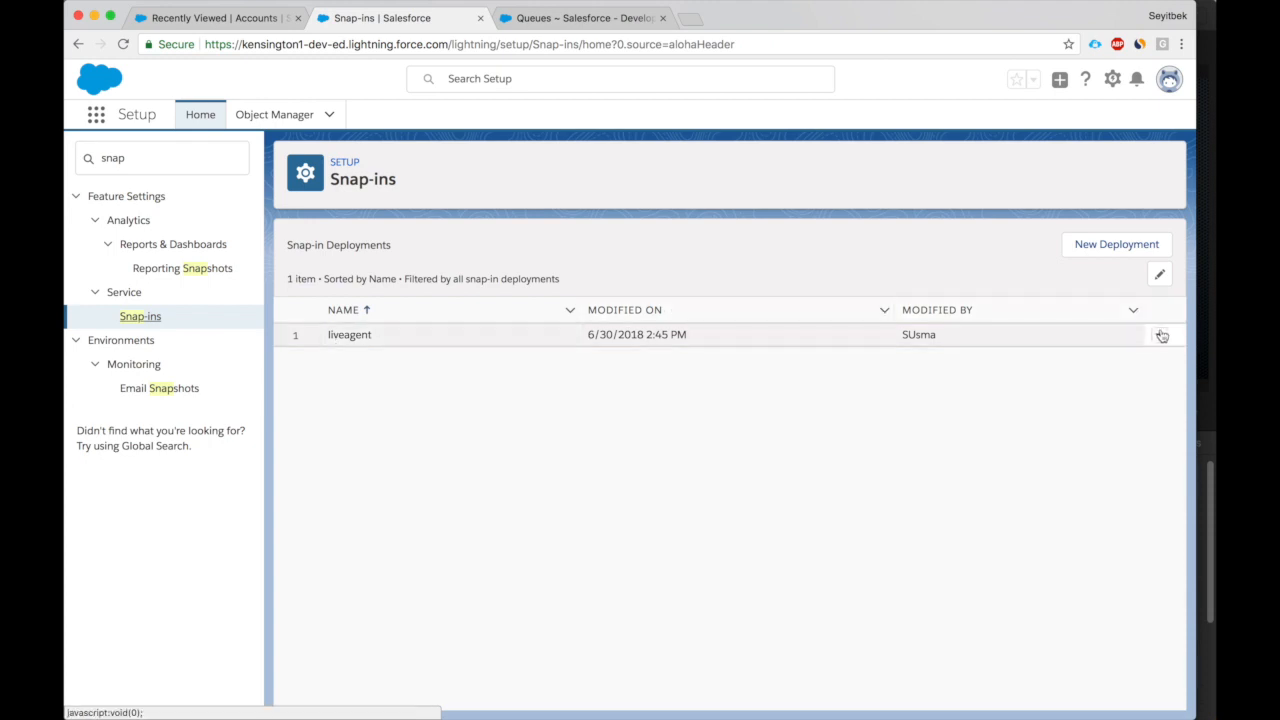
click(1159, 335)
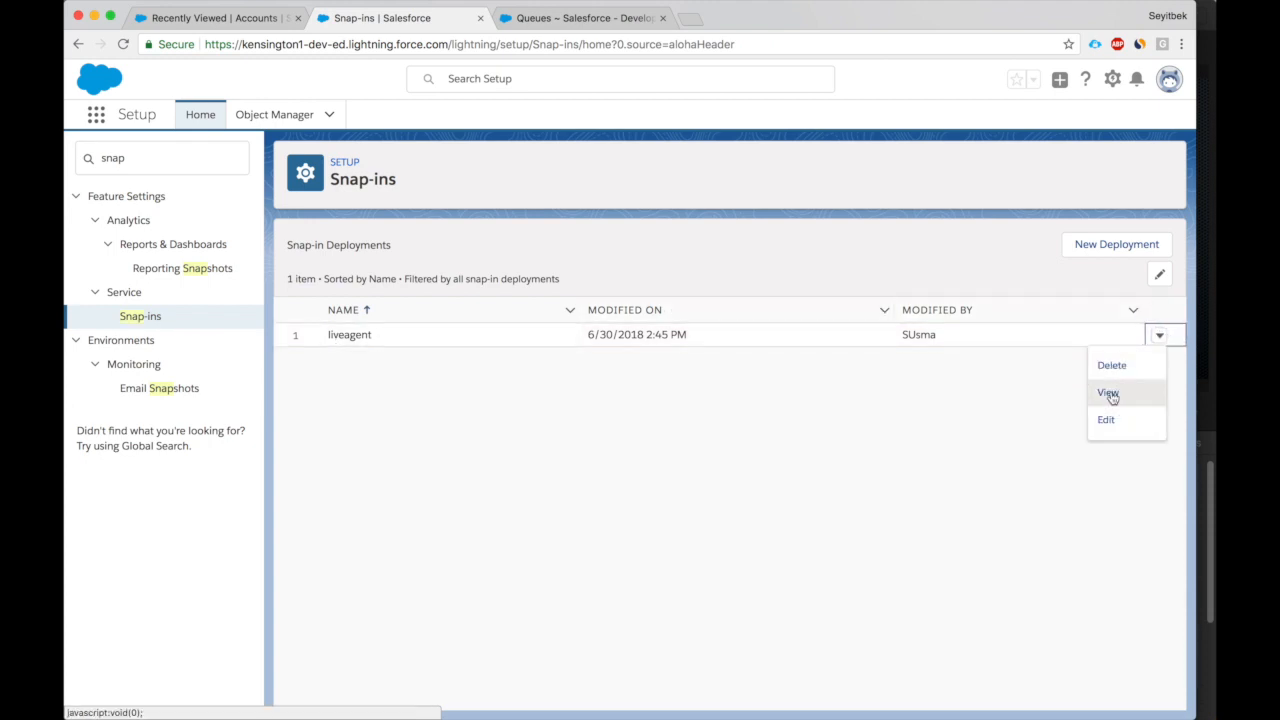
click(1107, 392)
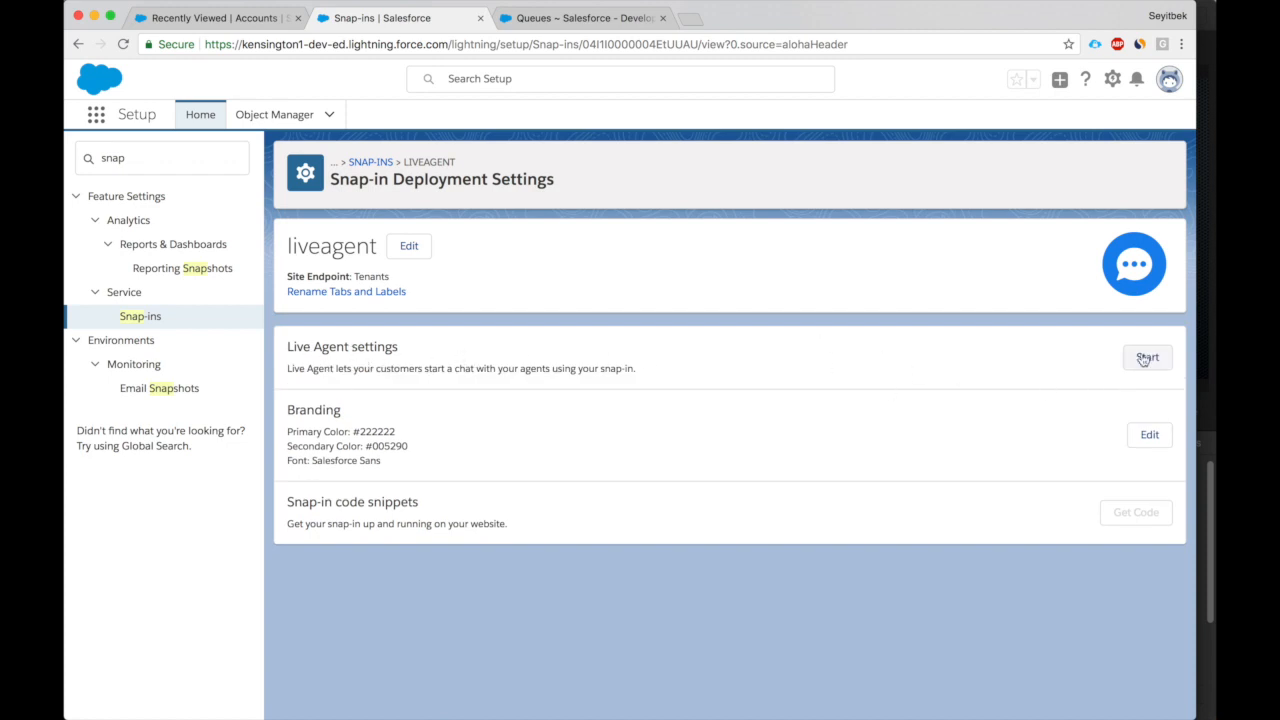
Save Live Agent settings with First deployment and button, queue position shown, pre-chat inactive.
click(1147, 357)
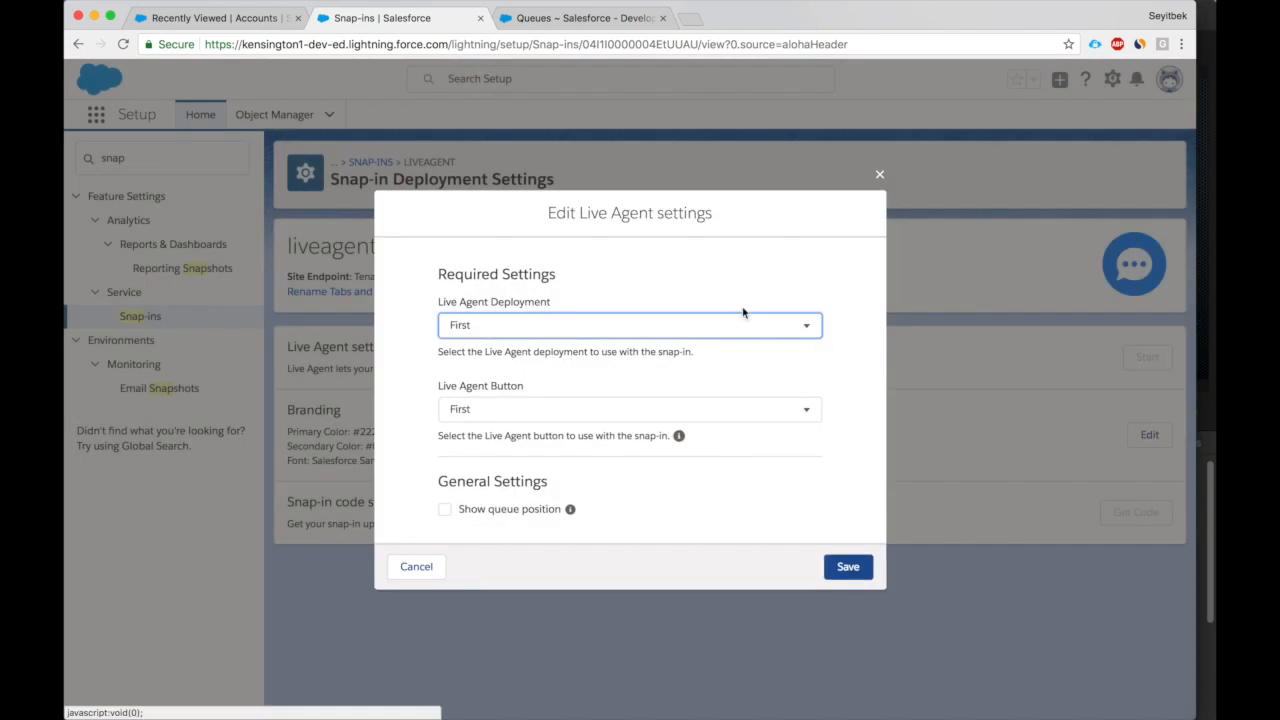
mouse_move(478, 325)
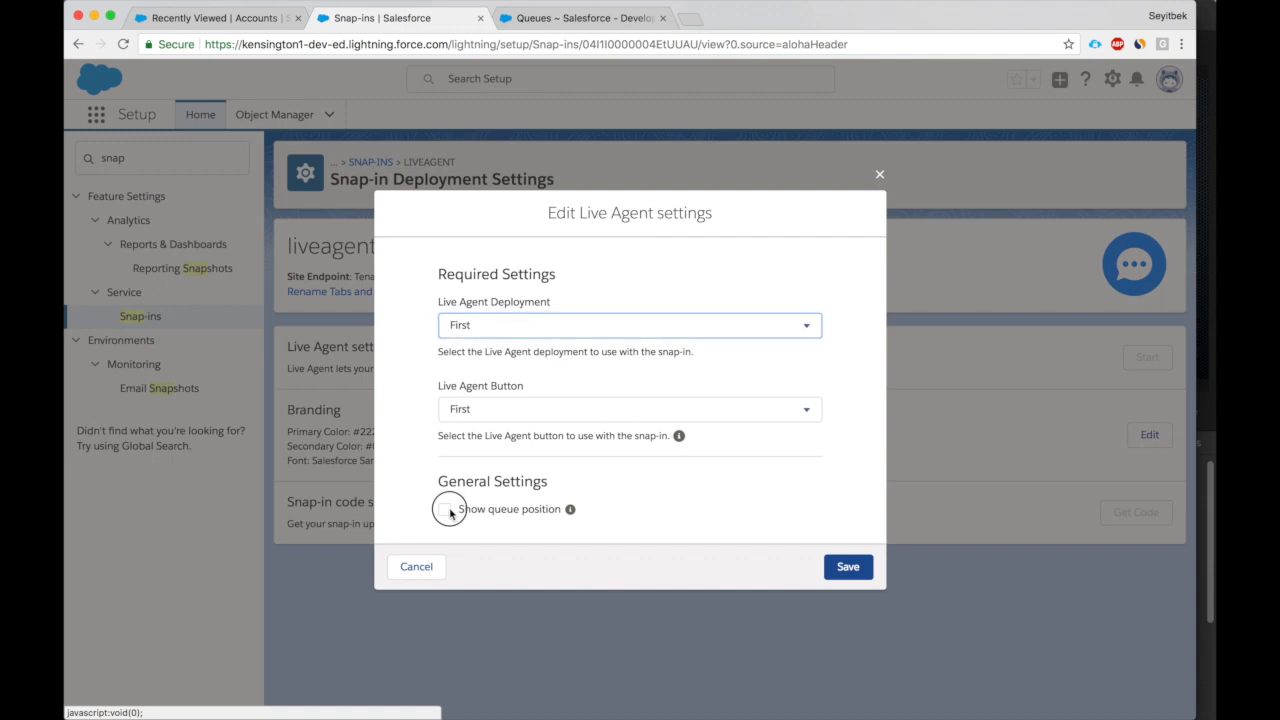
click(444, 509)
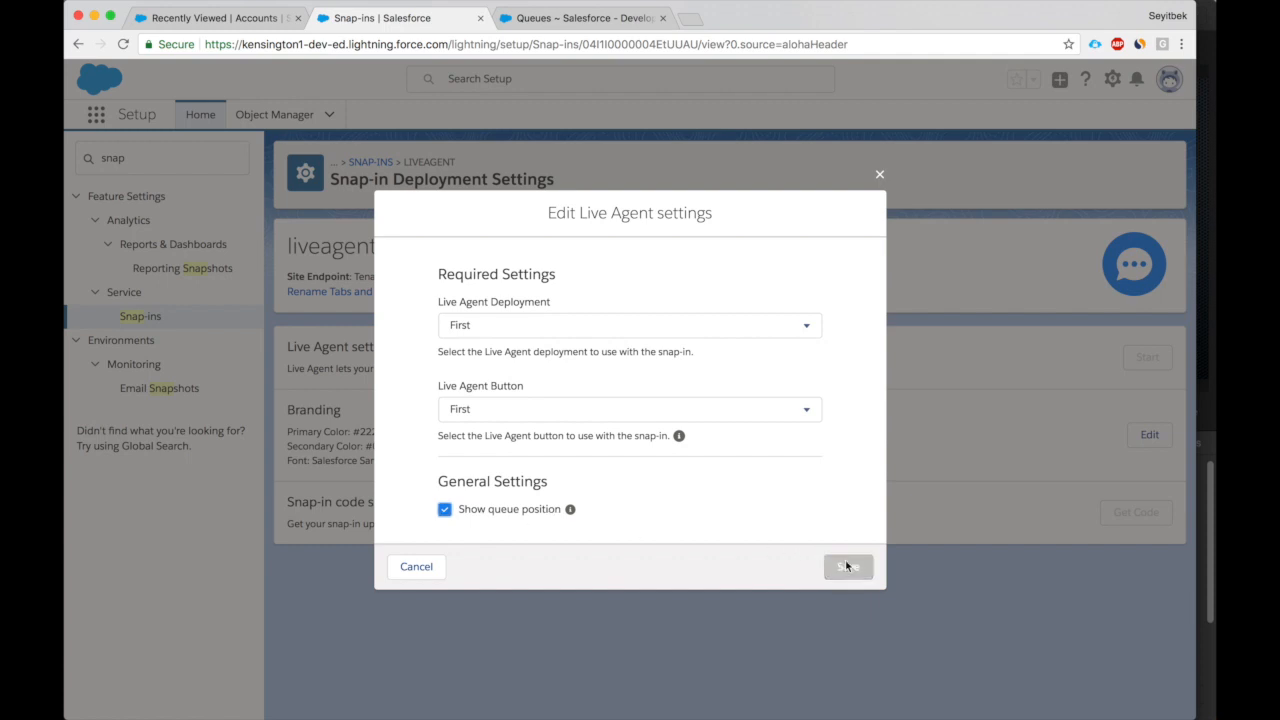
click(847, 567)
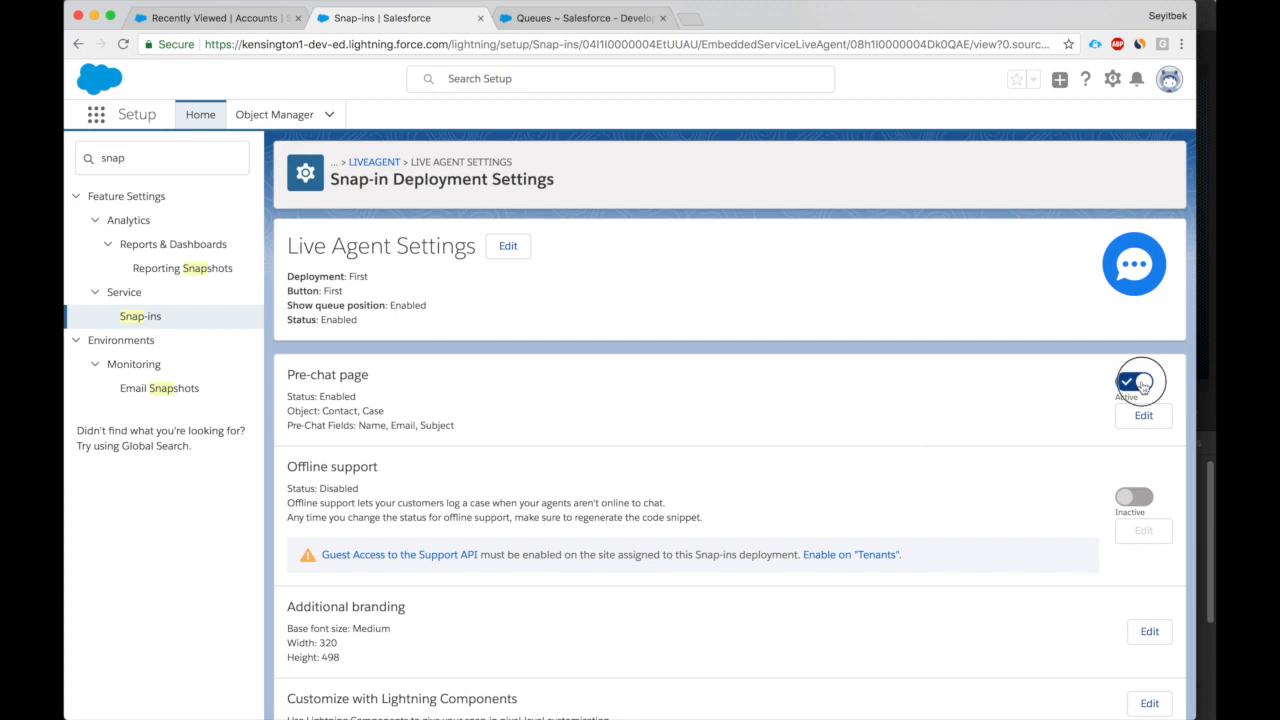
click(1133, 381)
text(c)
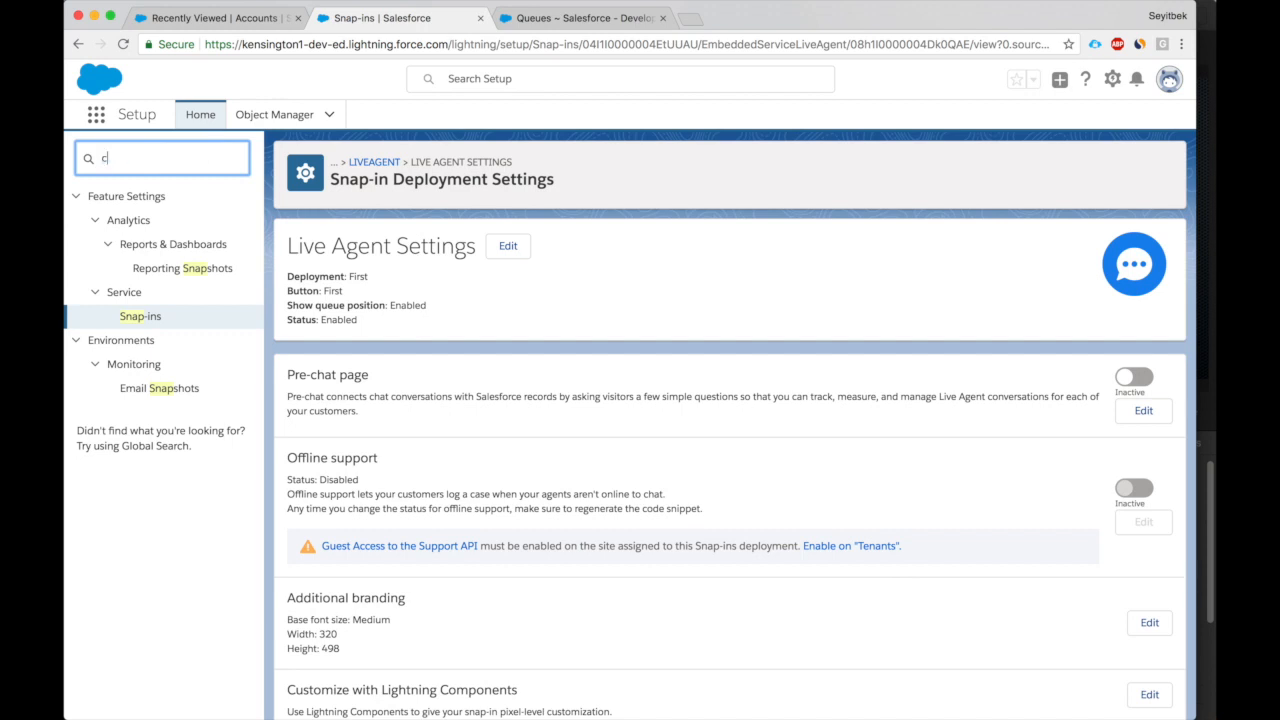
Open All Communities and launch the Investors community in Community Builder.
text(ommun)
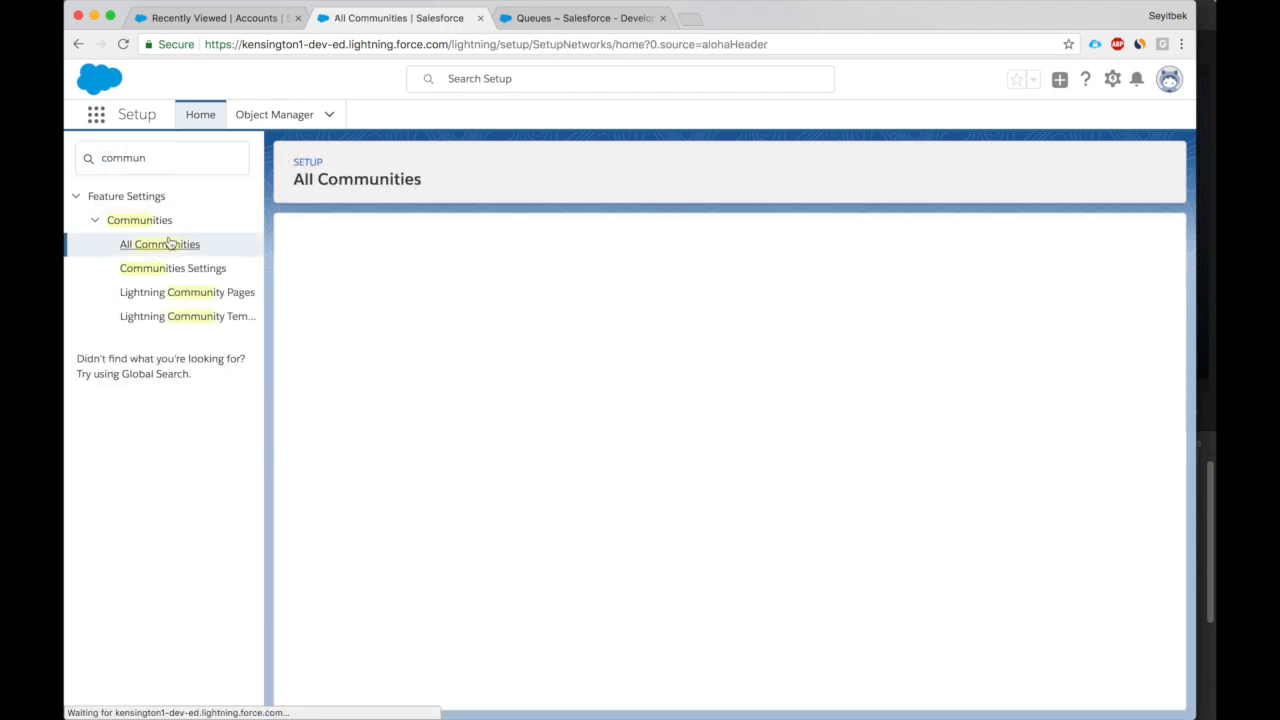
click(159, 244)
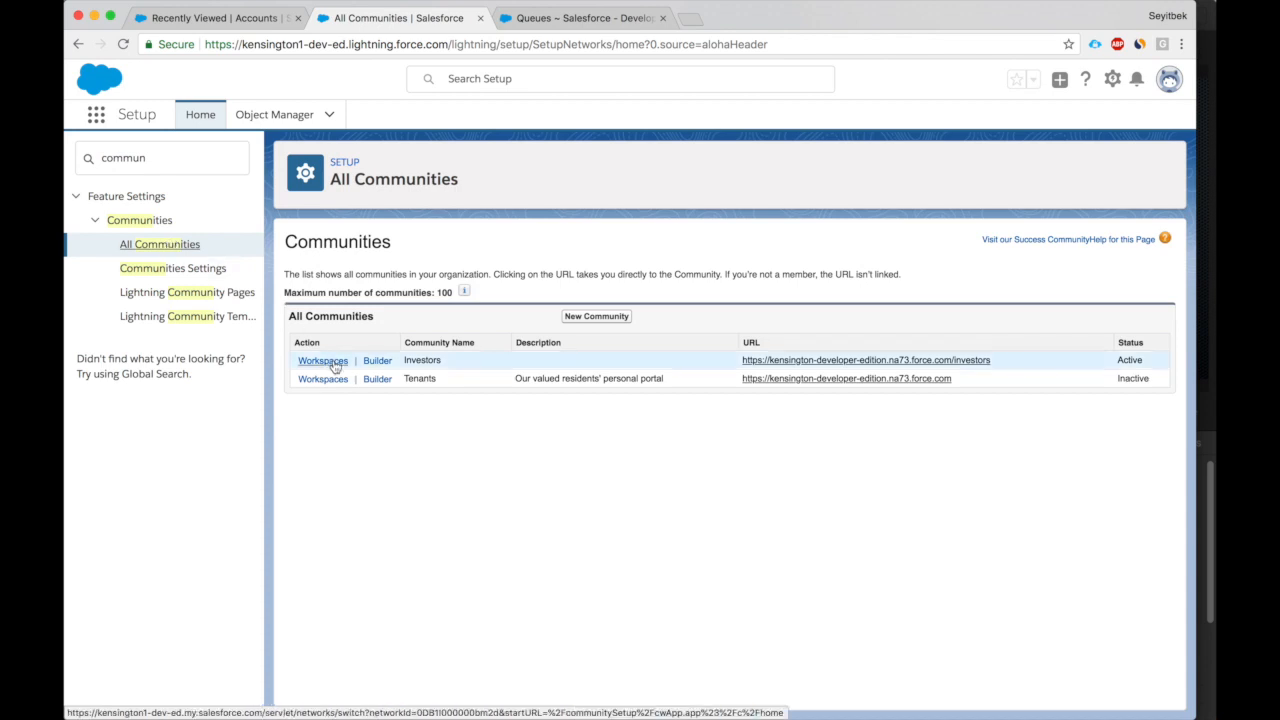
click(322, 360)
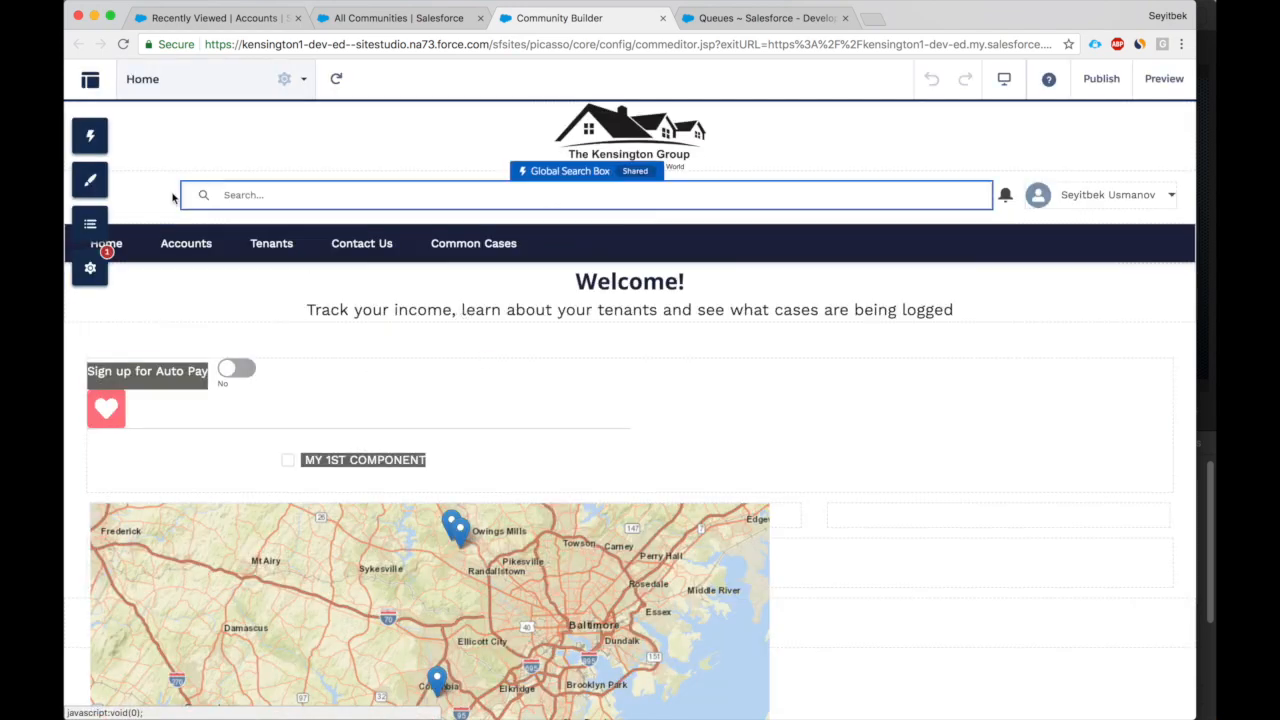
Label the liveagent Snap-ins chat button 'Chat with a Service Agent' and preview the home page.
click(89, 135)
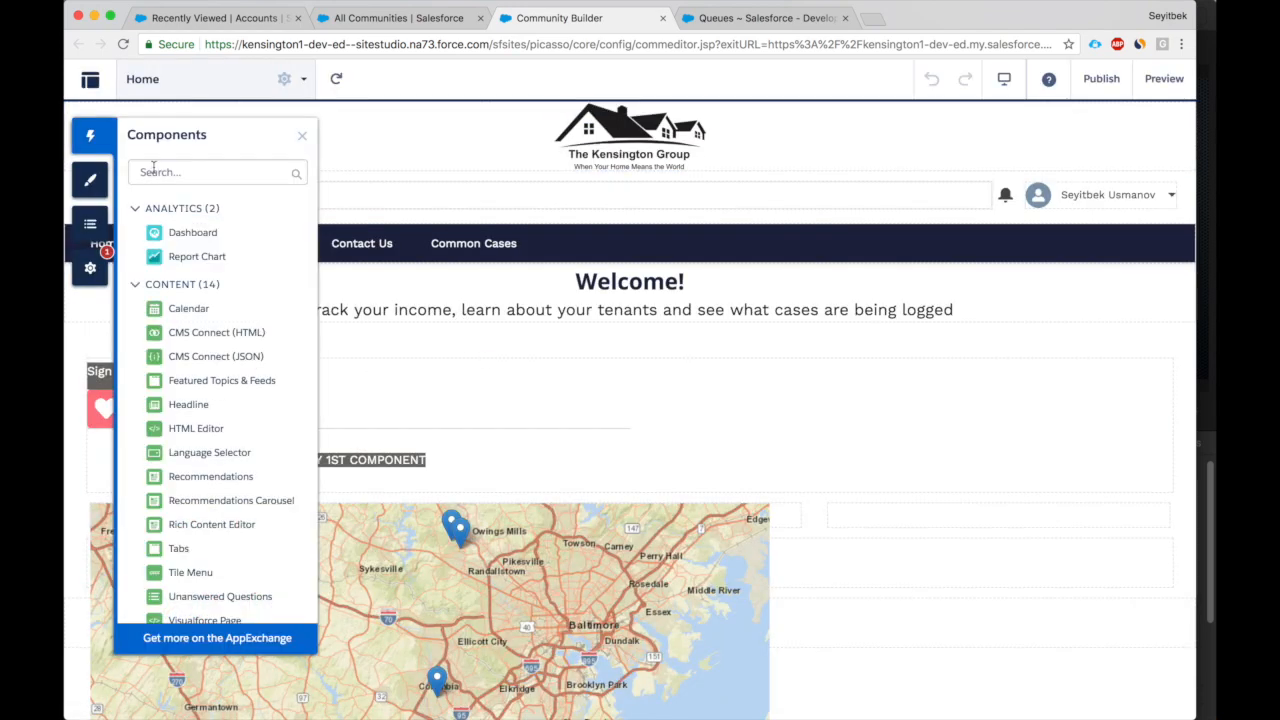
text(snap)
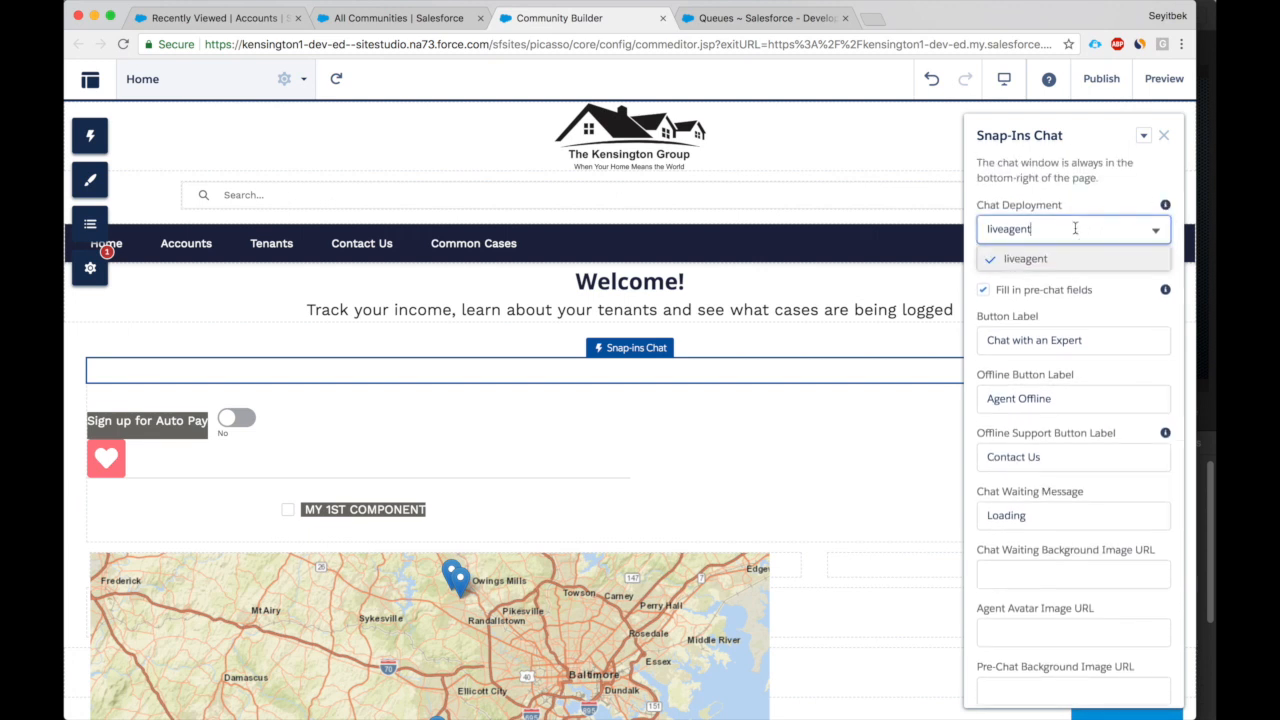
click(1025, 258)
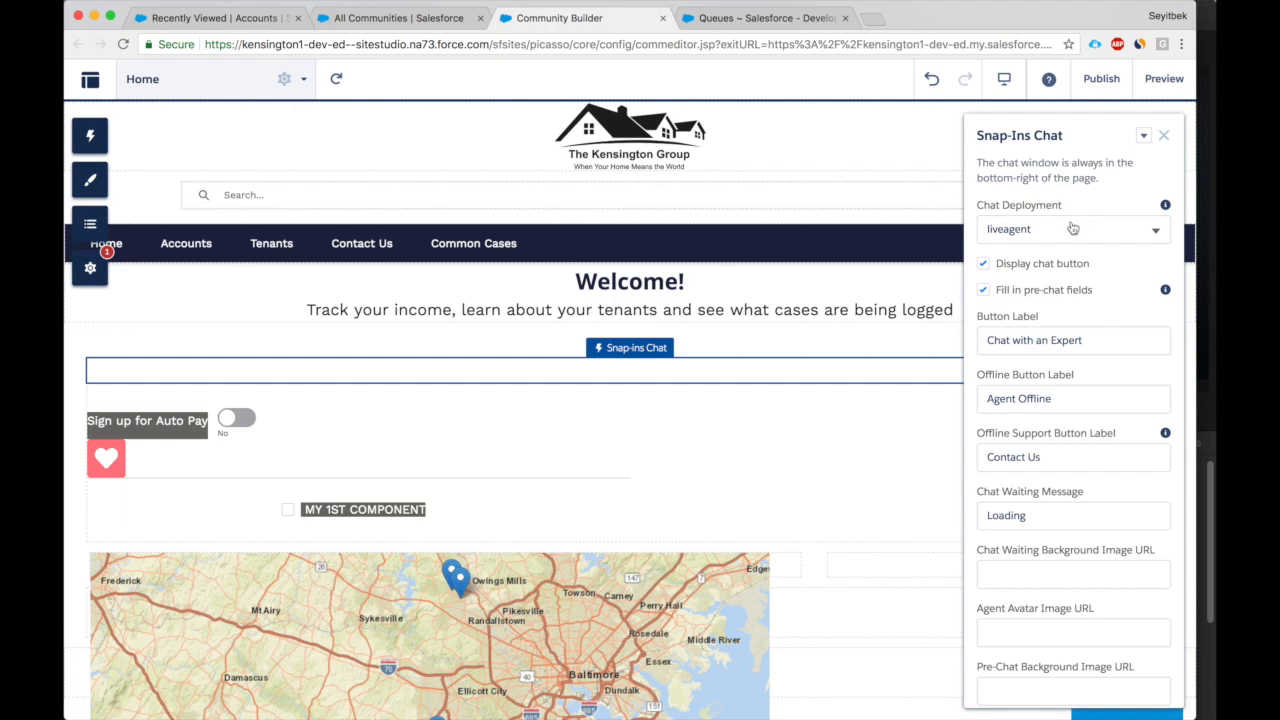
scroll(down, 3)
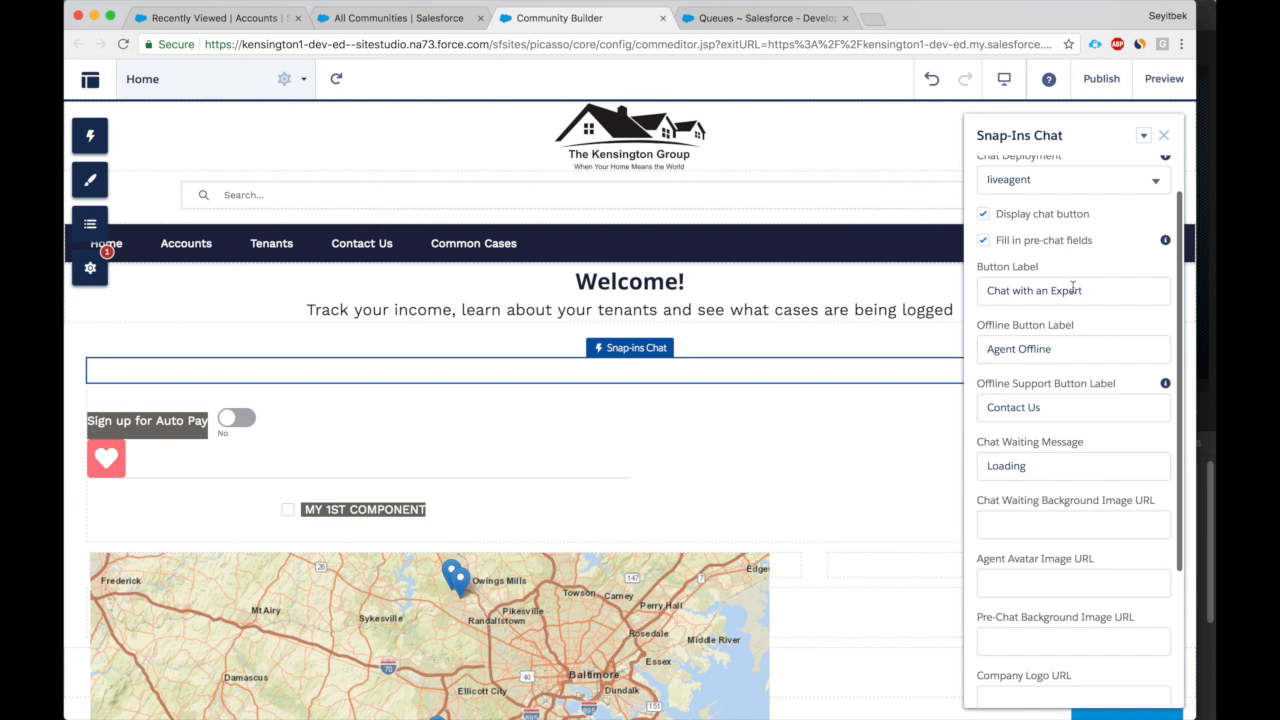
text(Chat with a S)
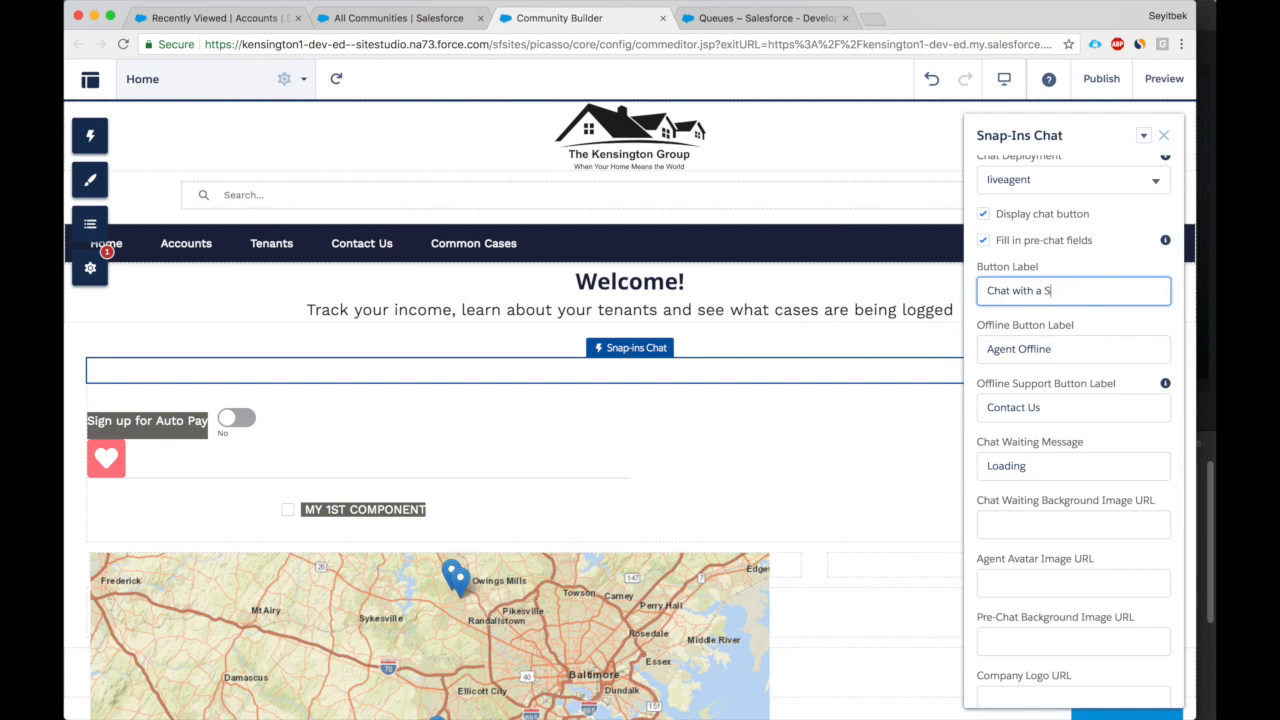
text(ervice Agent)
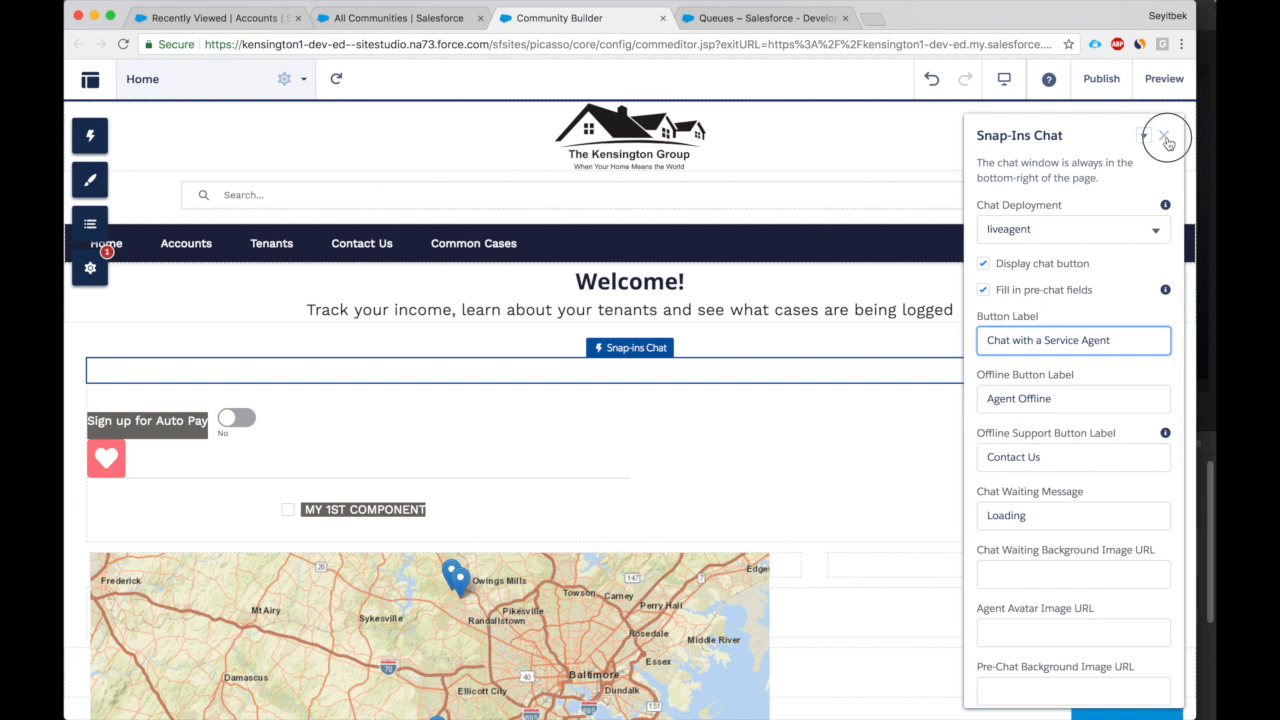
click(1166, 137)
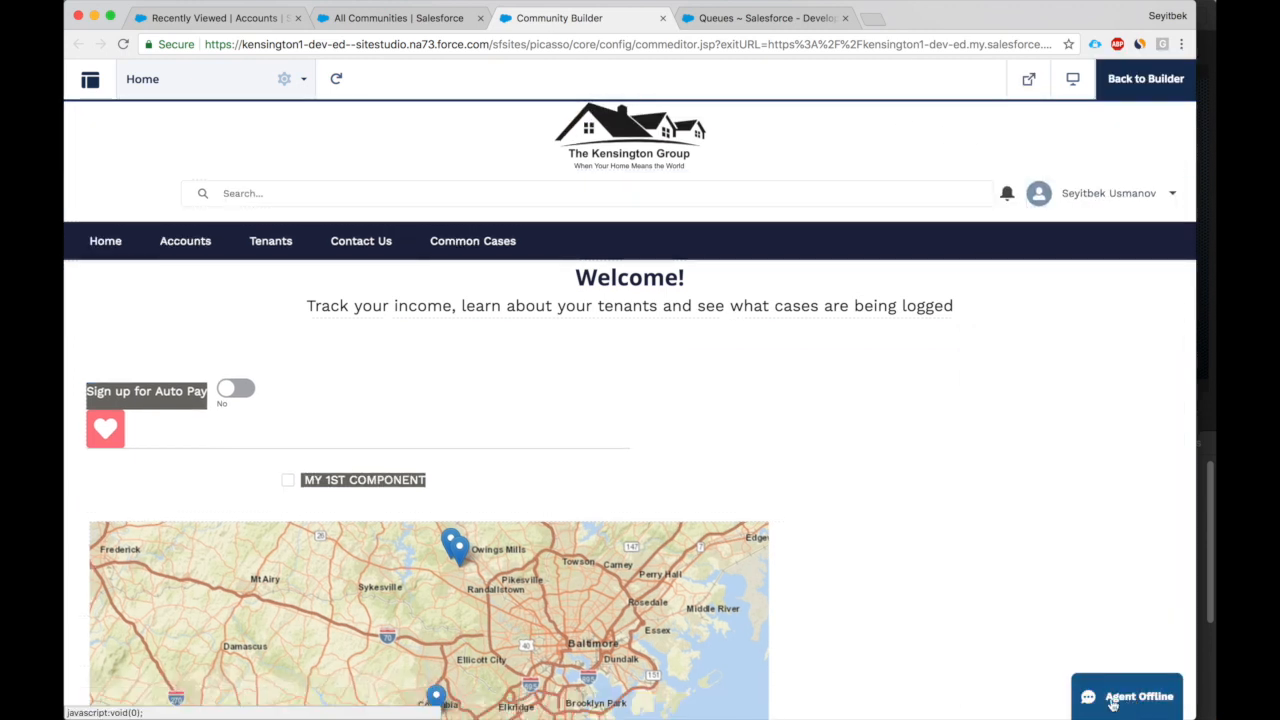
click(400, 18)
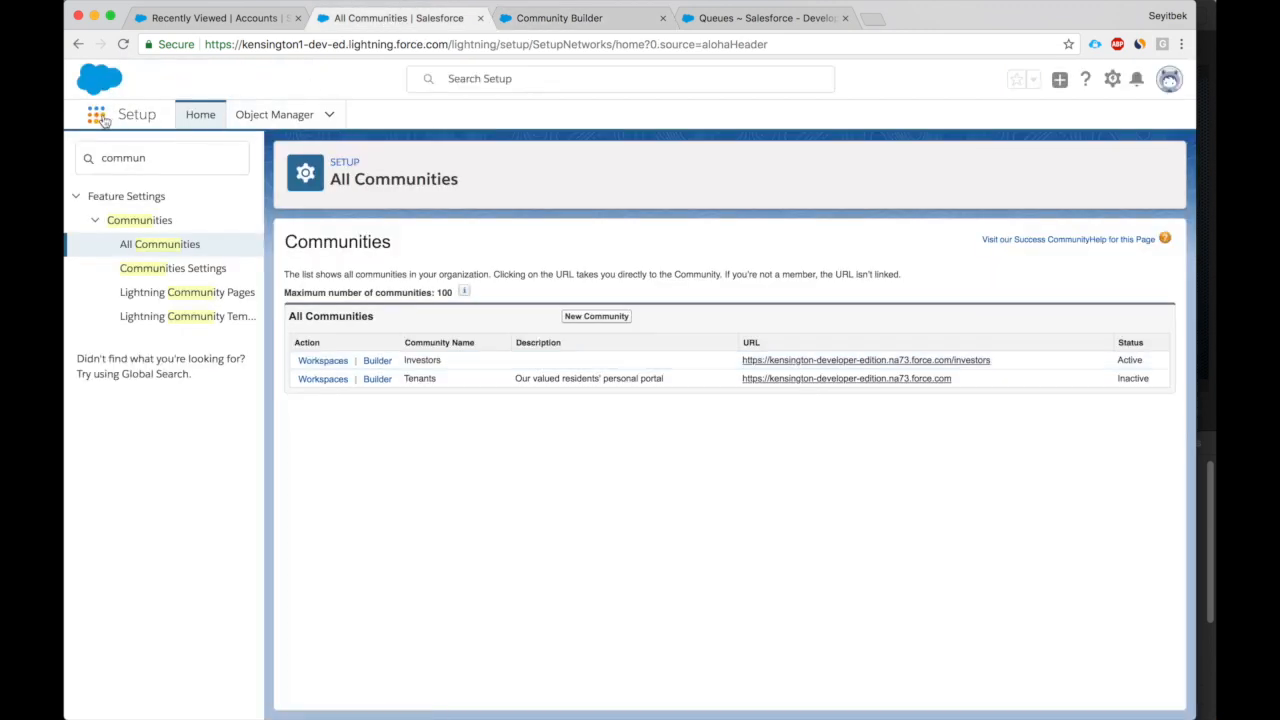
Launch Service Console from the App Launcher, then open Setup from the gear menu.
click(96, 114)
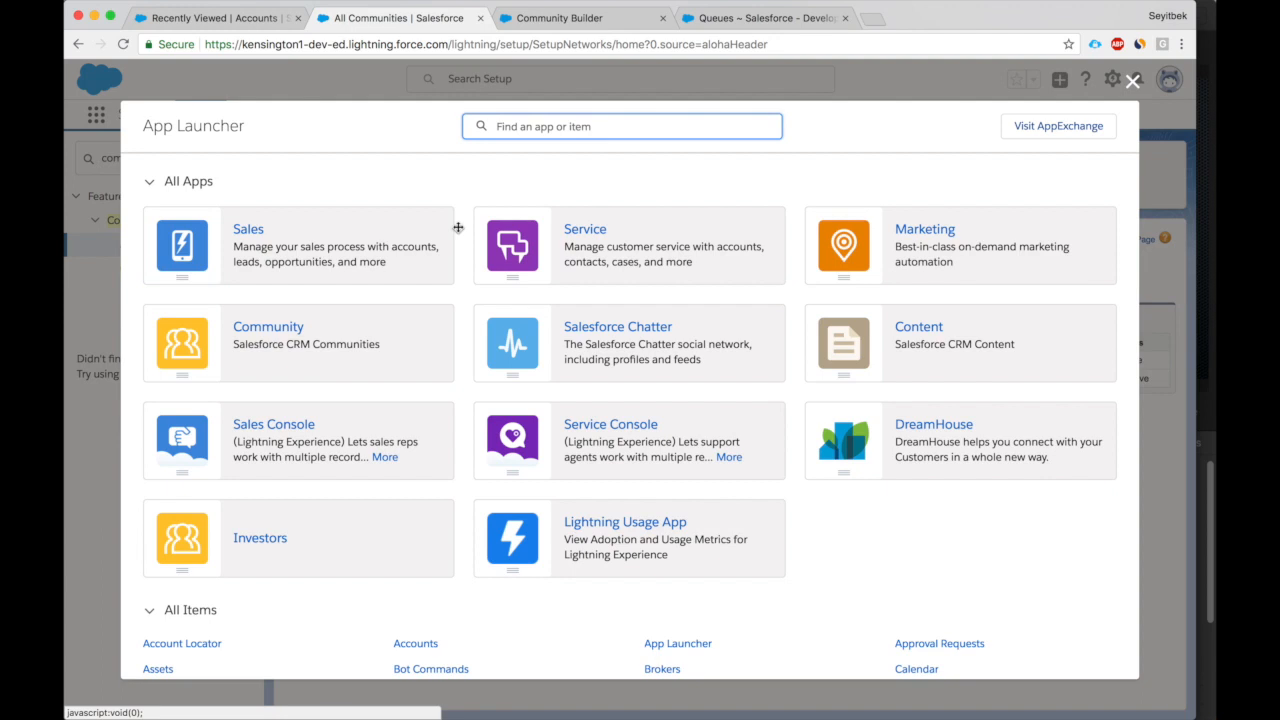
click(610, 424)
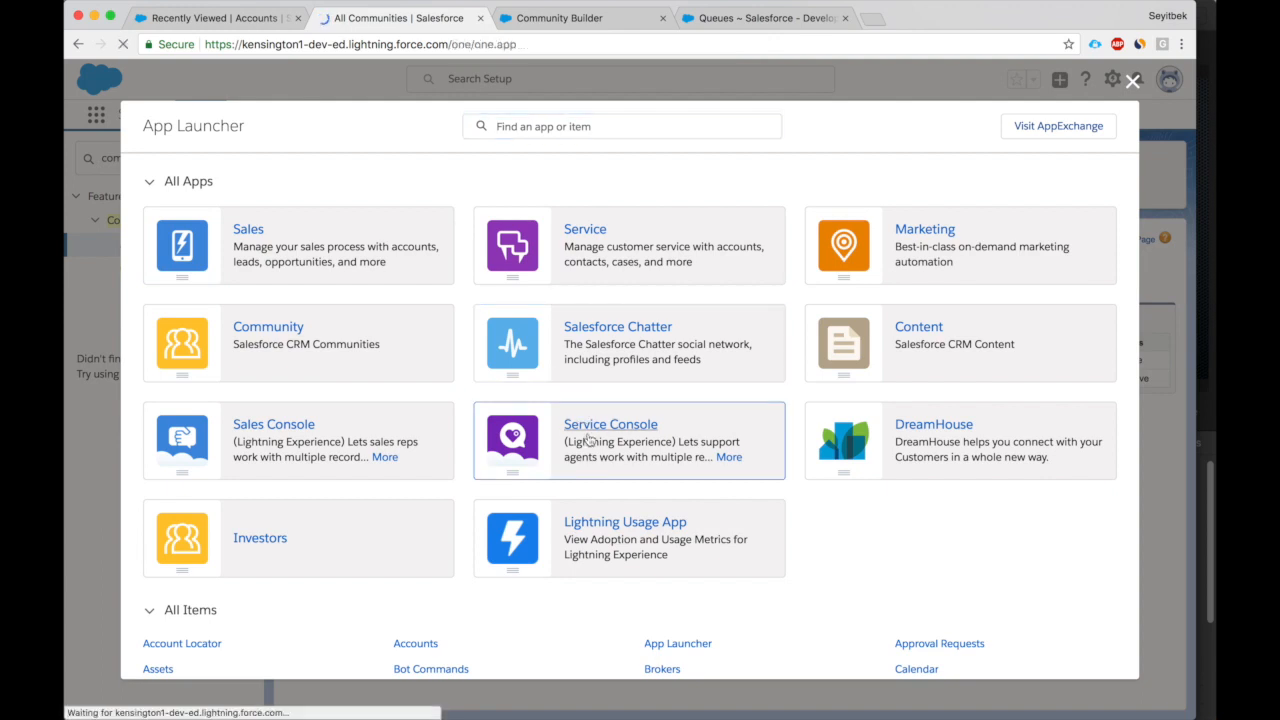
click(610, 424)
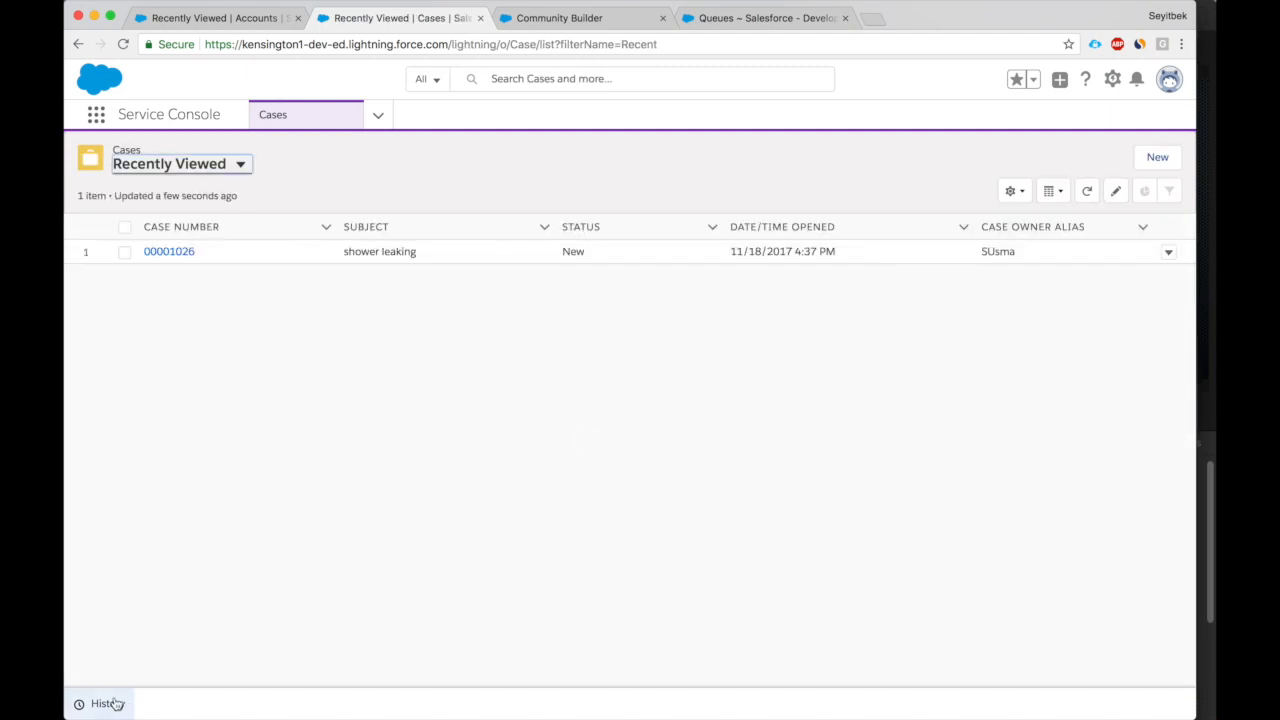
mouse_move(140, 703)
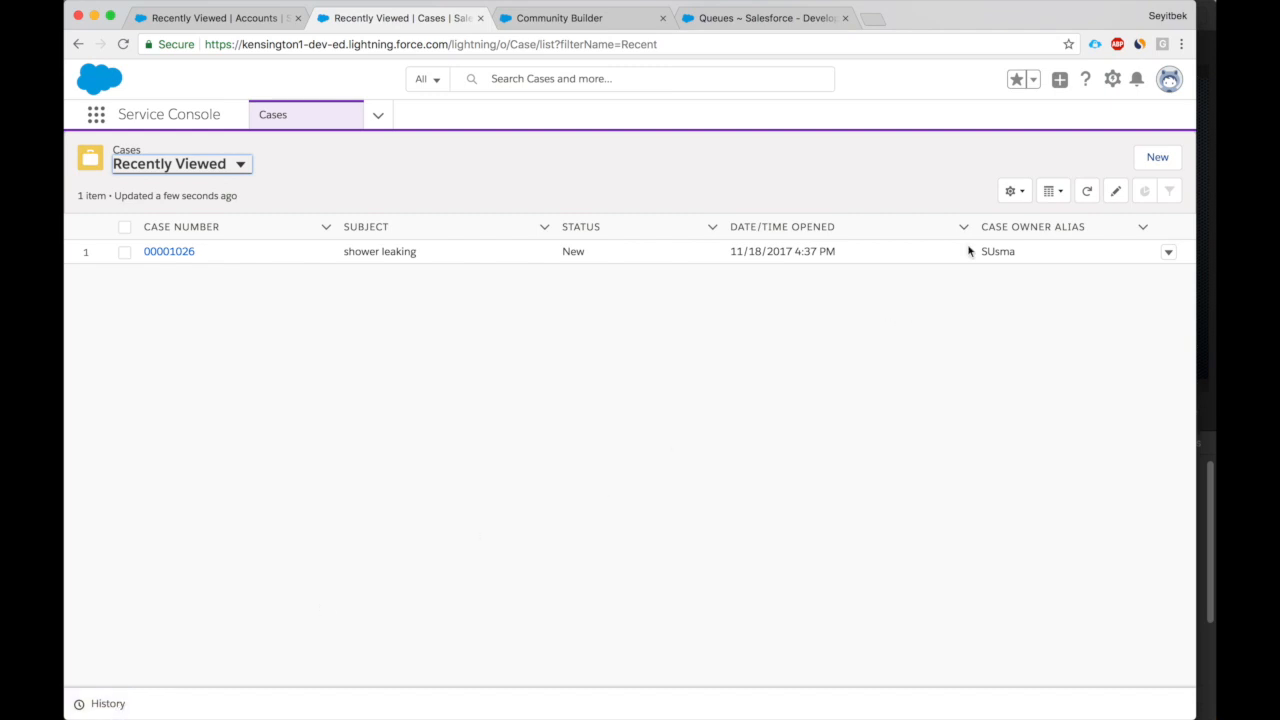
click(1112, 79)
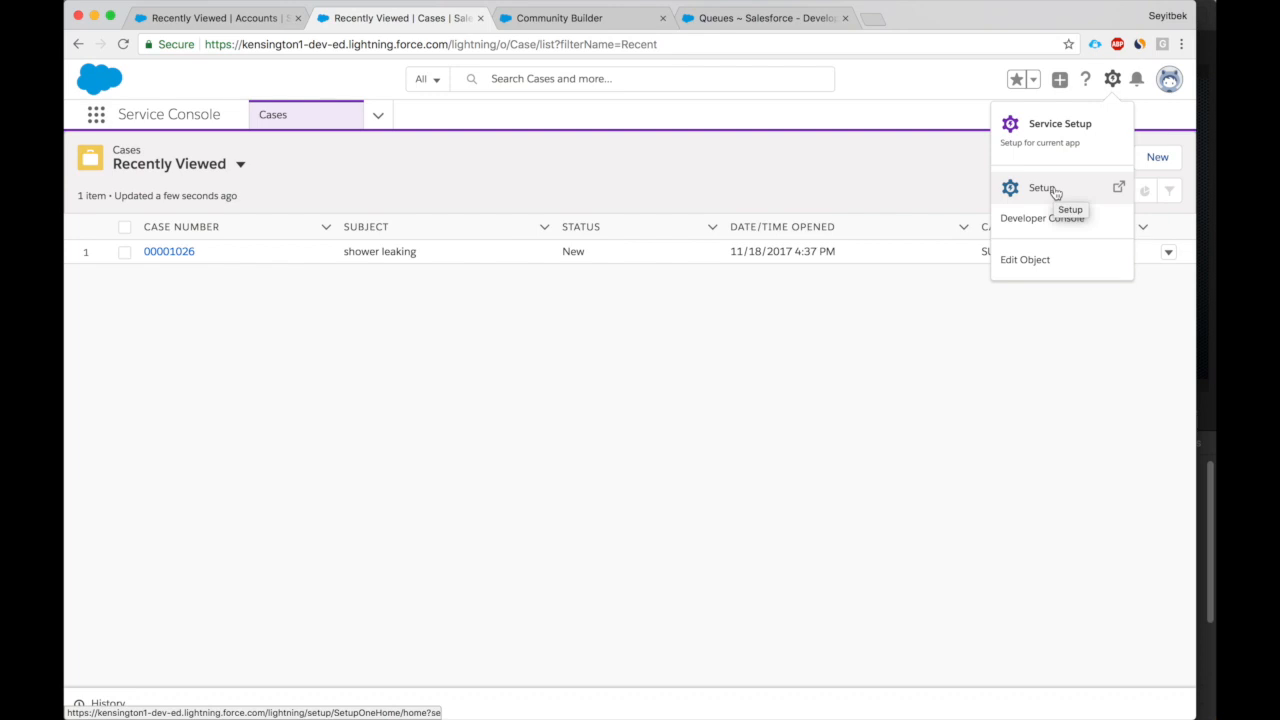
click(1041, 188)
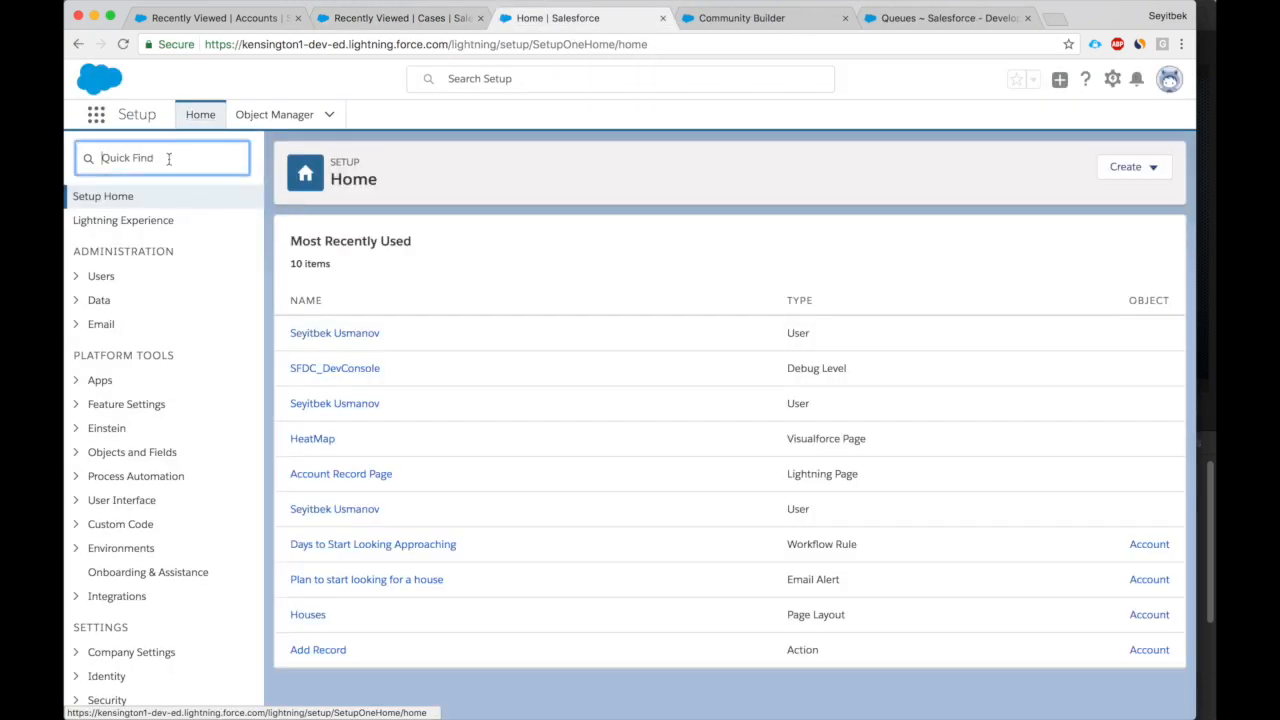
Find App Manager via Quick Find and edit the LightningService (Service Console) app.
text(a)
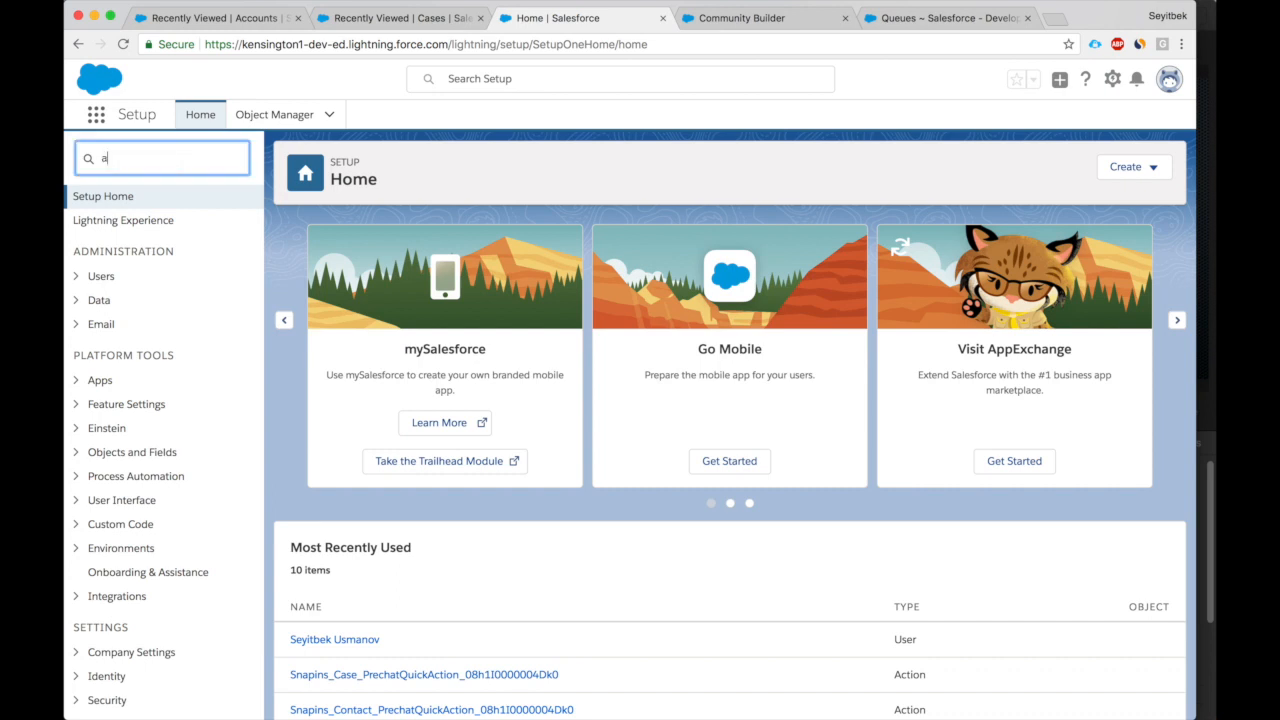
text(pp man)
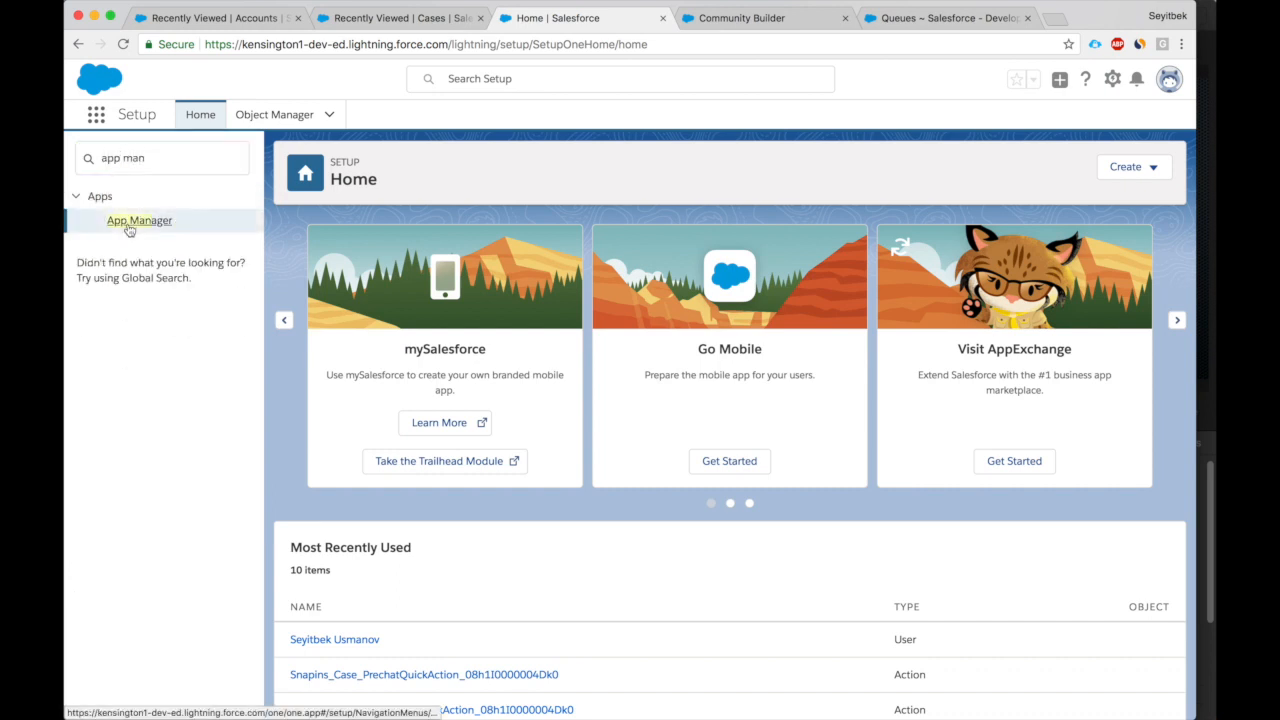
click(139, 220)
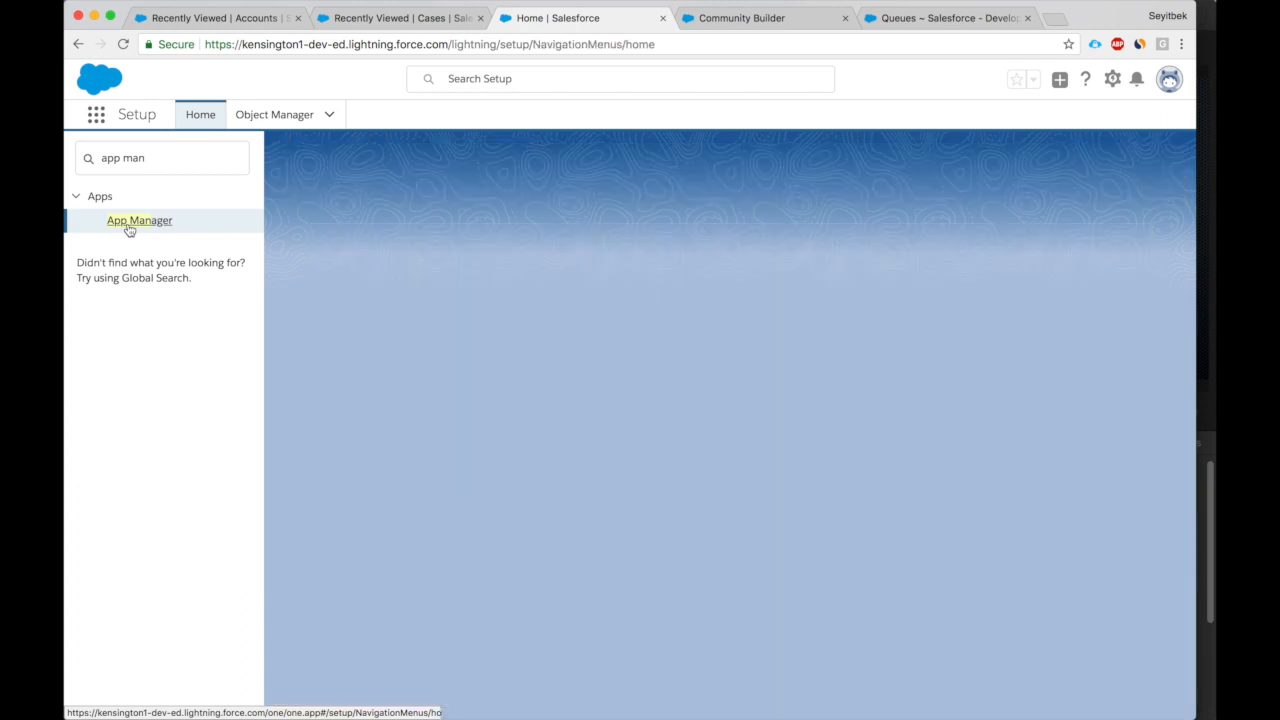
click(139, 220)
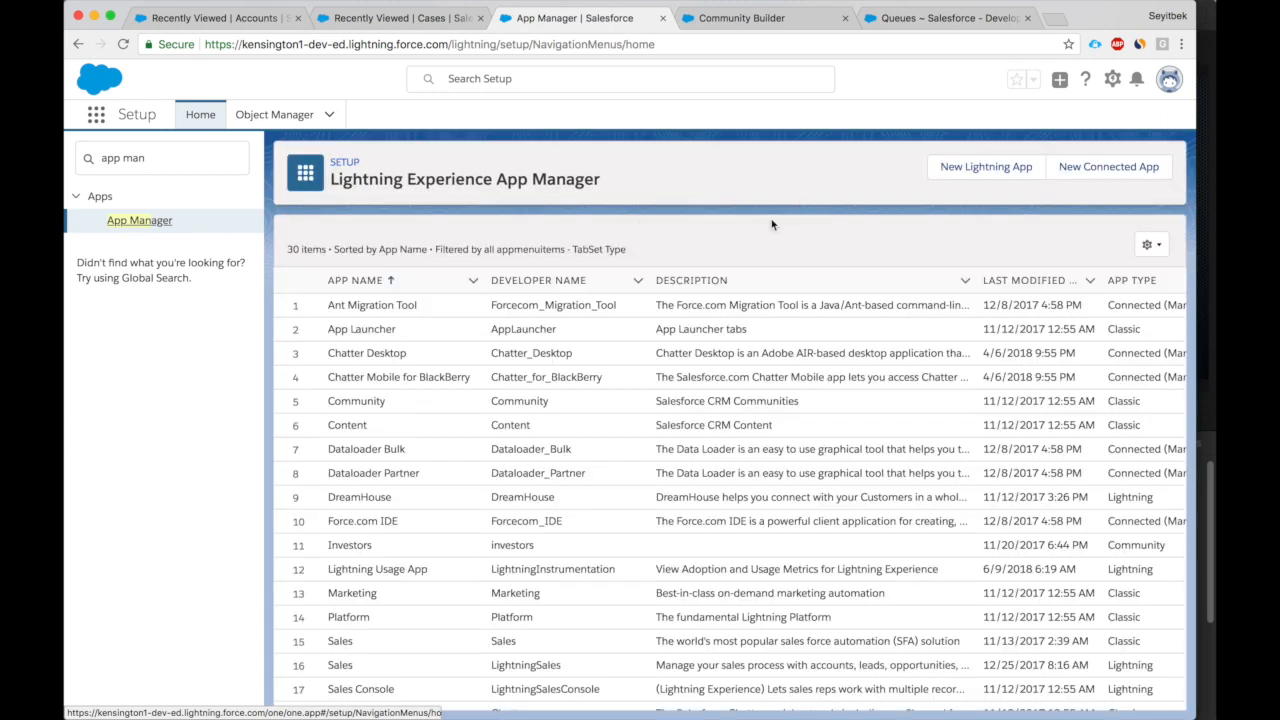
scroll(down, 3)
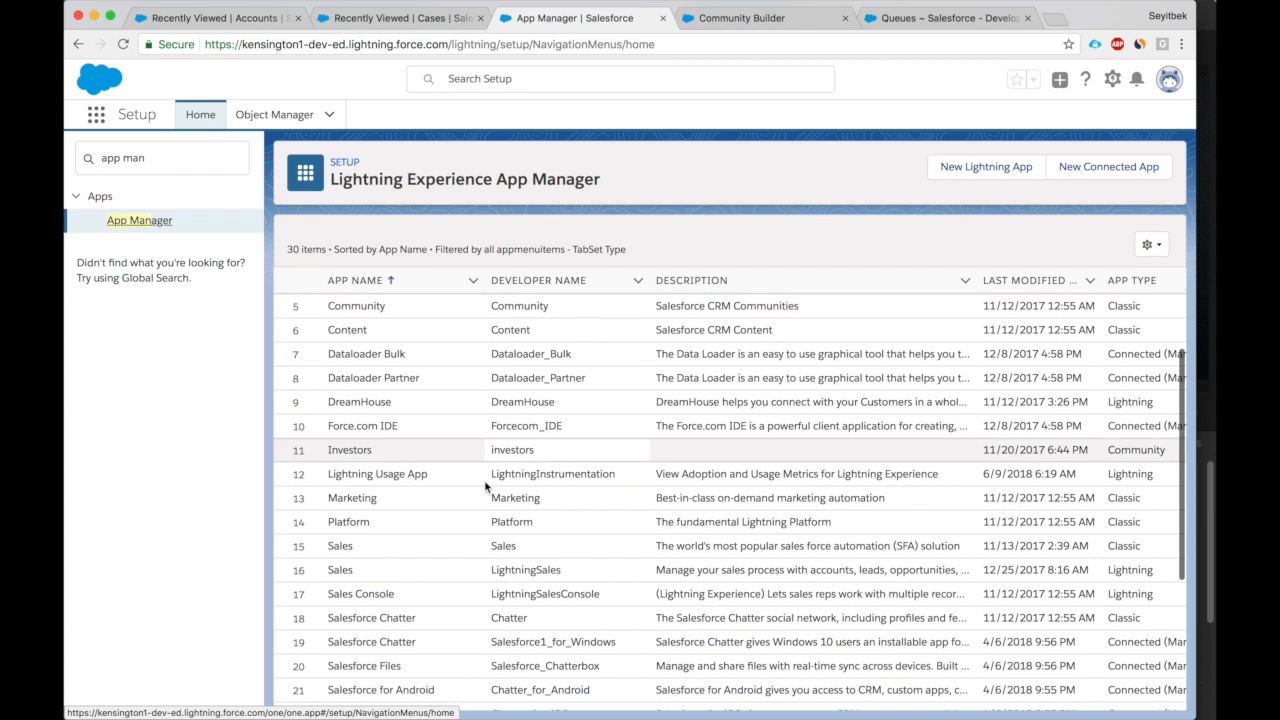
scroll(down, 3)
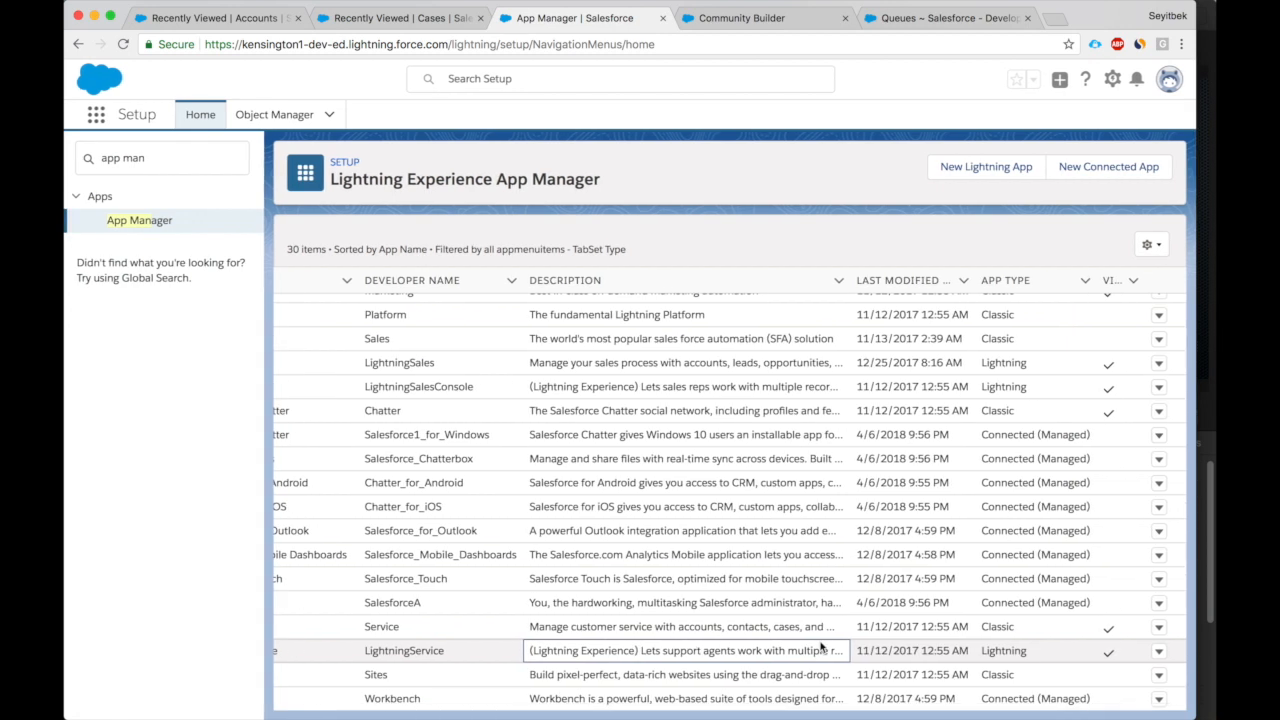
click(1158, 650)
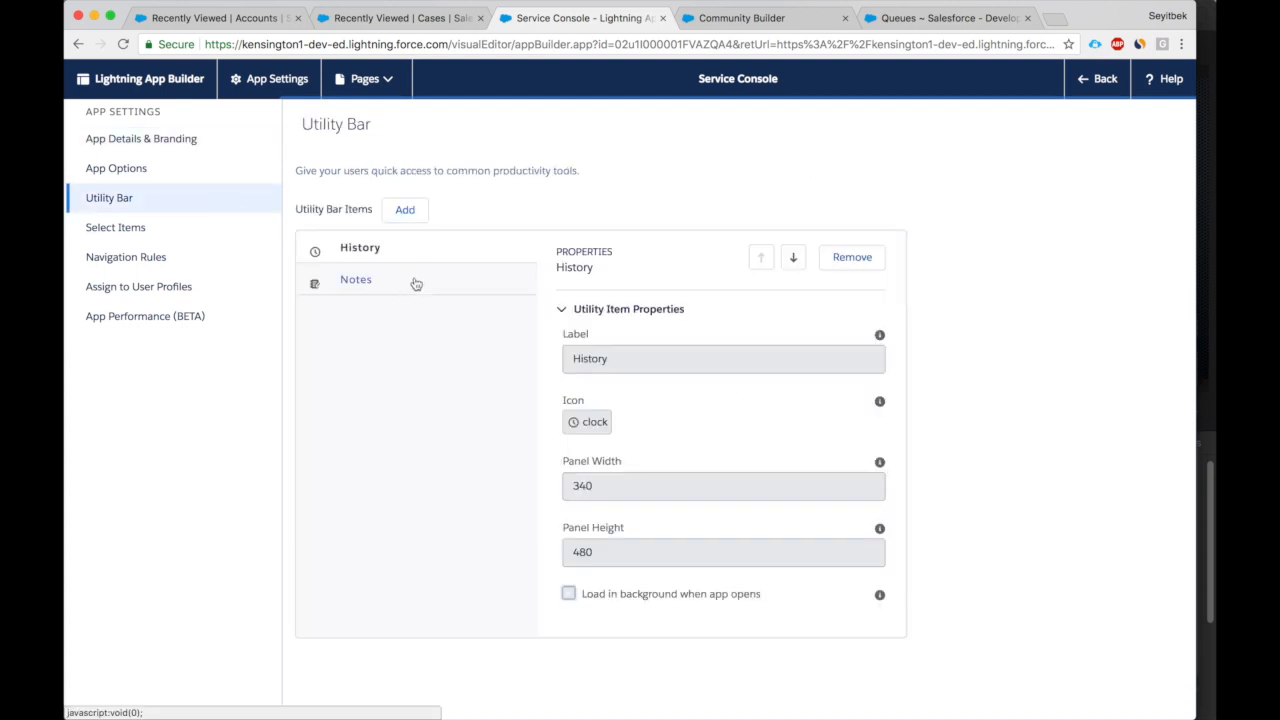
Search the utility items for 'om' and add Omni-Channel to the Service Console utility bar.
click(405, 209)
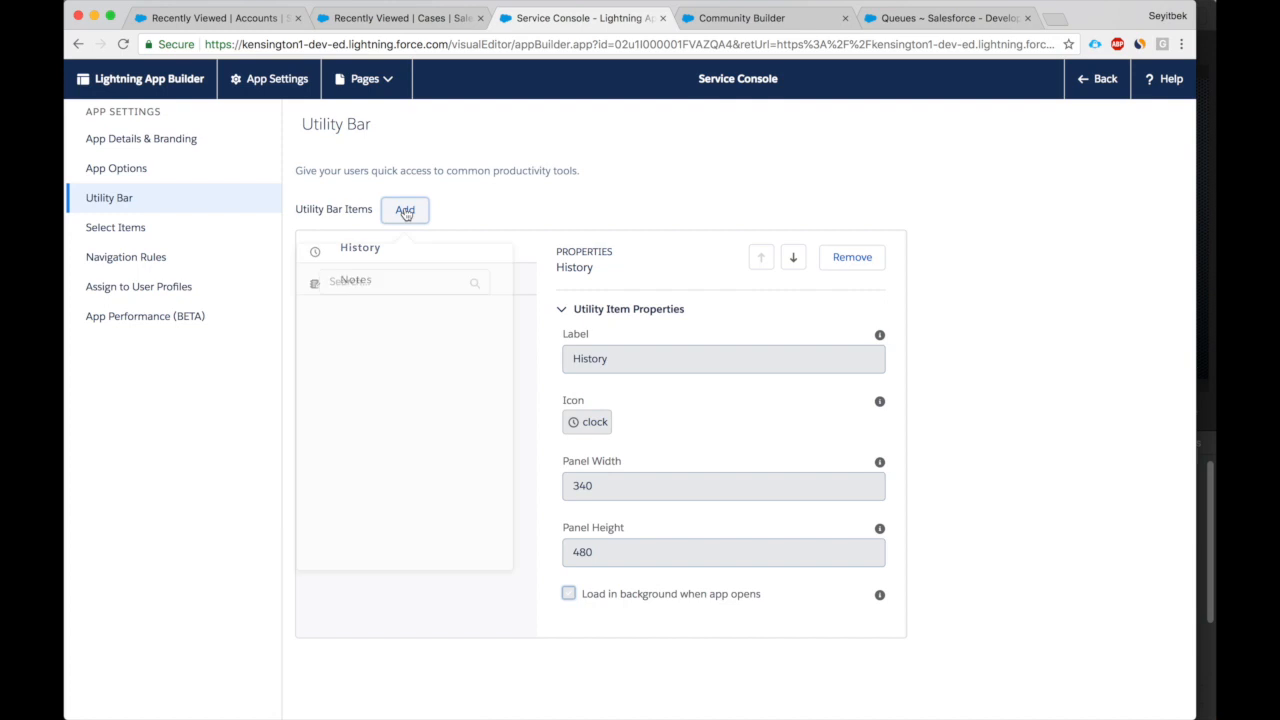
click(405, 209)
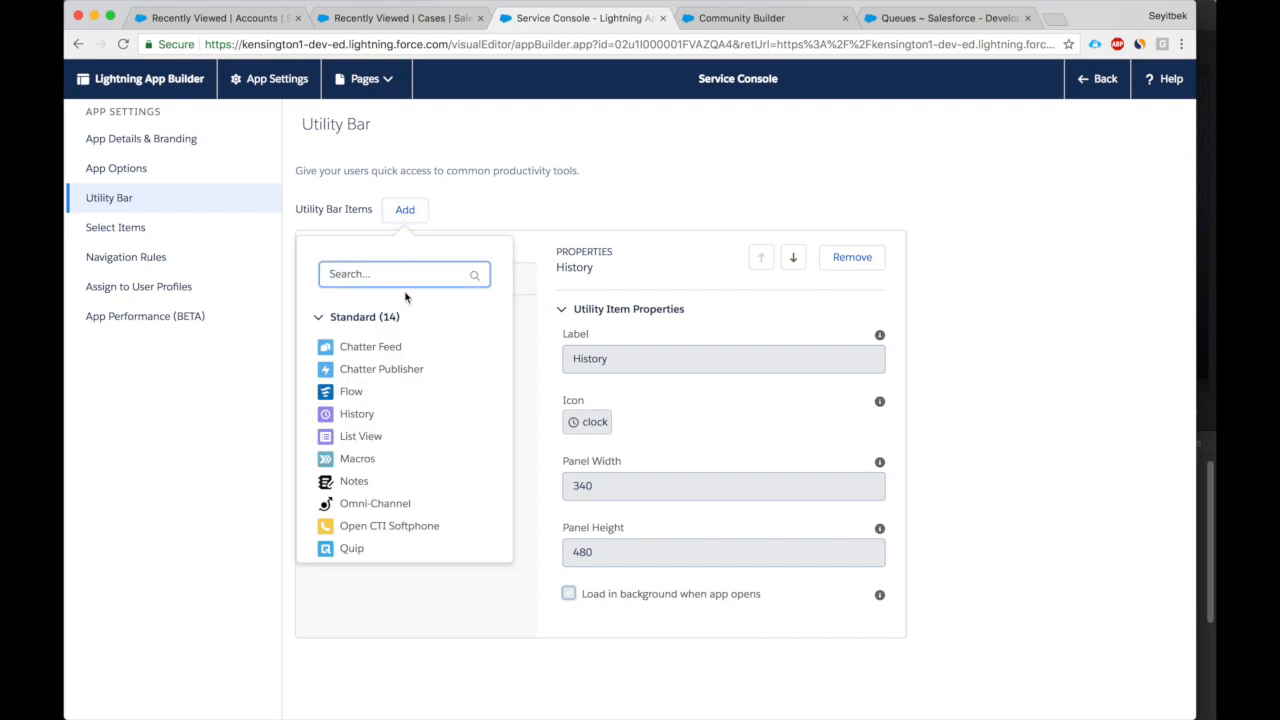
text(om)
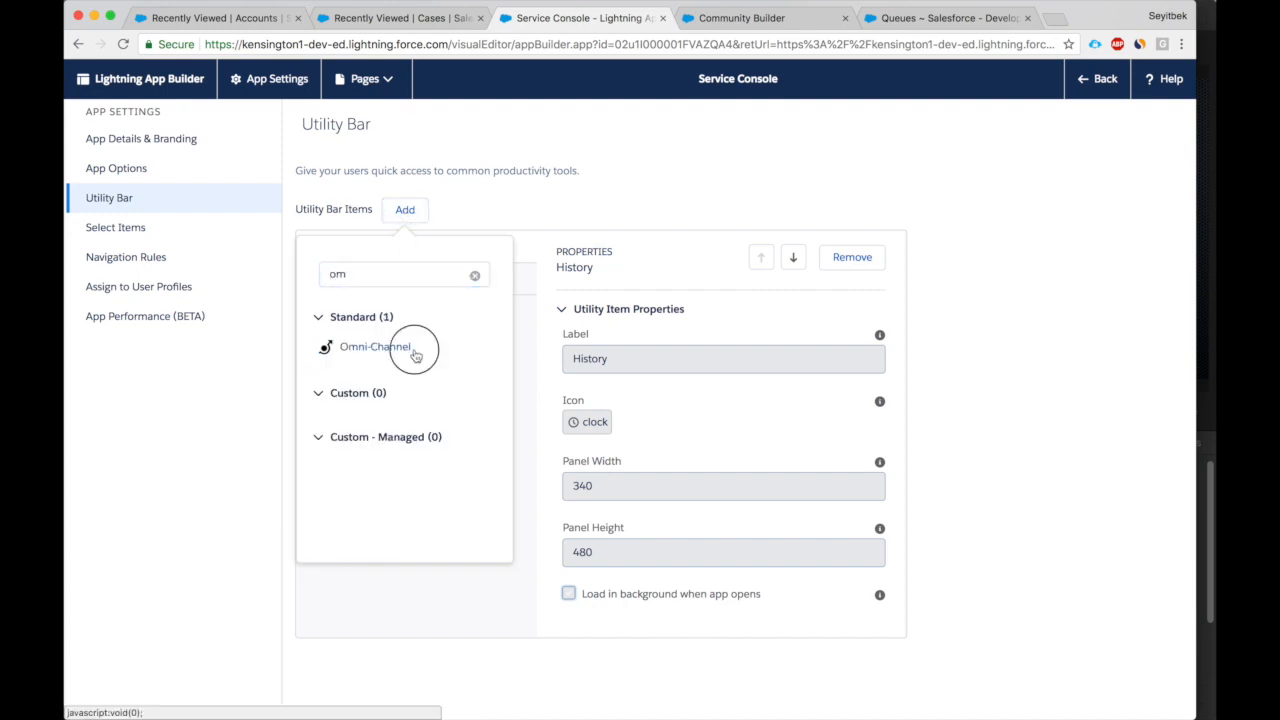
click(375, 346)
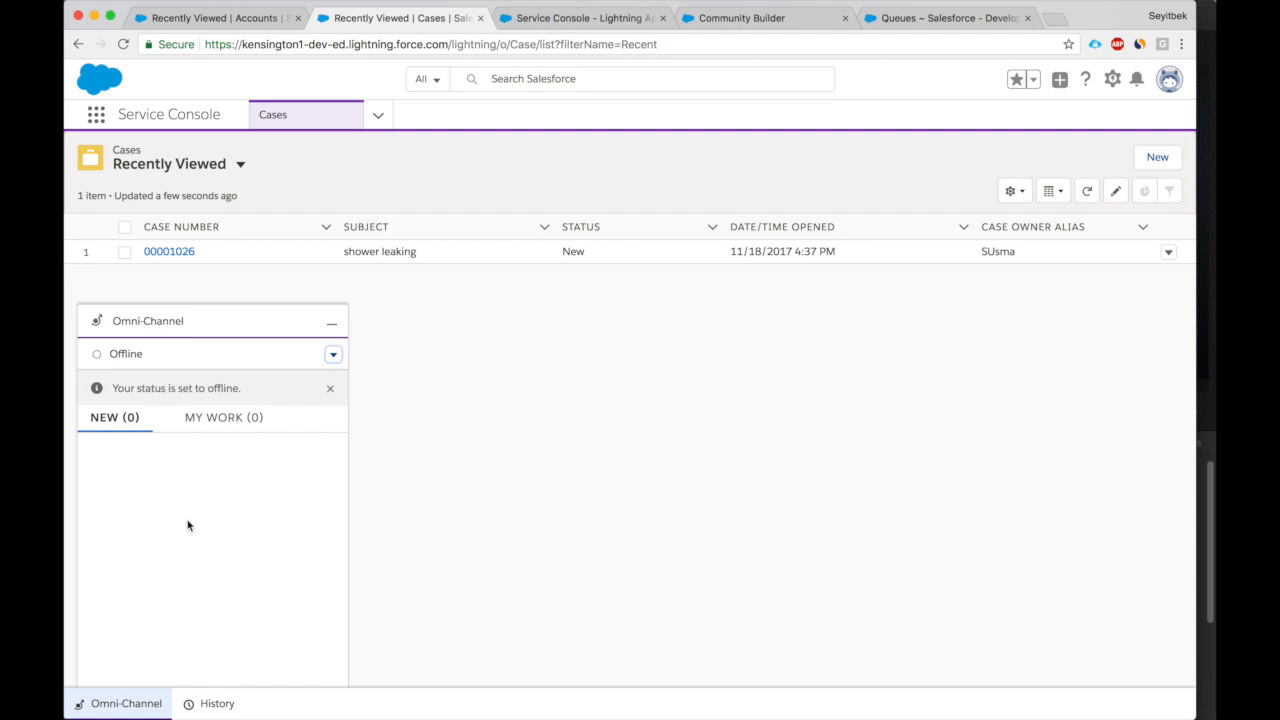
Confirm the Omni-Channel utility shows Offline, then go back to Setup's App Manager.
click(333, 354)
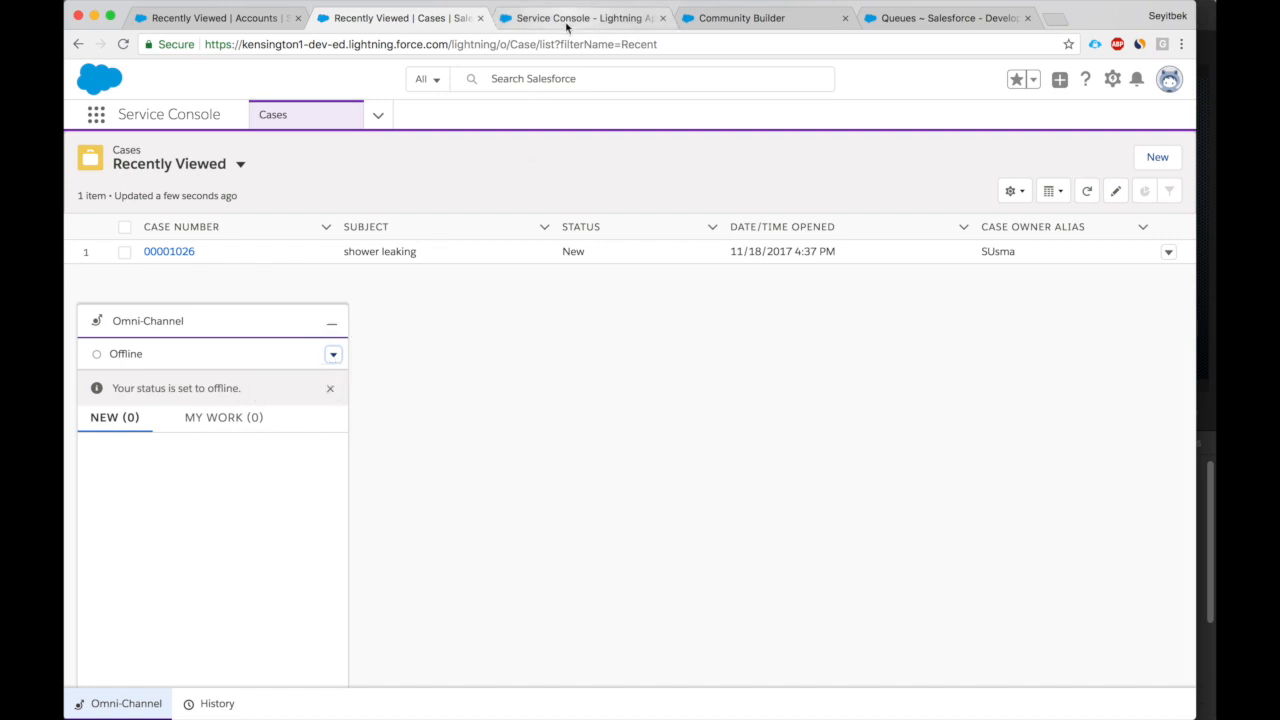
click(580, 18)
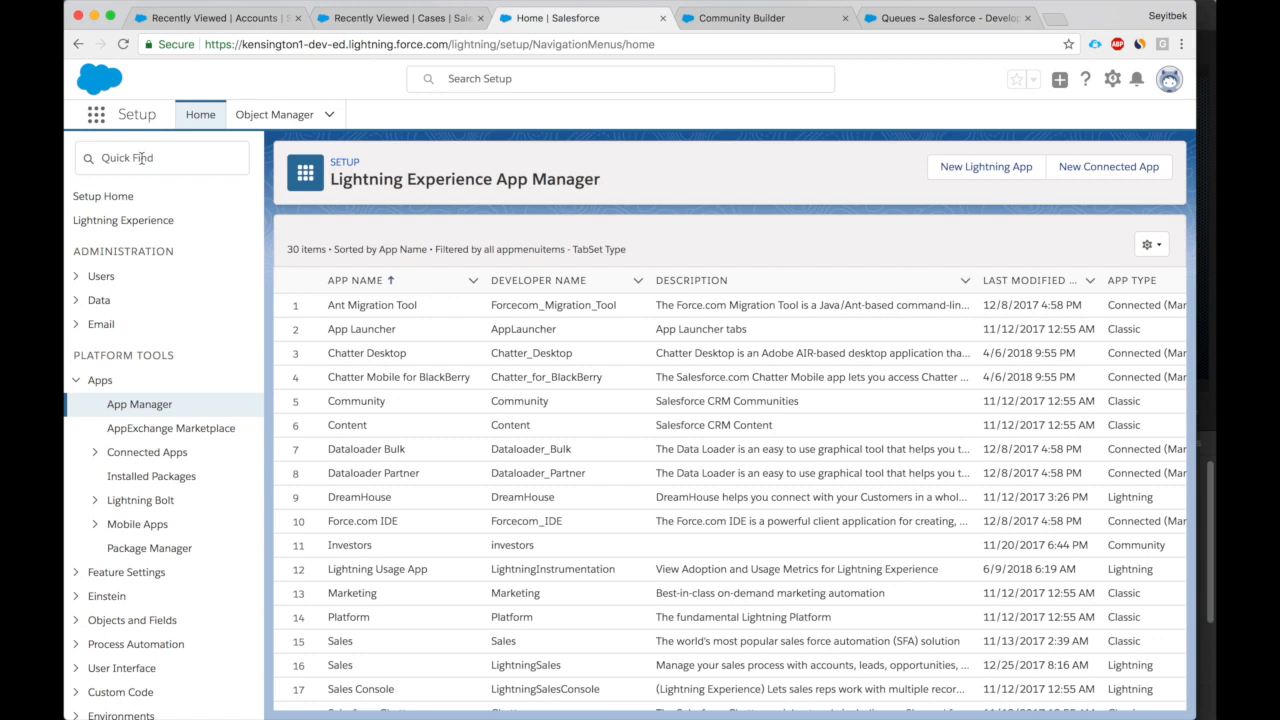
Find Profiles in Quick Find and open the System Administrator profile.
text(p)
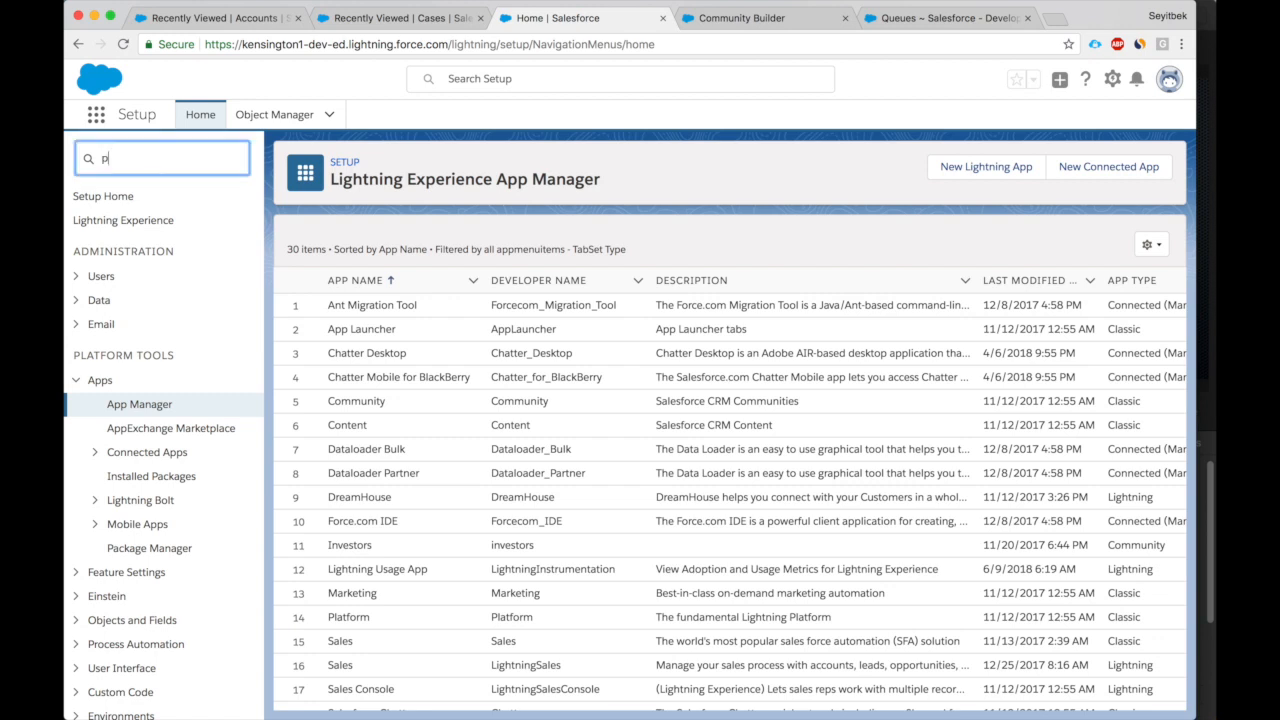
text(rofil)
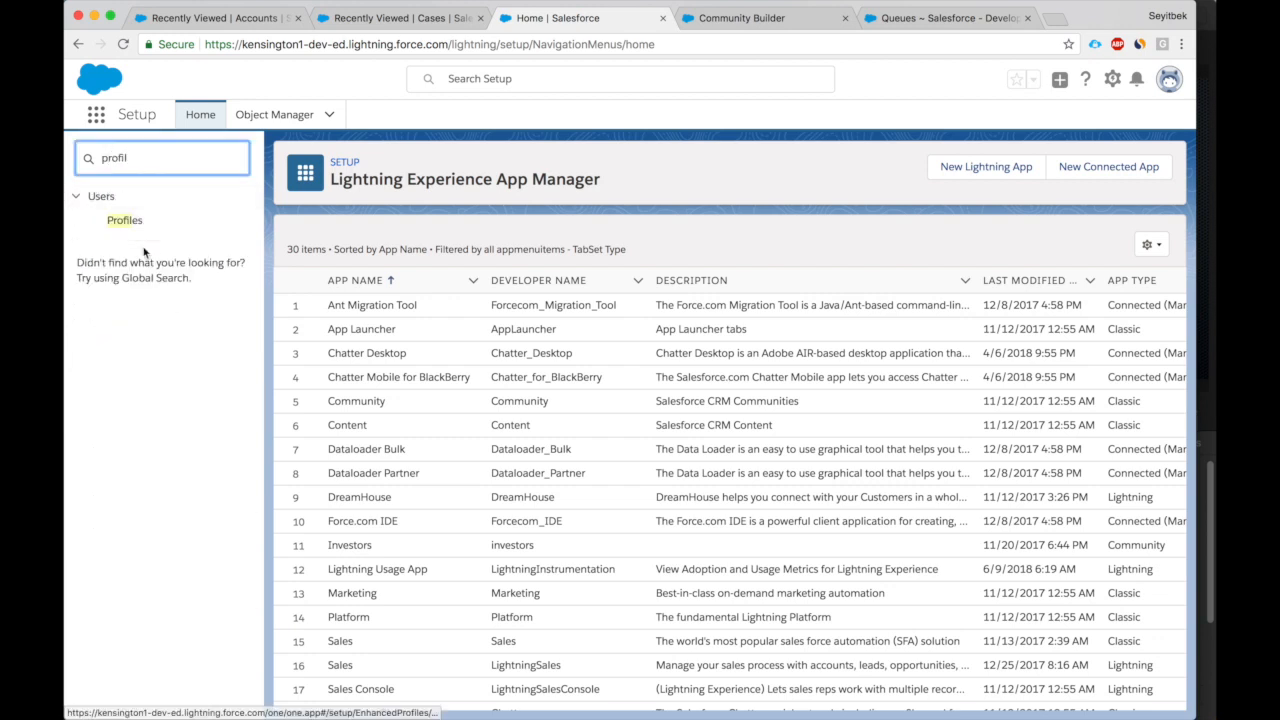
click(124, 220)
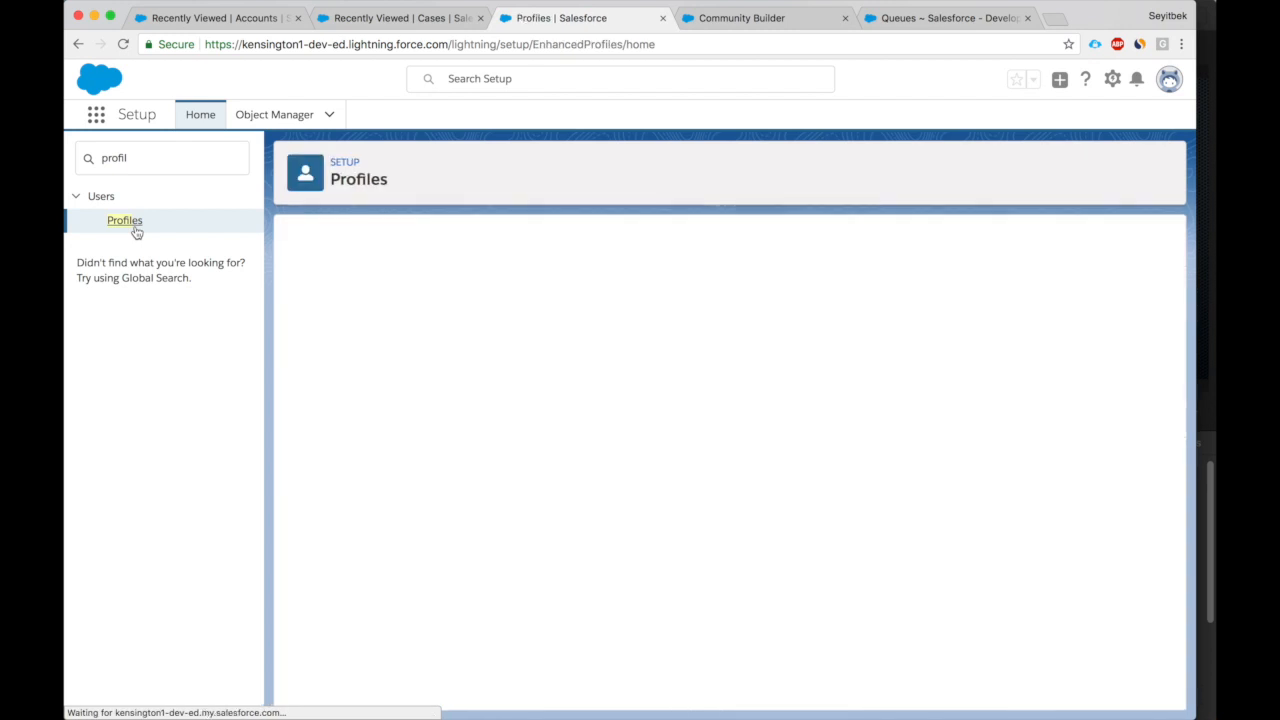
click(124, 220)
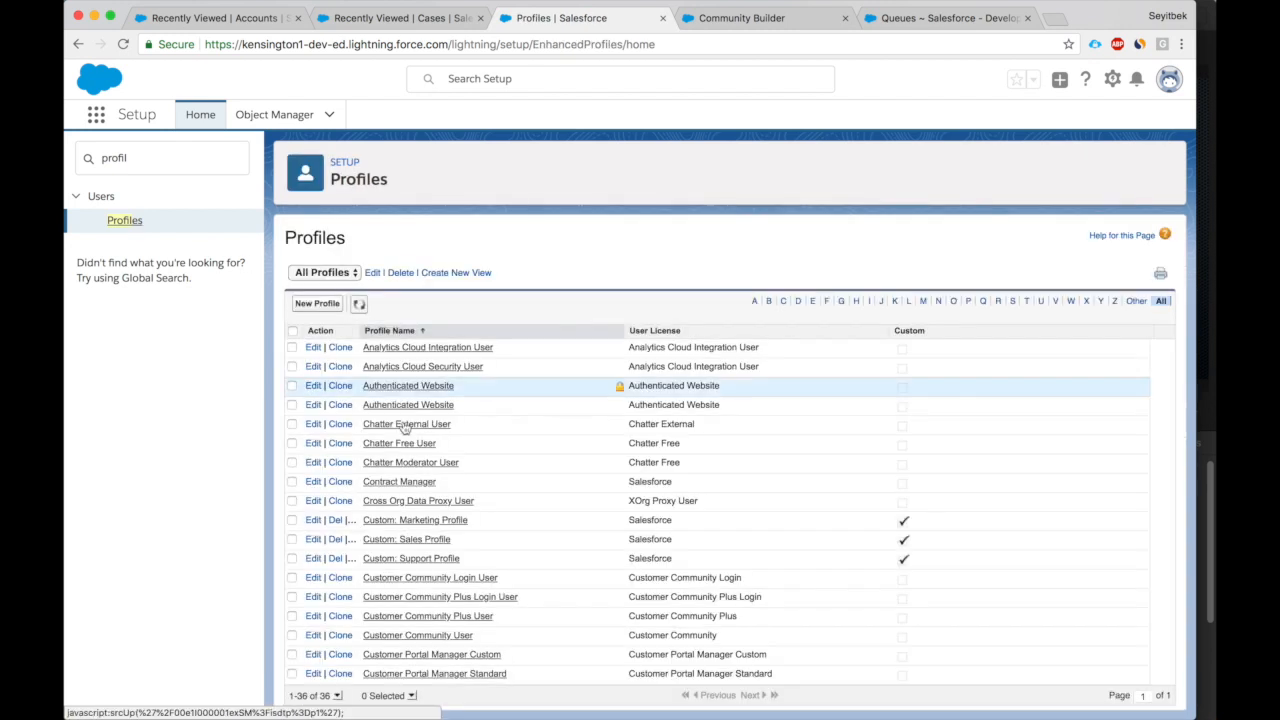
Edit the profile's Enabled Service Presence Status Access list.
scroll(down, 3)
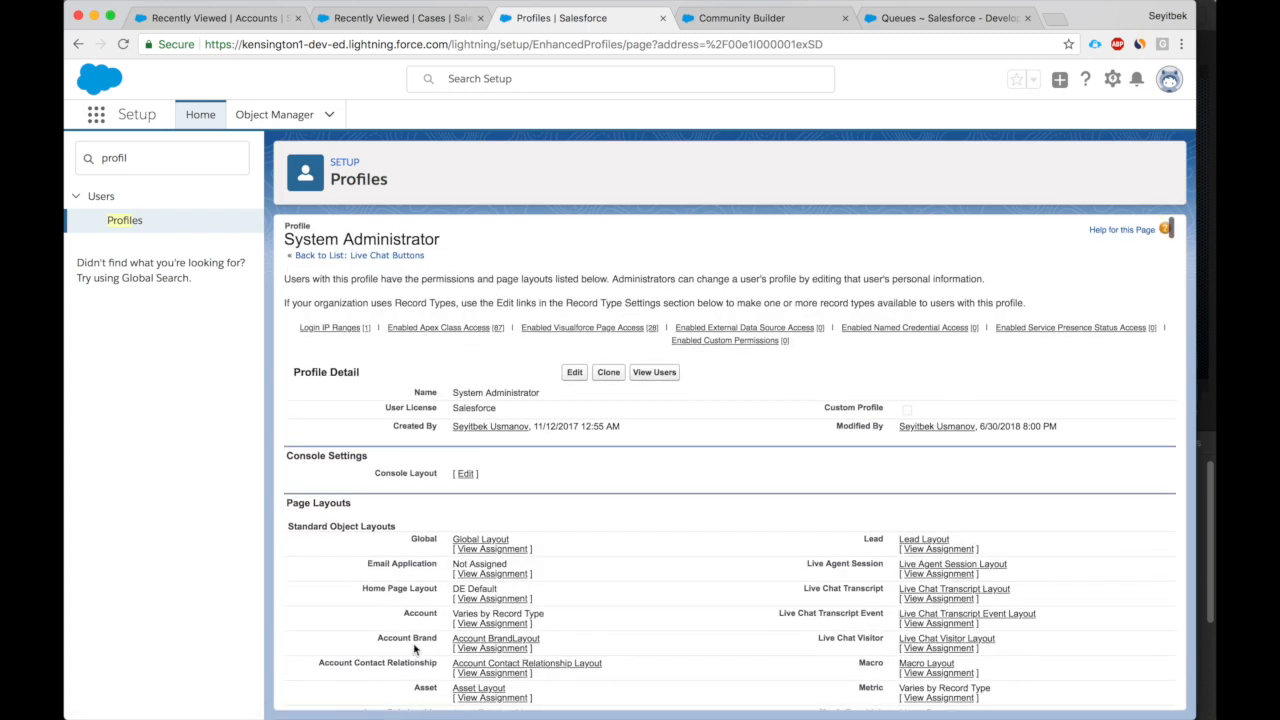
click(438, 327)
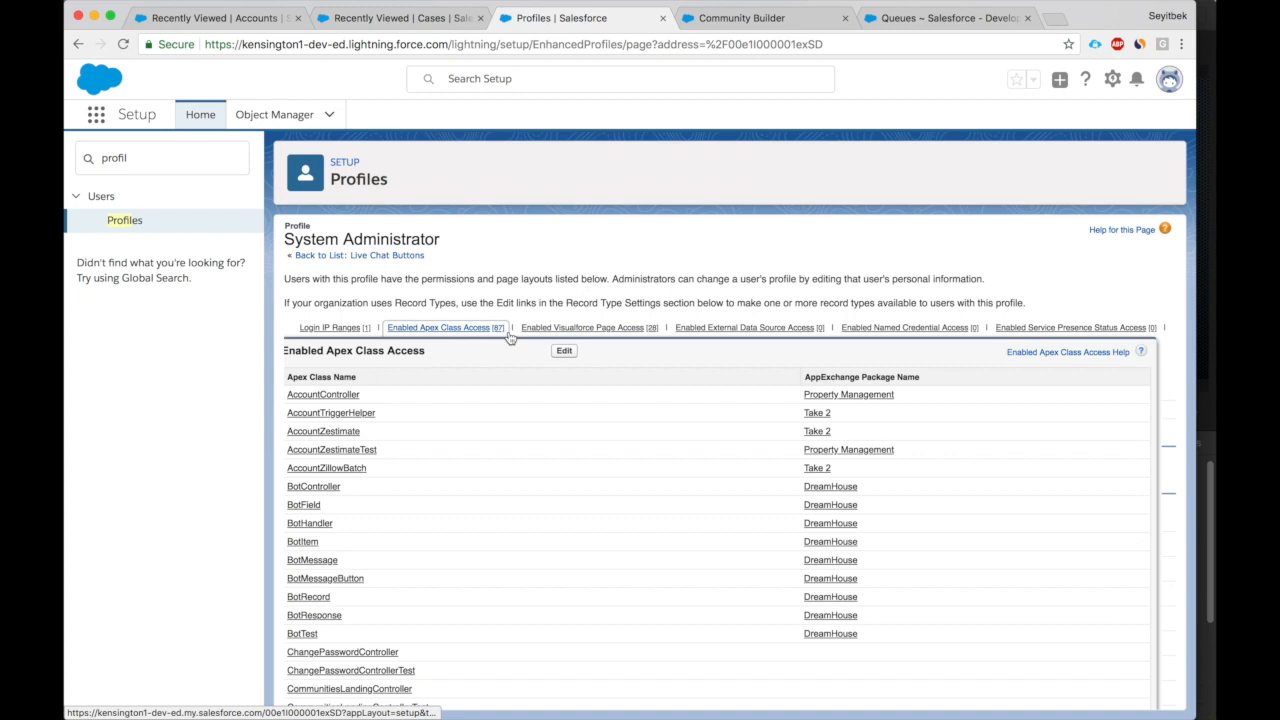
click(1070, 327)
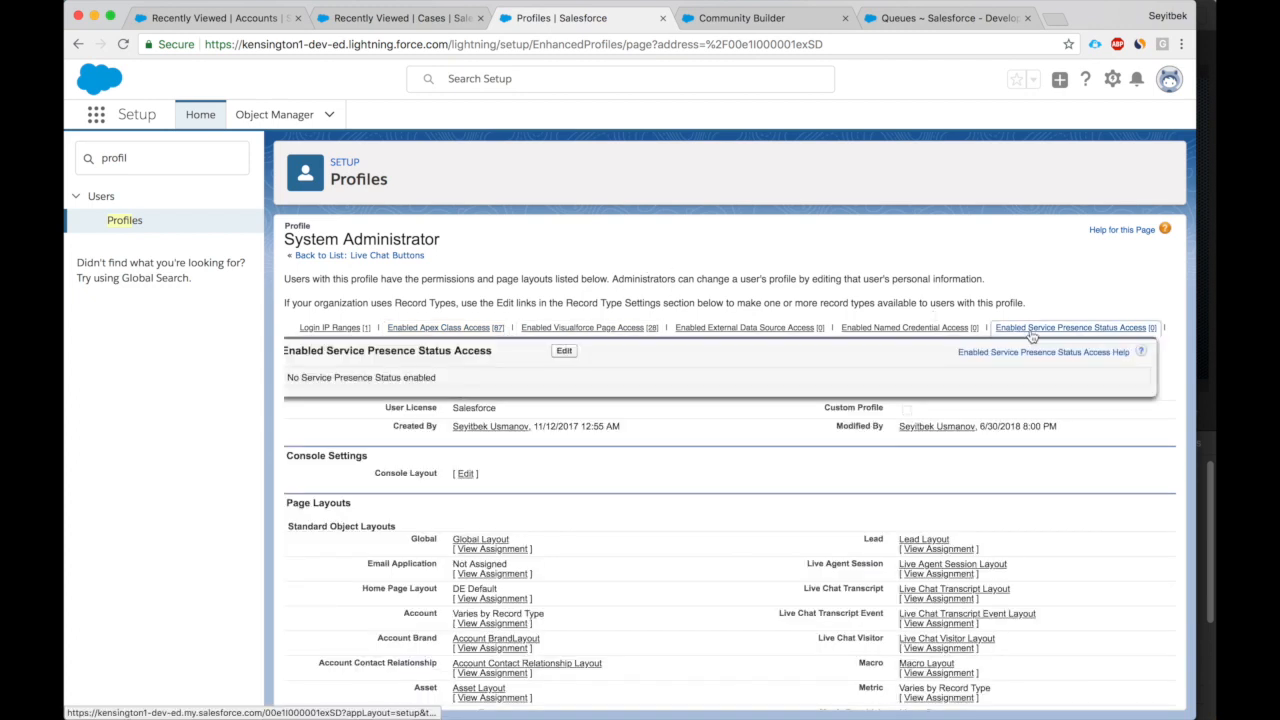
scroll(down, 3)
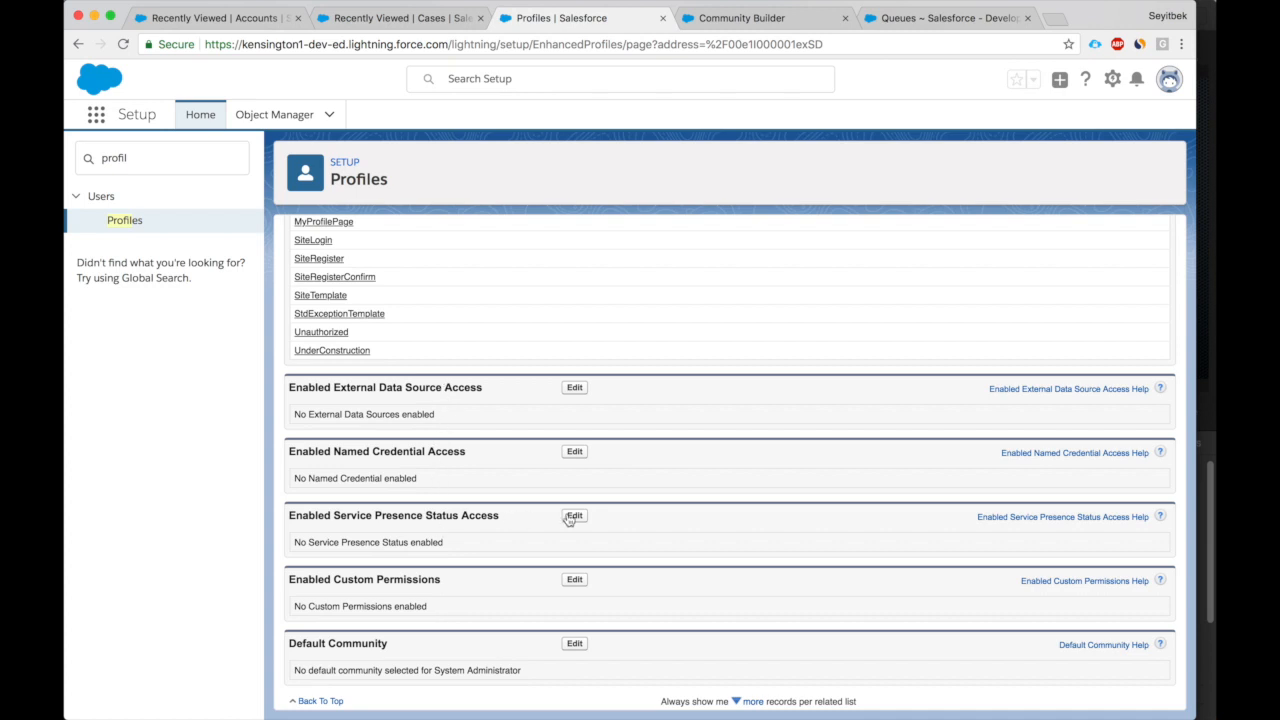
click(574, 515)
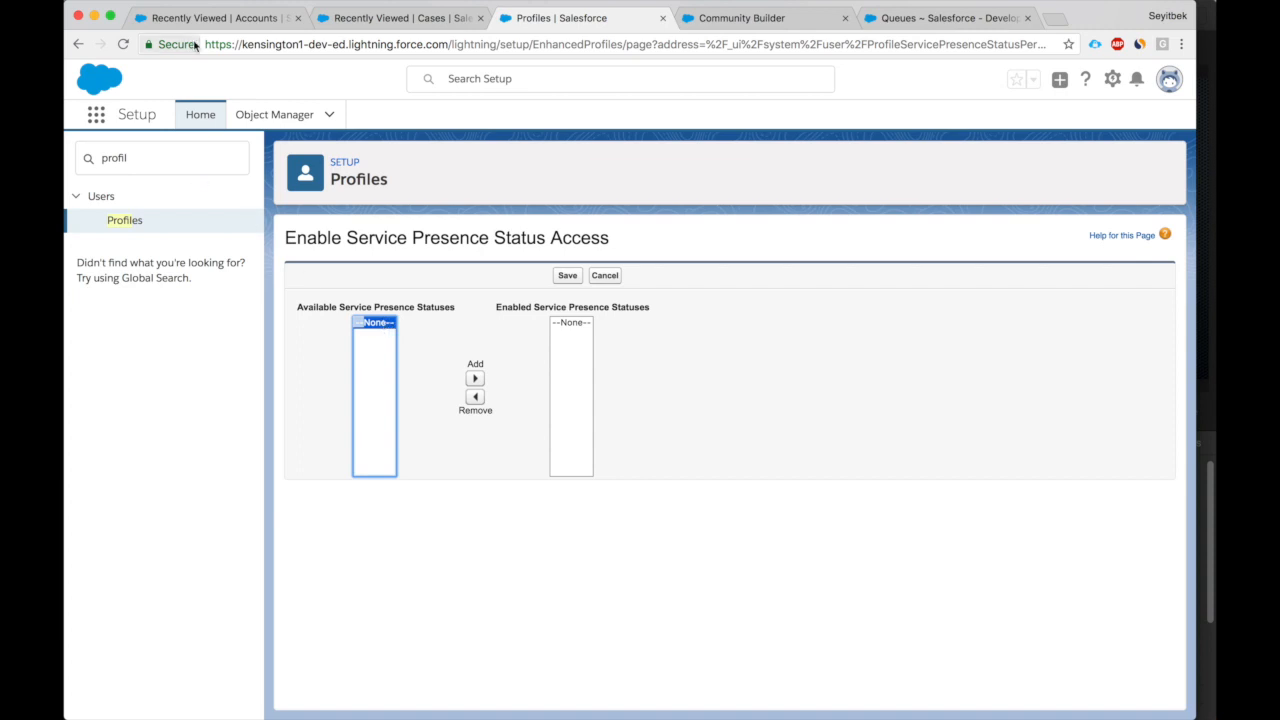
Open the Presence Statuses setup page in the Classic setup tab.
click(210, 17)
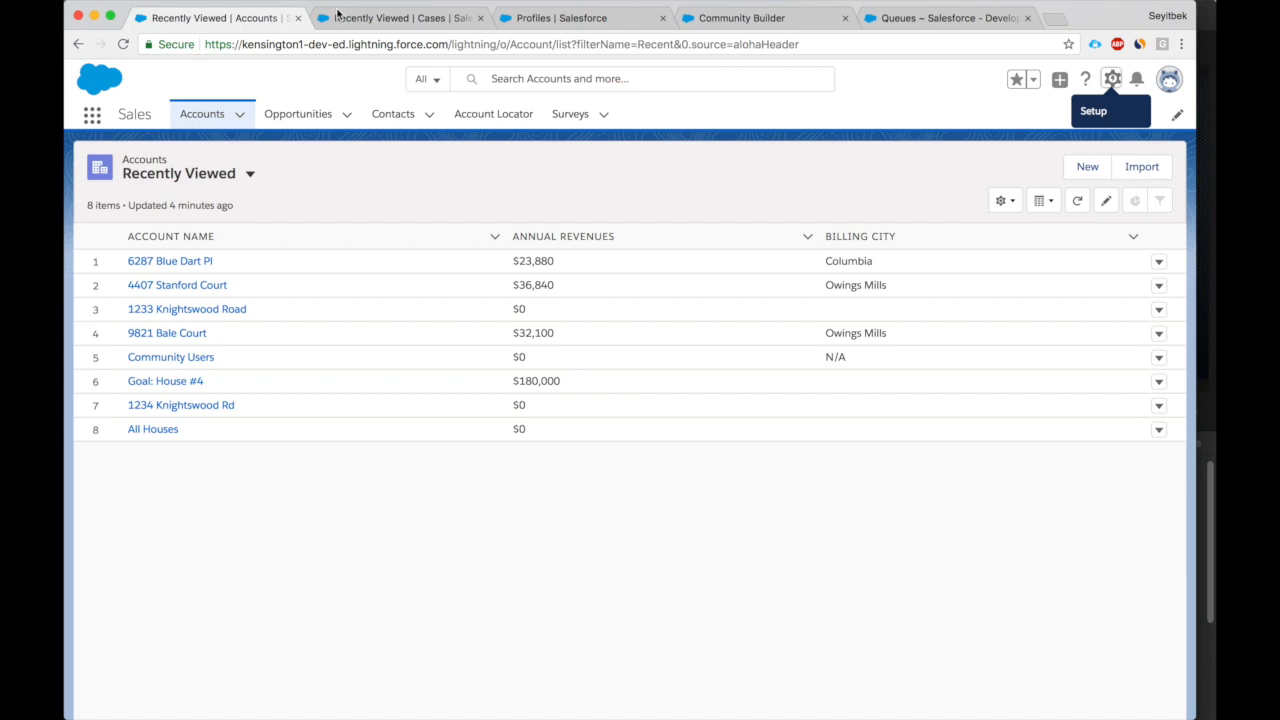
click(945, 18)
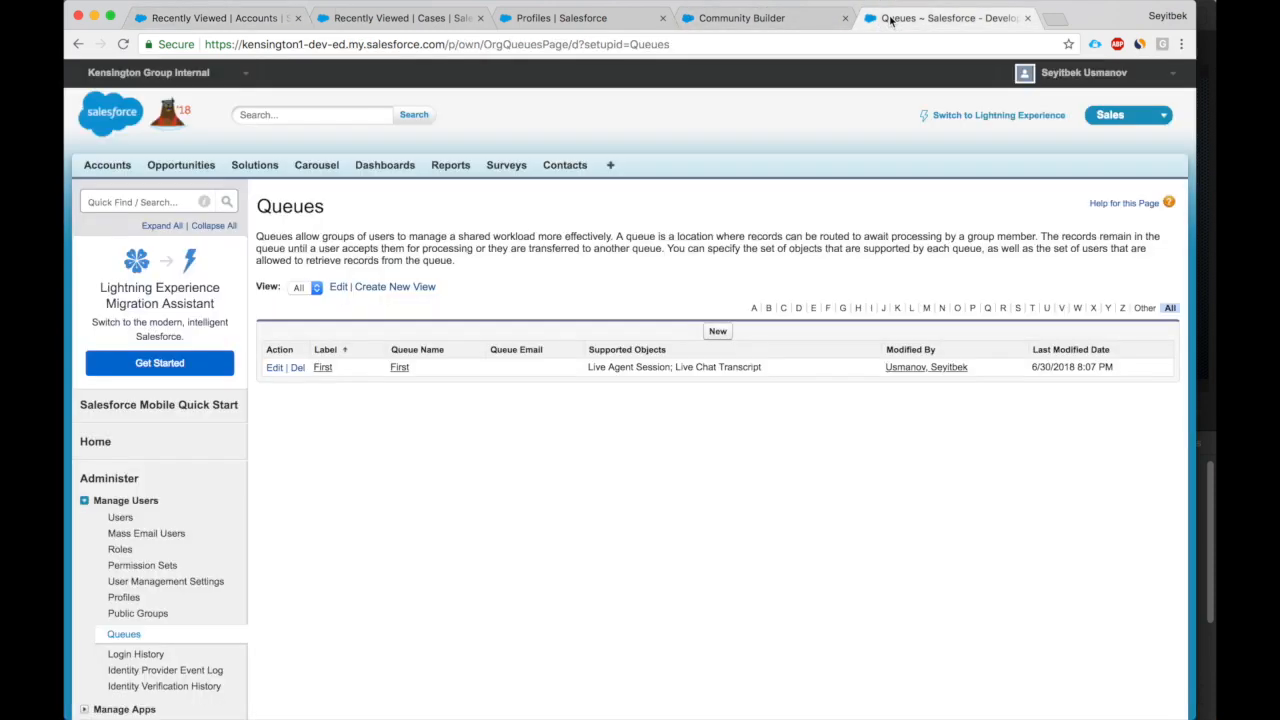
text(live)
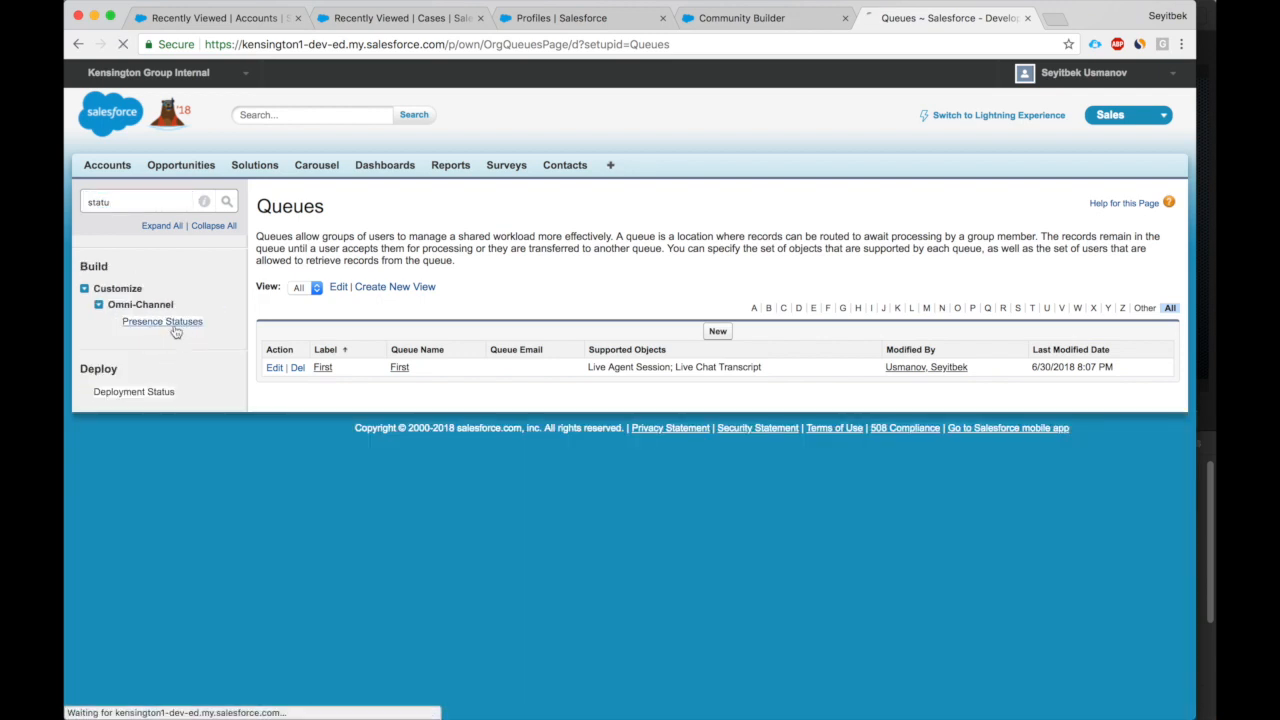
click(162, 321)
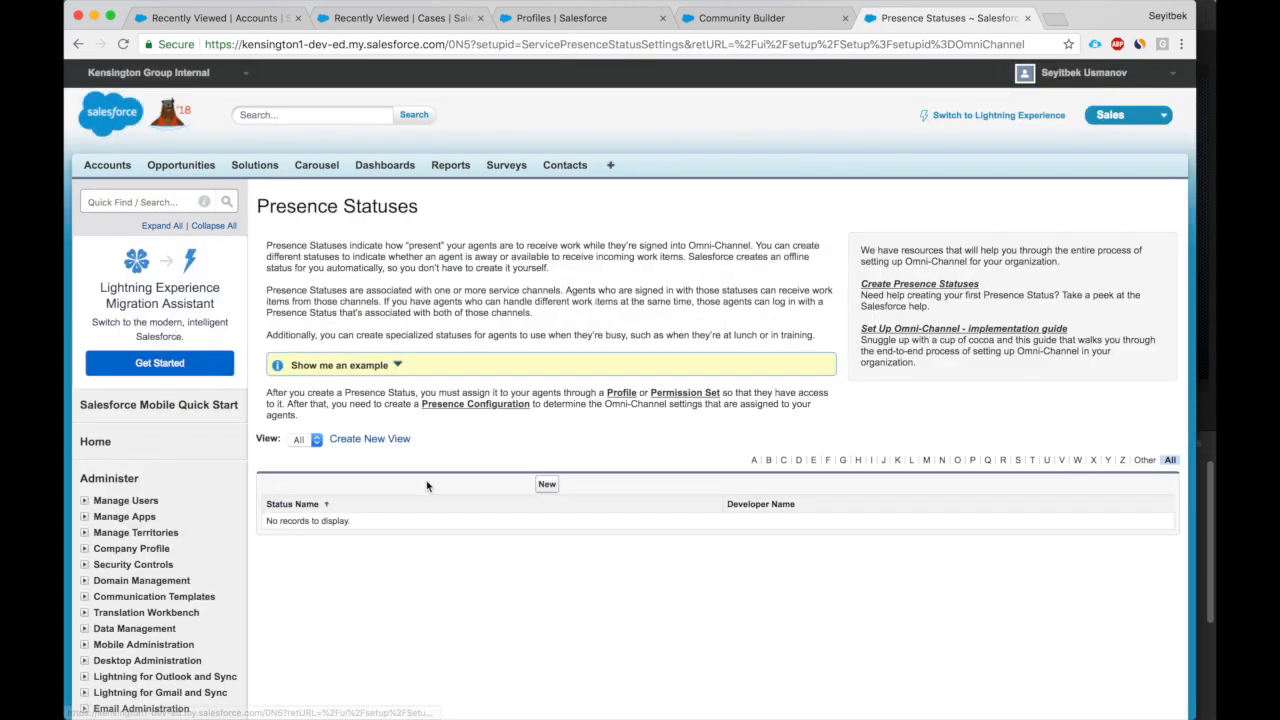
Create and save an 'Online' presence status with Live Agent as its selected channel.
click(547, 484)
text(Online)
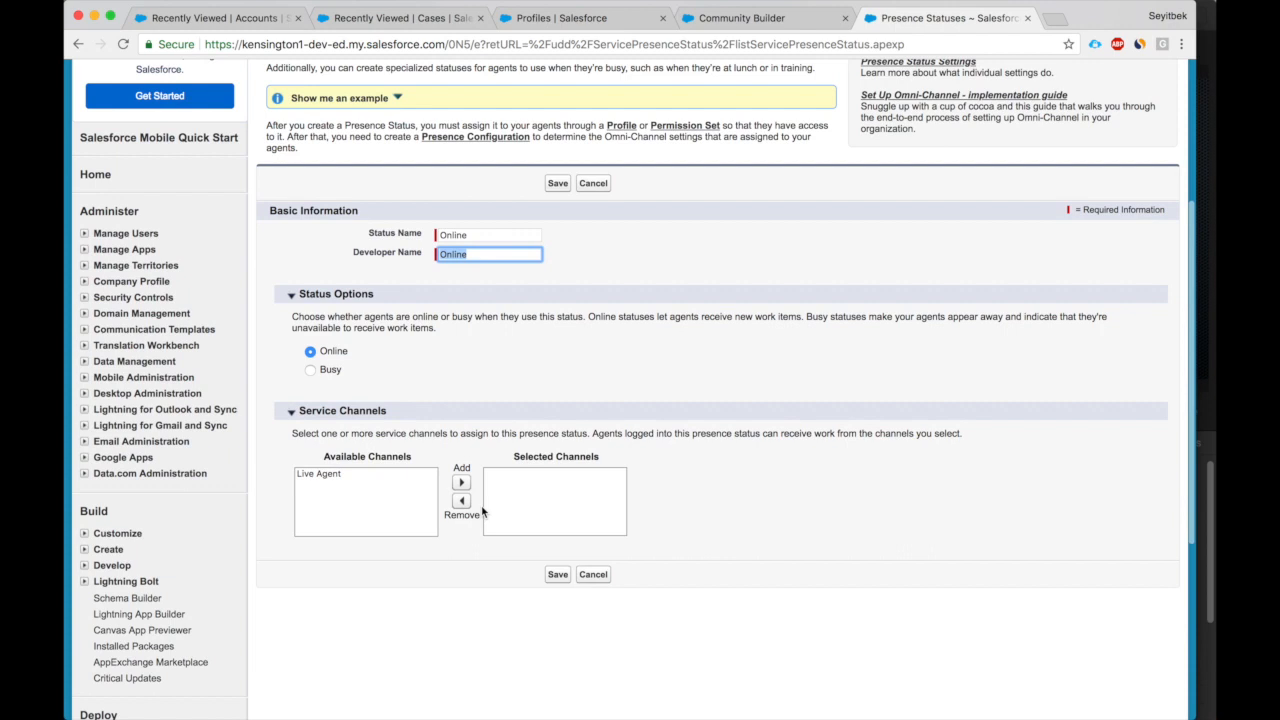
click(318, 473)
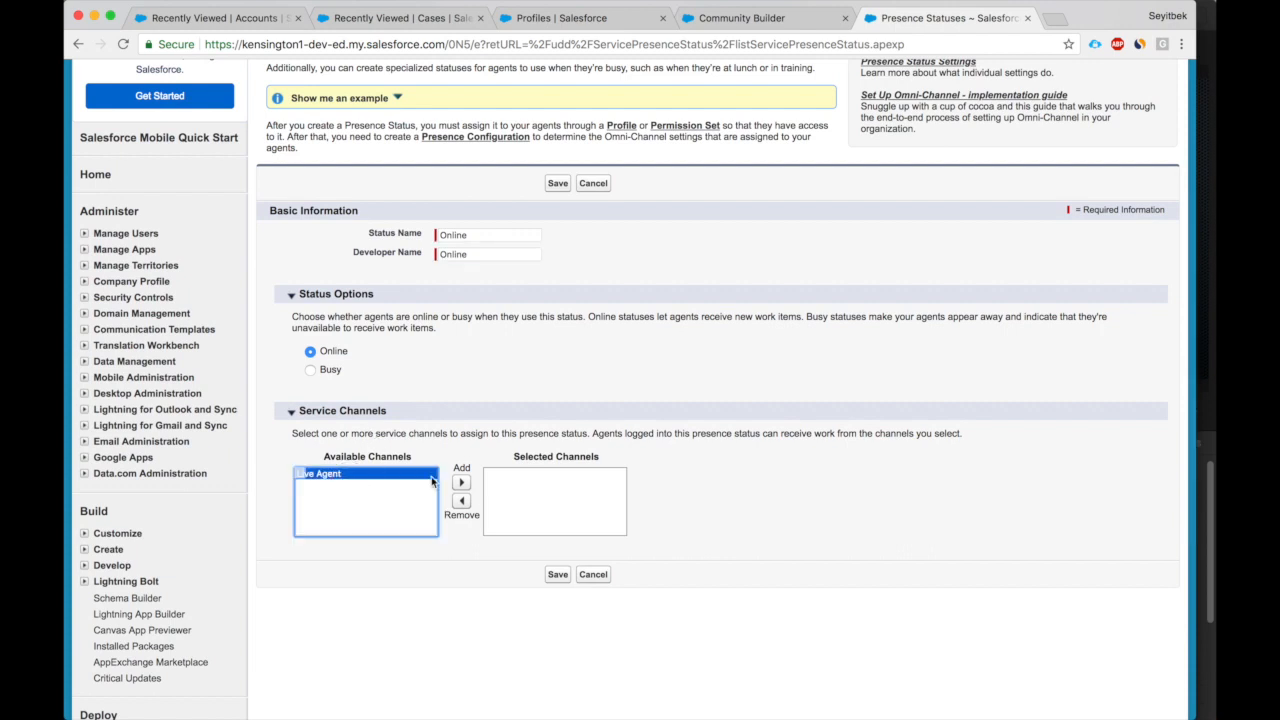
click(461, 481)
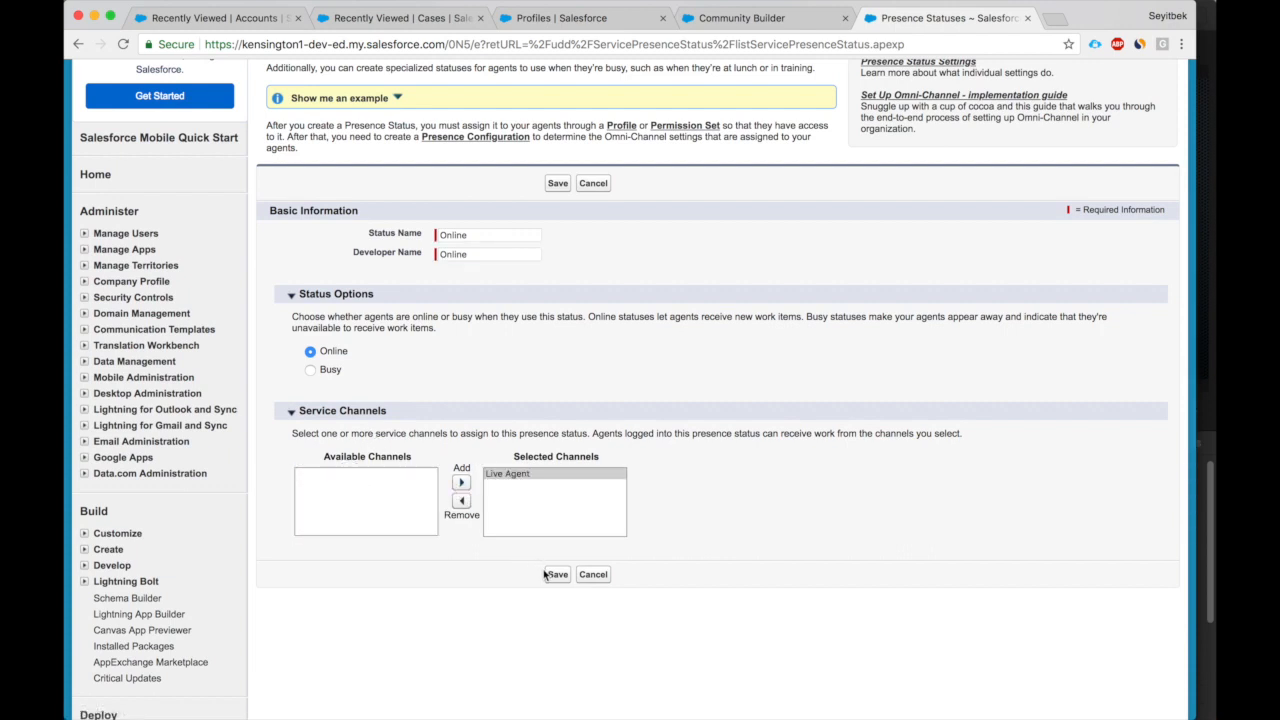
click(557, 183)
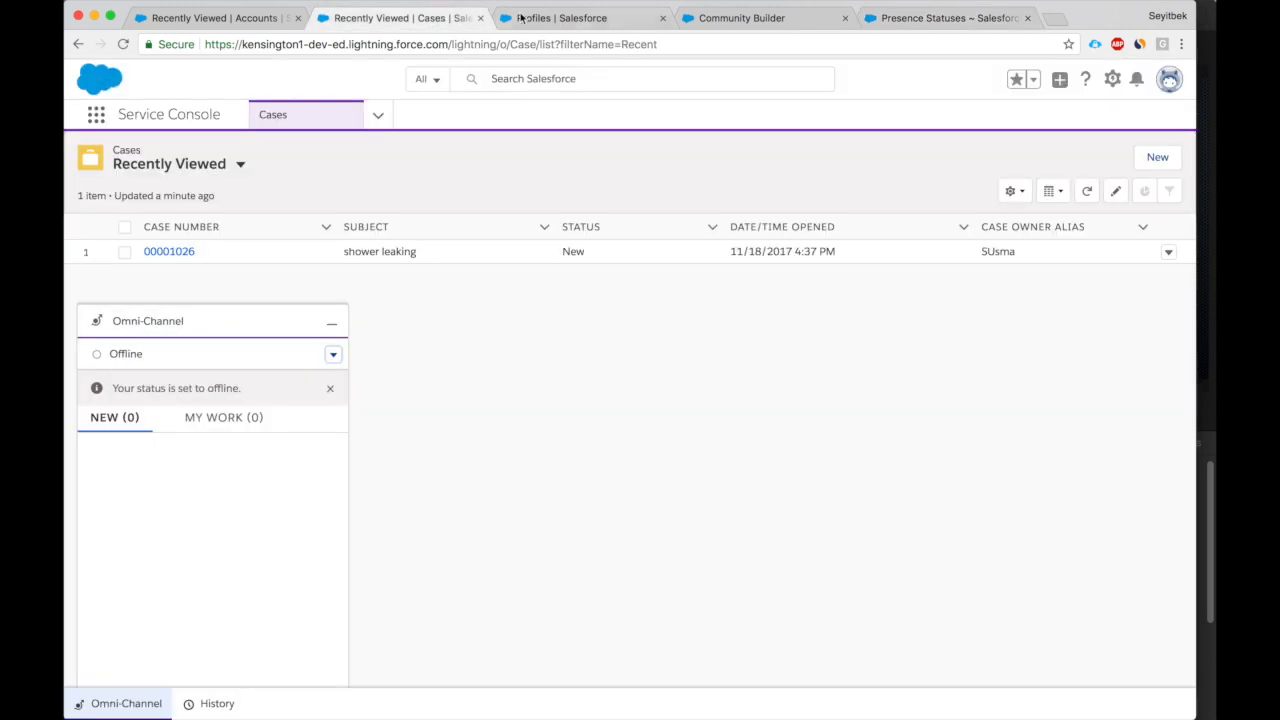
Enable the Online status for the System Administrator profile, save, and verify it is listed.
click(555, 17)
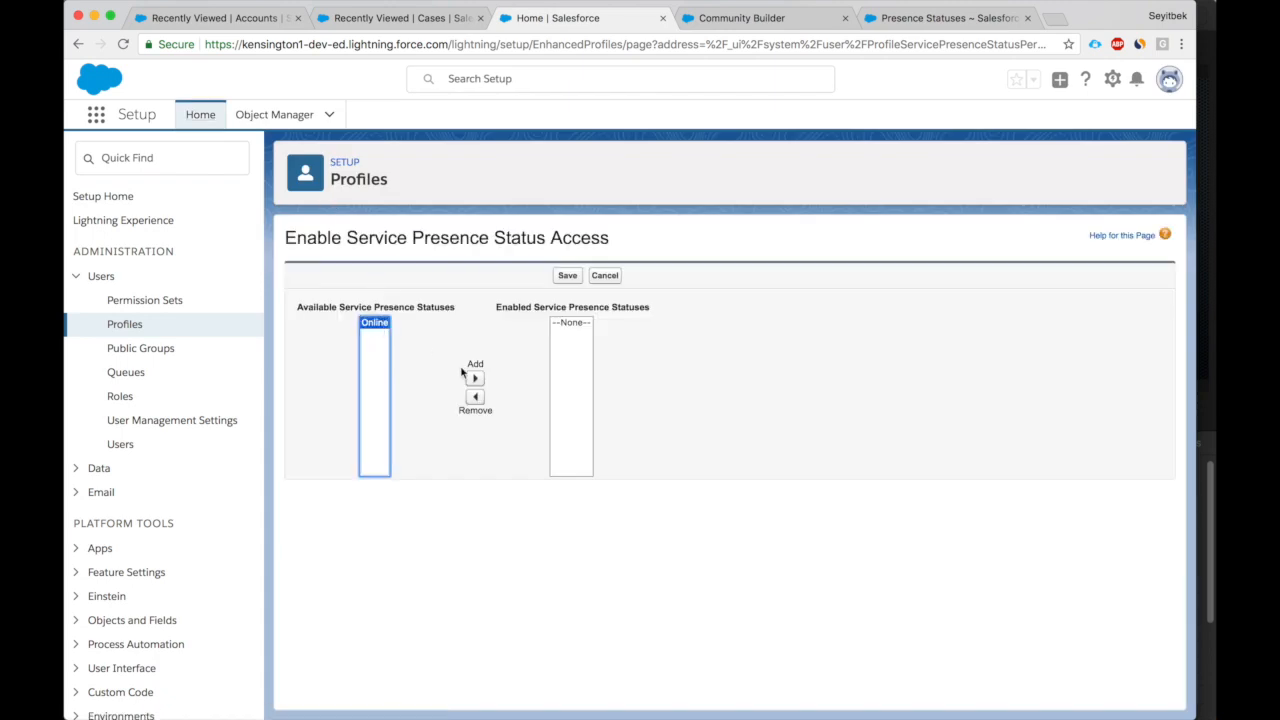
click(475, 377)
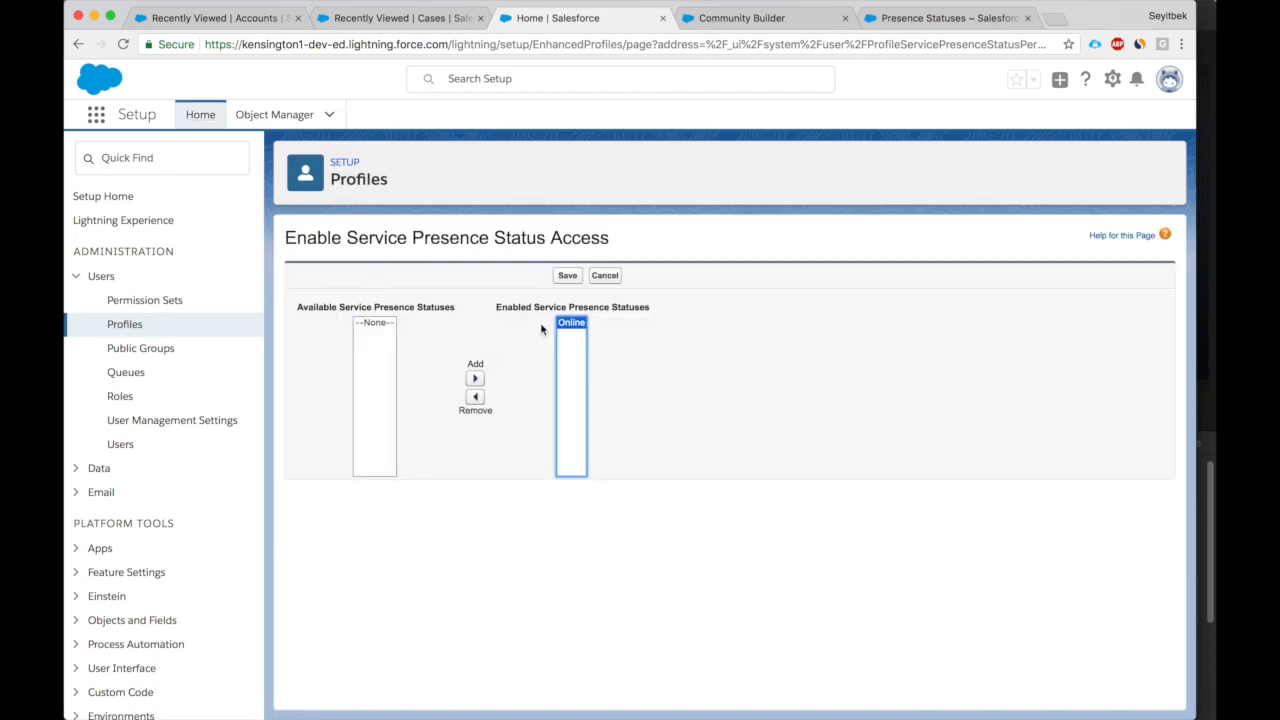
click(567, 275)
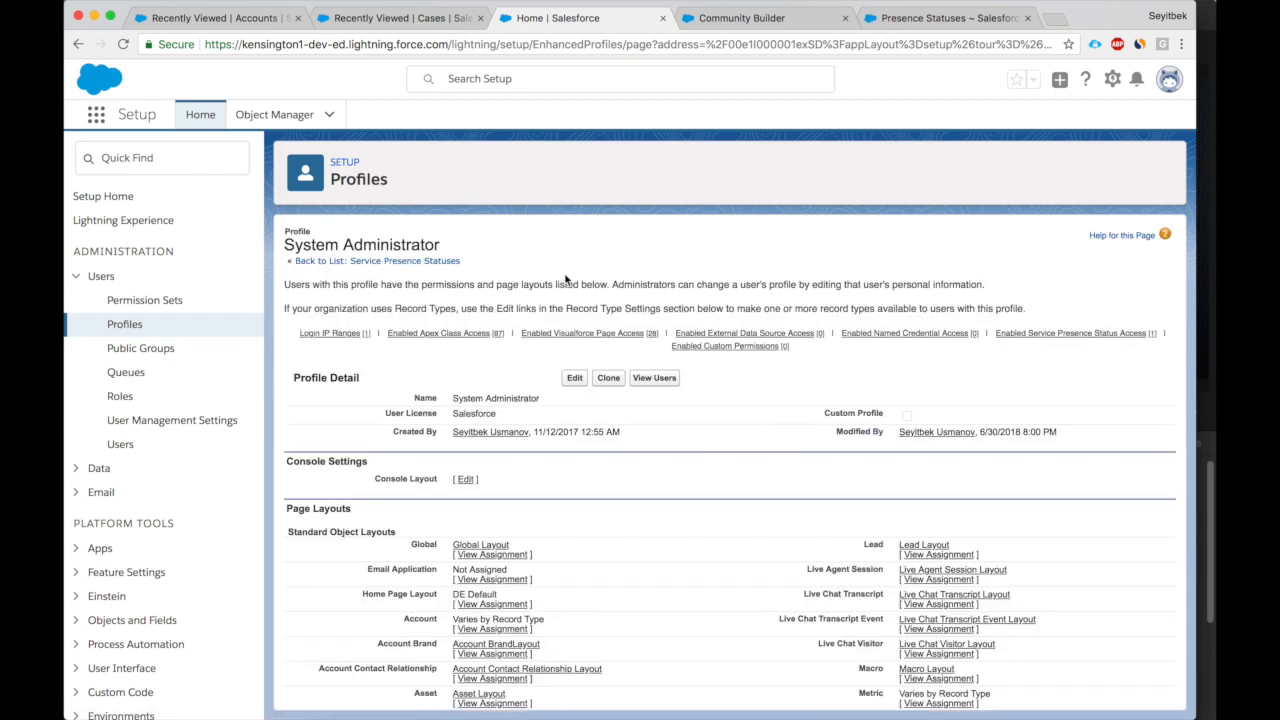
scroll(down, 3)
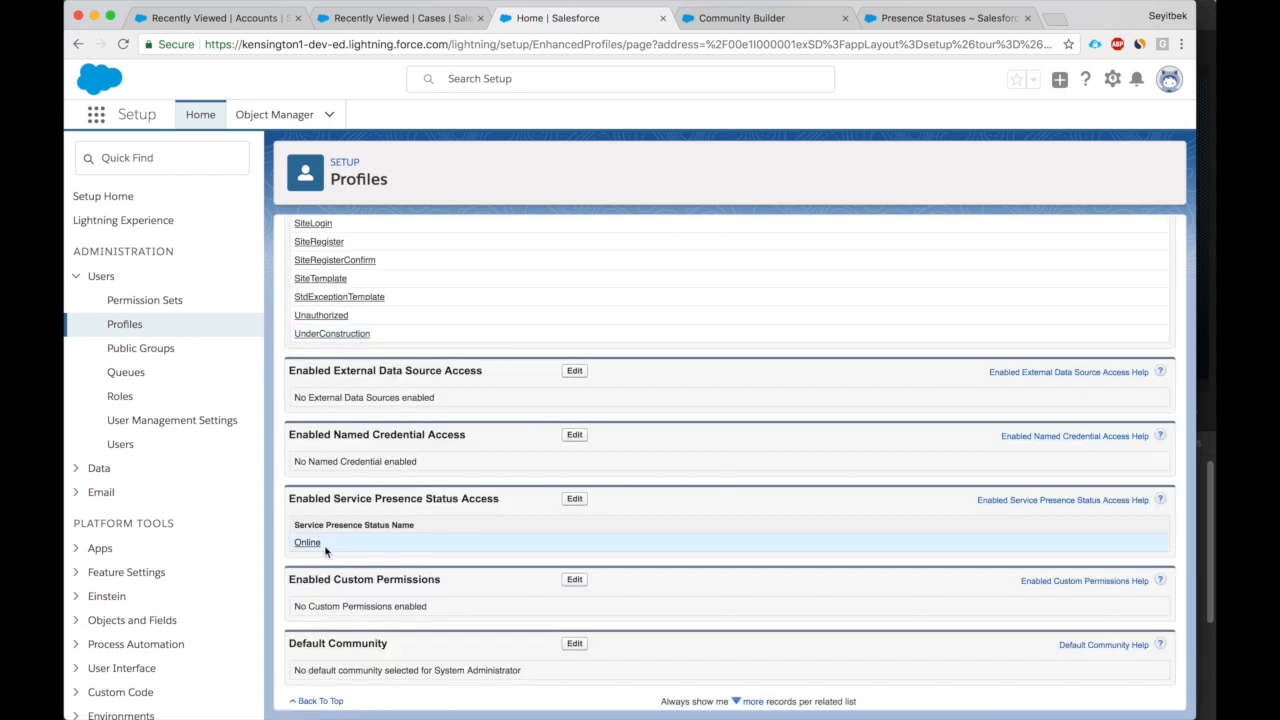
mouse_move(325, 467)
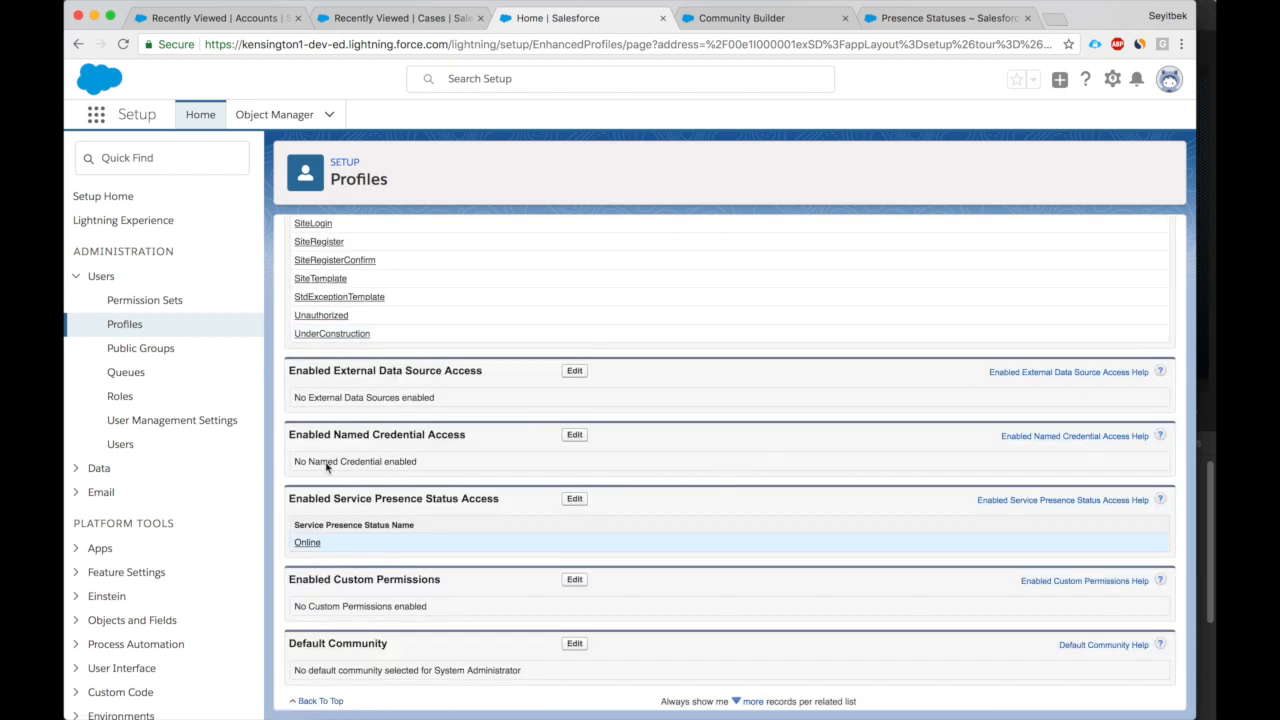
click(400, 17)
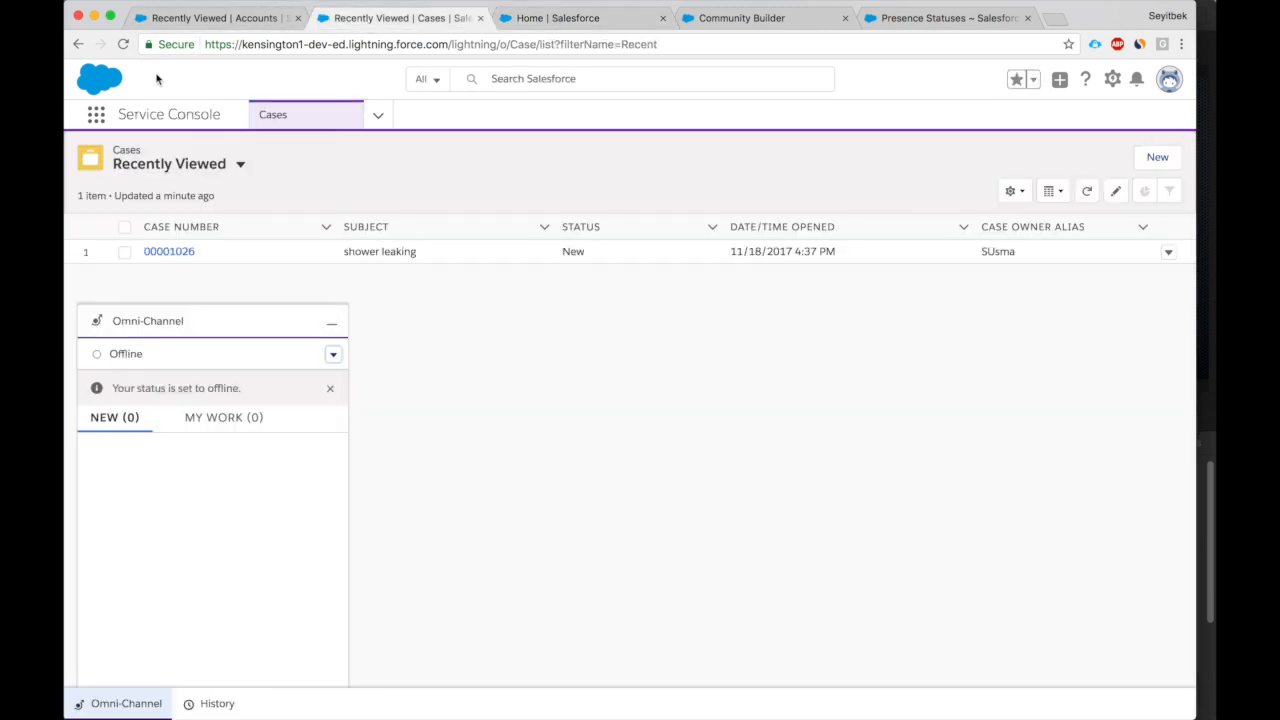
Reload the Service Console and switch the Omni-Channel status to Online.
click(123, 44)
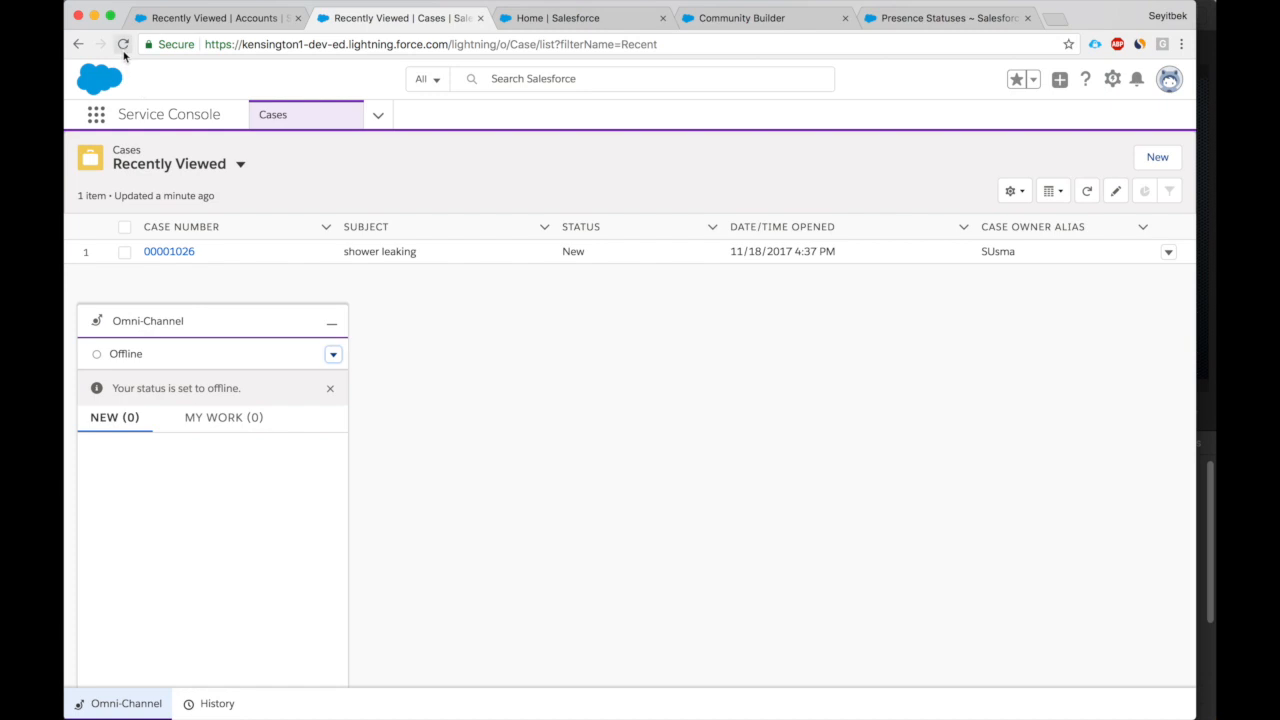
click(123, 44)
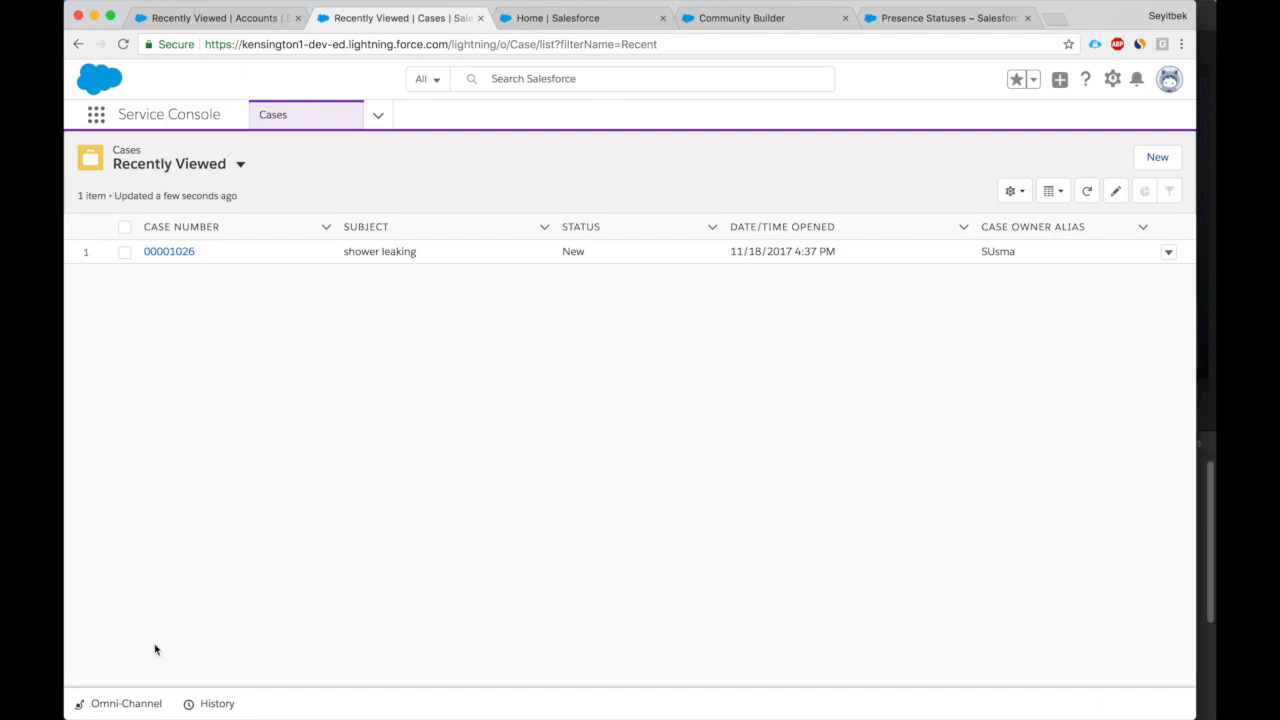
click(125, 703)
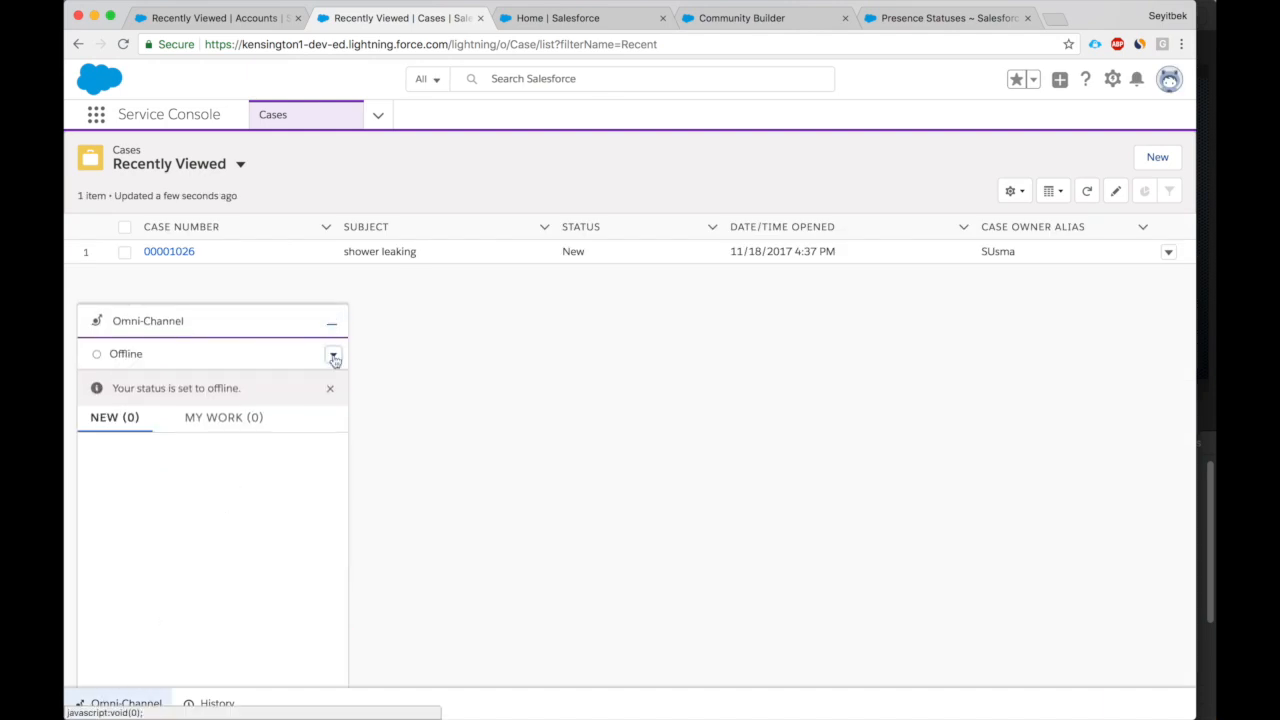
click(333, 353)
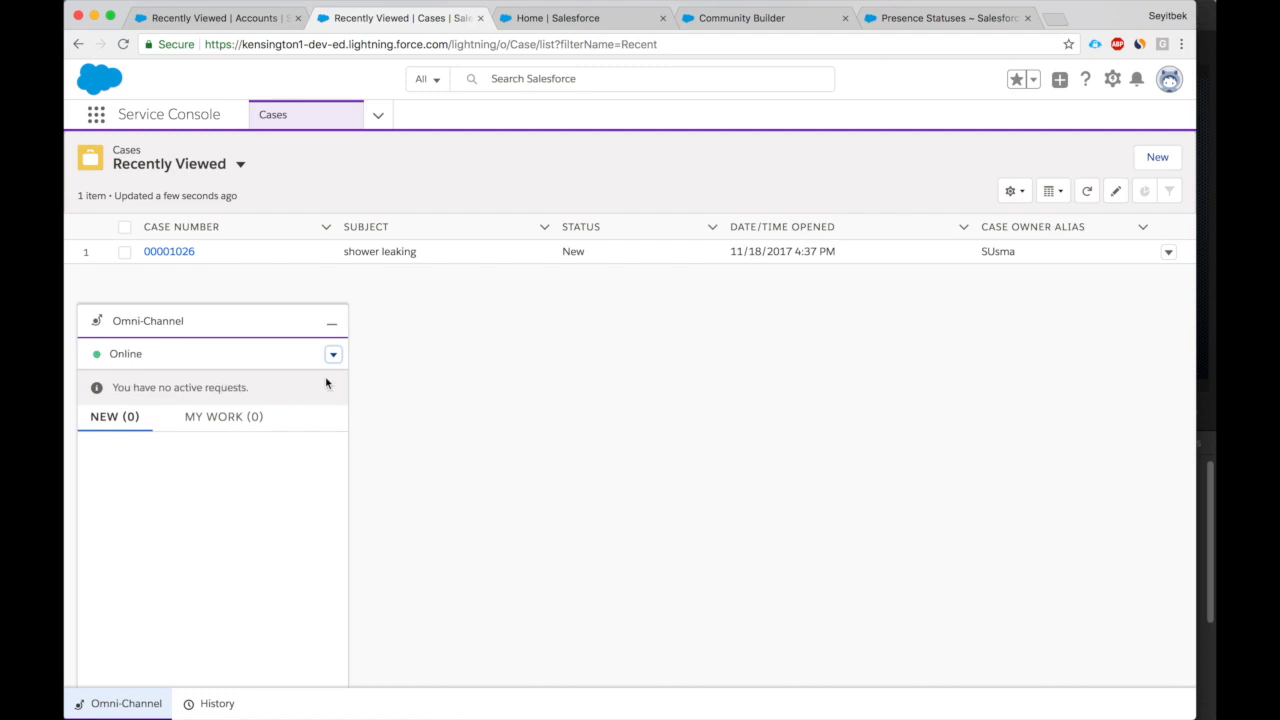
mouse_move(573, 239)
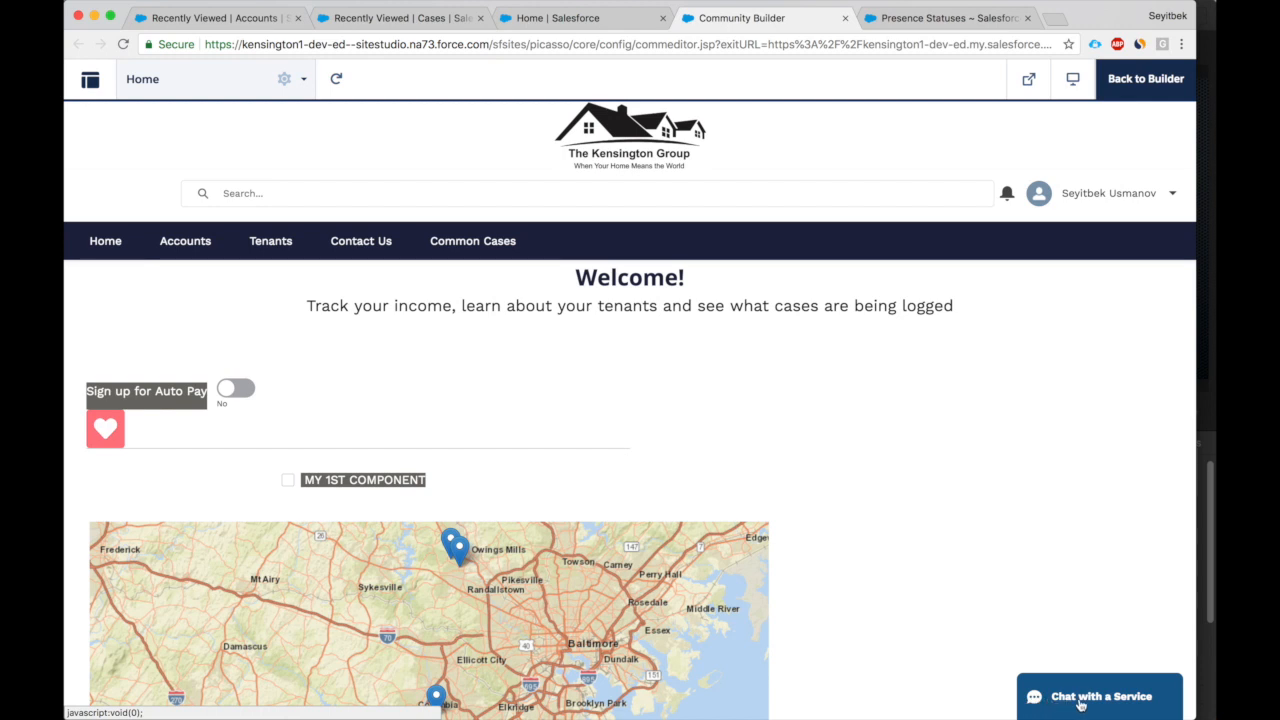
mouse_move(1113, 698)
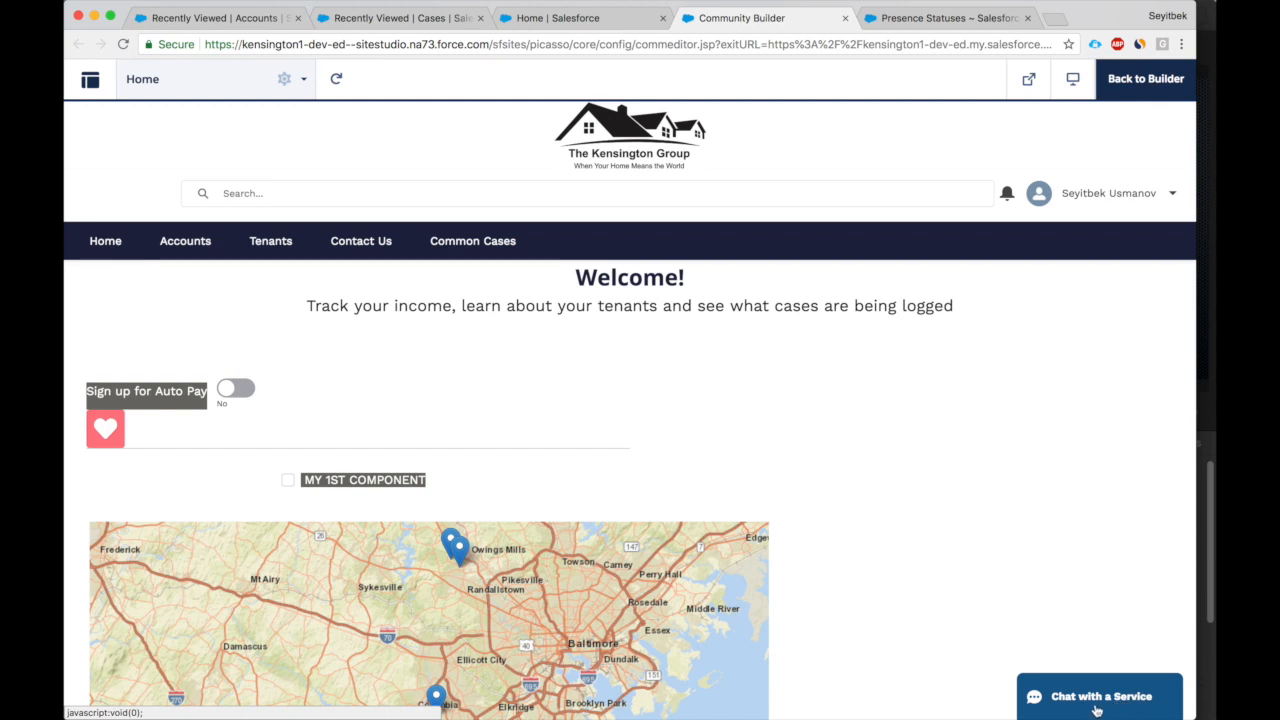
mouse_move(1138, 703)
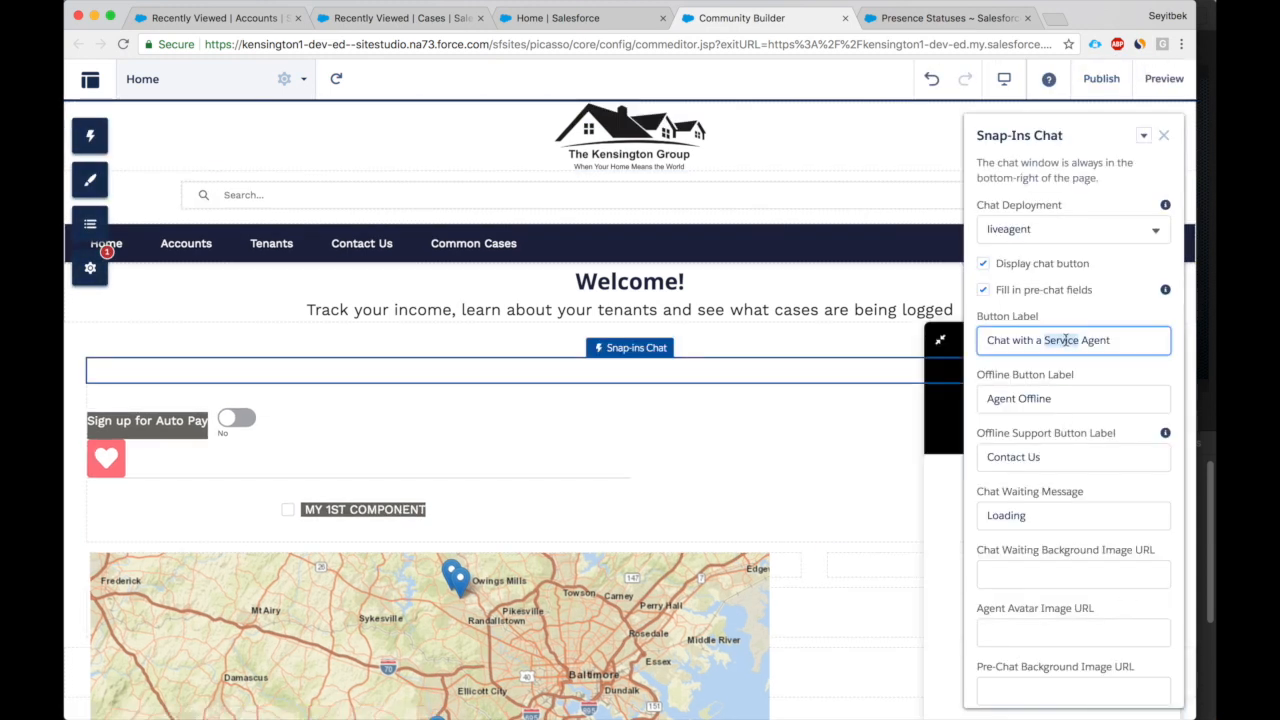
Set the Snap-ins Chat button label to 'Chat with an Agent'.
text(Chat with an Agent)
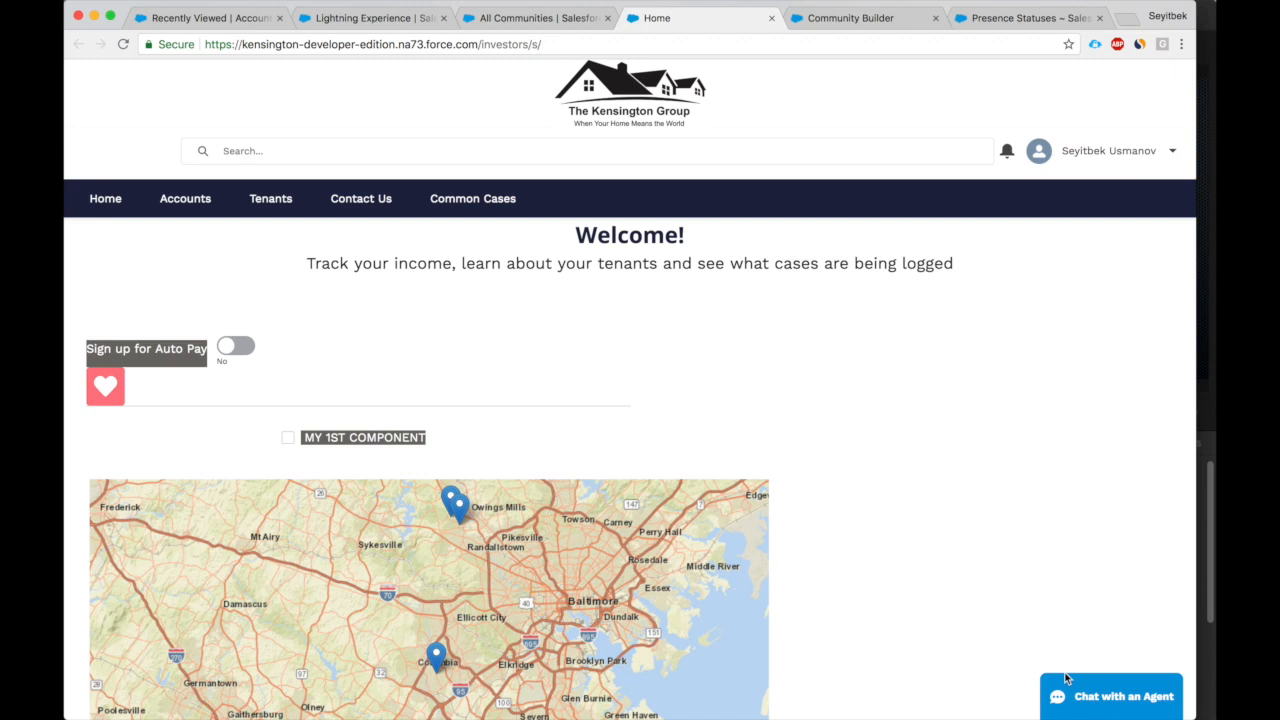
mouse_move(1075, 697)
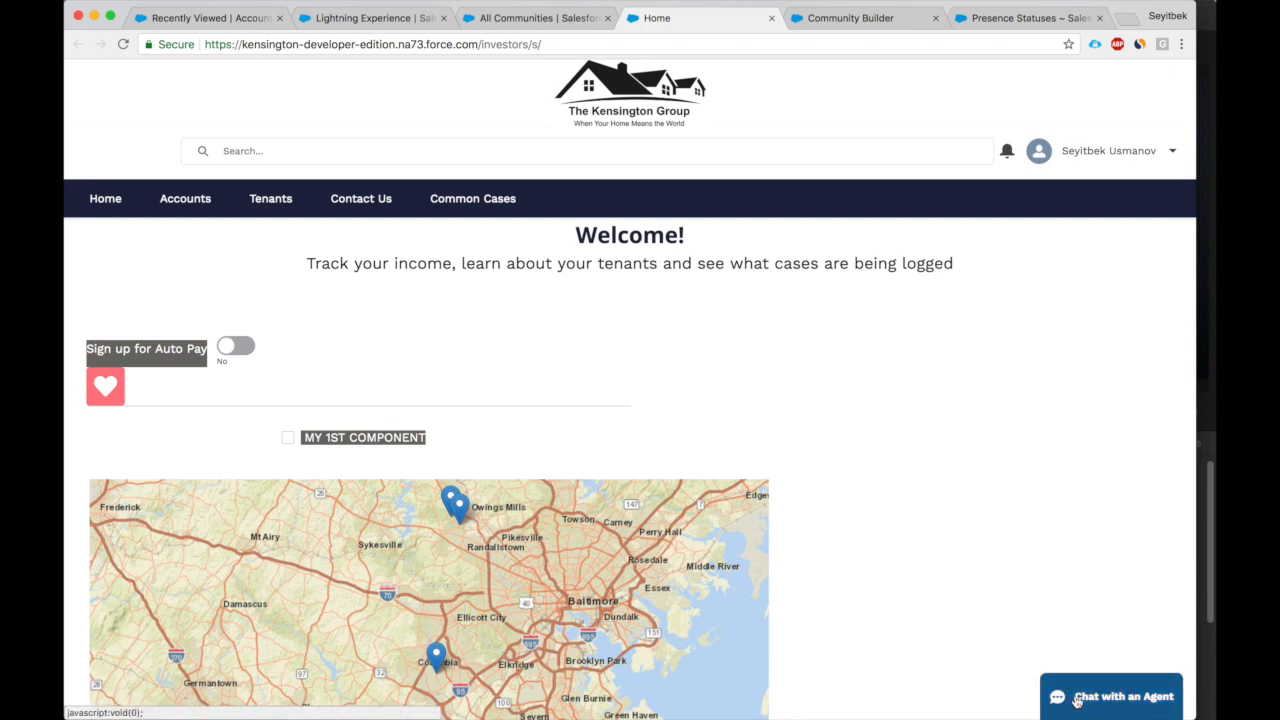
Click 'Chat with an Agent' on the community page, then switch to the agent's console.
click(1110, 696)
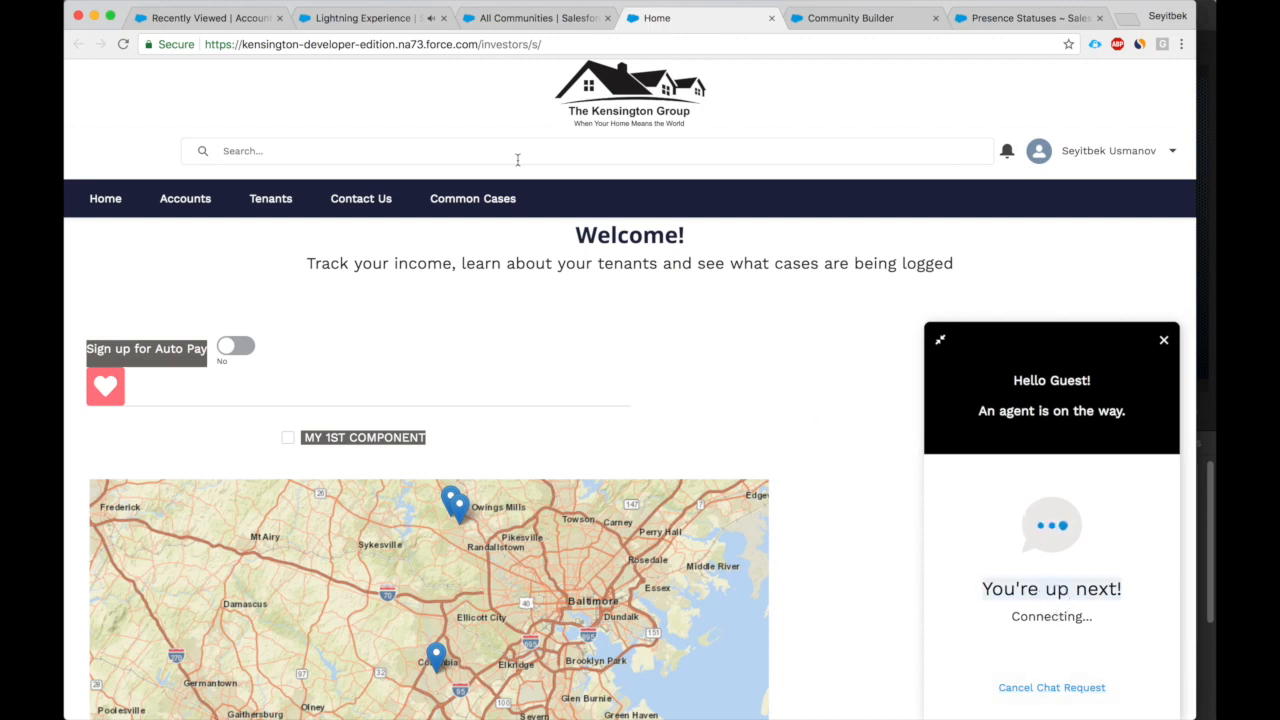
click(370, 18)
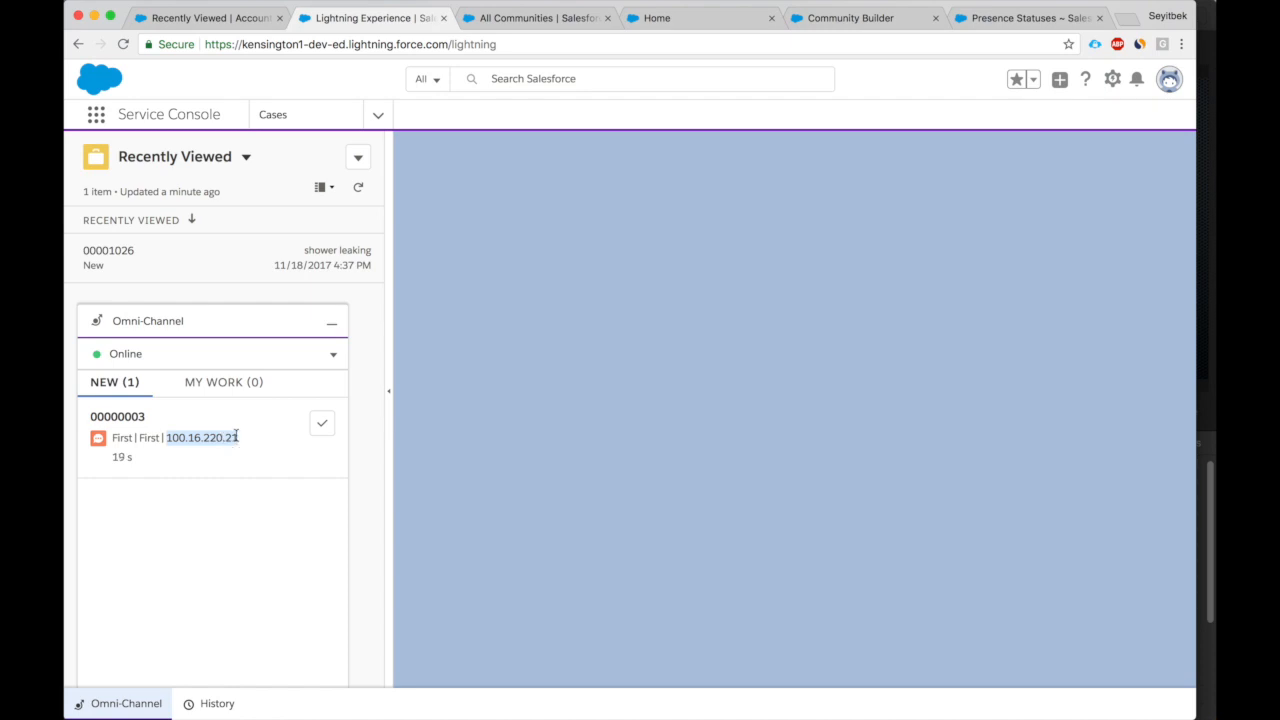
mouse_move(320, 425)
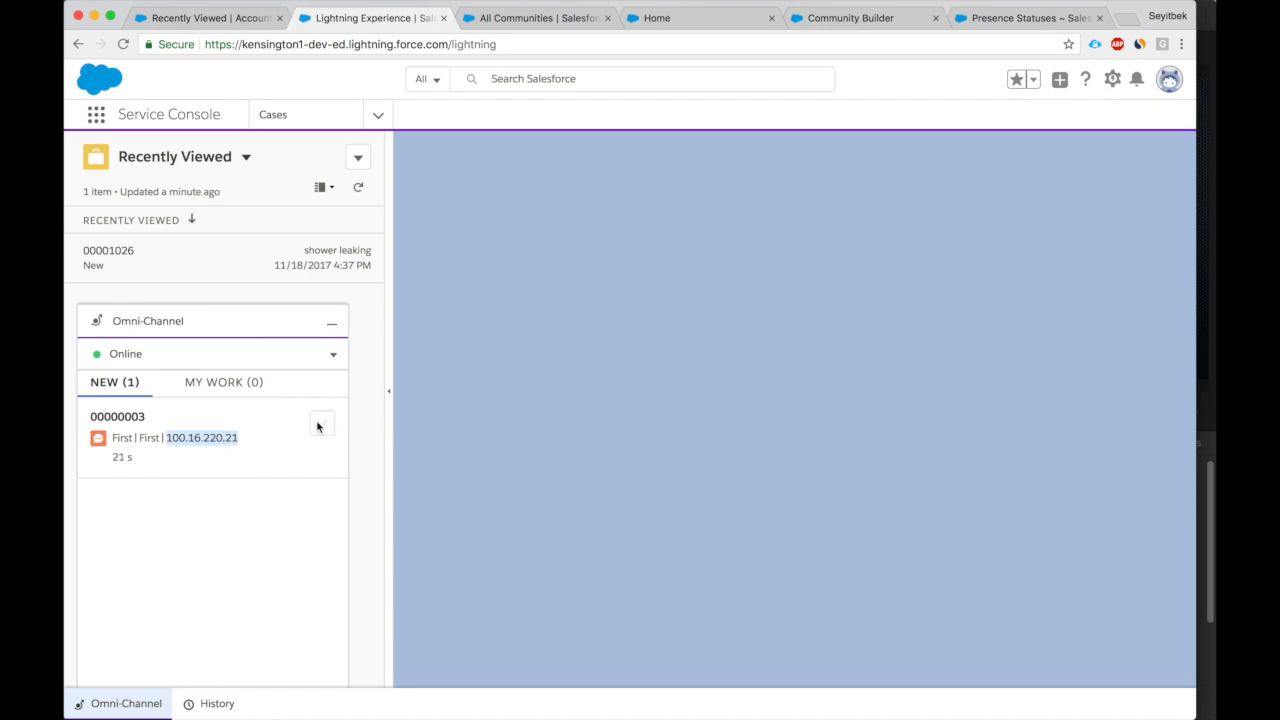
Accept chat request 00000003 in Omni-Channel and focus the reply box.
click(321, 423)
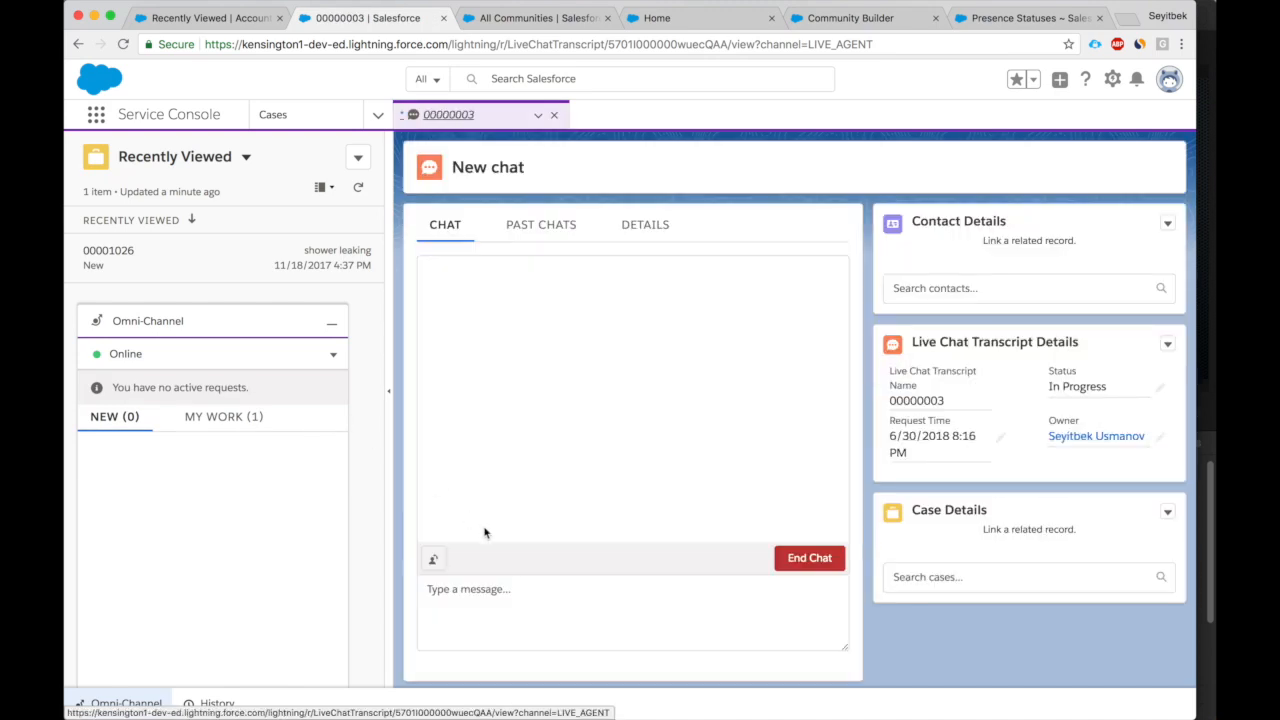
click(632, 611)
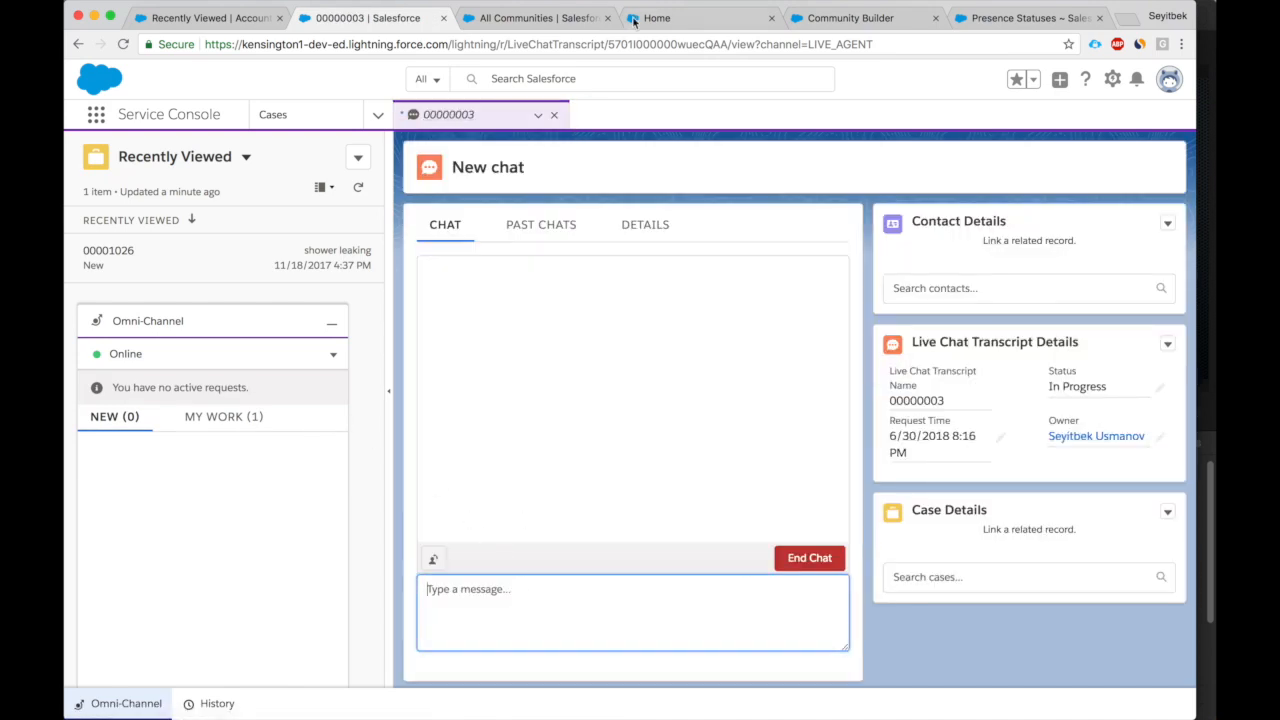
click(657, 18)
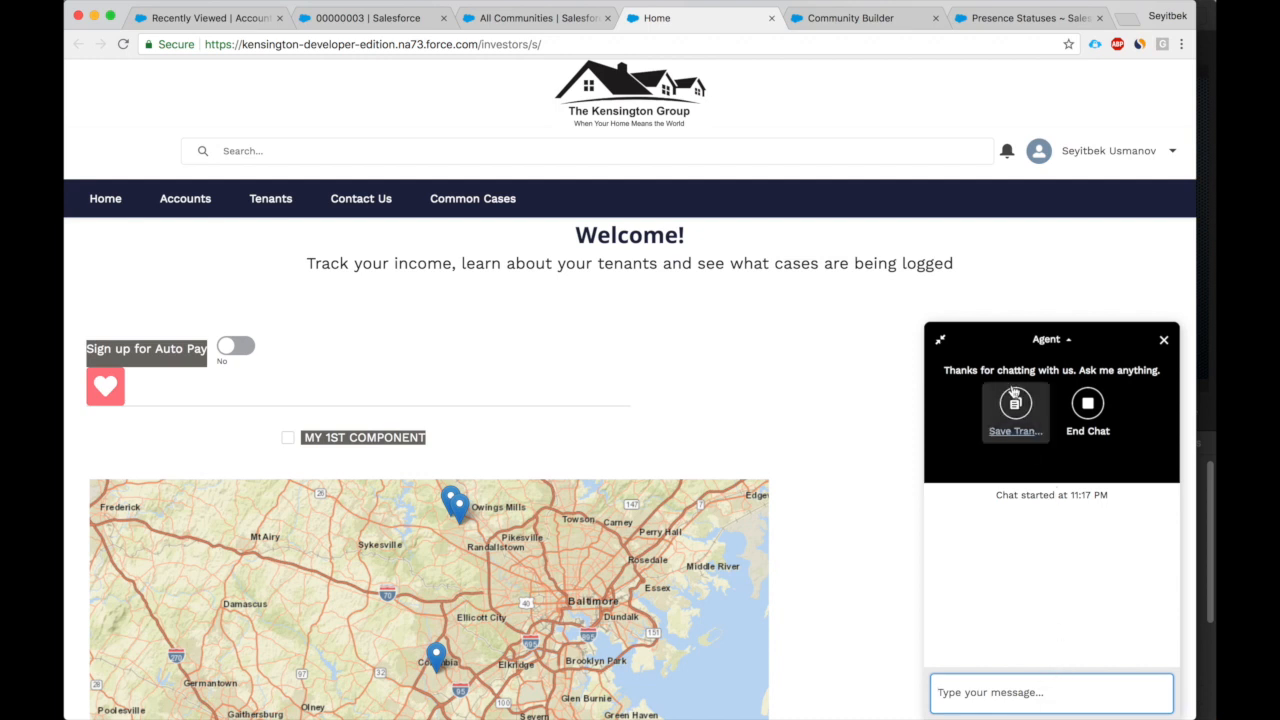
mouse_move(1087, 405)
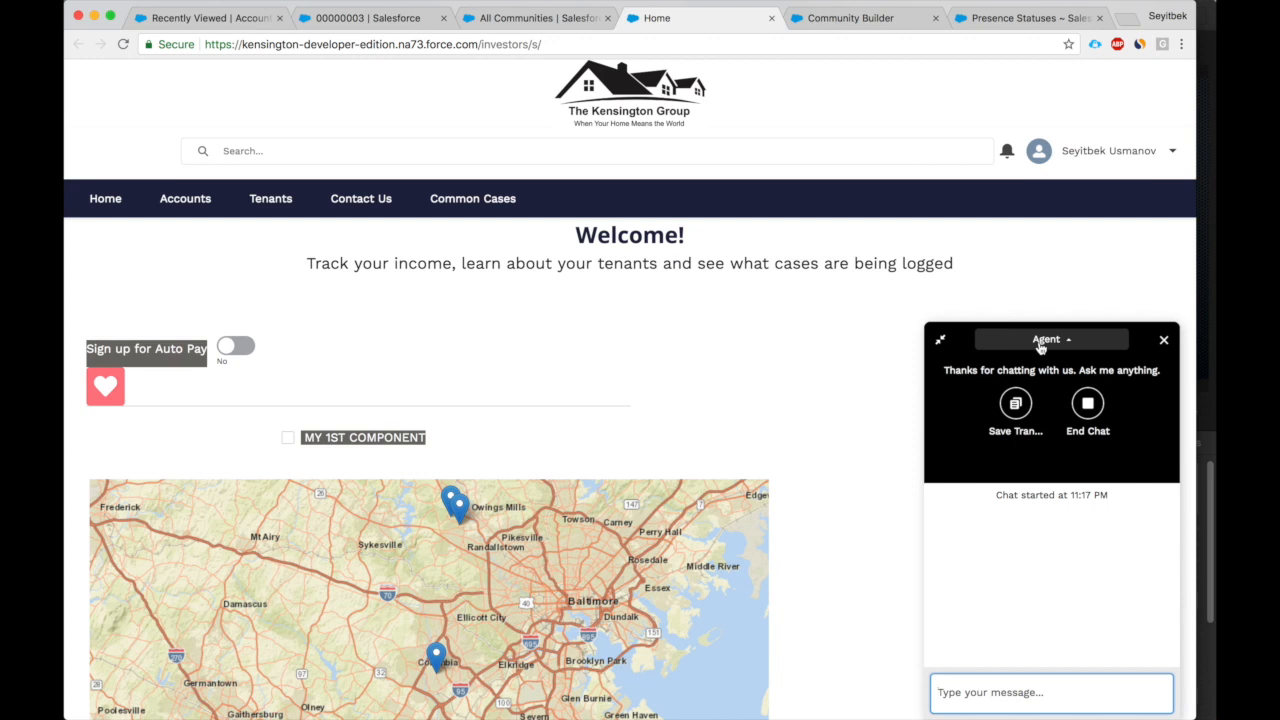
mouse_move(1043, 348)
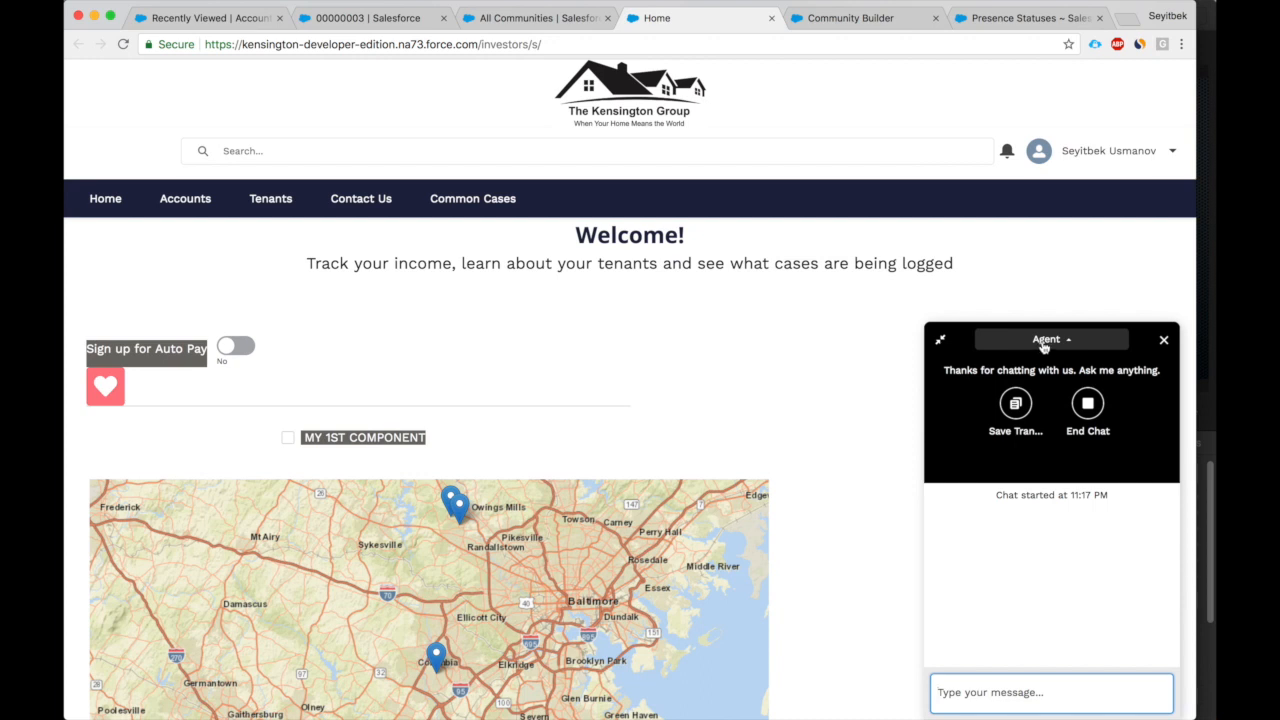
As the visitor, send a question asking when the refund will arrive.
text(Hi, I would like to)
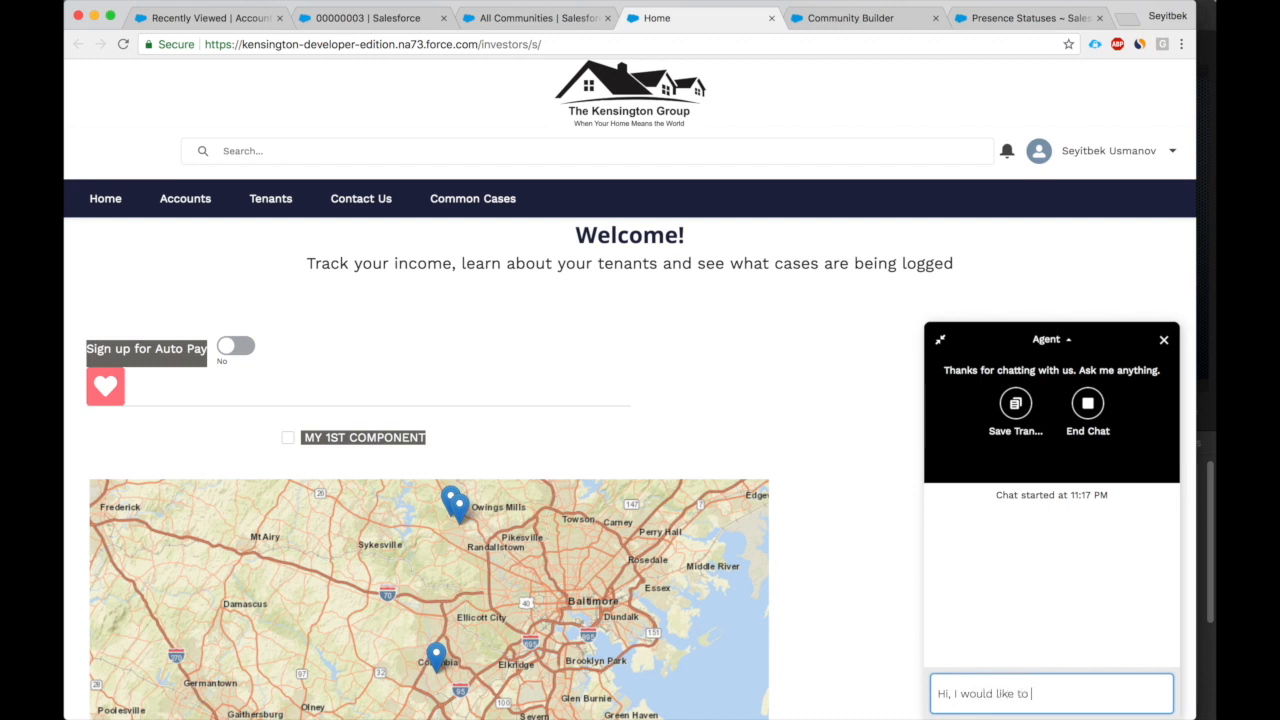
text(understand wh)
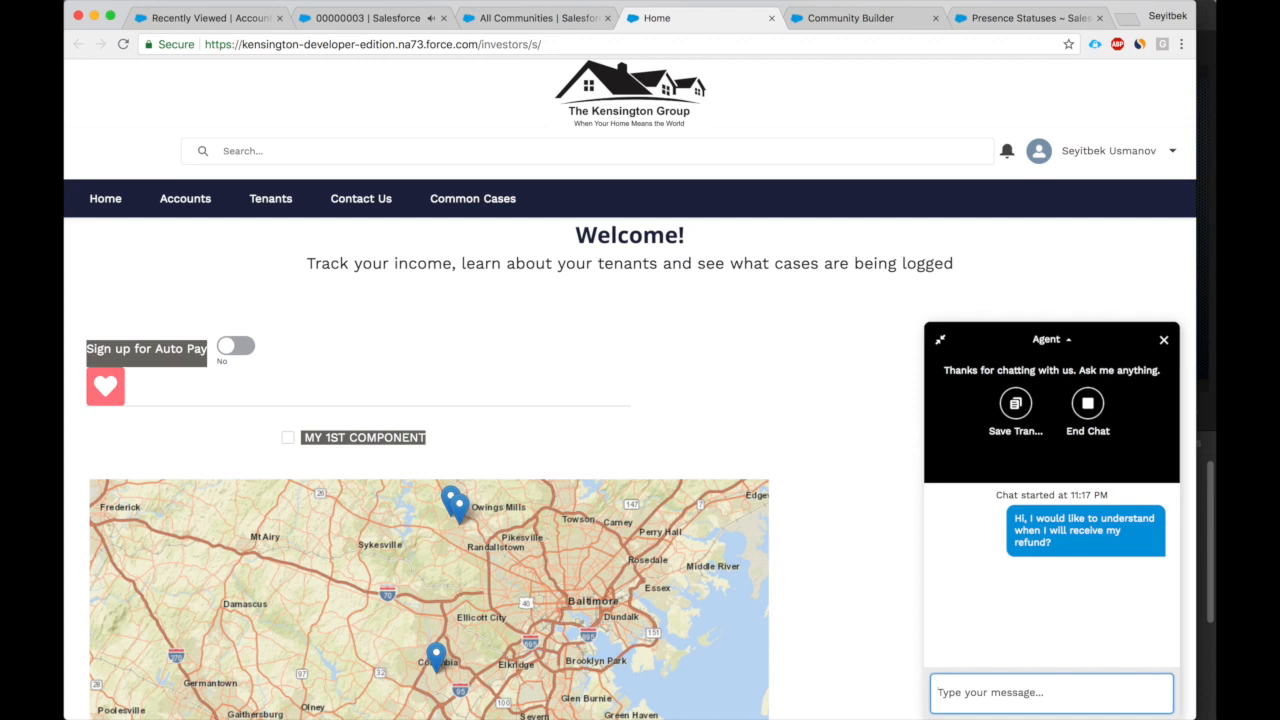
mouse_move(389, 33)
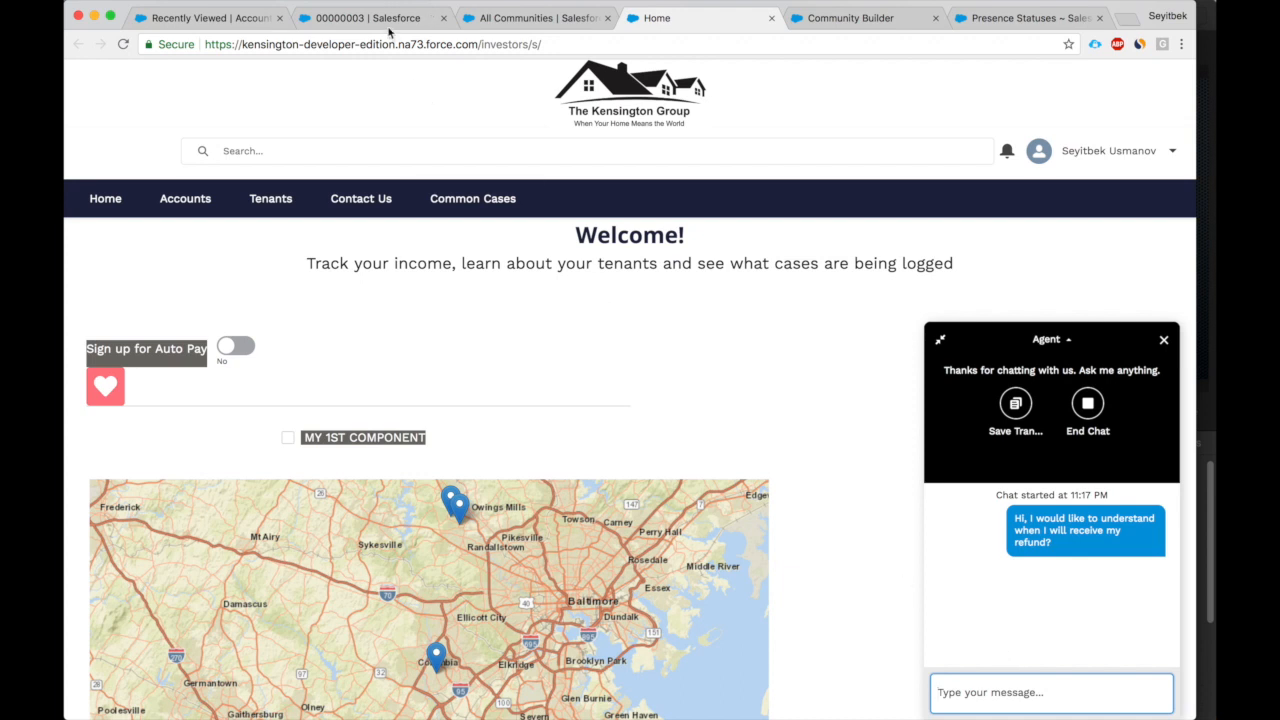
click(370, 18)
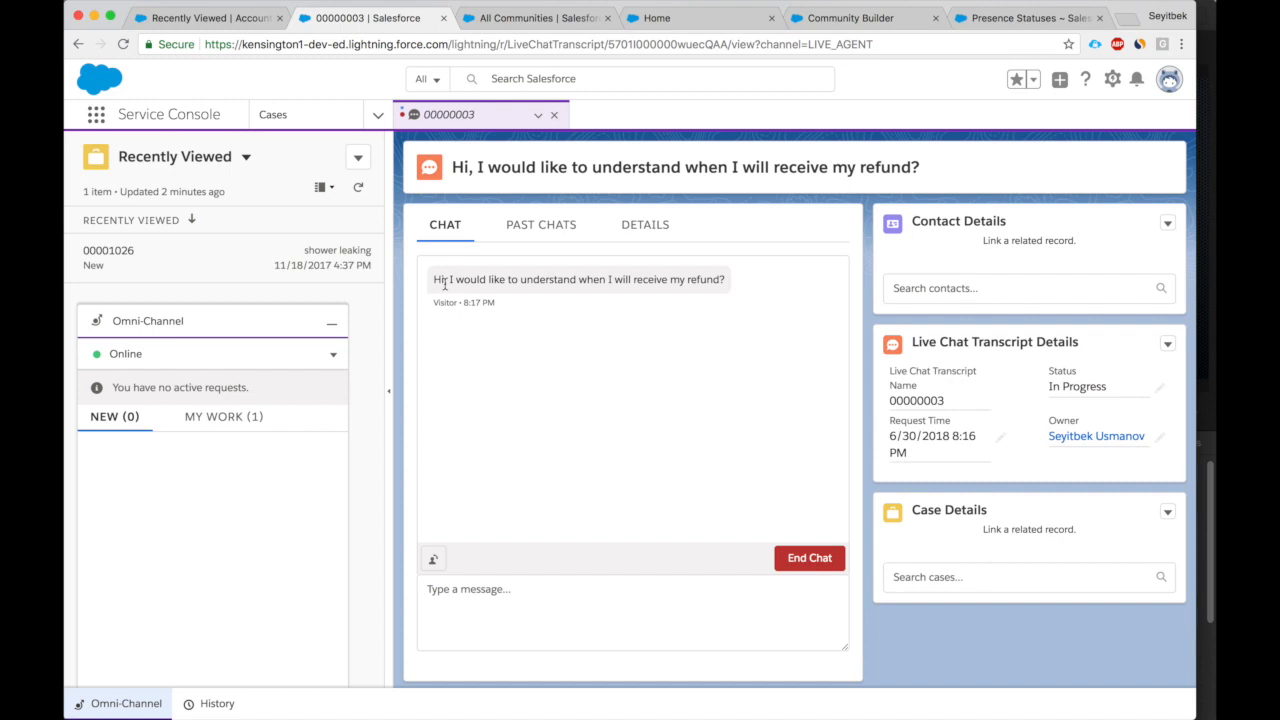
click(433, 558)
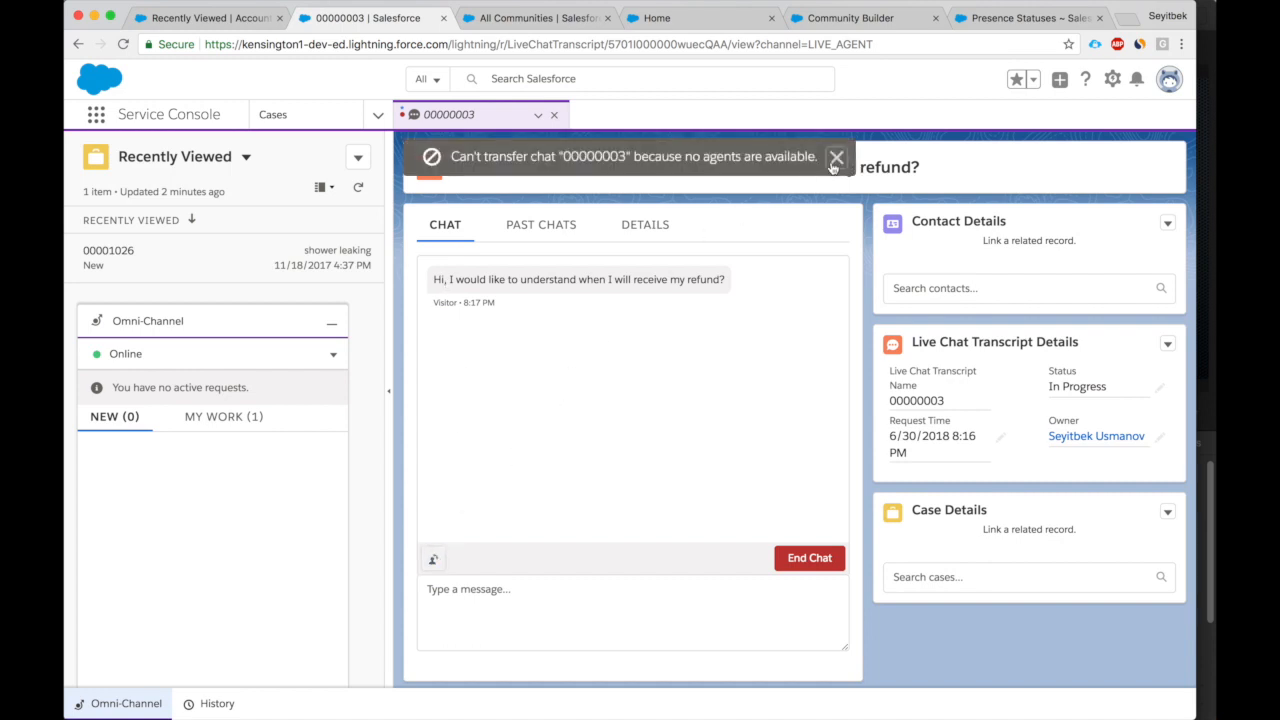
click(836, 158)
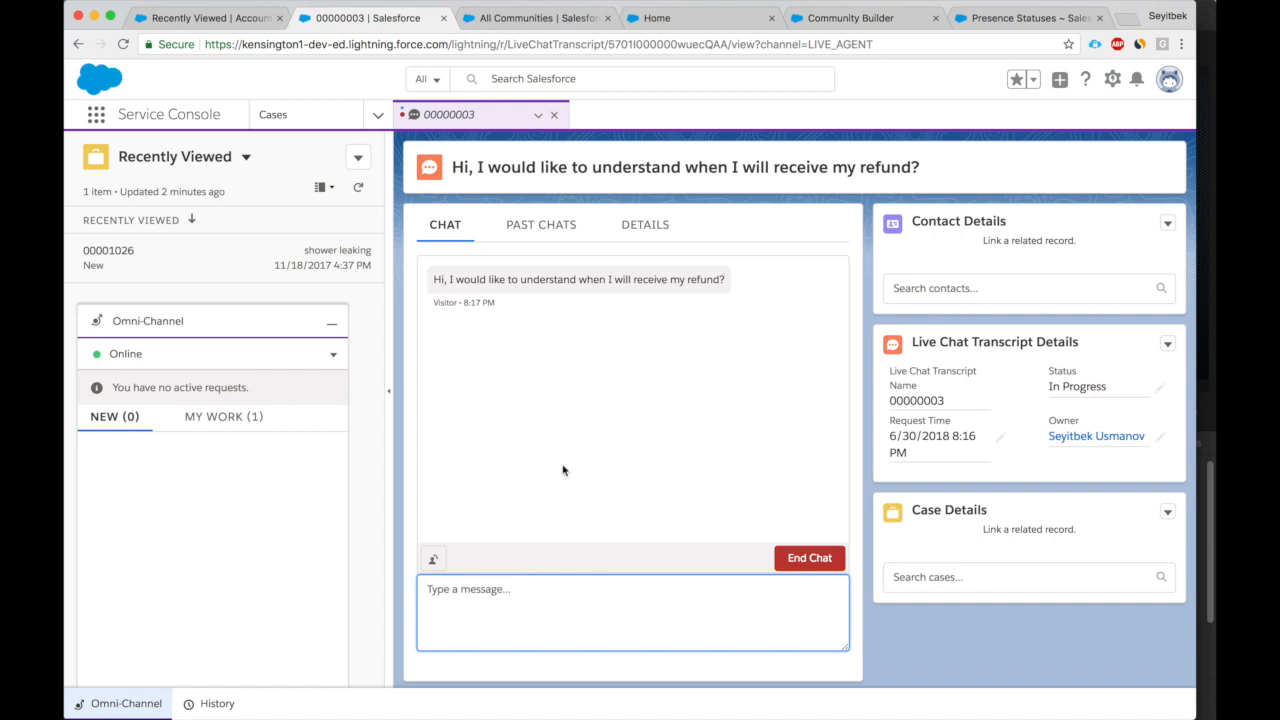
mouse_move(530, 248)
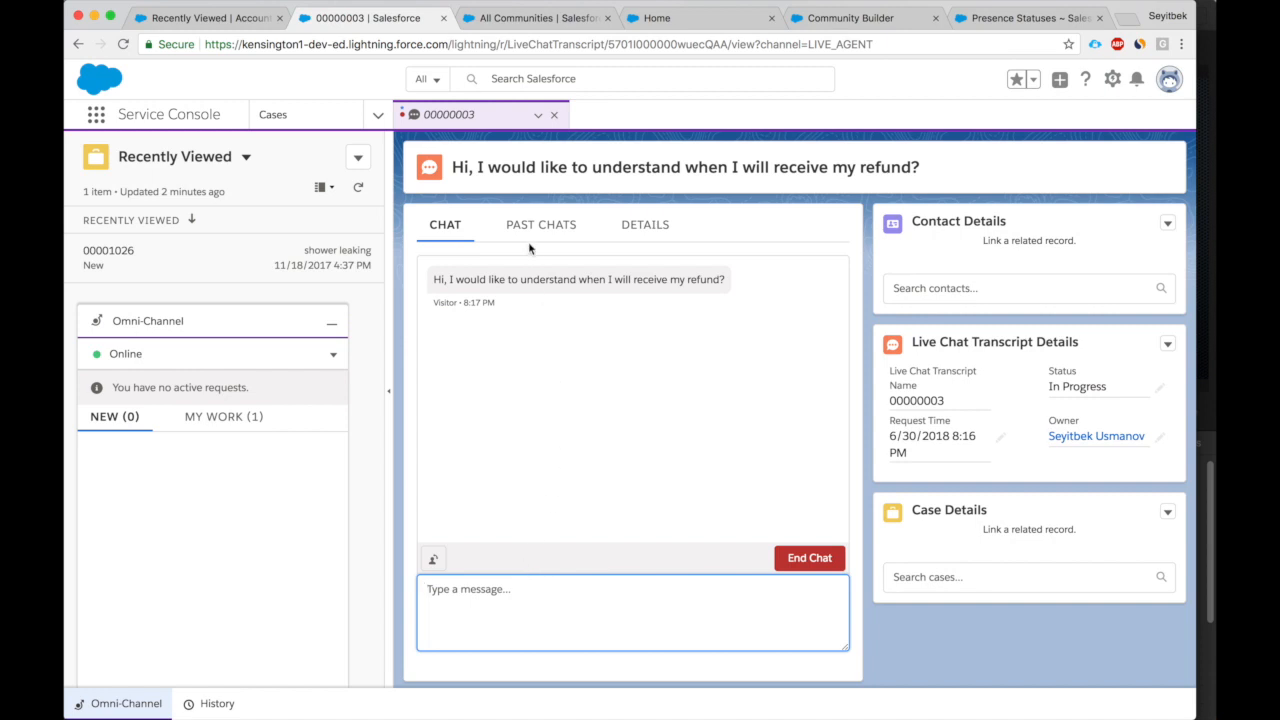
click(540, 224)
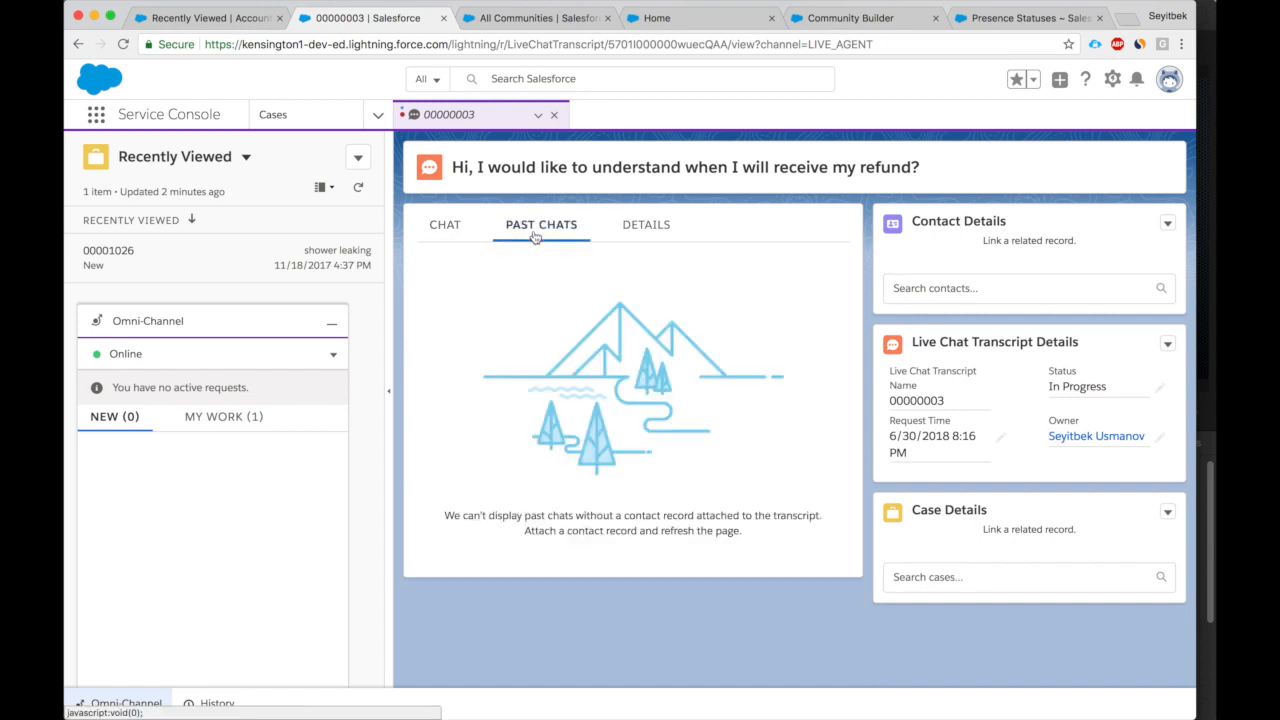
mouse_move(646, 224)
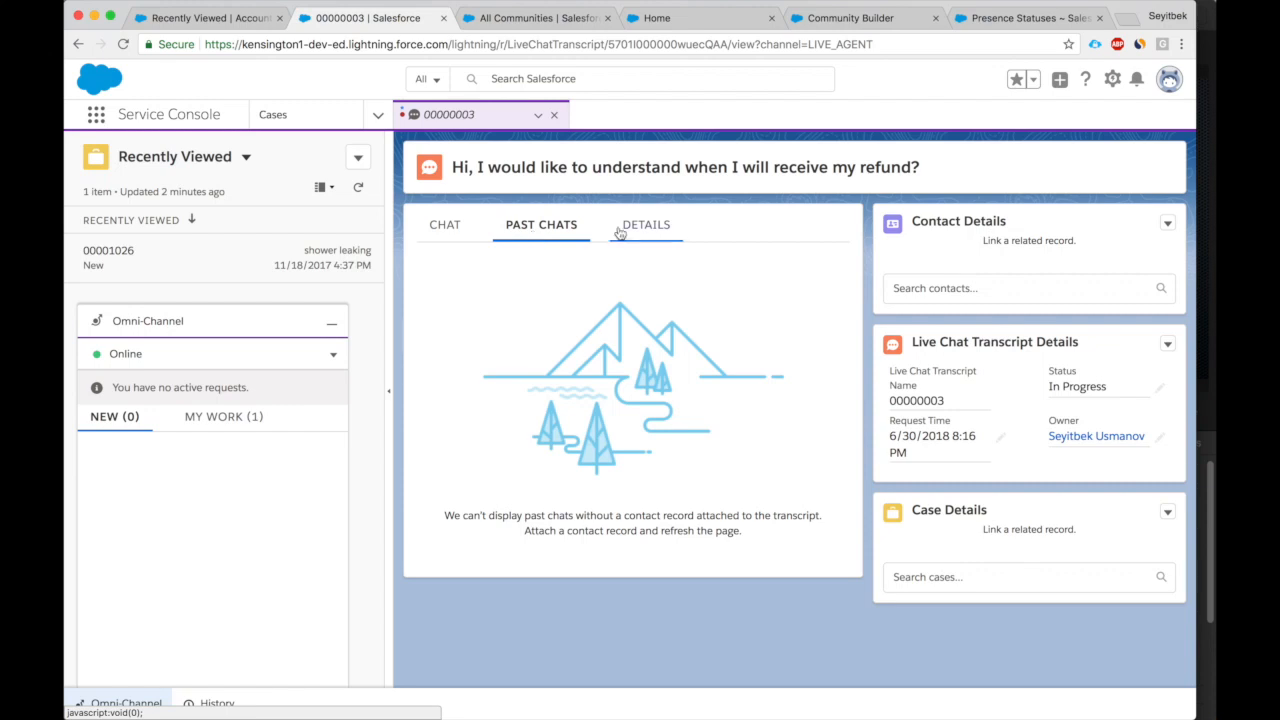
click(645, 224)
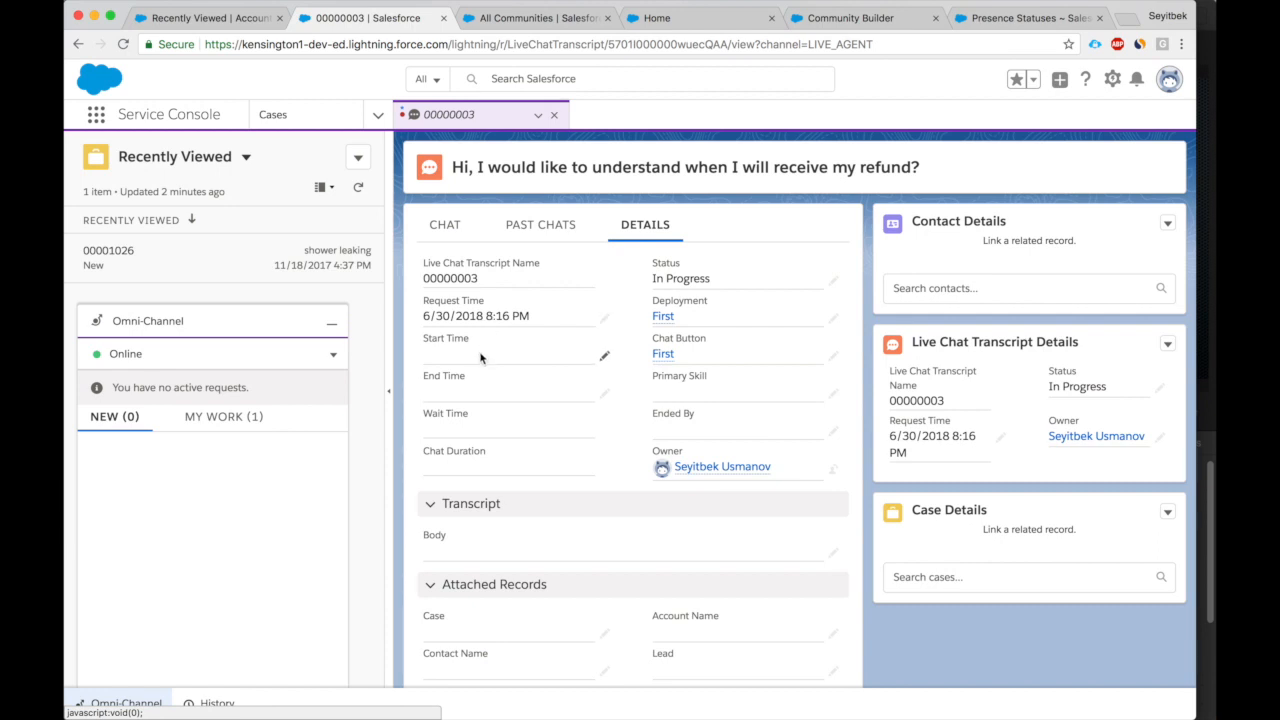
mouse_move(485, 398)
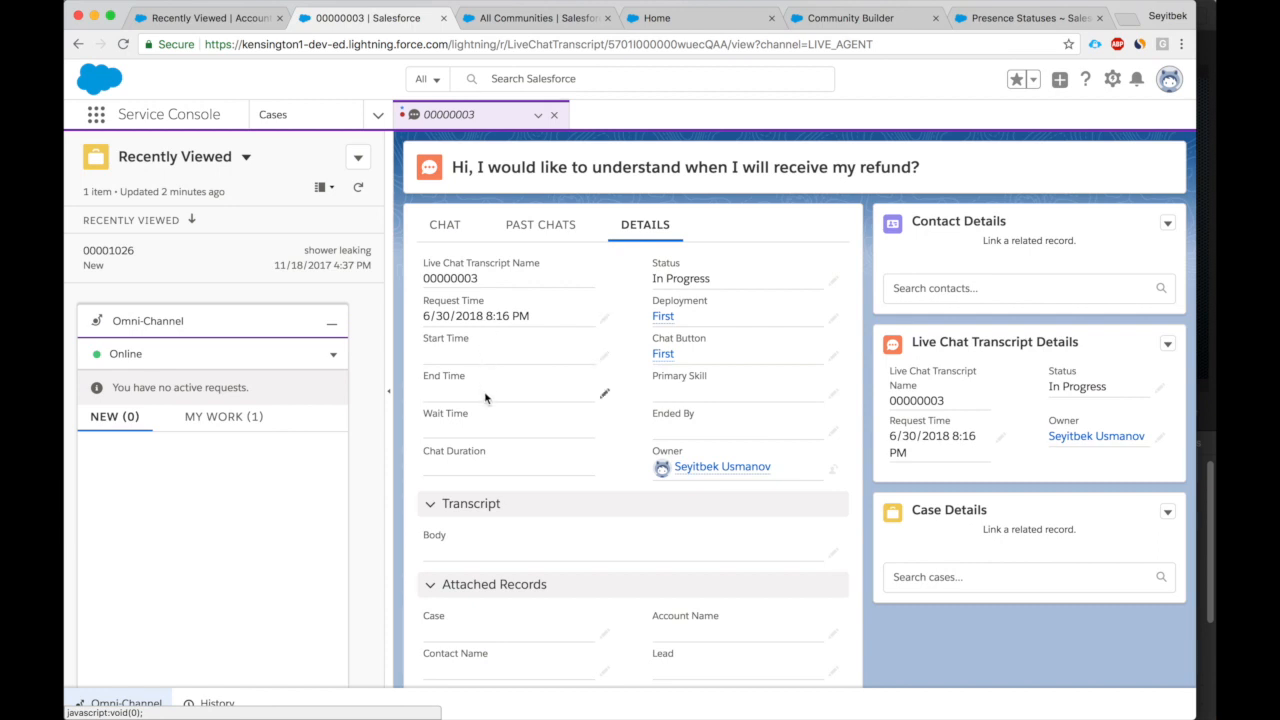
mouse_move(492, 448)
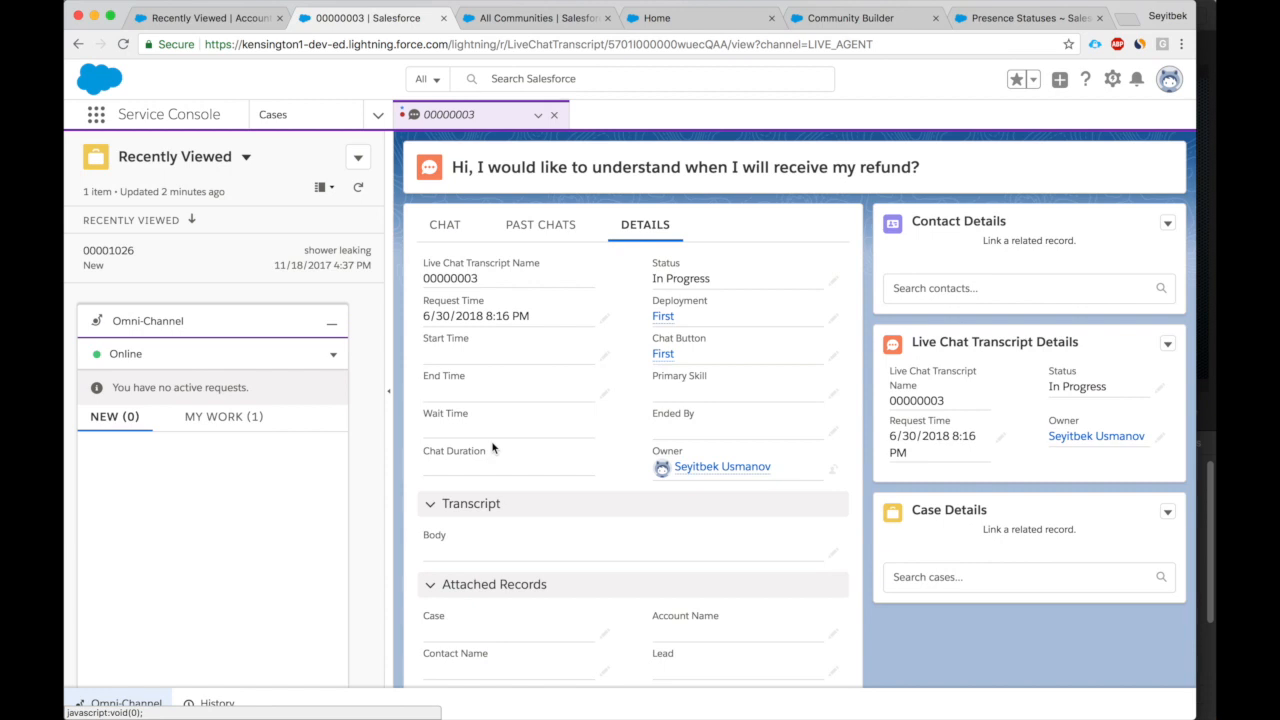
scroll(down, 3)
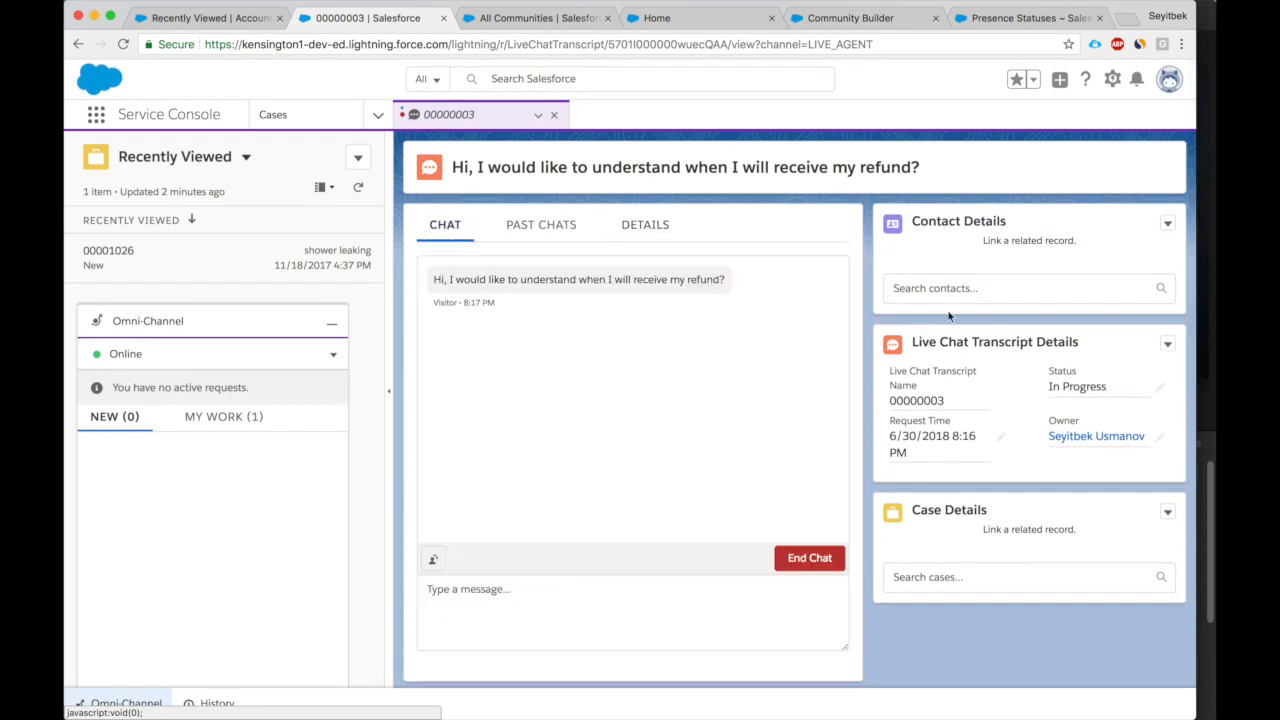
Link the community contact seyit test1 to chat 00000003 via contact search.
click(1020, 288)
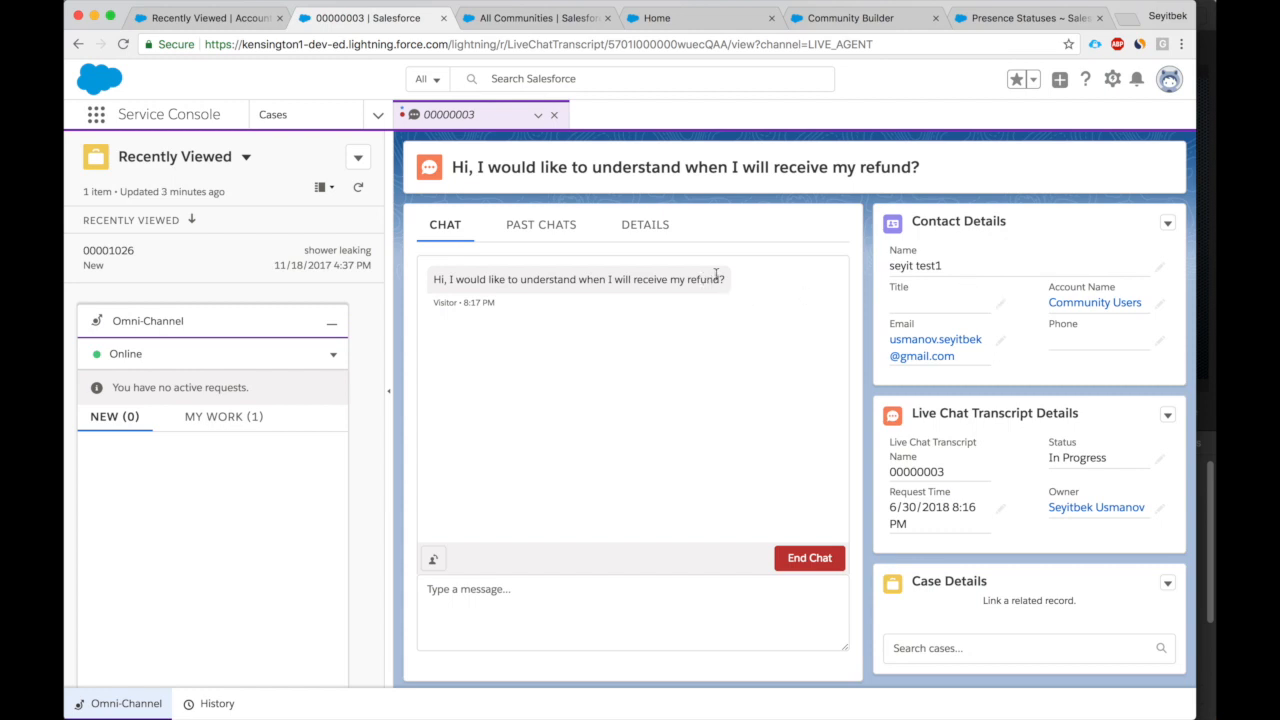
mouse_move(958, 221)
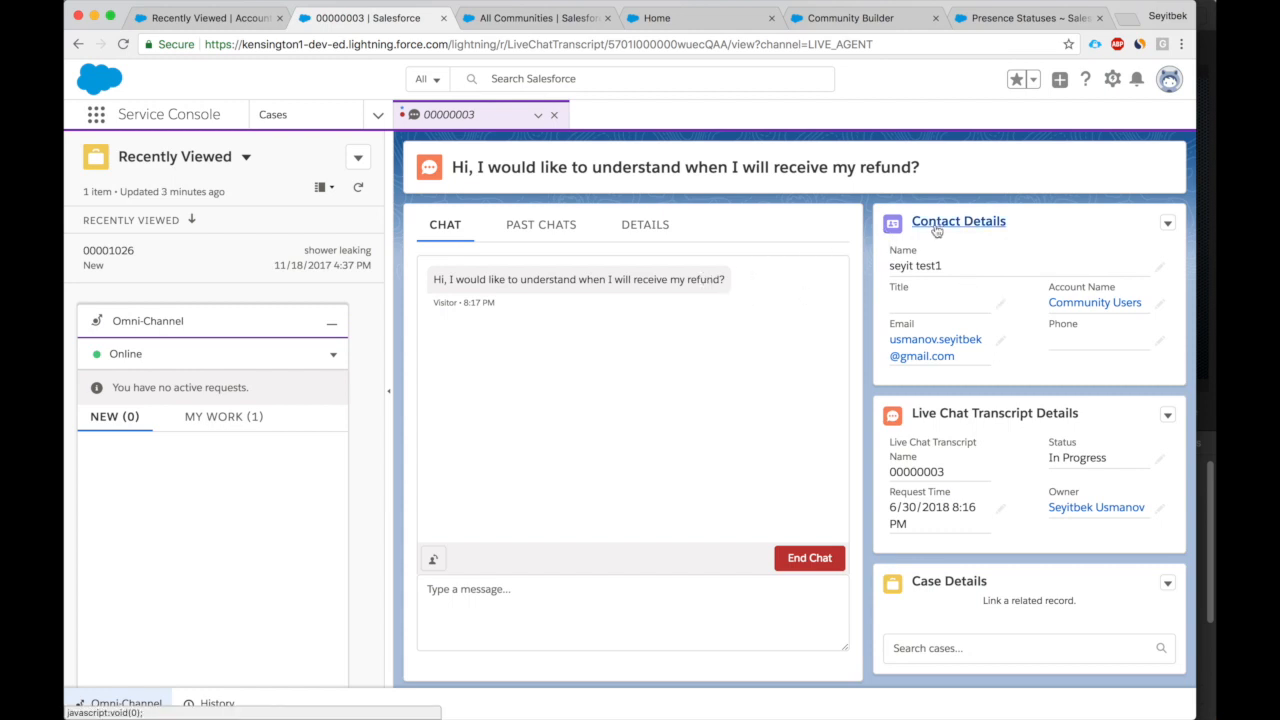
mouse_move(710, 362)
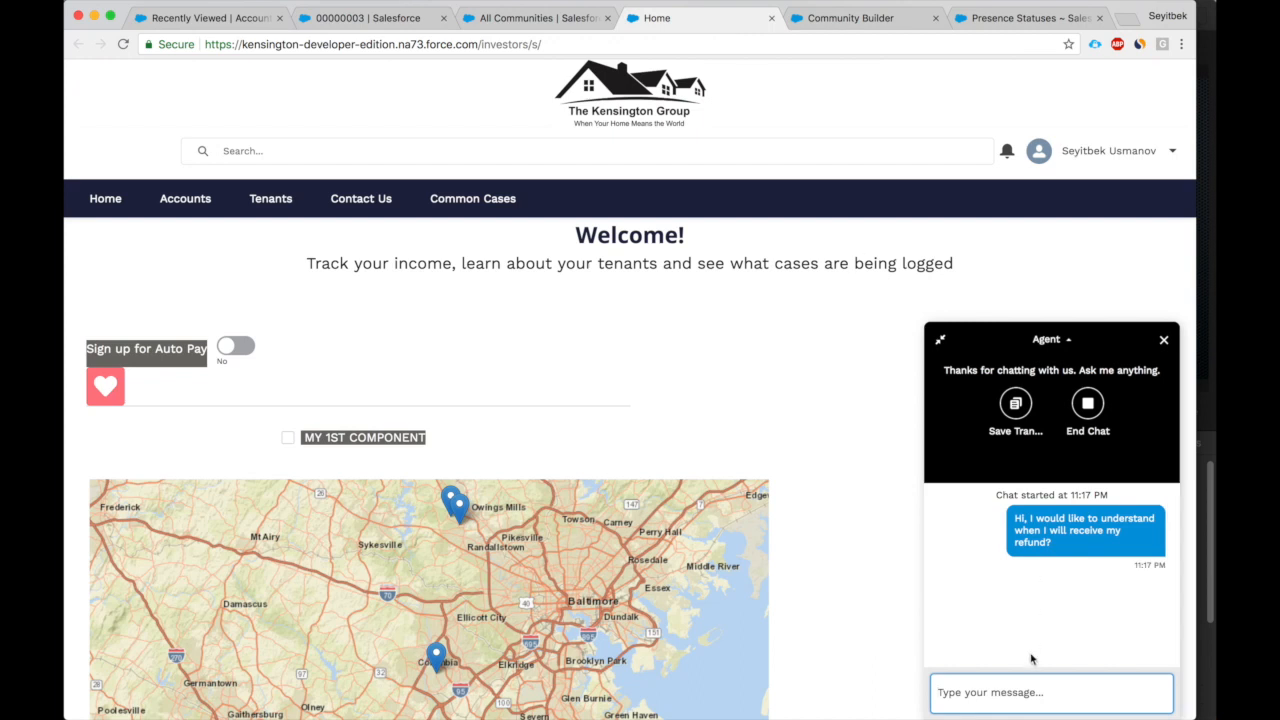
Type 'why is i' as the visitor and view the draft in the console's sneak peek.
text(why is i)
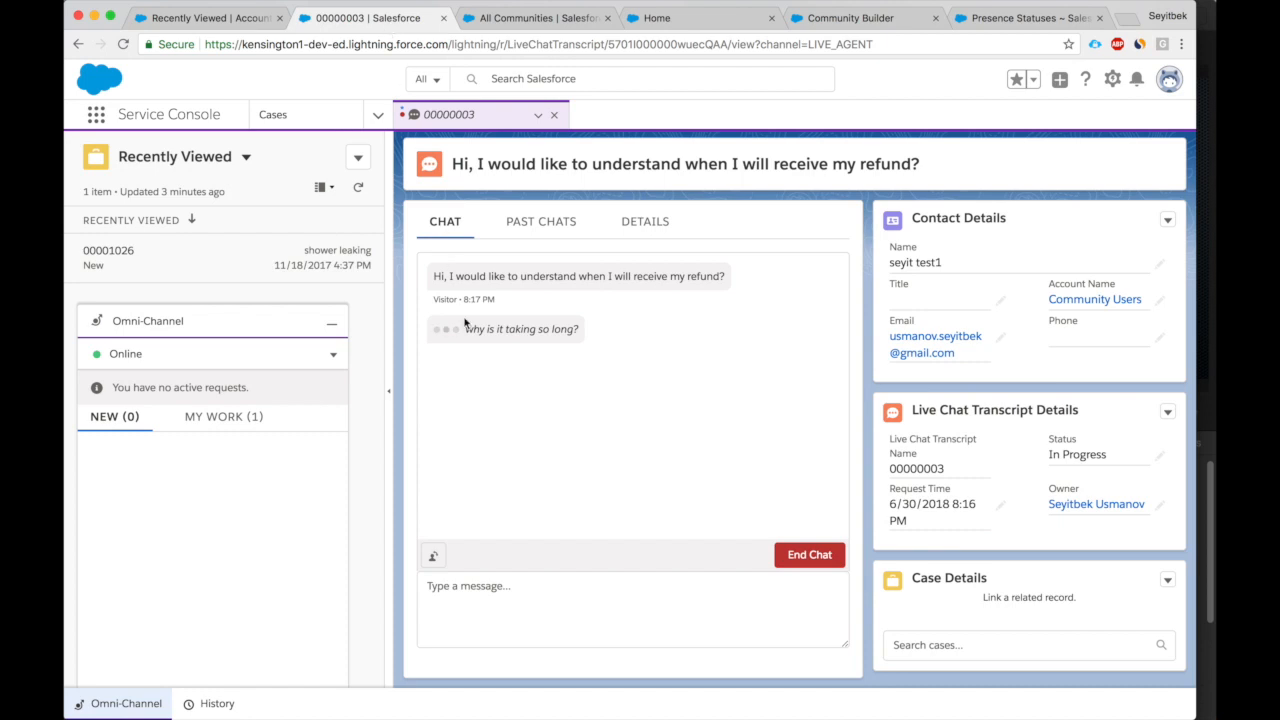
mouse_move(465, 326)
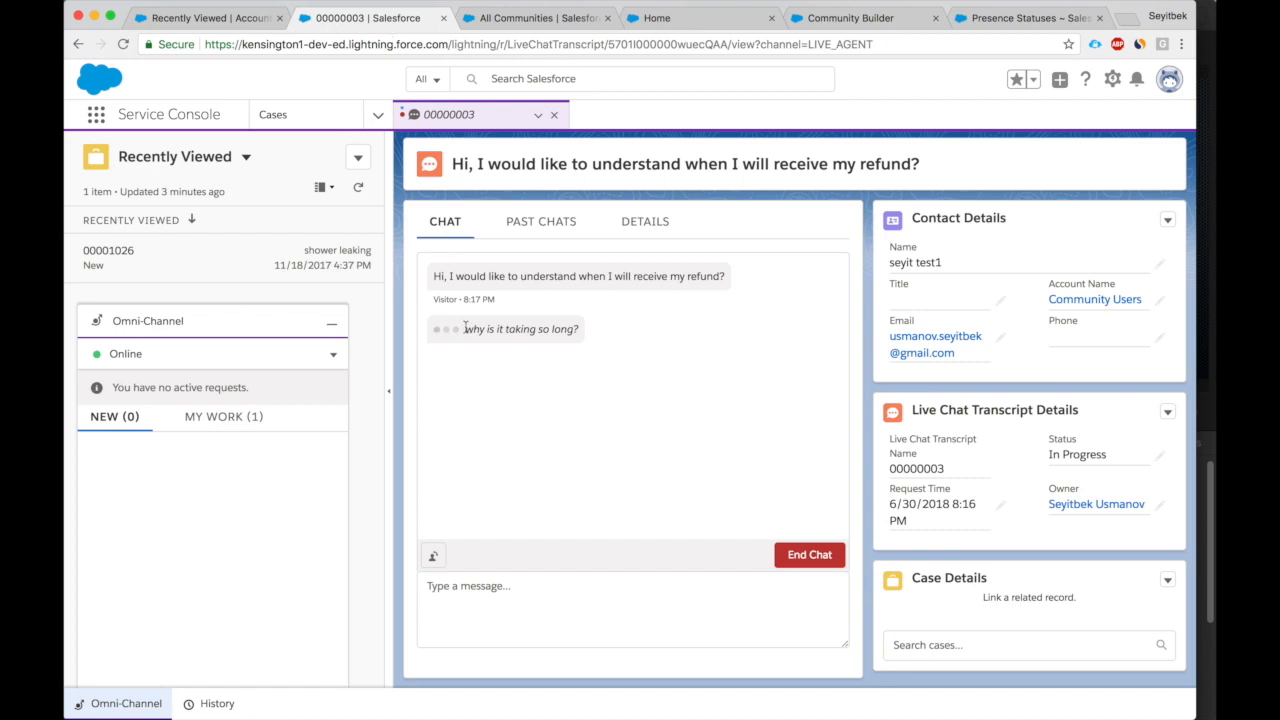
double_click(519, 328)
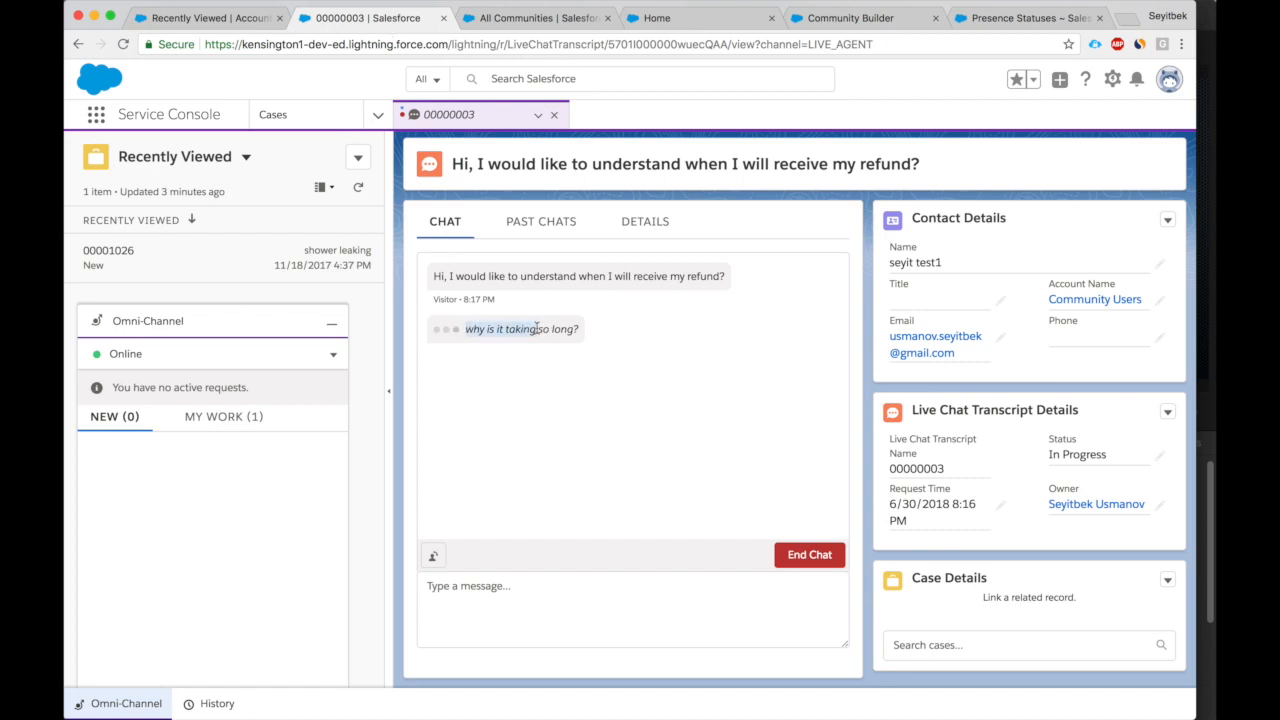
click(594, 595)
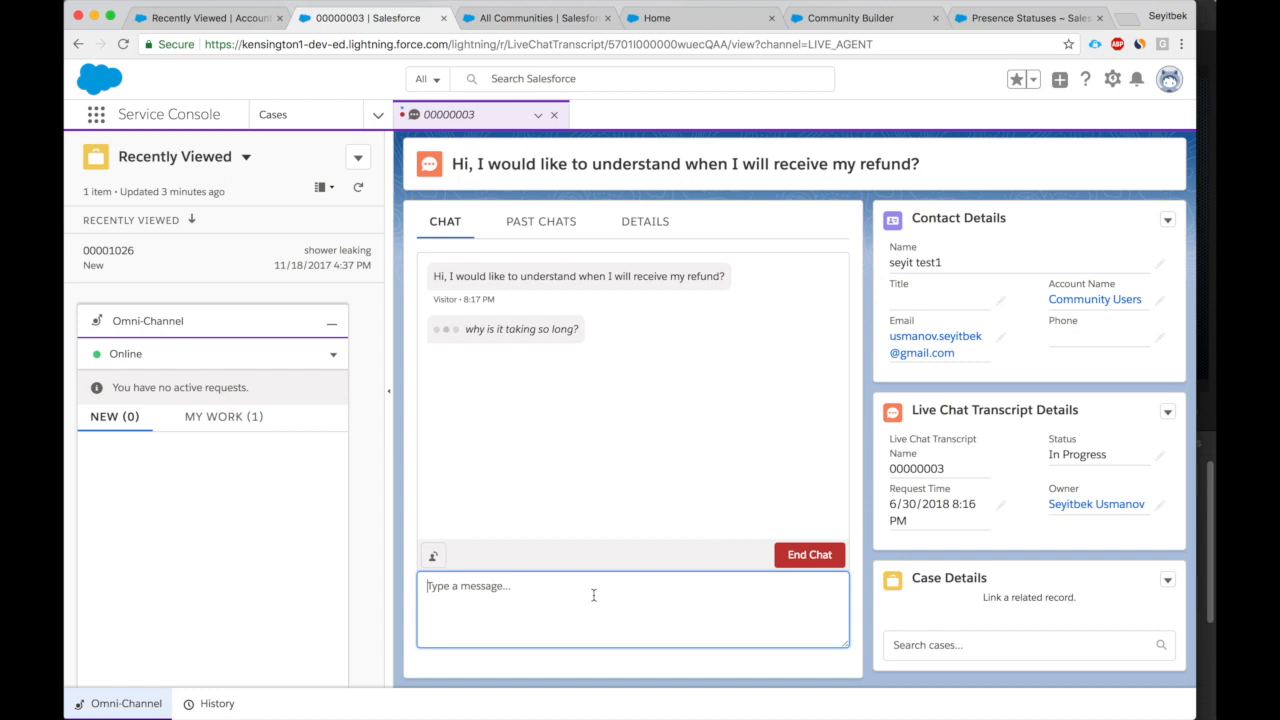
Send the visitor's 'why is it taking so long?' question and type 'ok'.
click(657, 18)
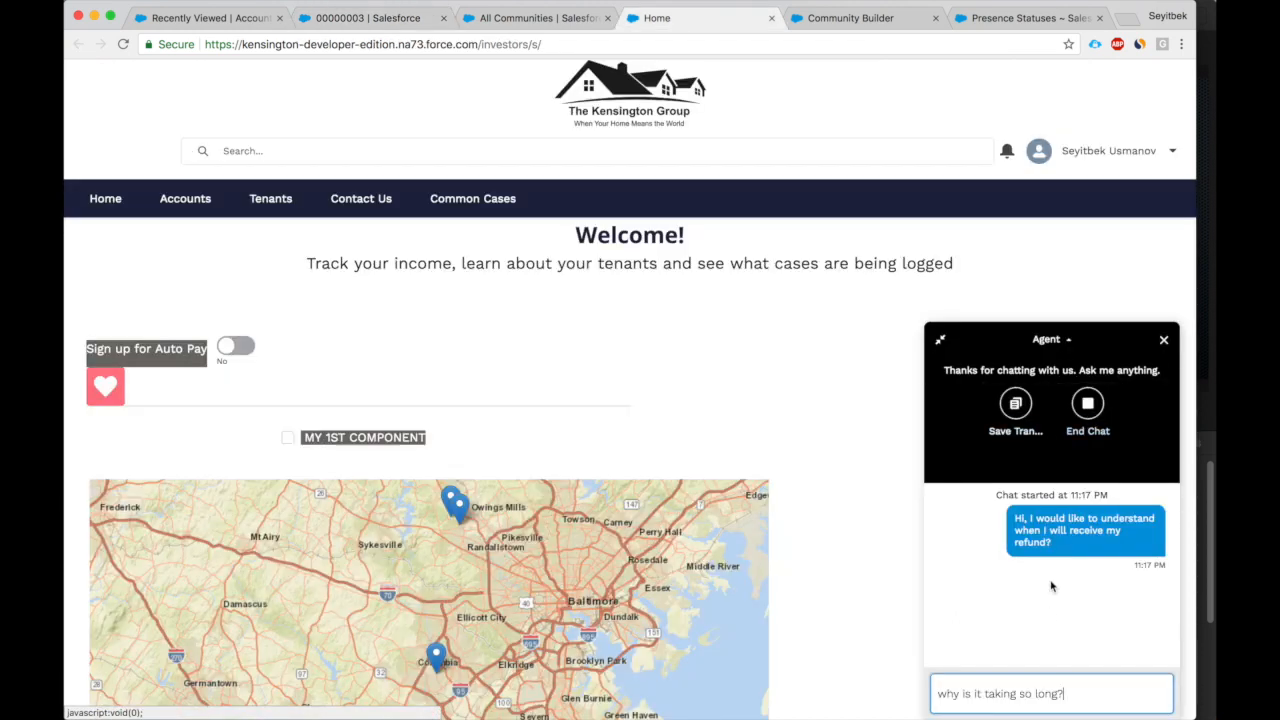
key(enter)
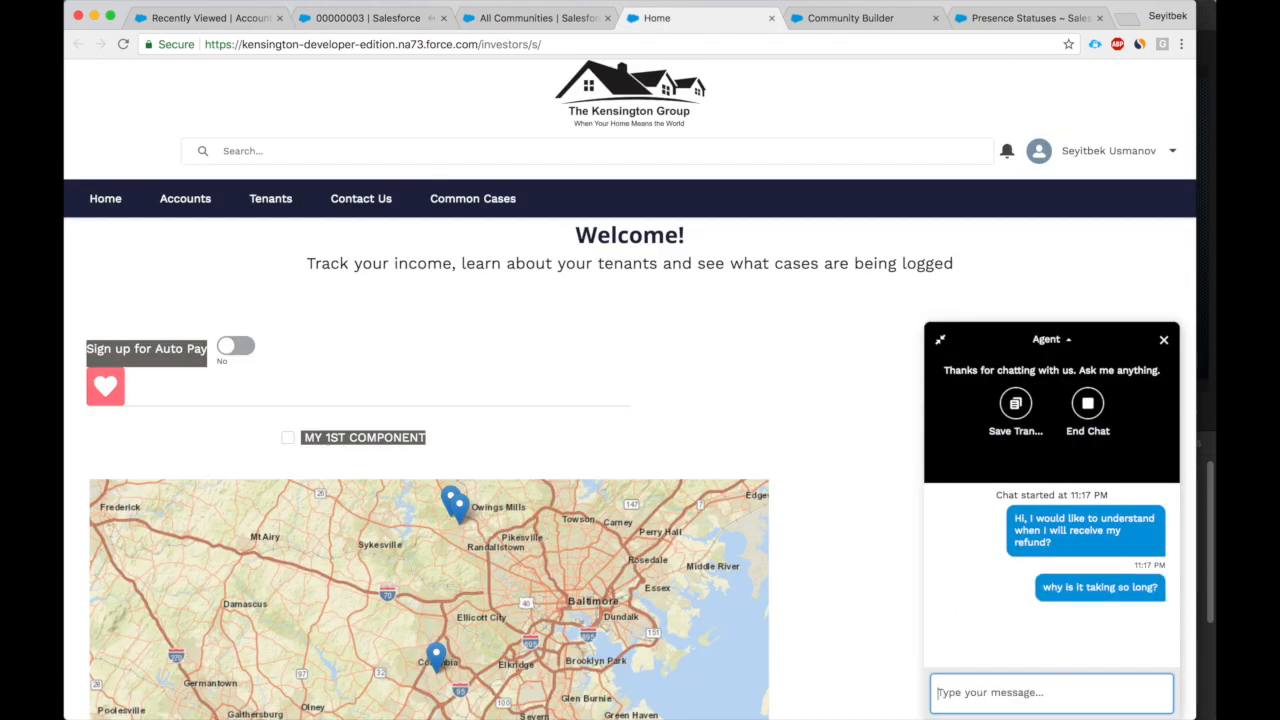
text(ok)
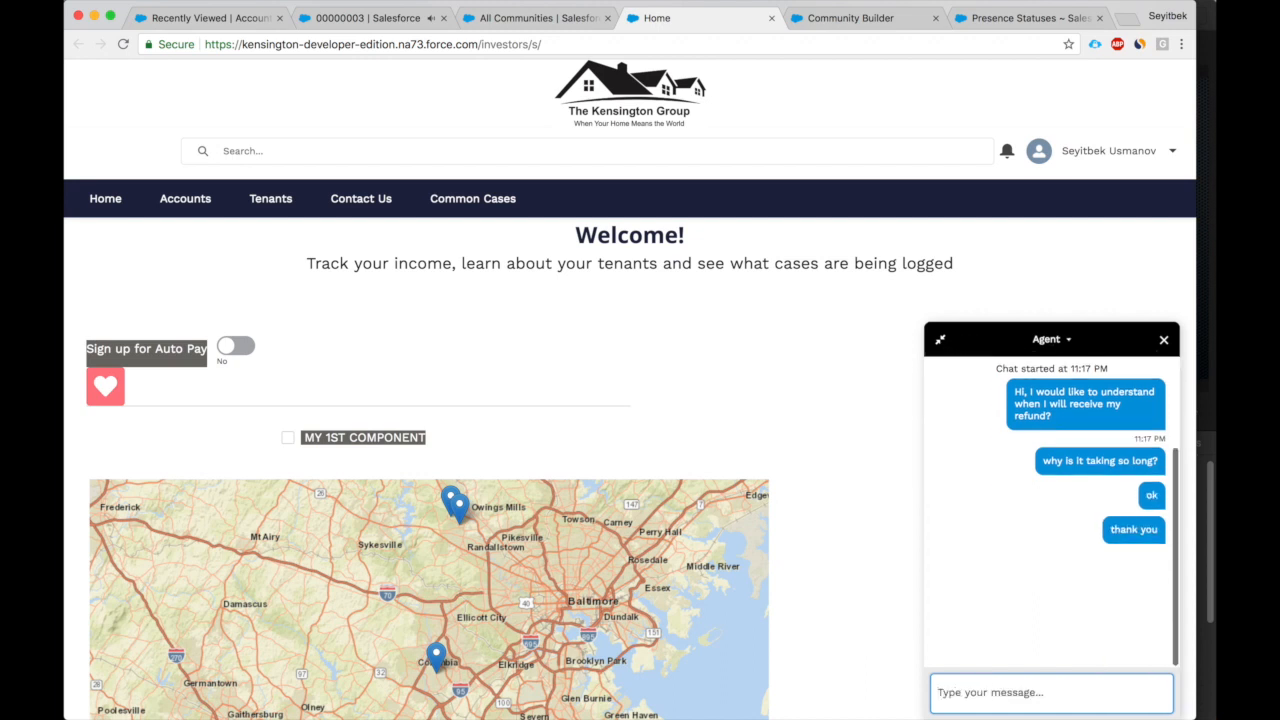
End and close the community chat, then return to chat 00000003 in the console.
click(1066, 338)
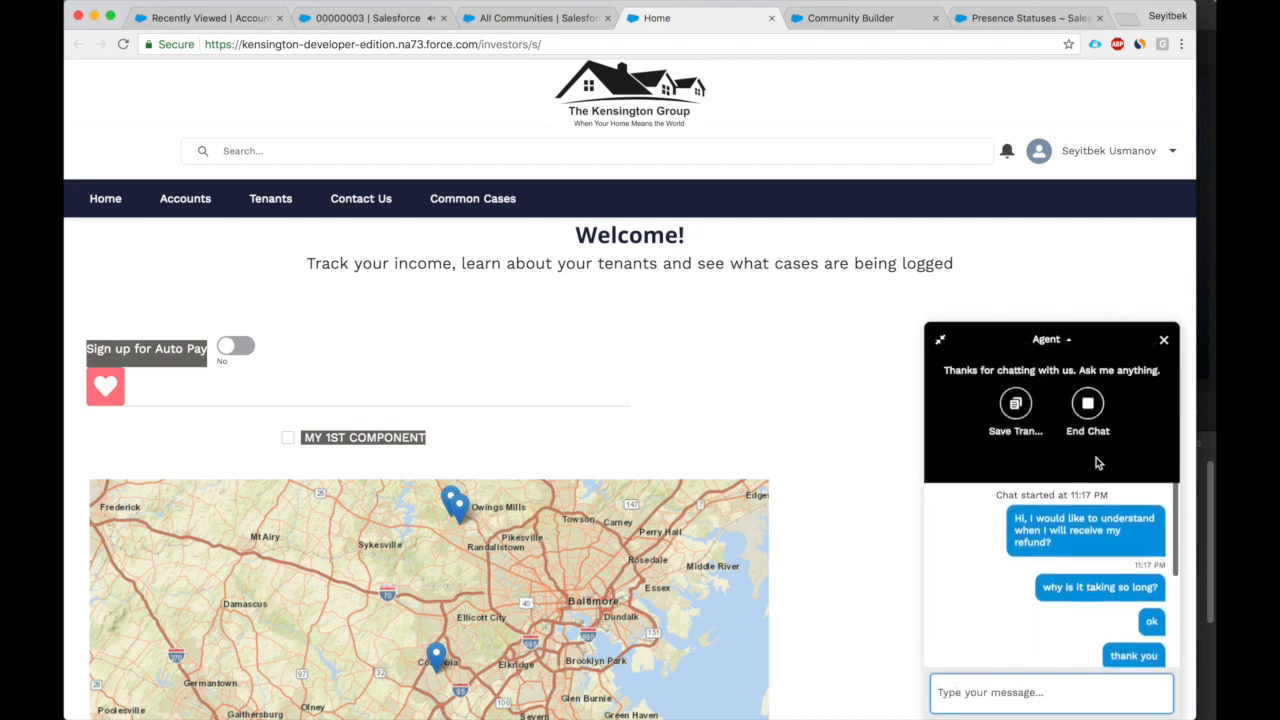
click(1087, 410)
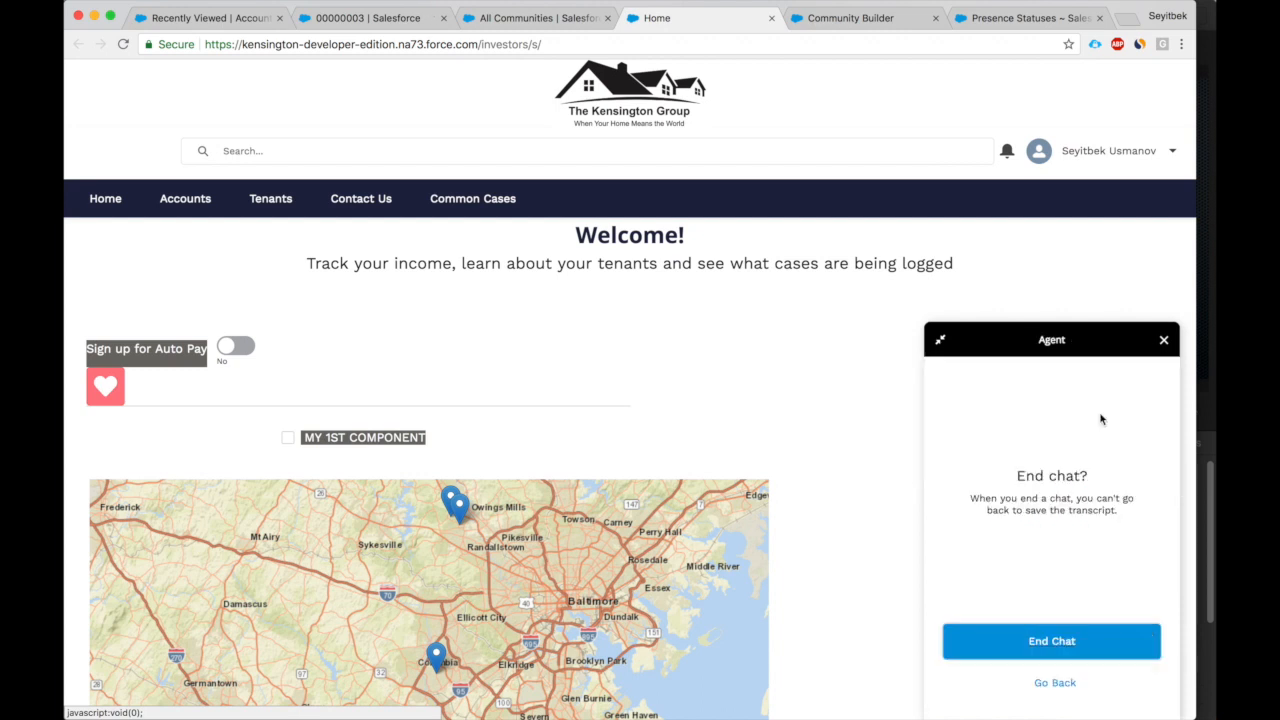
click(1051, 641)
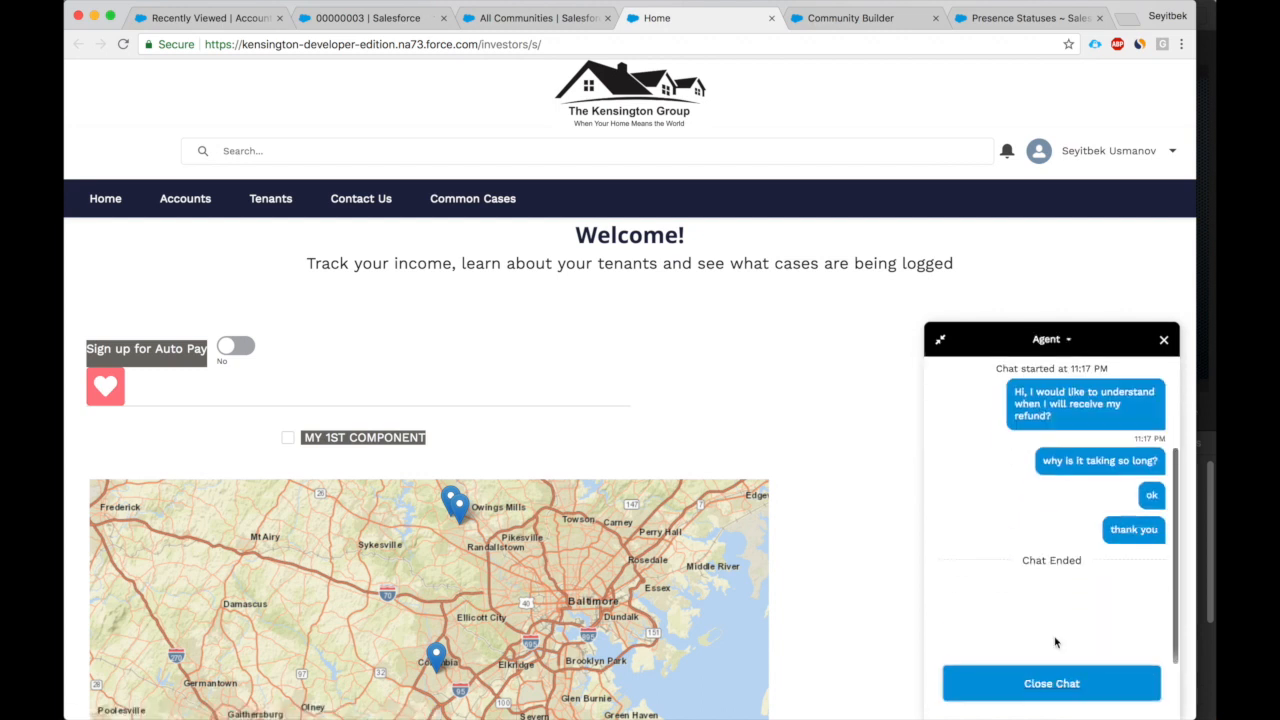
click(1051, 683)
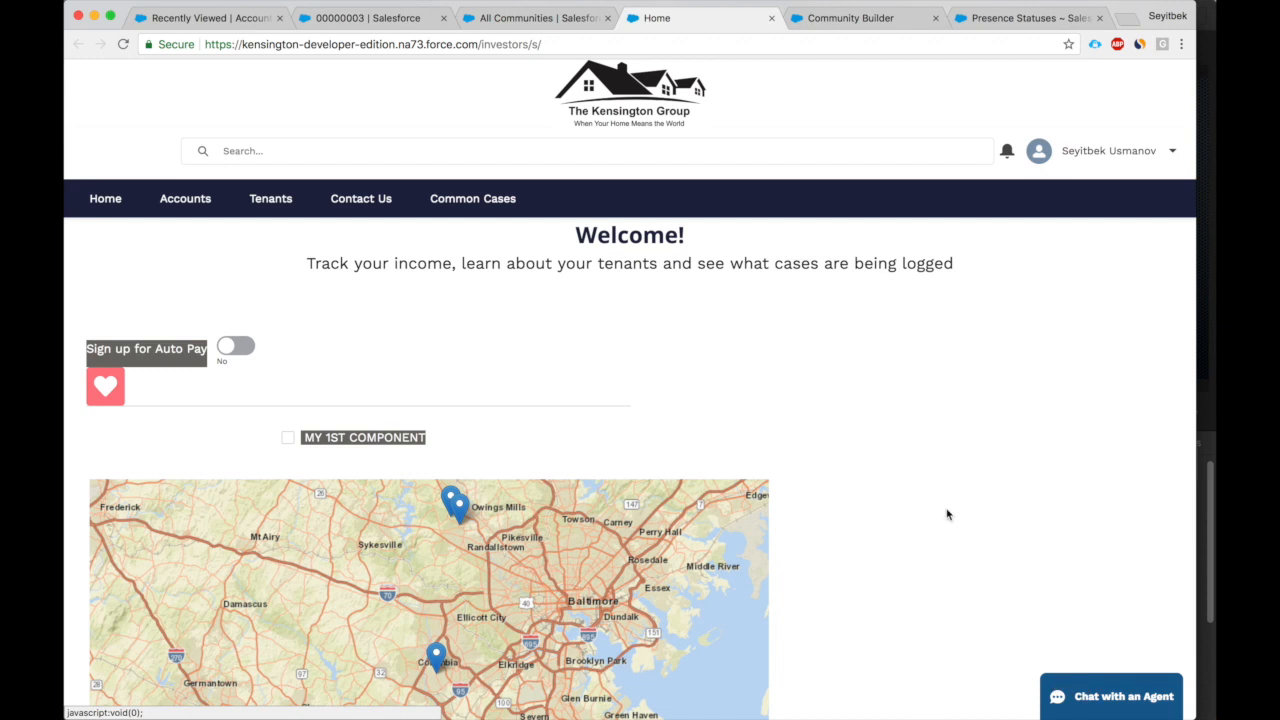
click(372, 17)
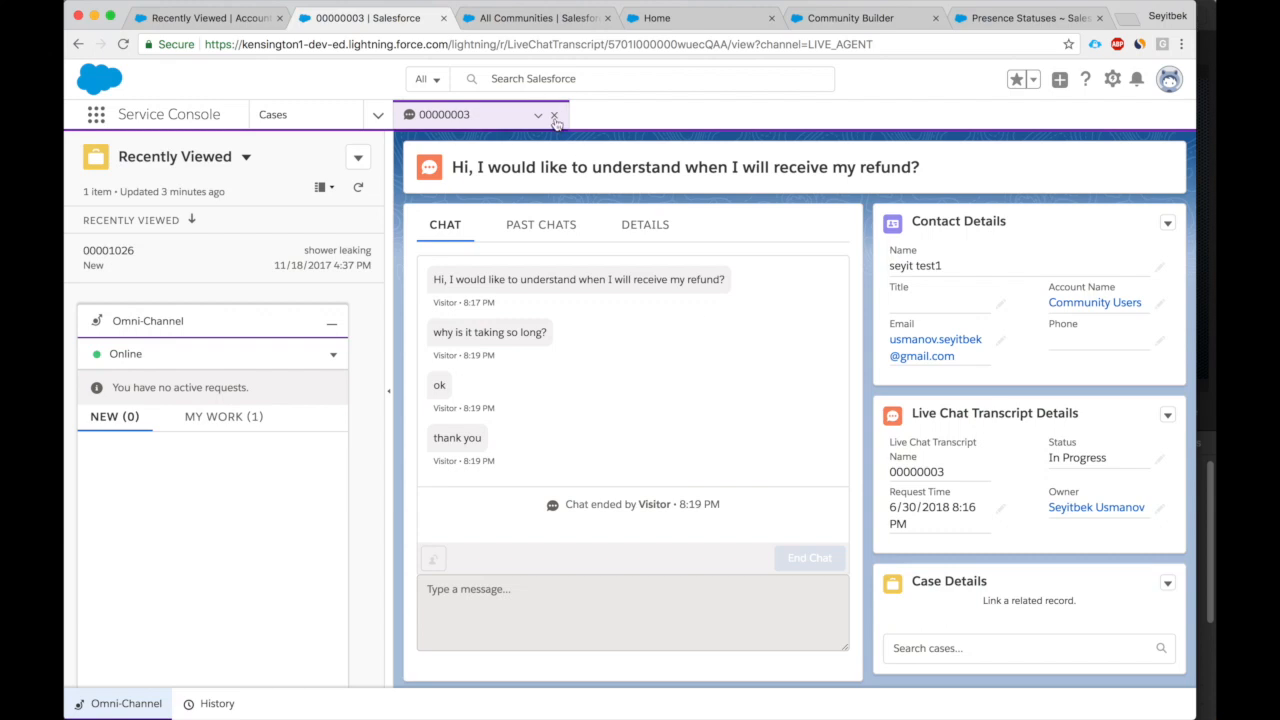
Open contact seyit test1 from a 'seyit' search and launch Edit Page in Lightning App Builder.
text(seyit)
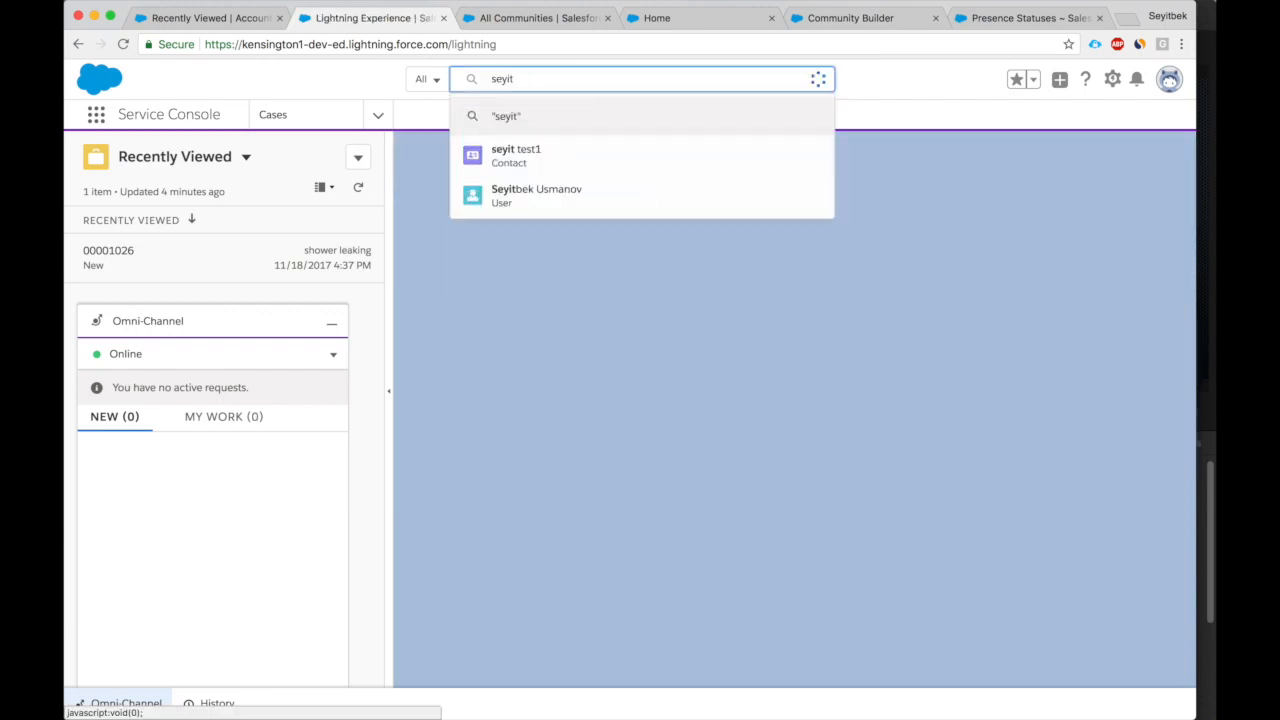
click(515, 155)
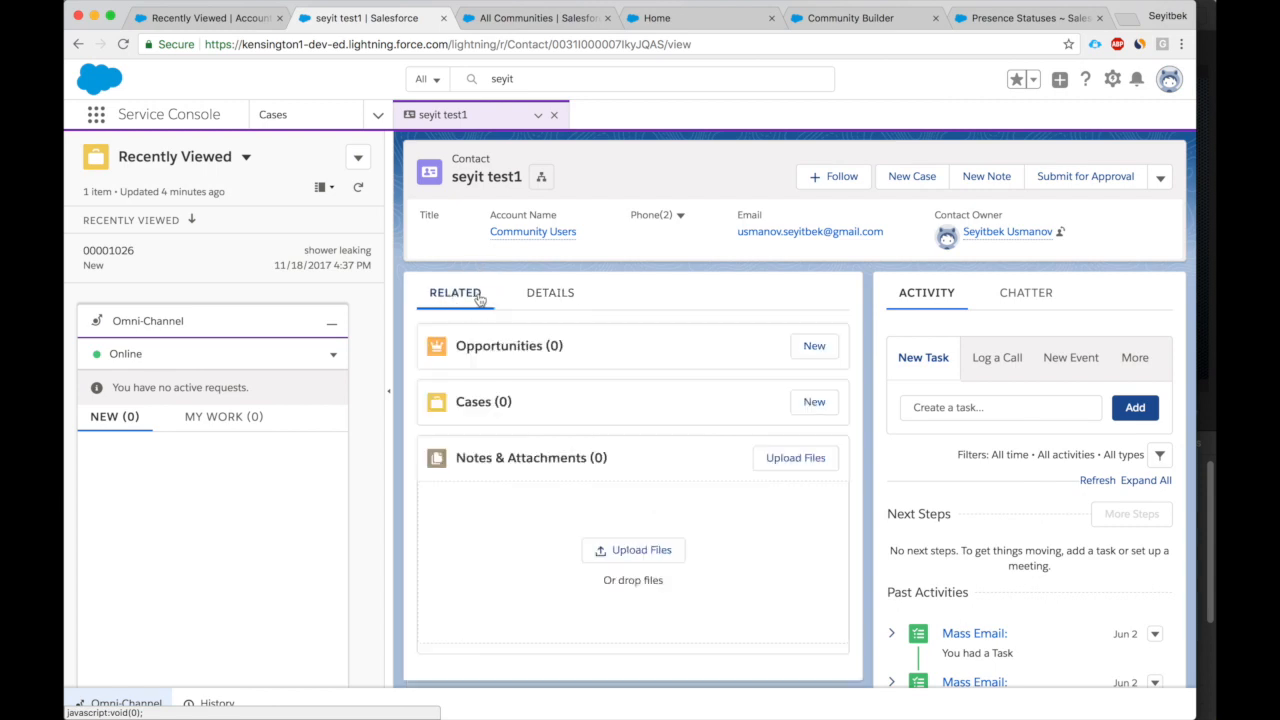
mouse_move(797, 328)
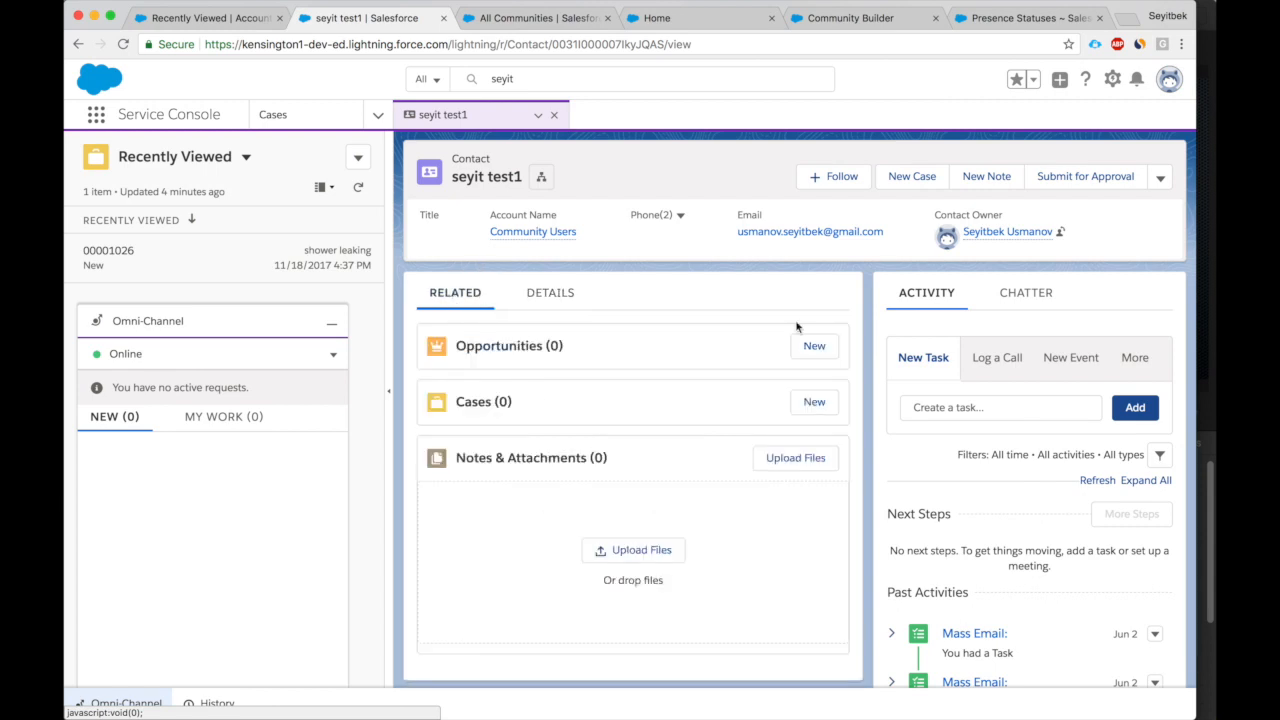
click(1112, 79)
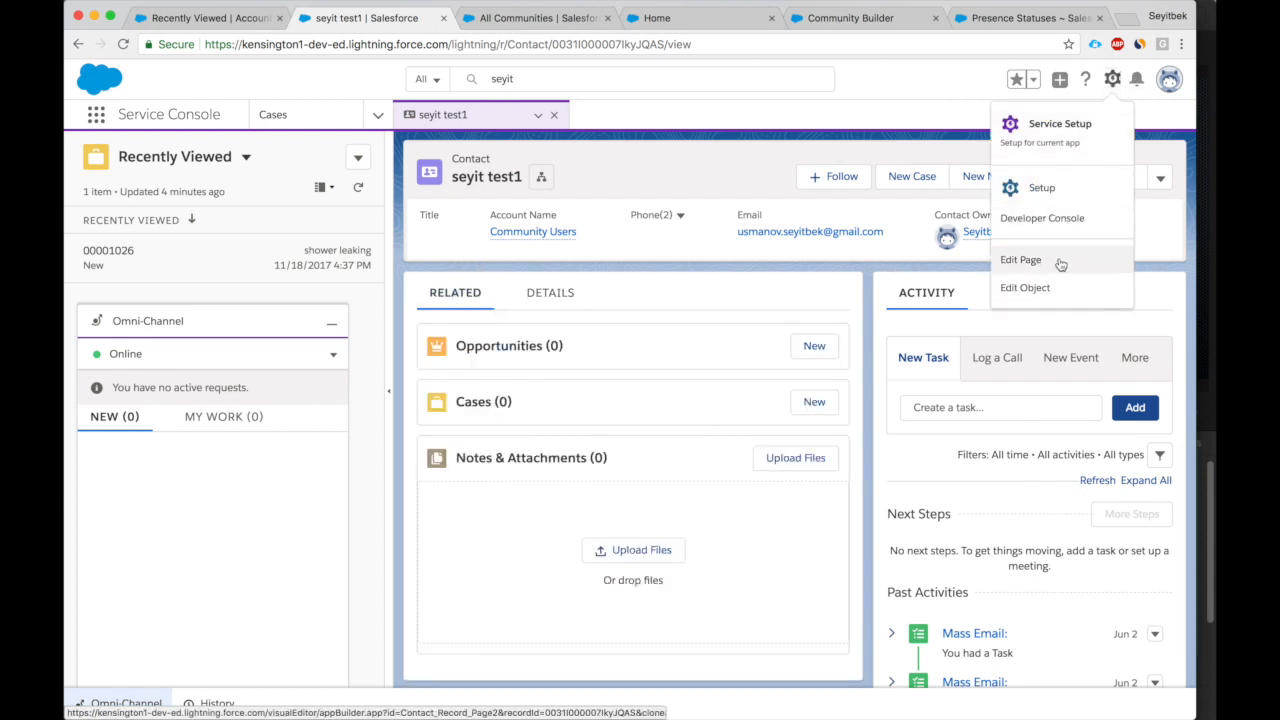
click(1020, 259)
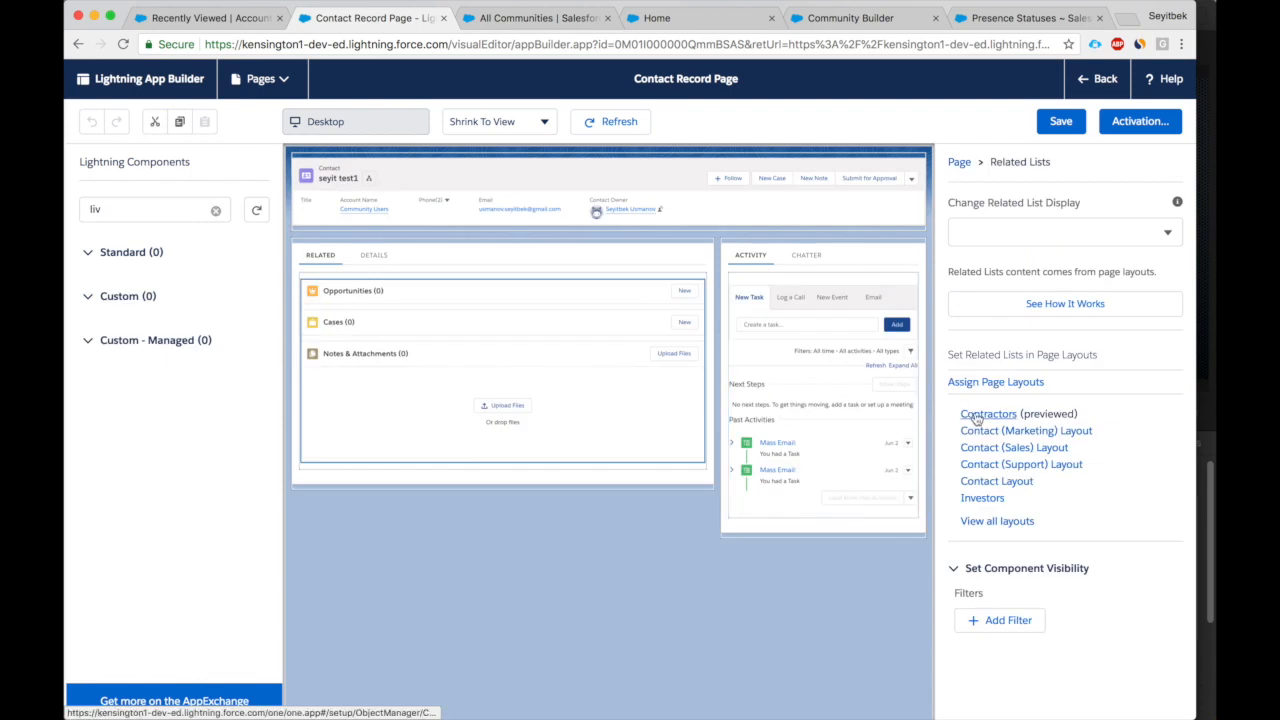
Drop Live Chat Transcripts into the Contractors layout's related lists and save the layout.
click(988, 413)
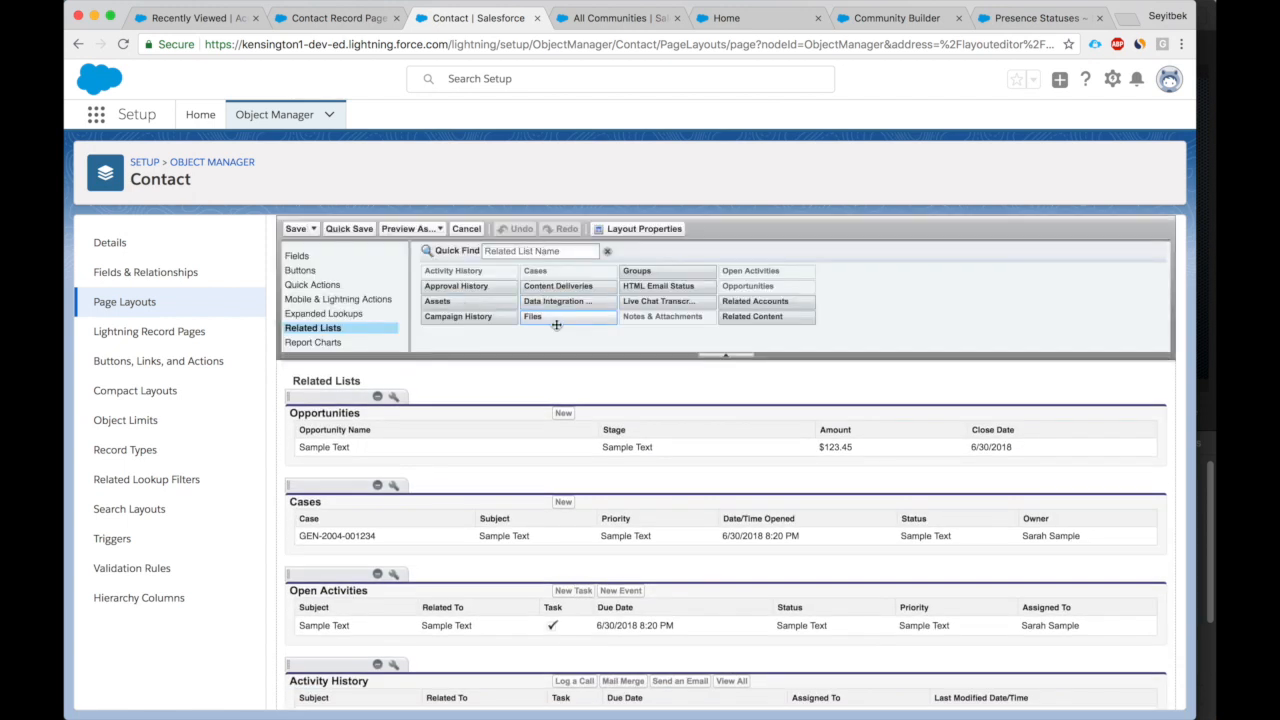
scroll(down, 3)
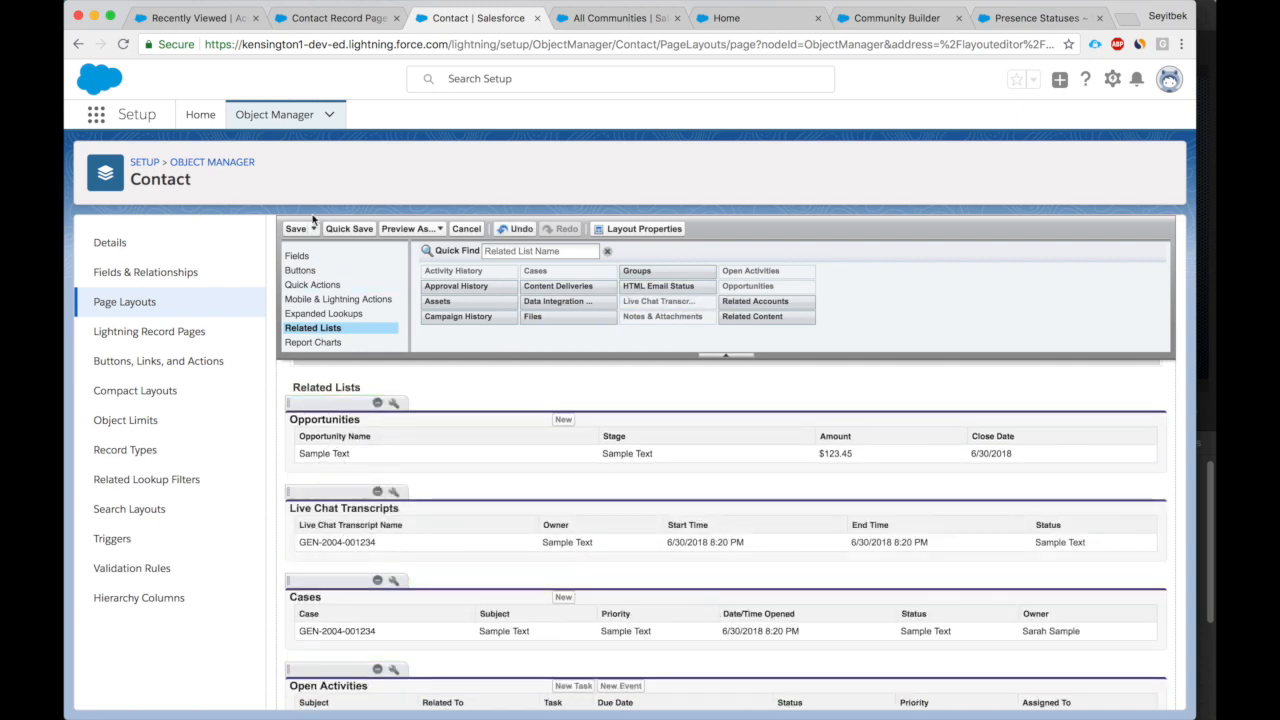
click(295, 228)
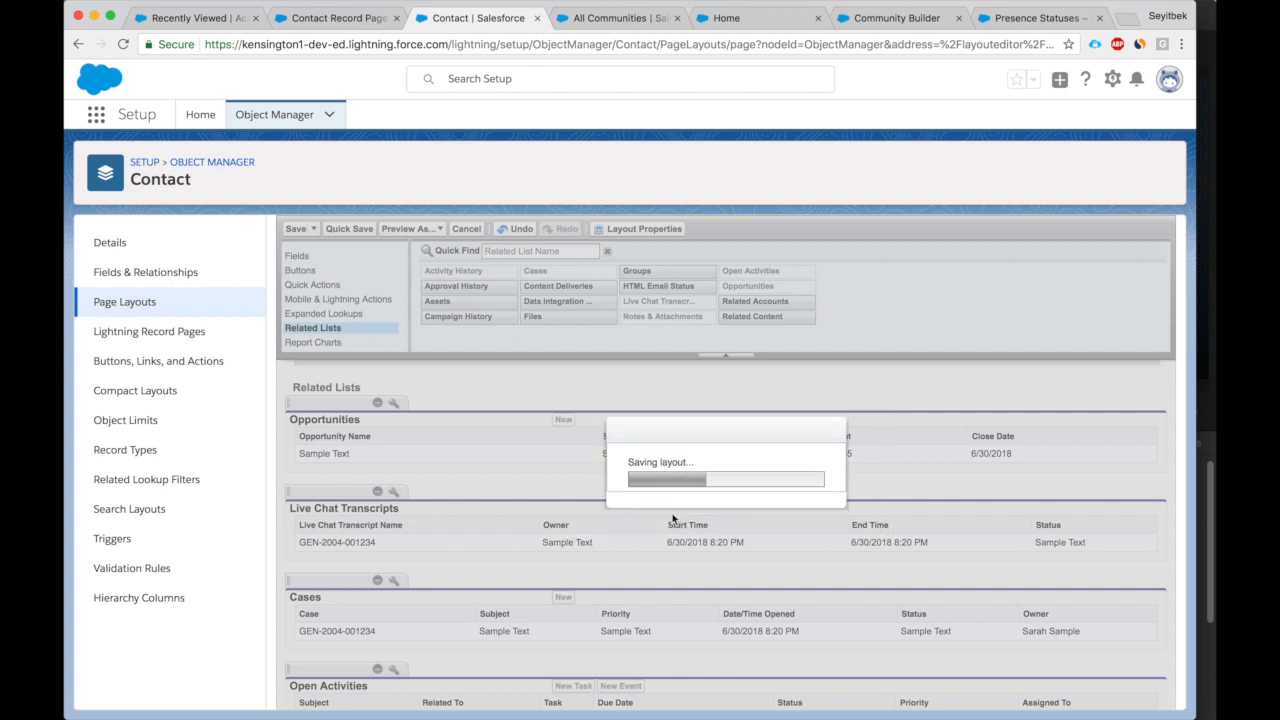
click(295, 228)
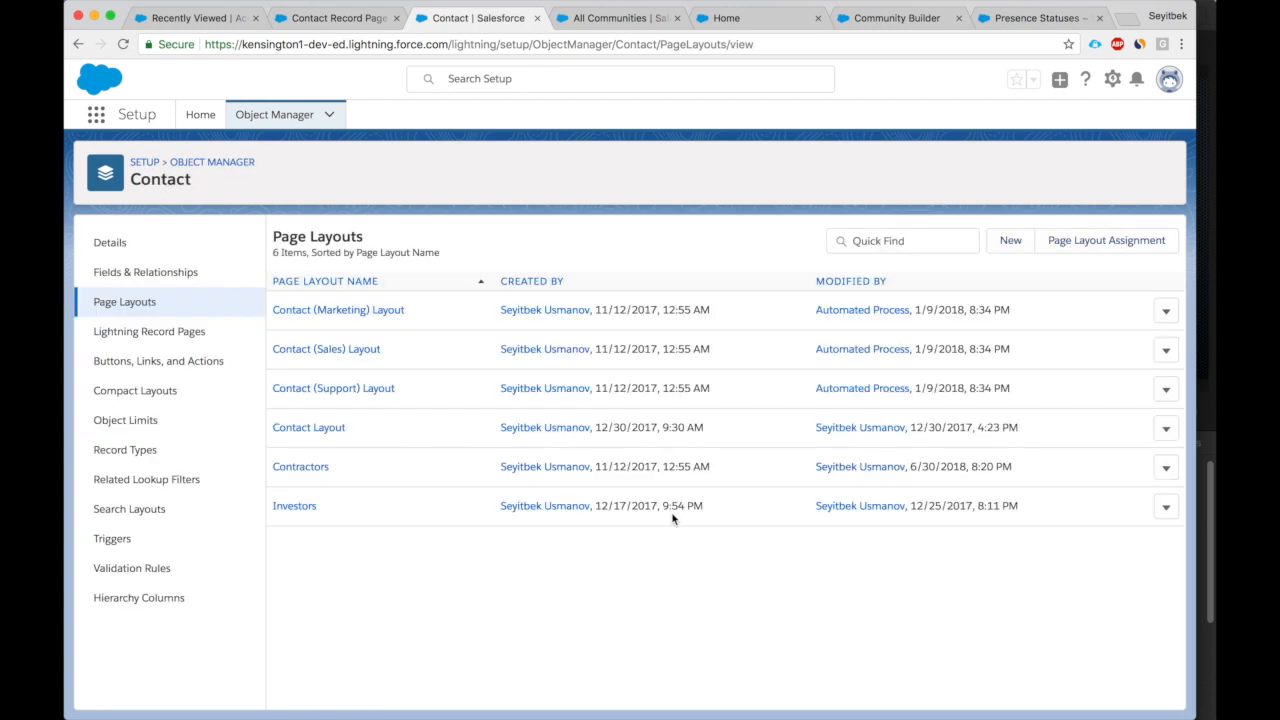
mouse_move(307, 69)
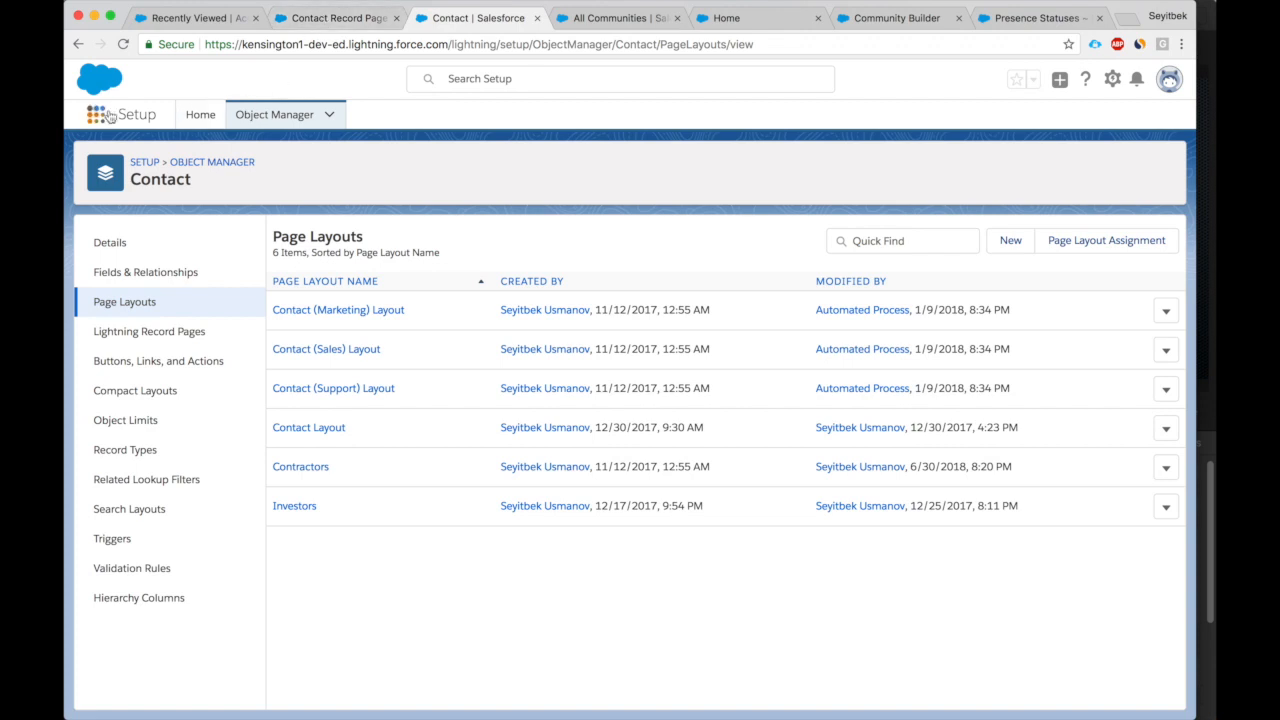
Open transcript 00000003 from seyit test1's Live Chat Transcripts, review it, and return to the contact.
click(95, 113)
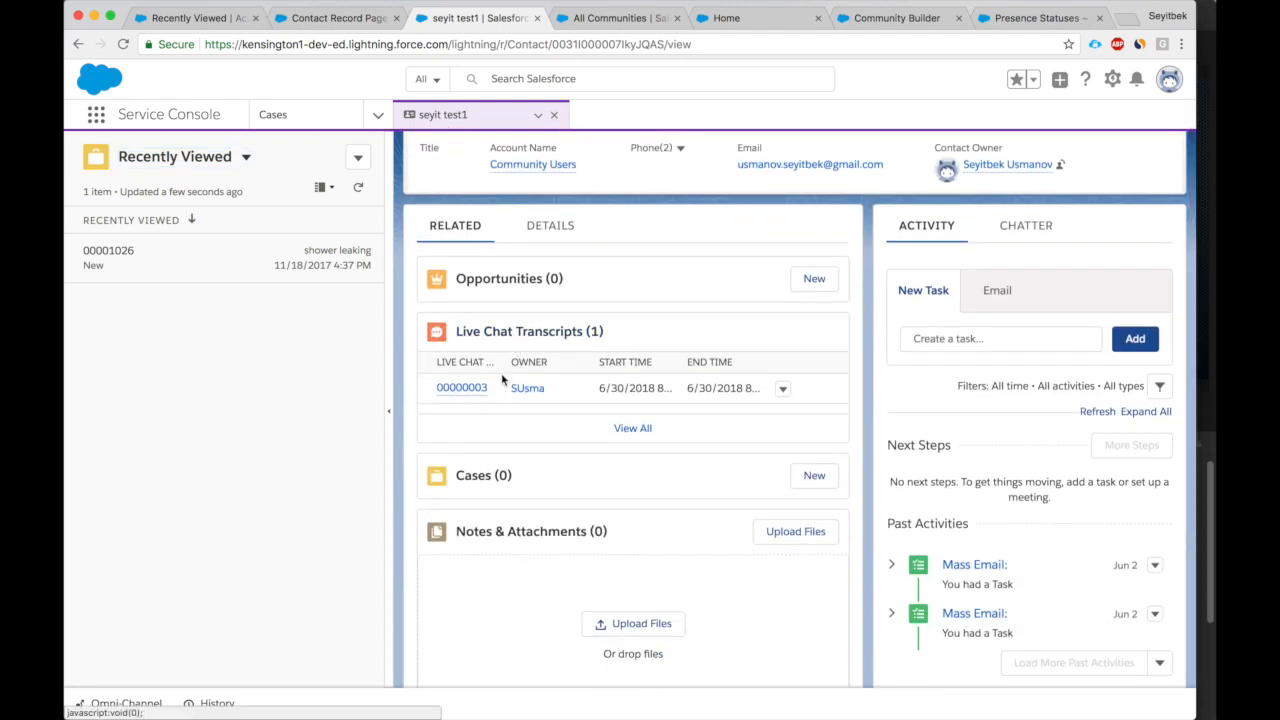
click(461, 388)
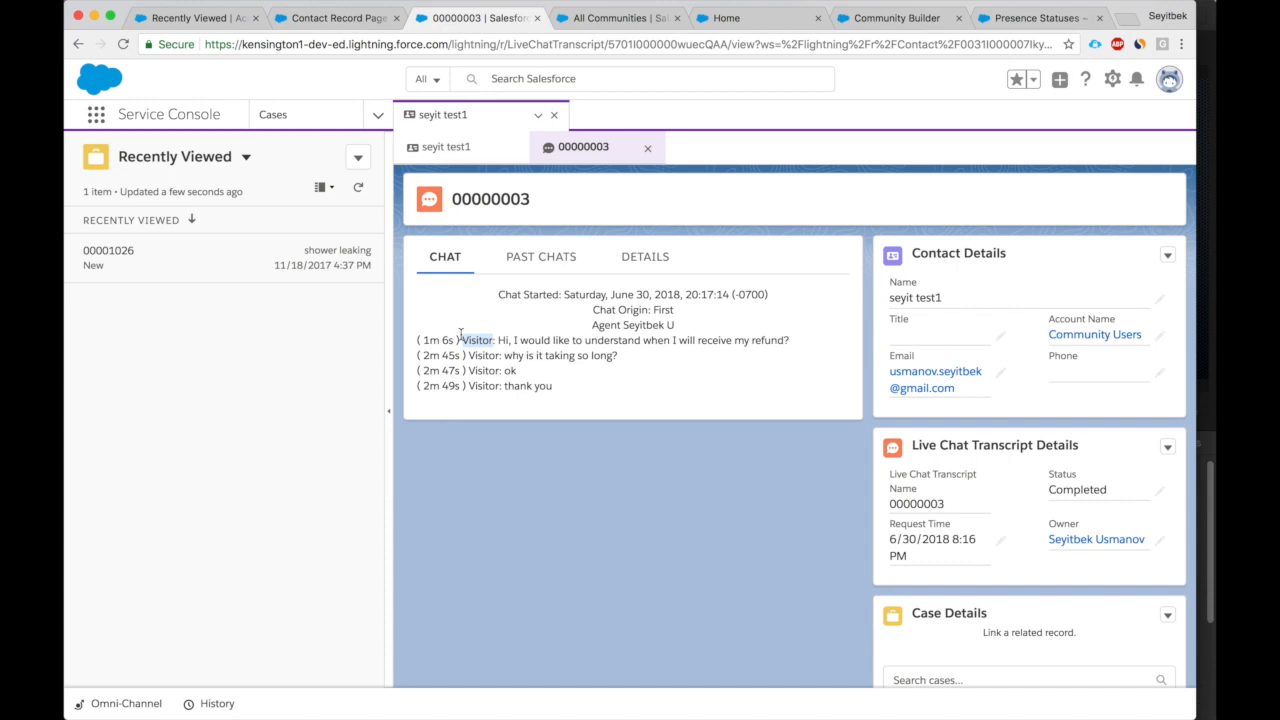
drag(458, 355, 530, 355)
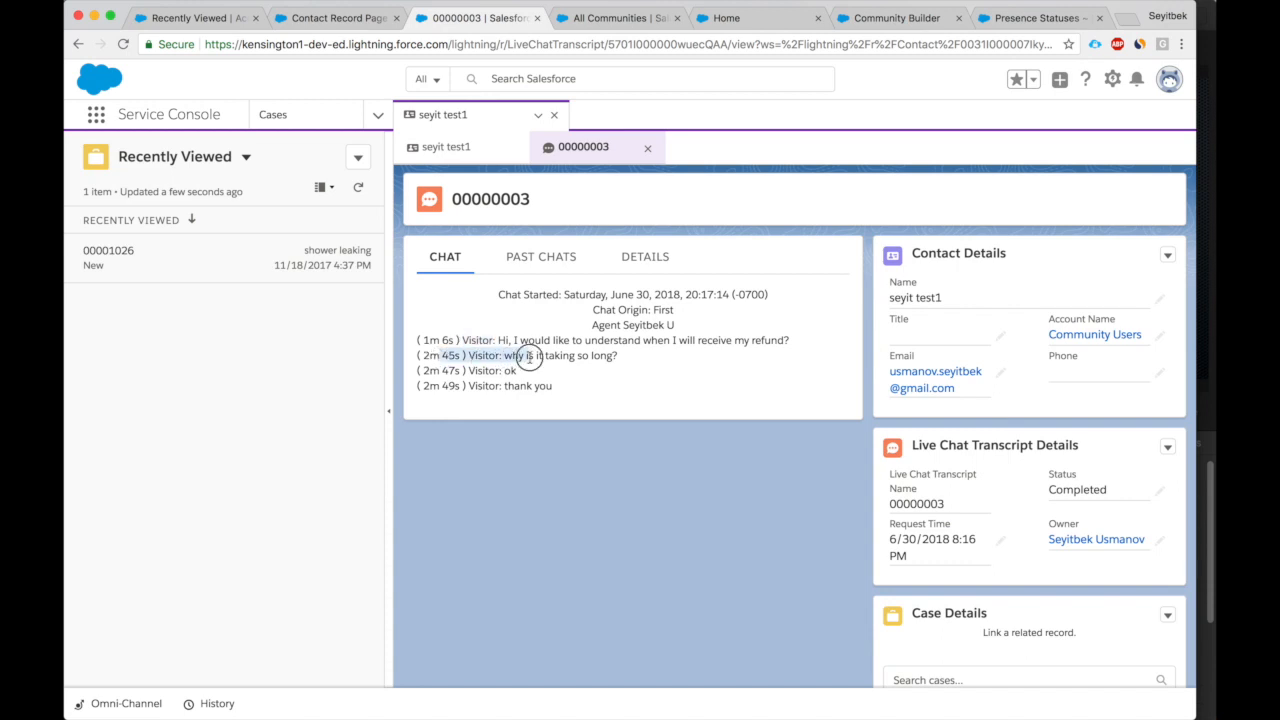
scroll(down, 3)
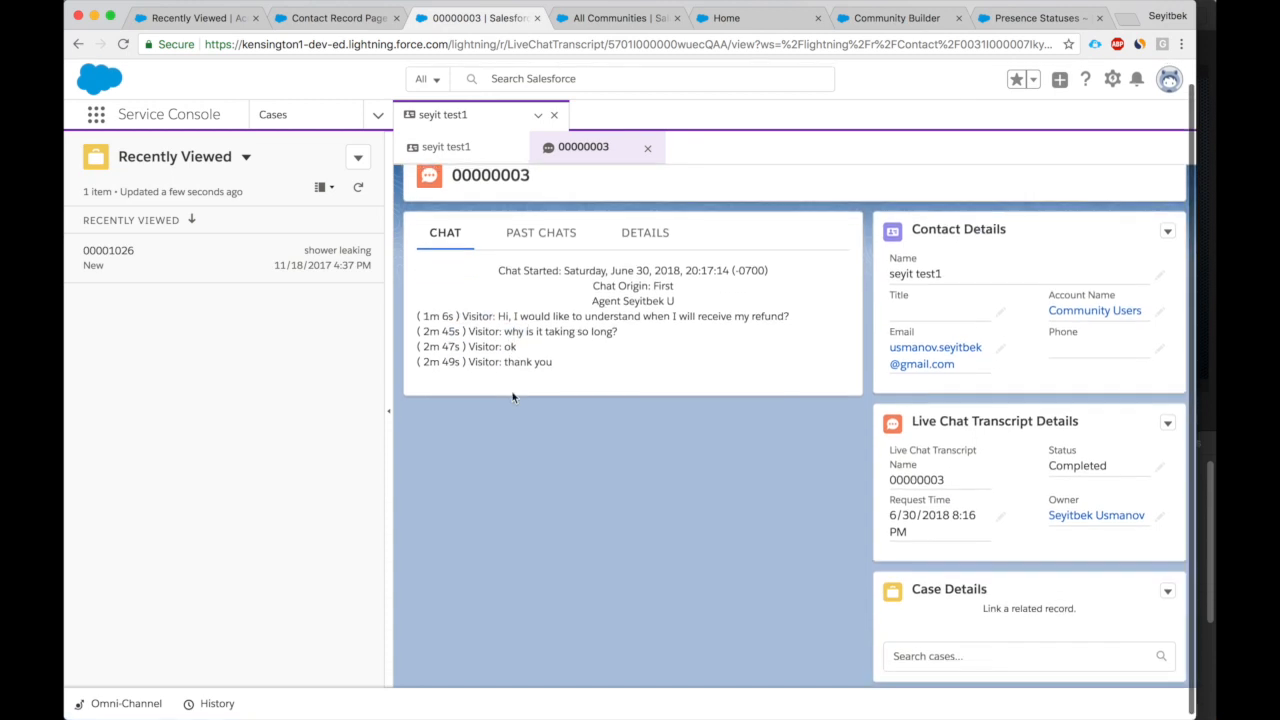
click(446, 146)
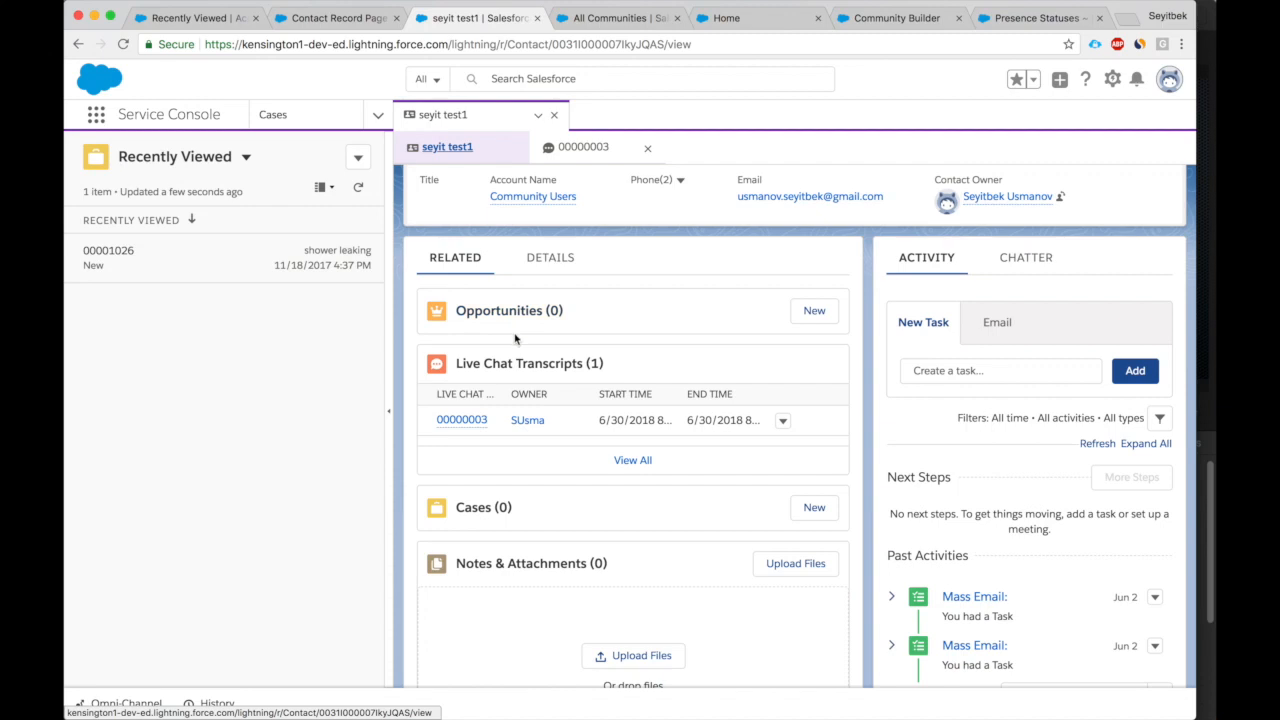
mouse_move(519, 372)
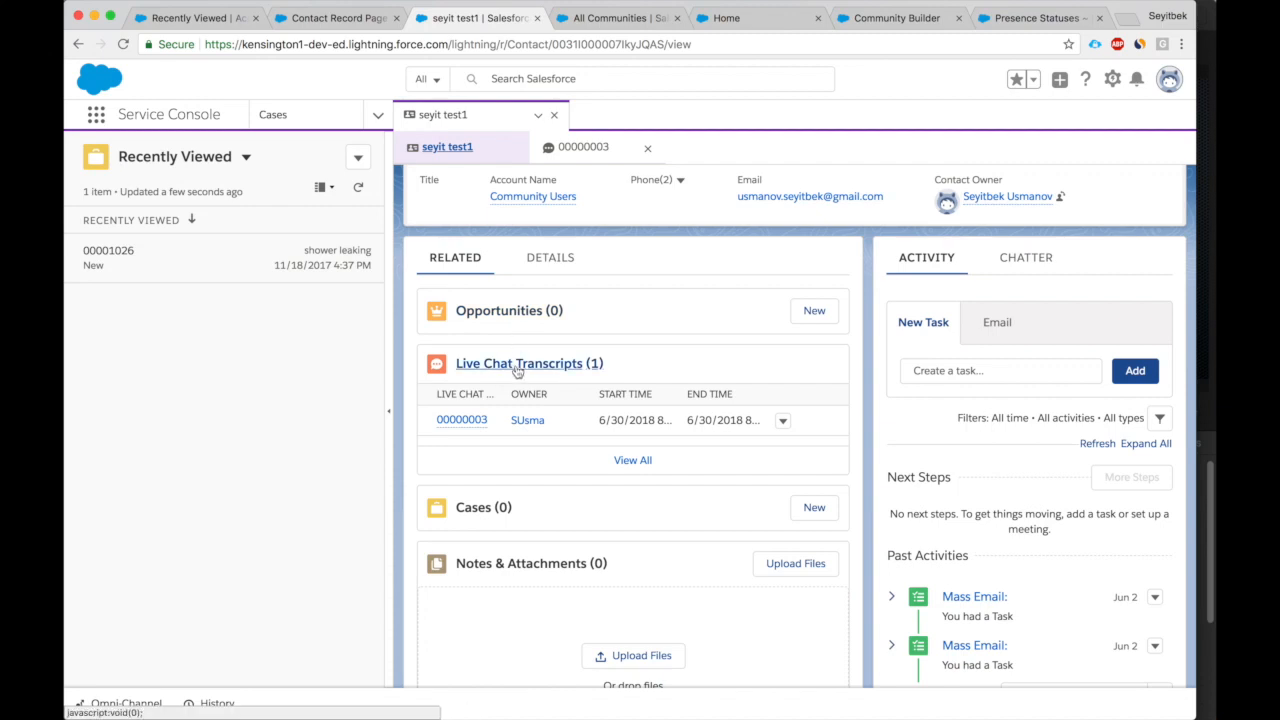
mouse_move(528, 393)
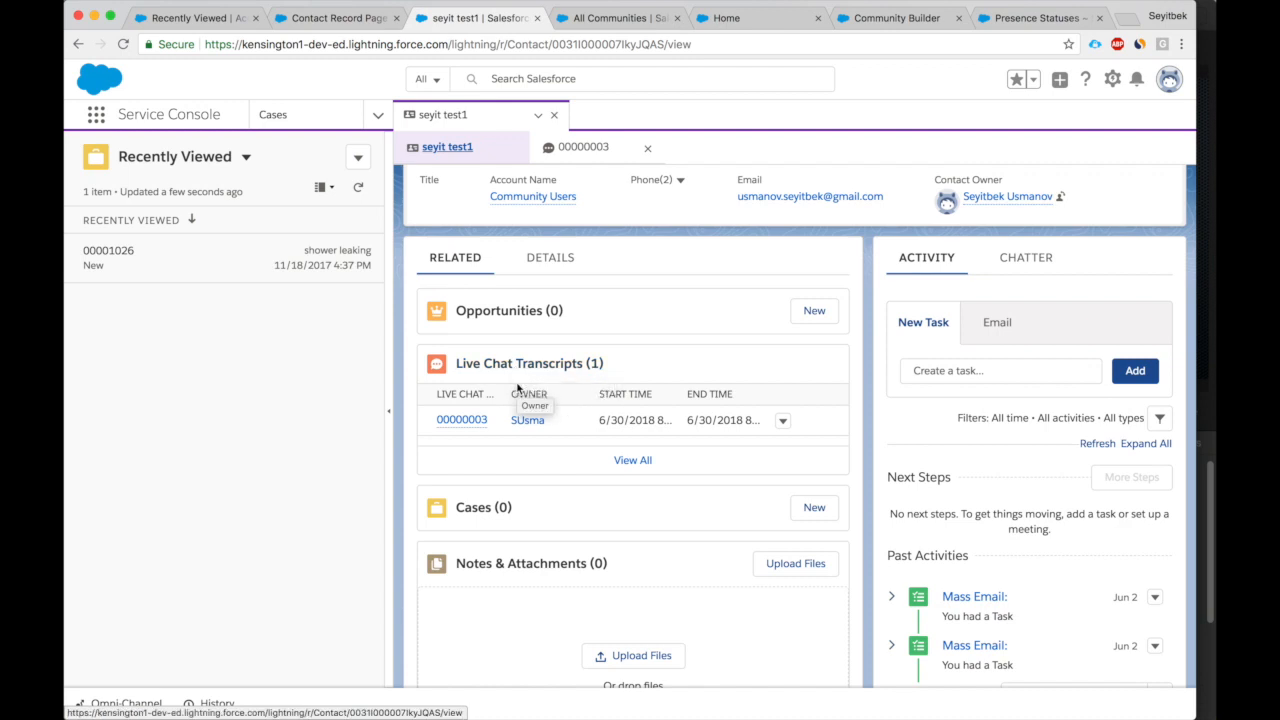